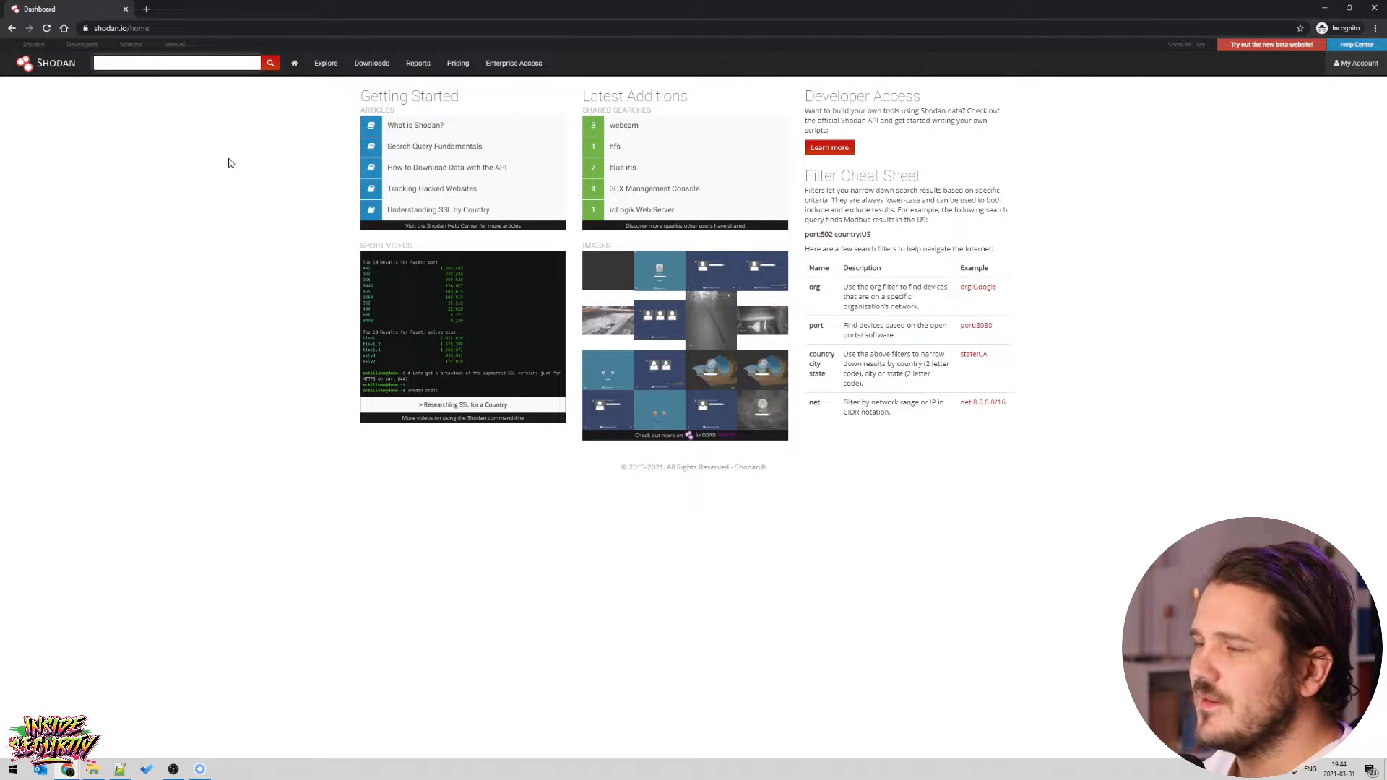
mouse_move(922, 200)
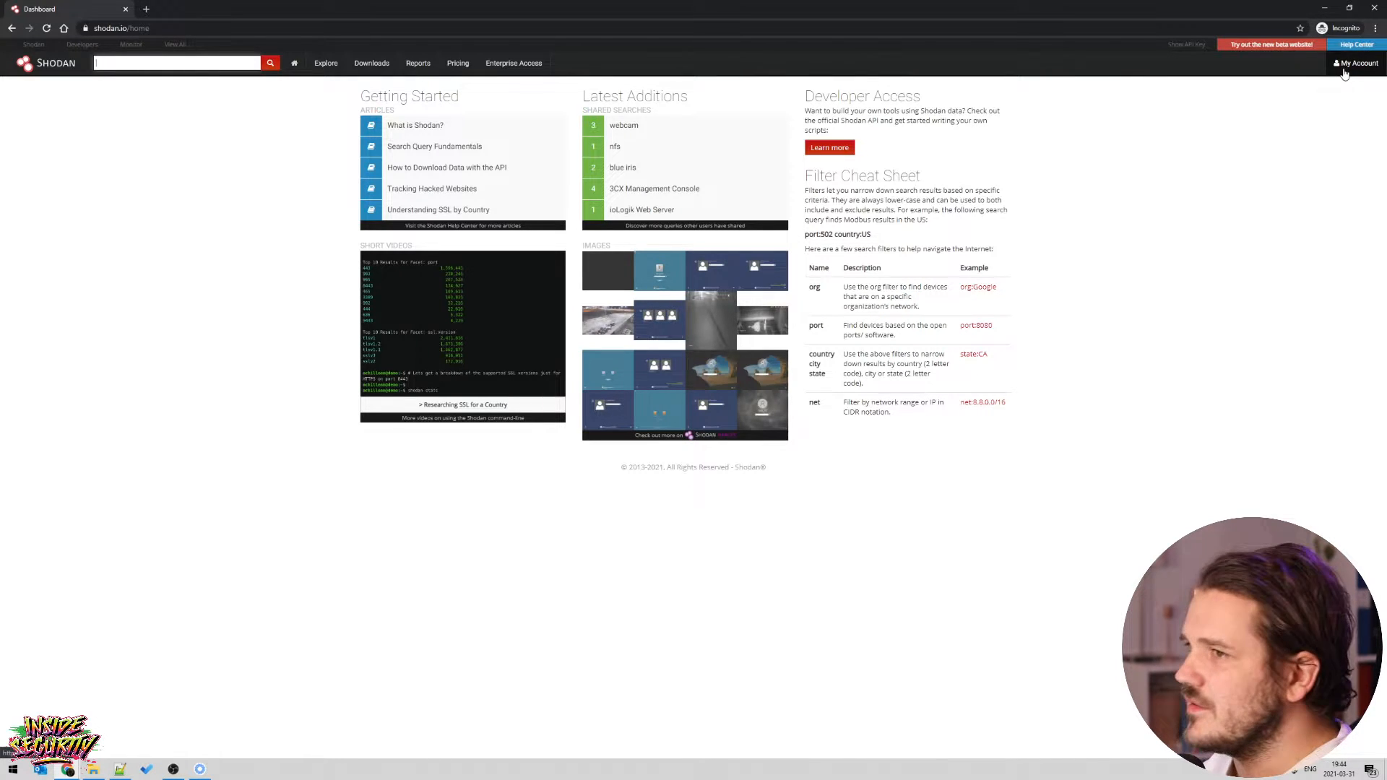
mouse_move(1209, 110)
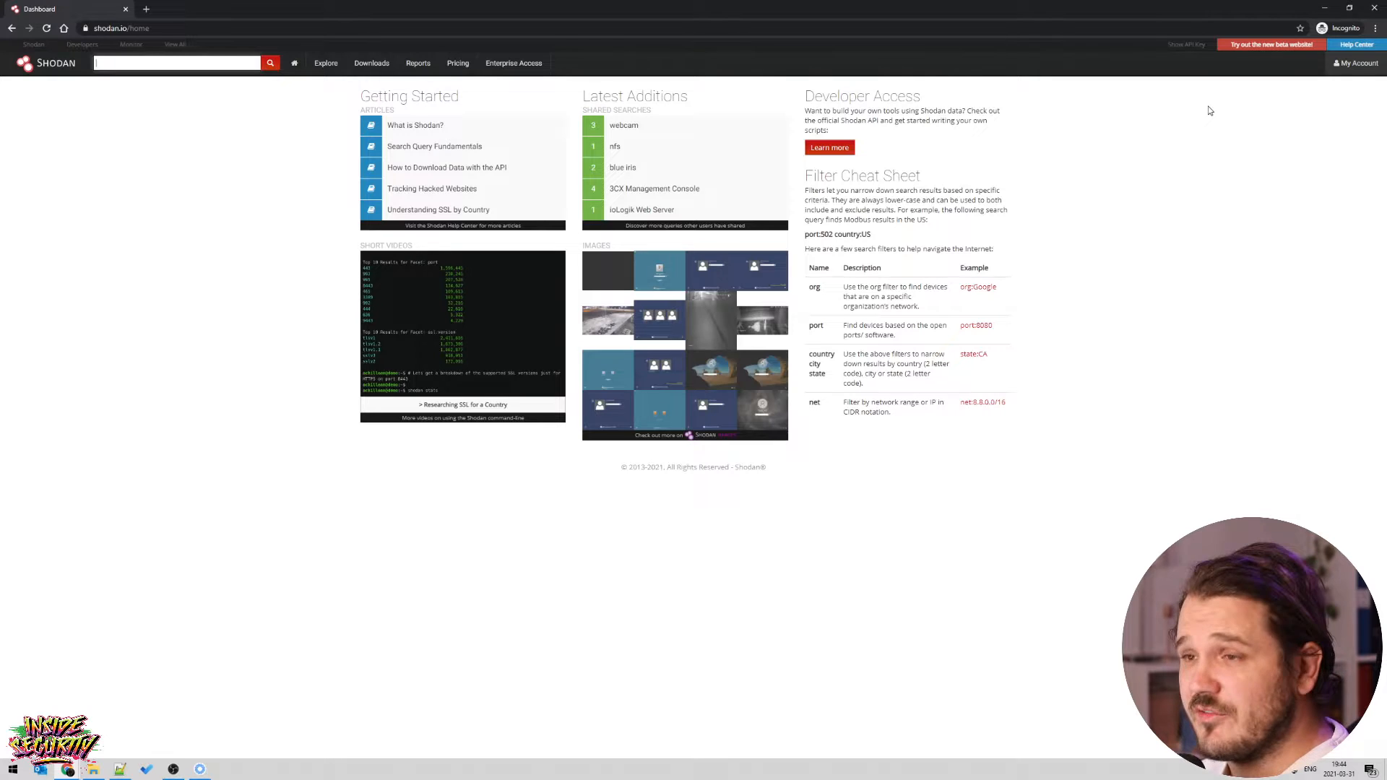
mouse_move(1132, 141)
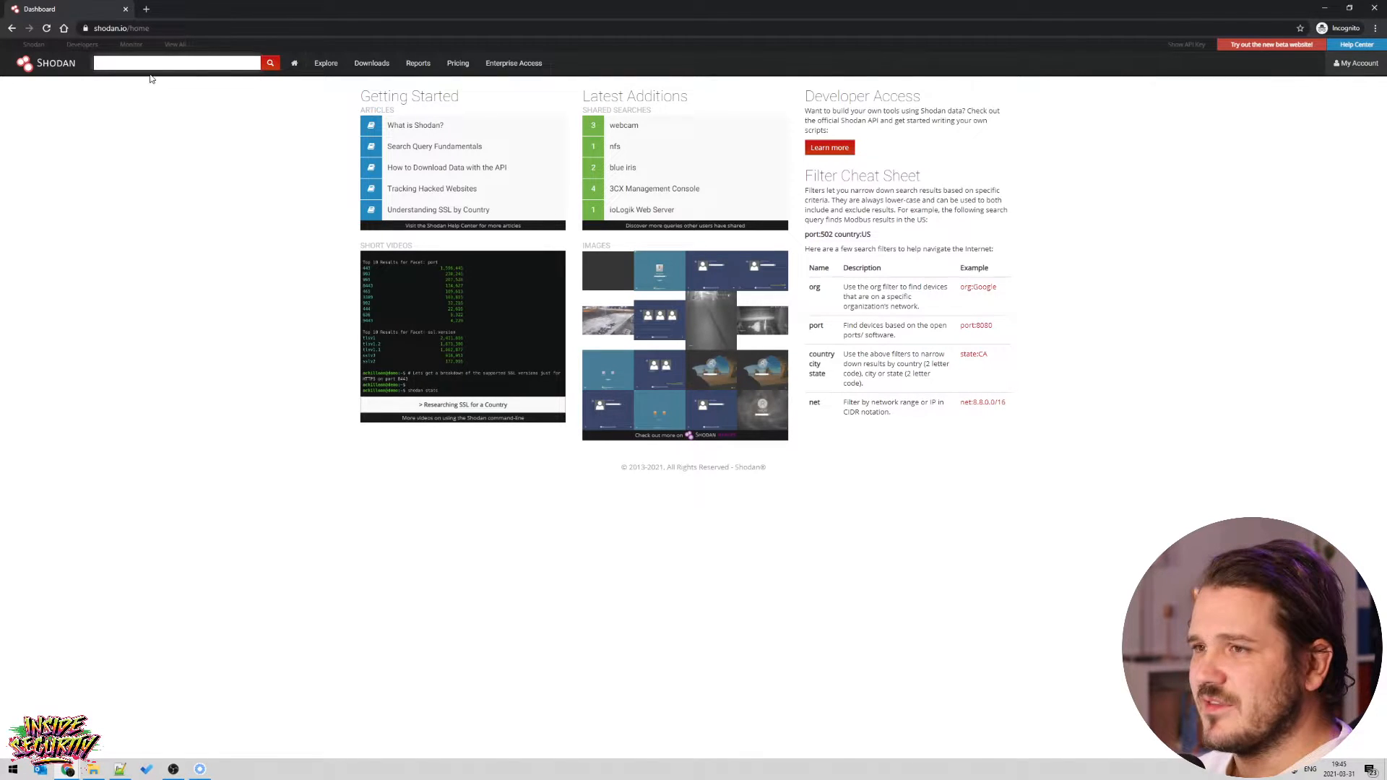
Search Shodan for 'webcam' from the top search bar.
left_click(177, 63)
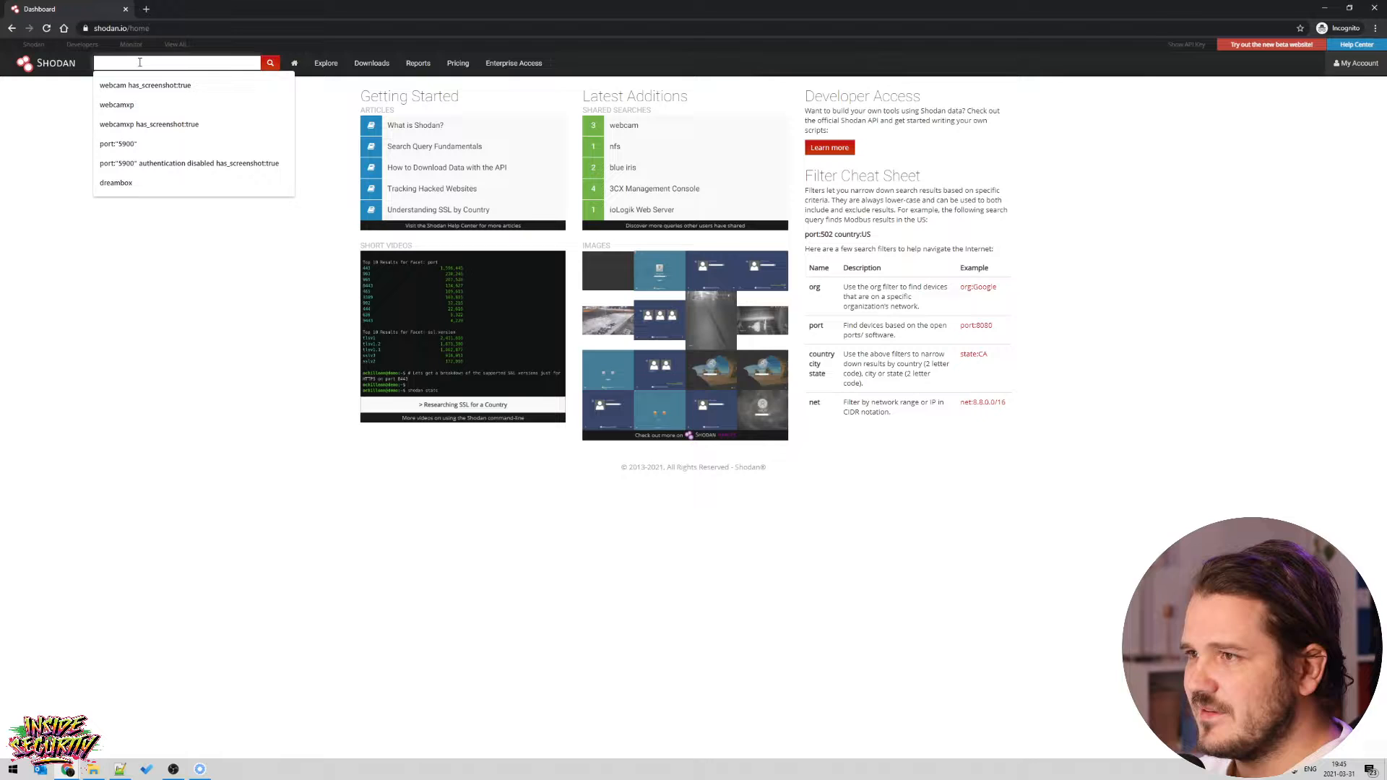
left_click(116, 182)
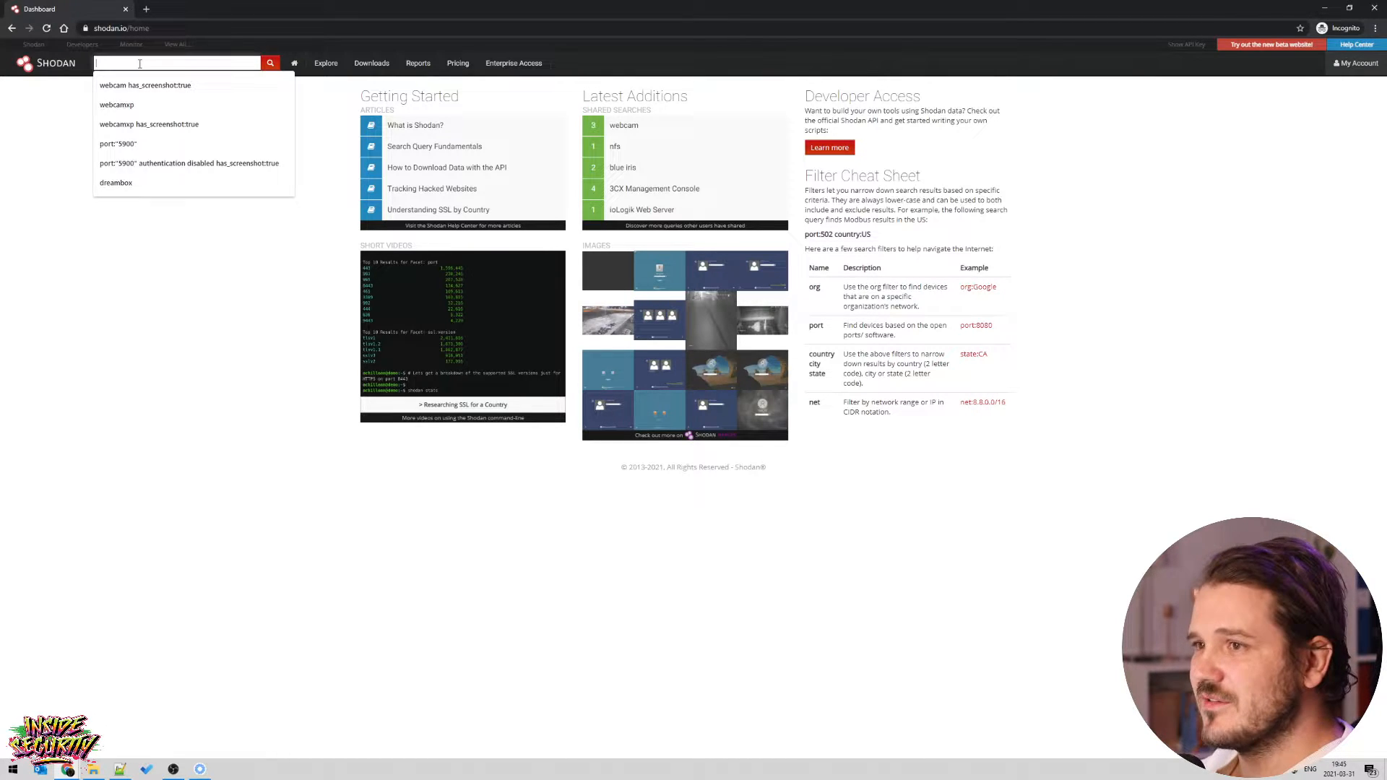
type("webcam")
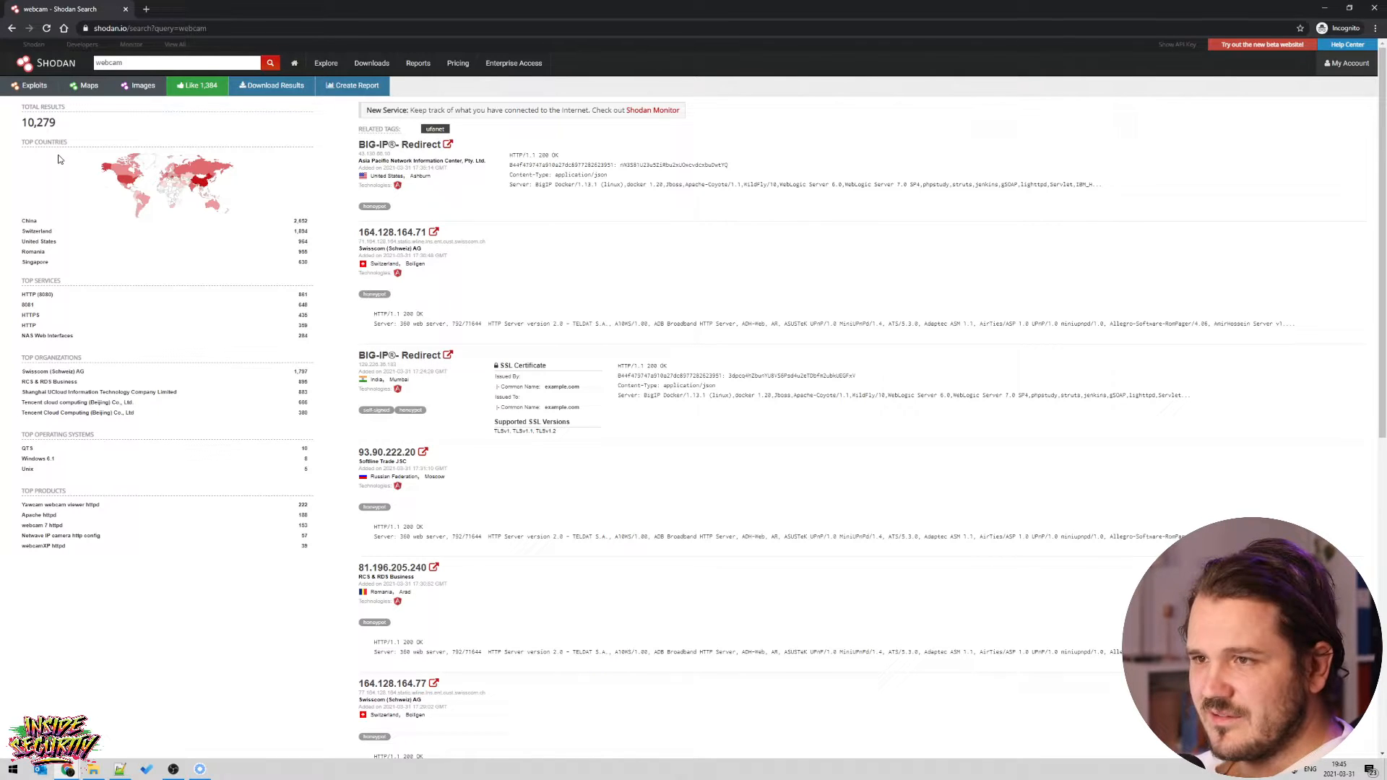
mouse_move(179, 155)
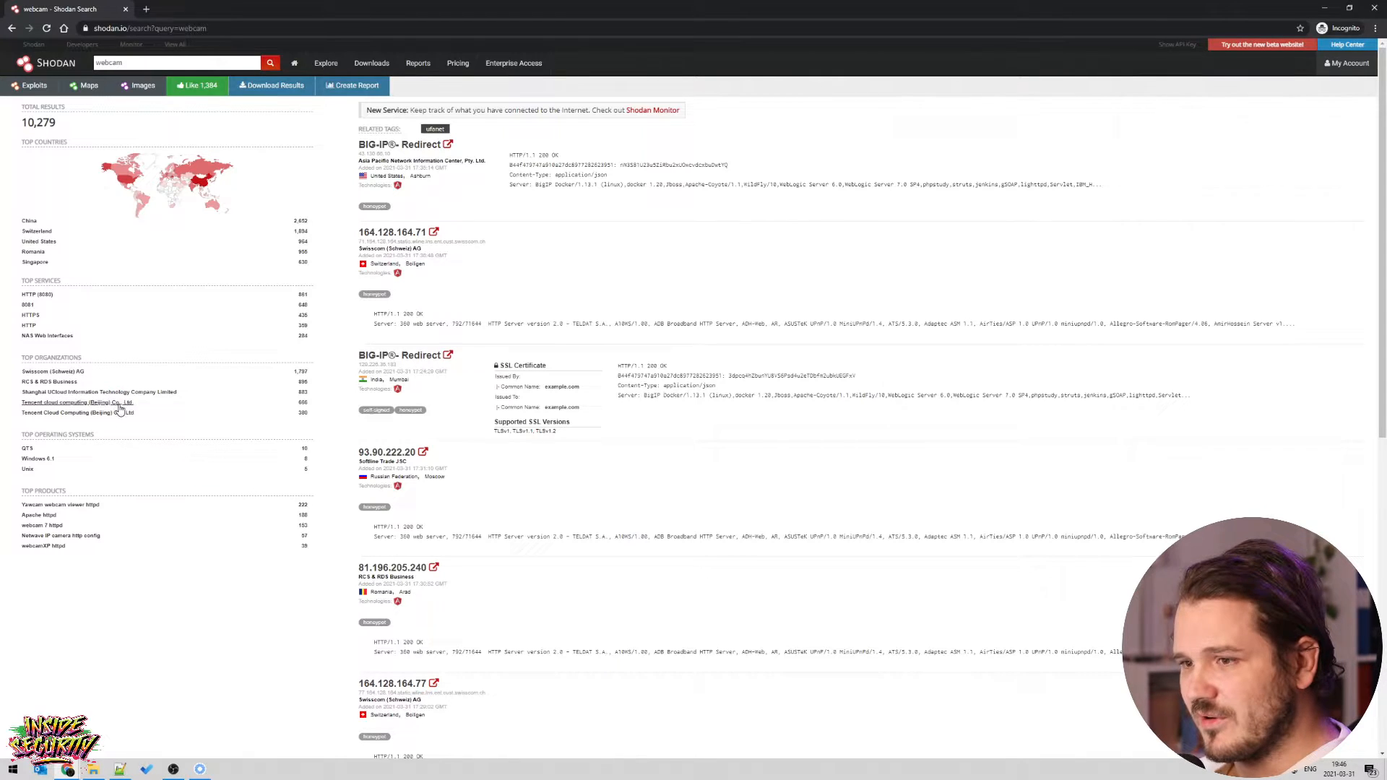
mouse_move(119, 308)
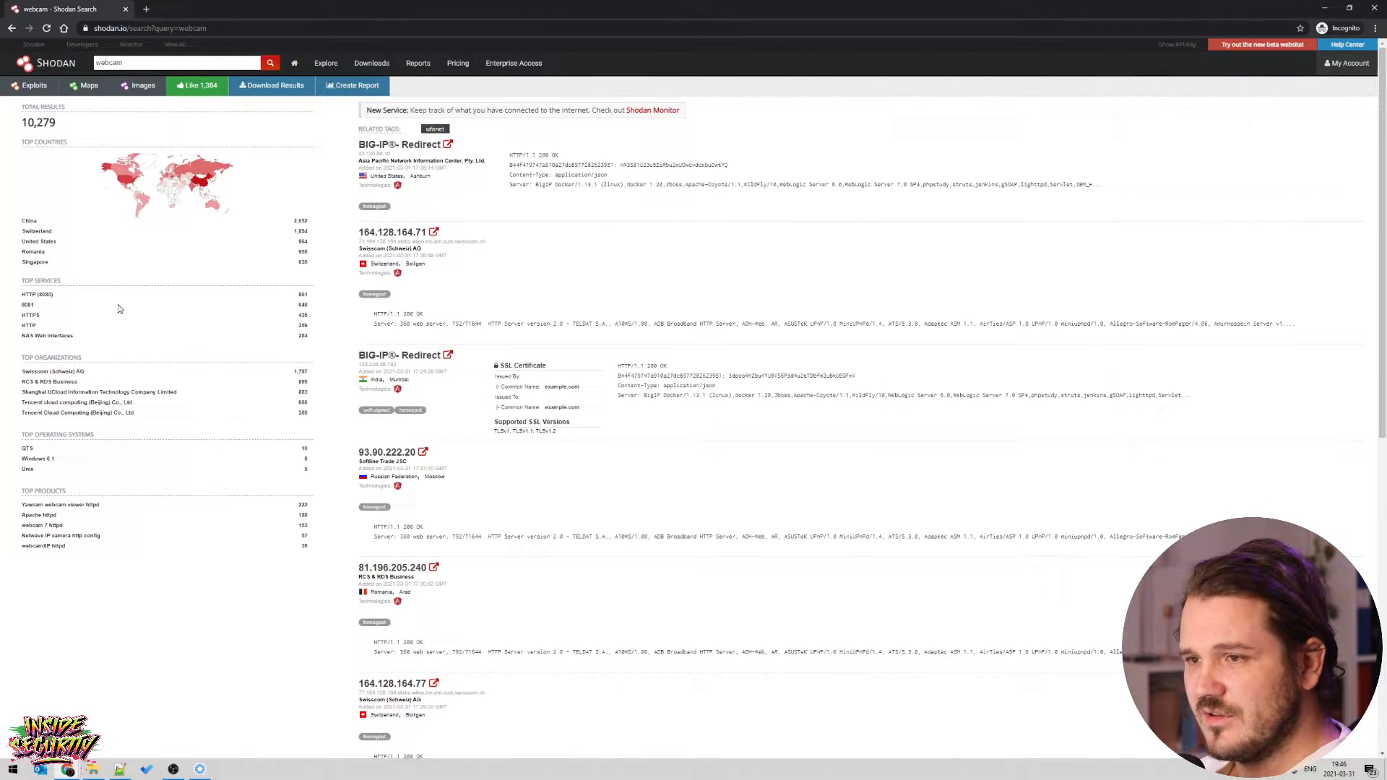
mouse_move(507, 386)
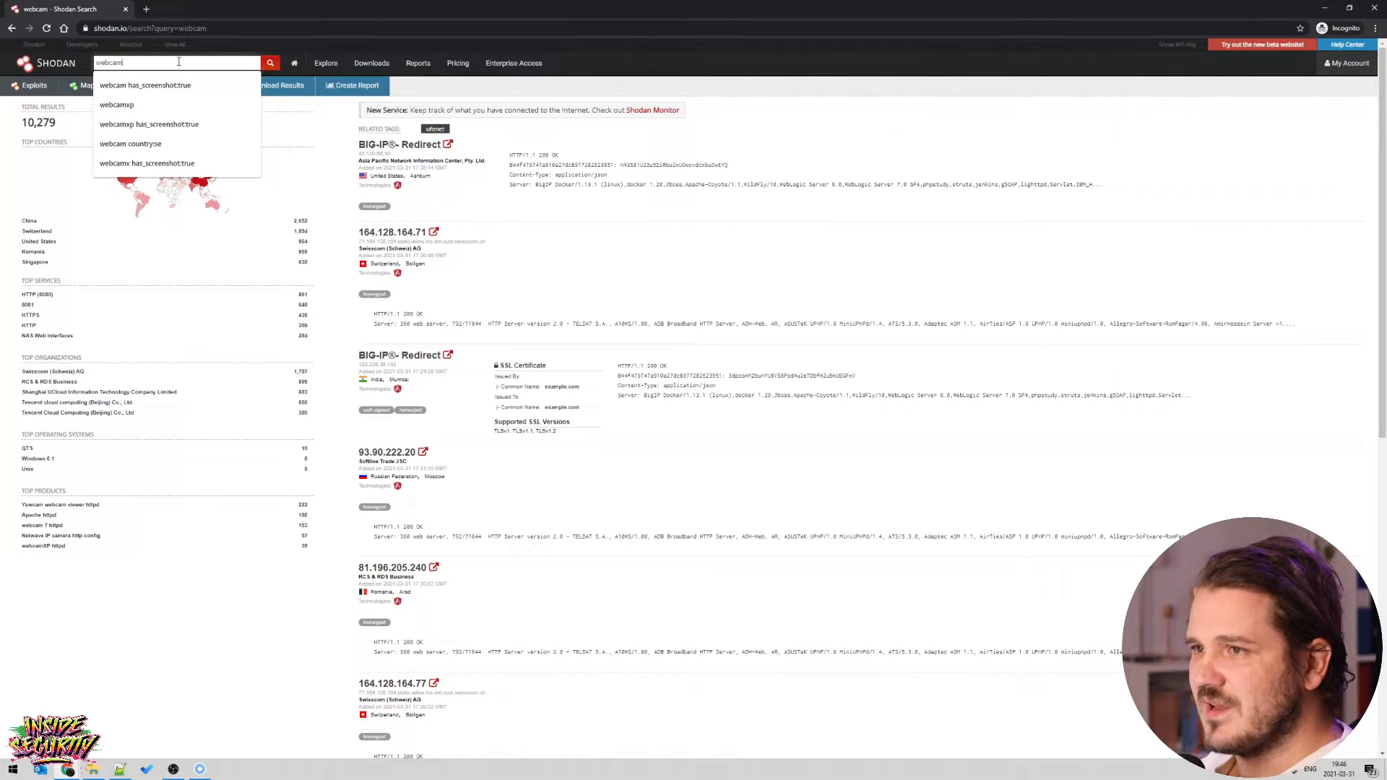
Pick the suggested query 'webcam has_screenshot:true' to show only camera screenshots.
left_click(145, 86)
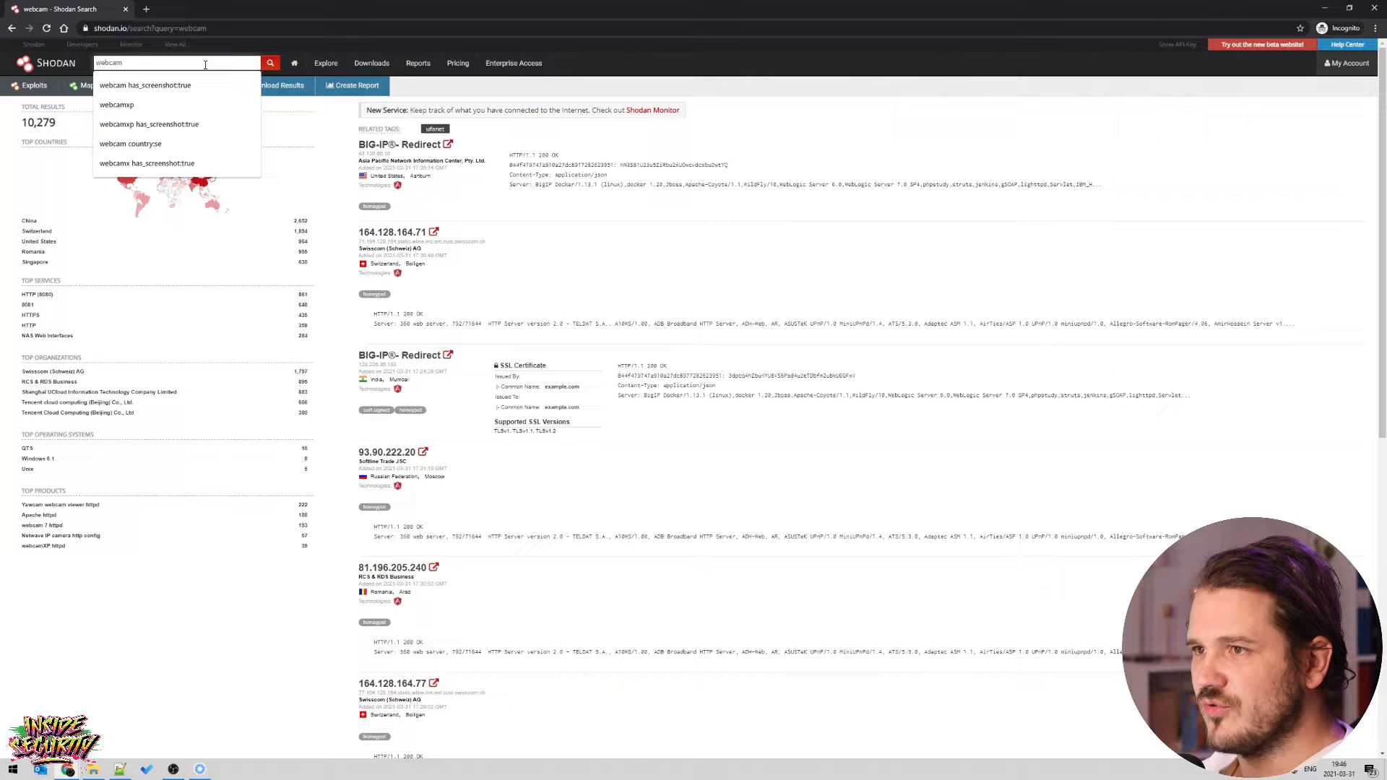
left_click(146, 85)
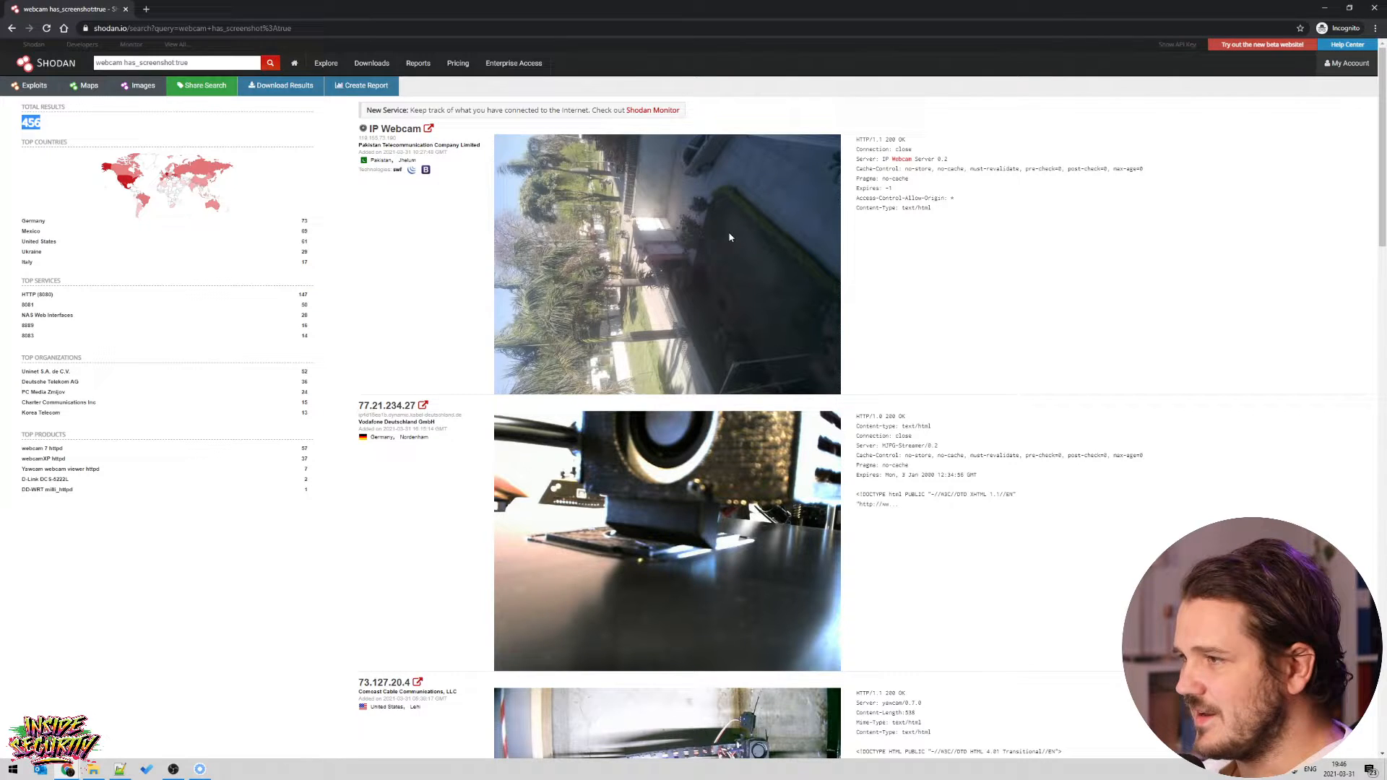
mouse_move(772, 245)
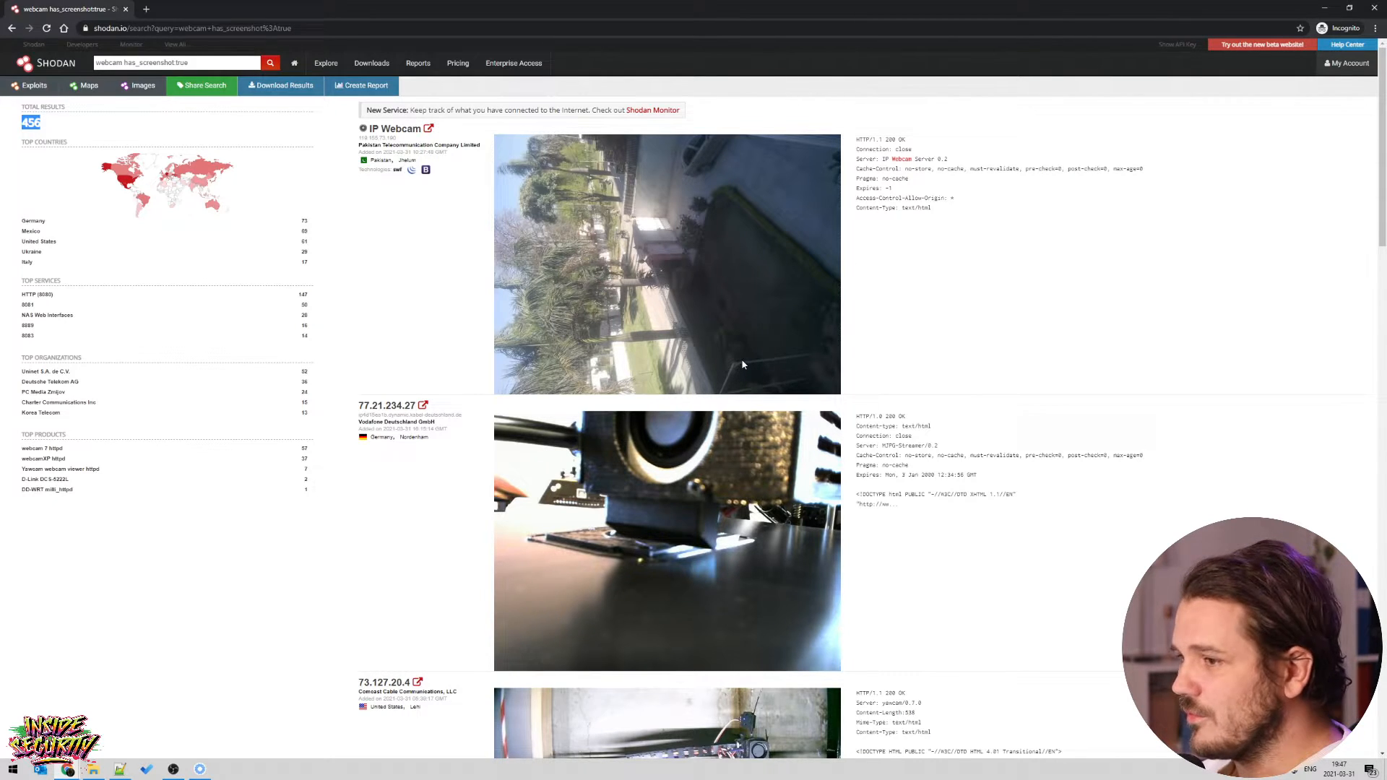
scroll("down", 3)
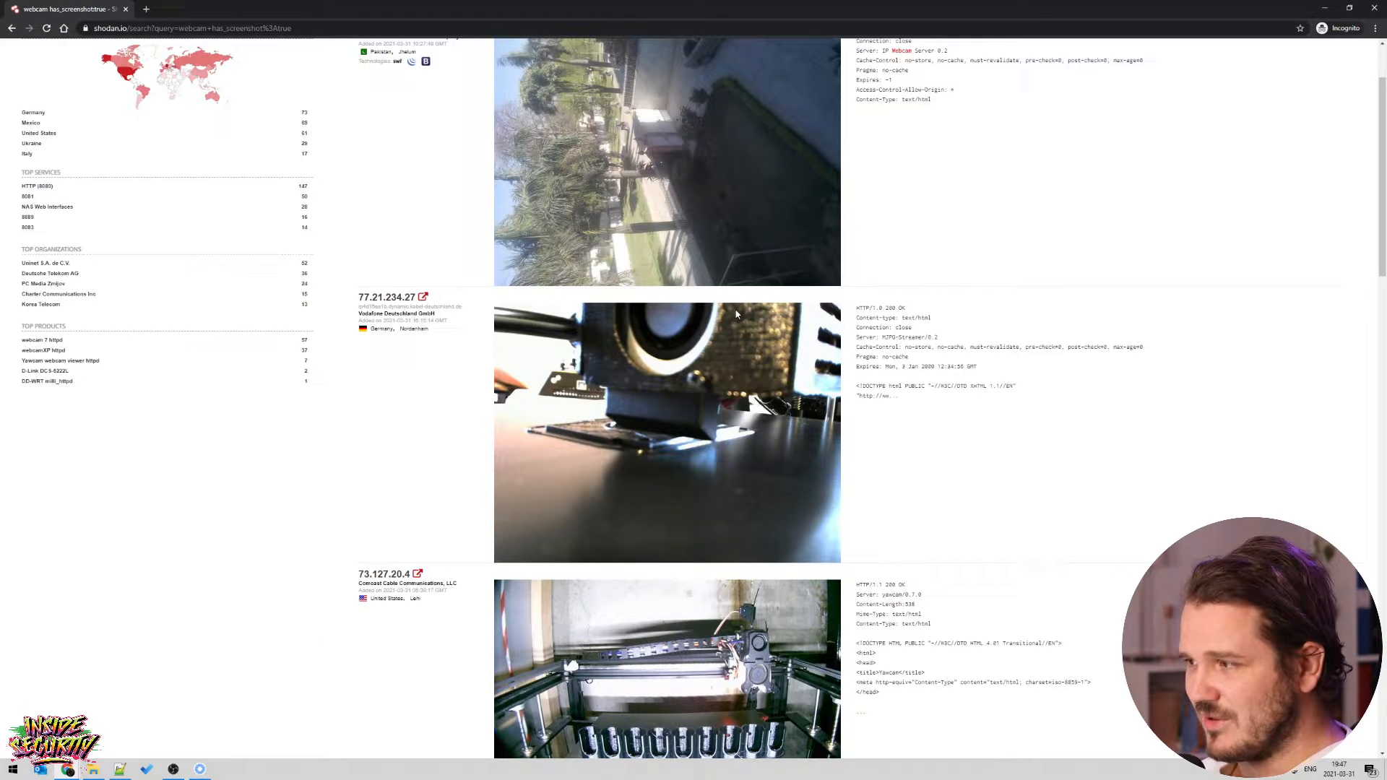
mouse_move(858, 311)
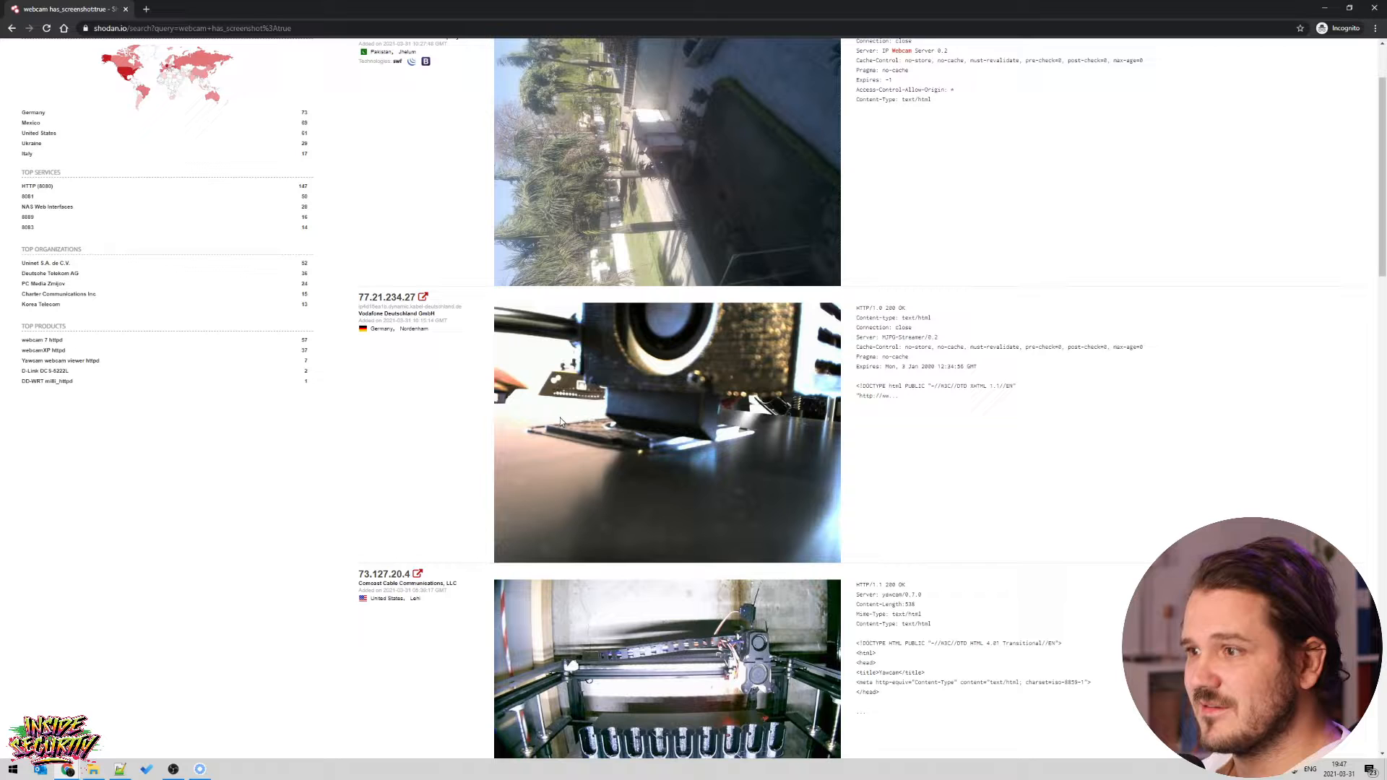
scroll("down", 3)
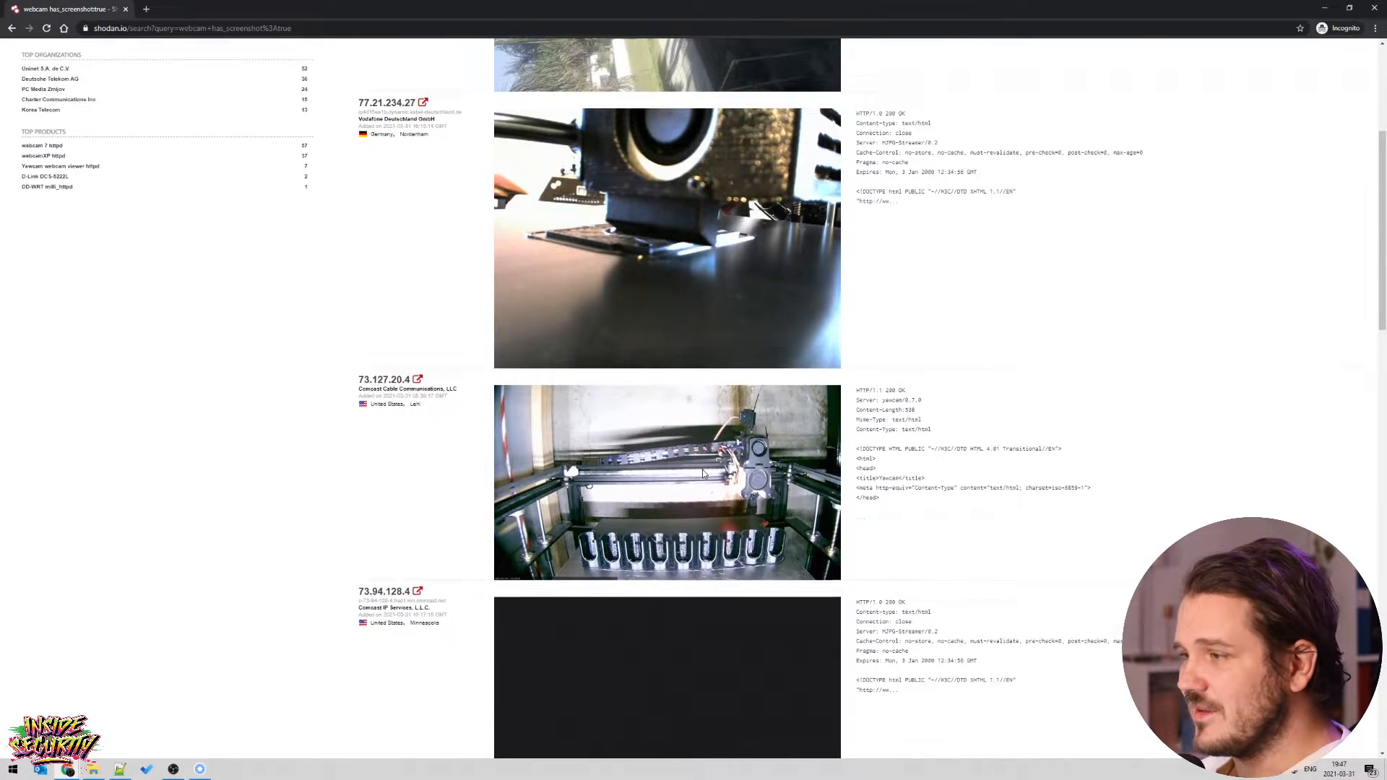
scroll("down", 3)
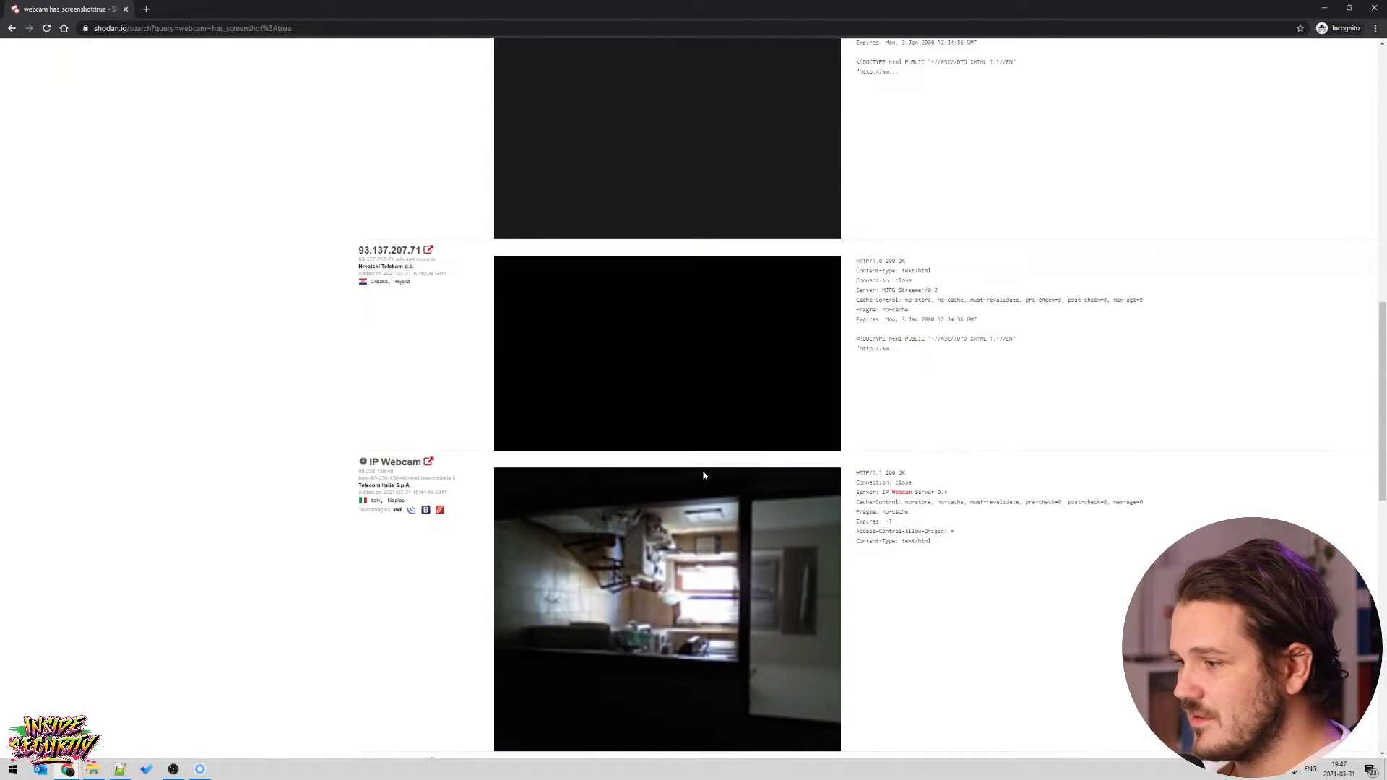
scroll("down", 3)
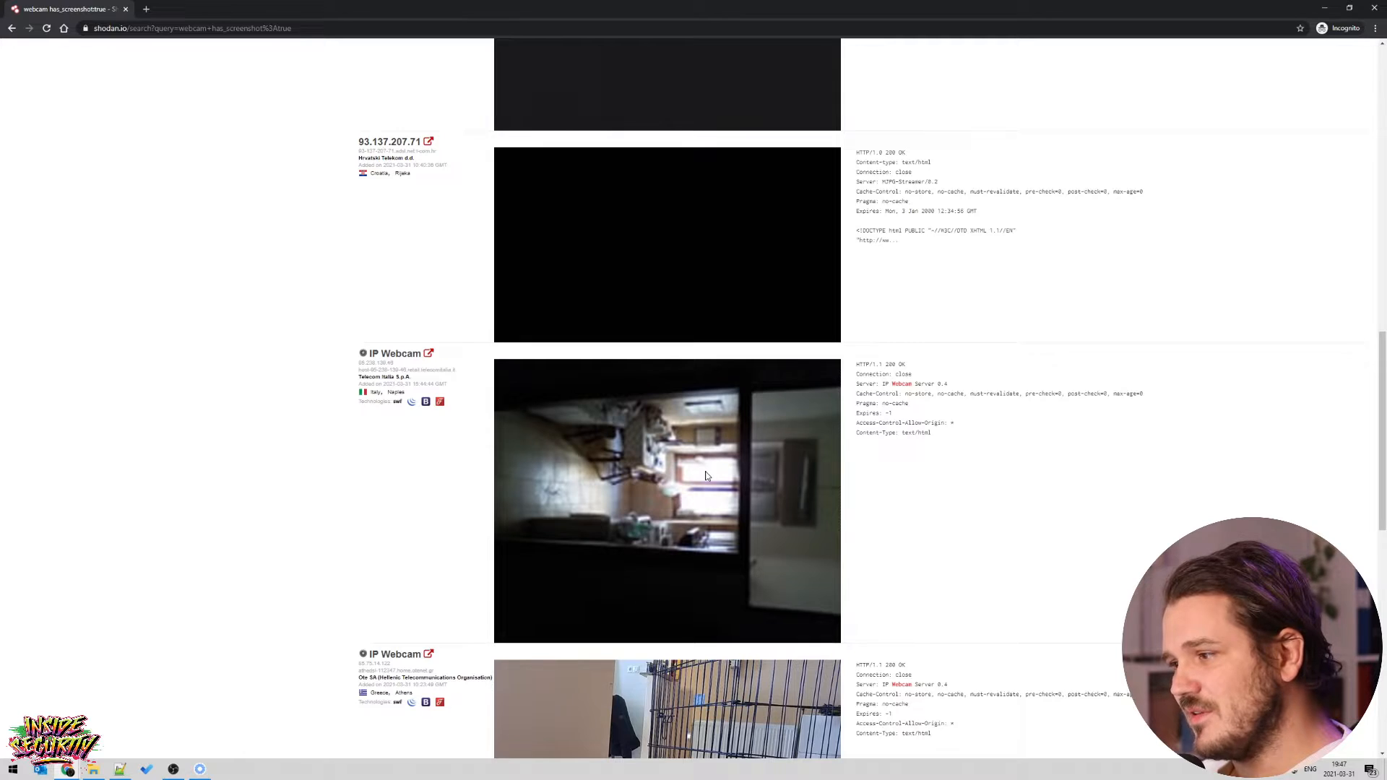
scroll("down", 3)
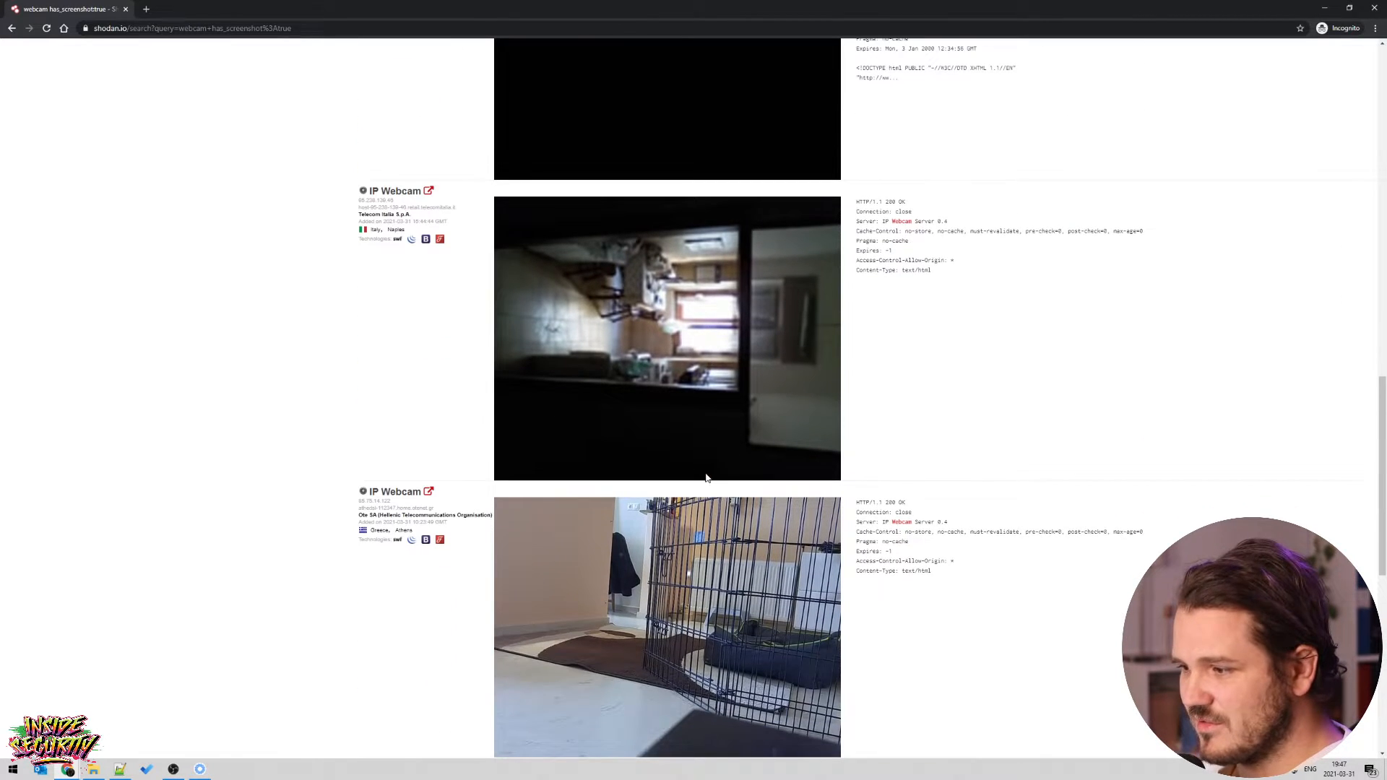
scroll("down", 3)
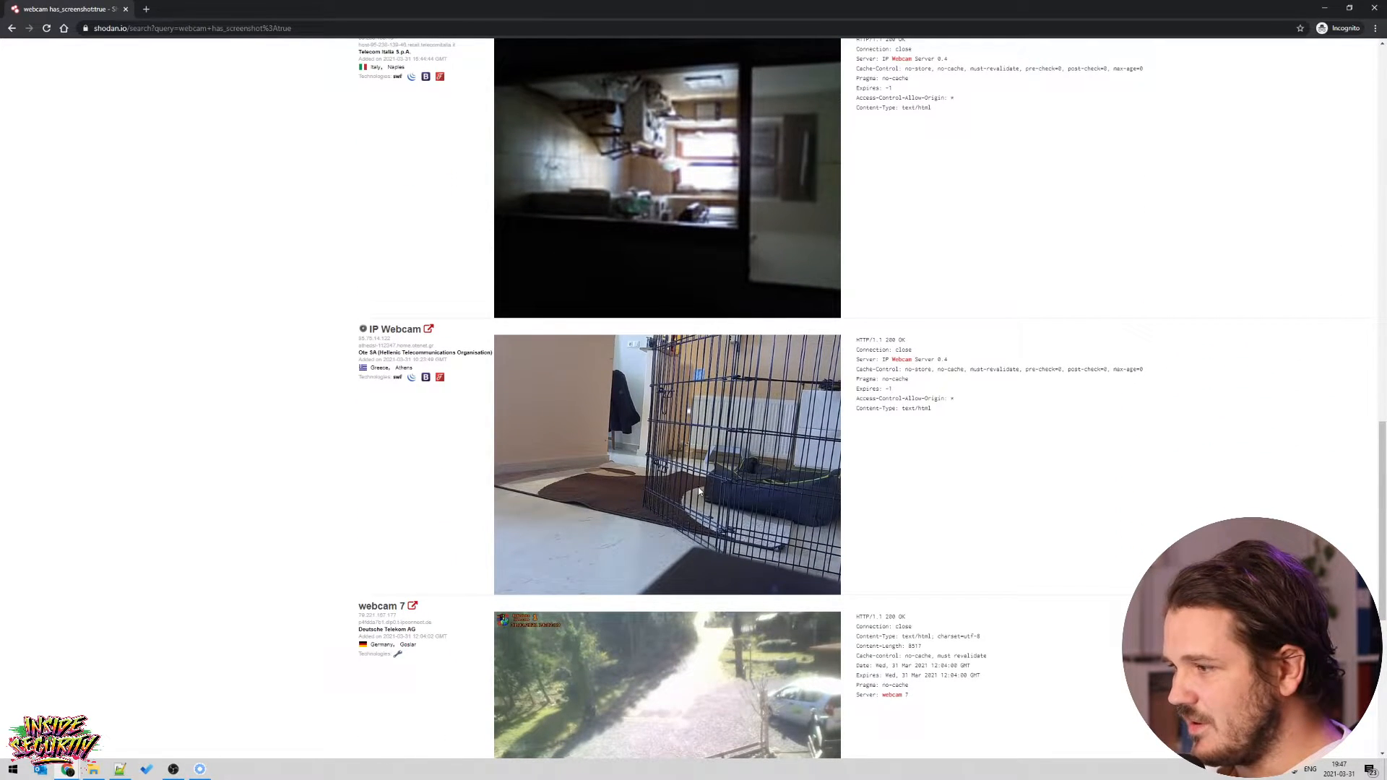
mouse_move(736, 464)
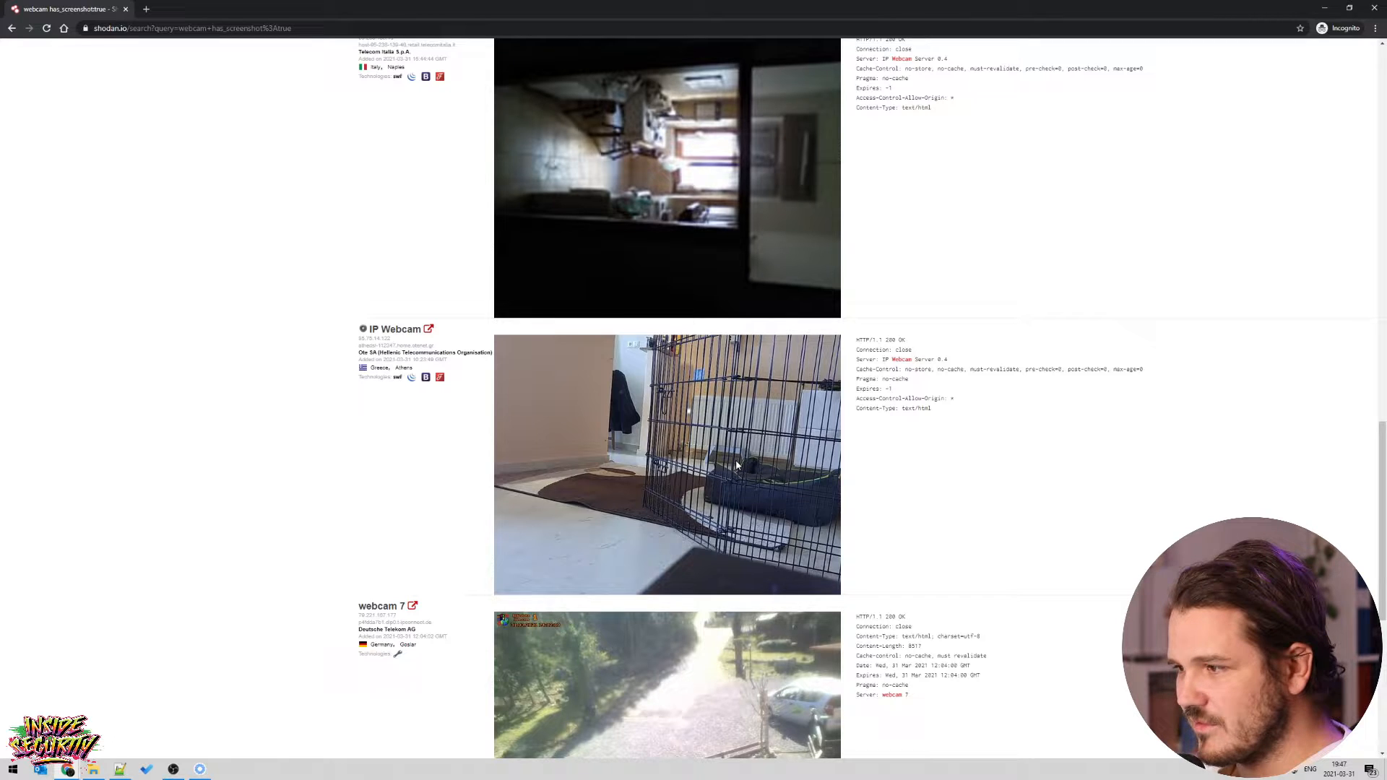
scroll("down", 3)
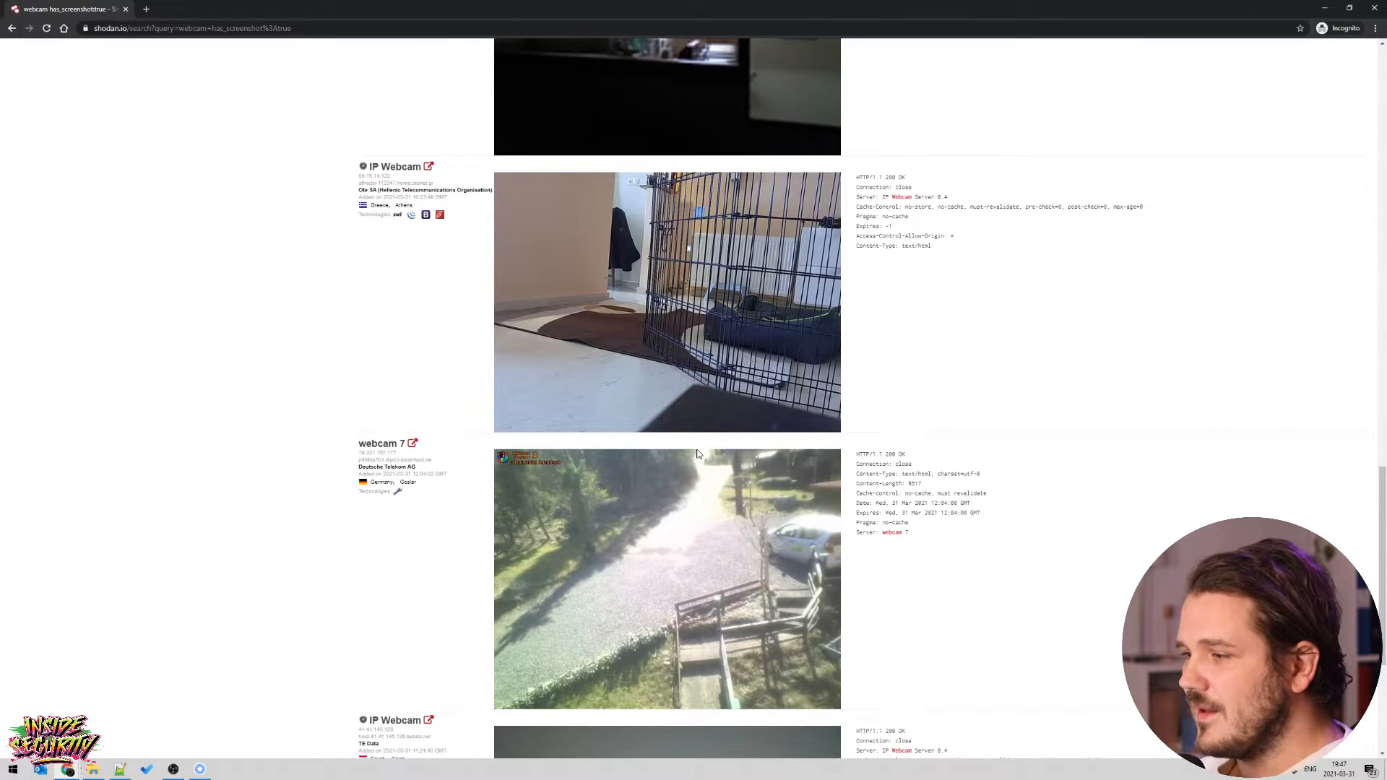
scroll("down", 3)
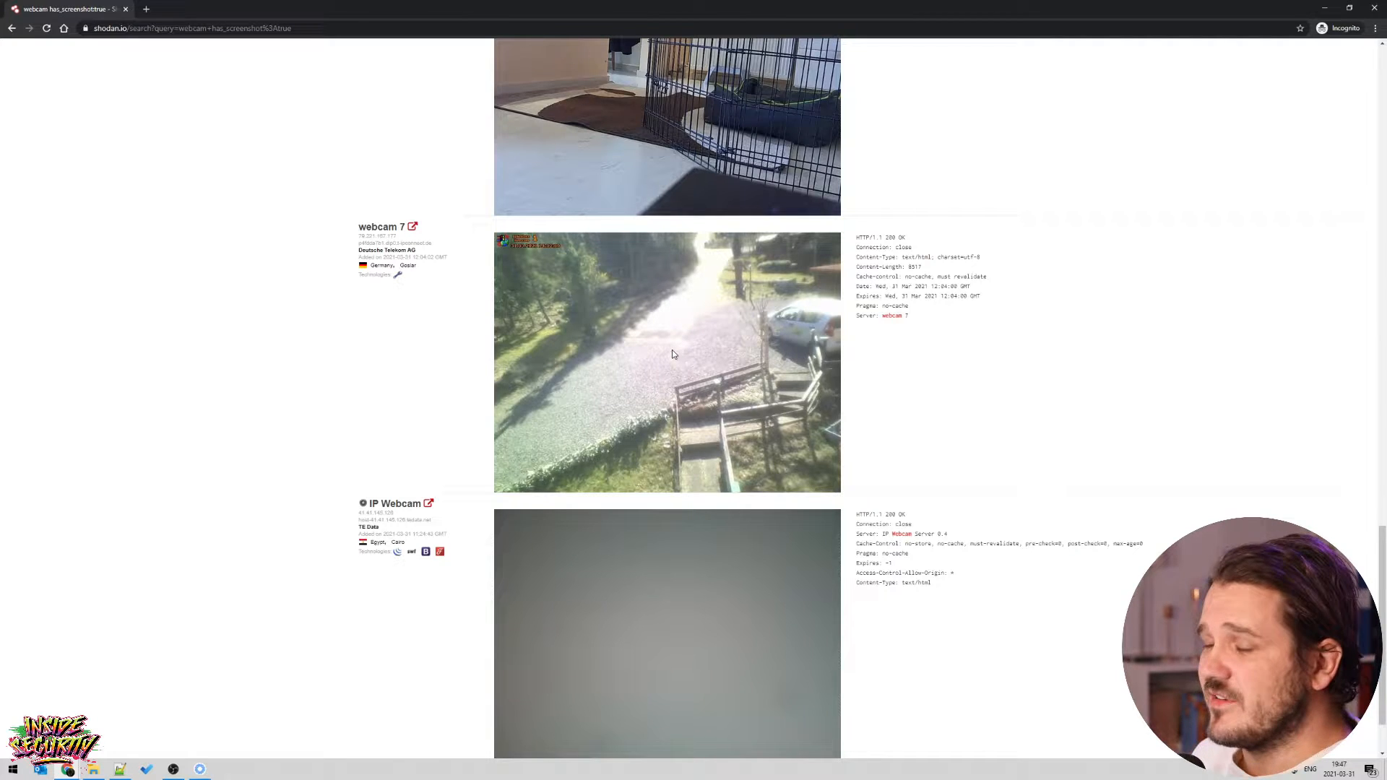
mouse_move(705, 350)
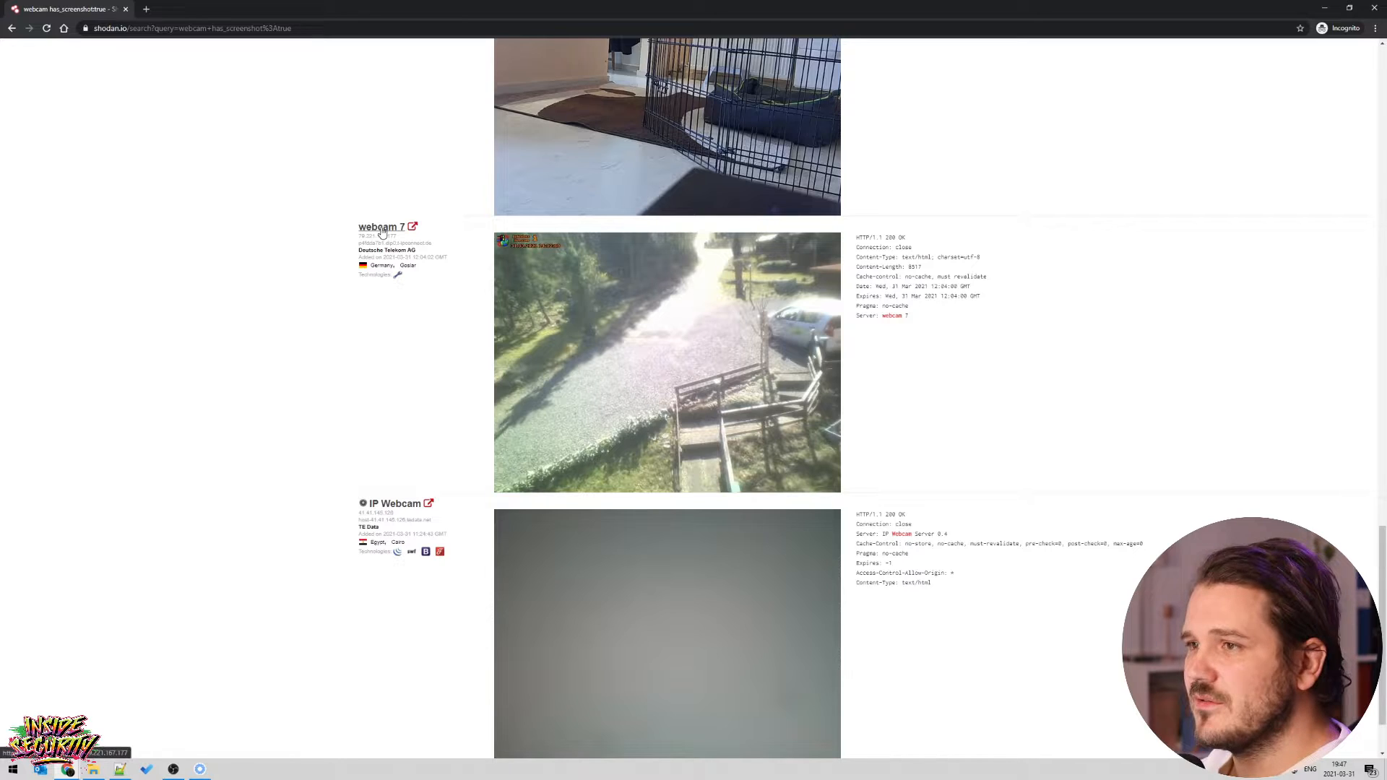
left_click(411, 226)
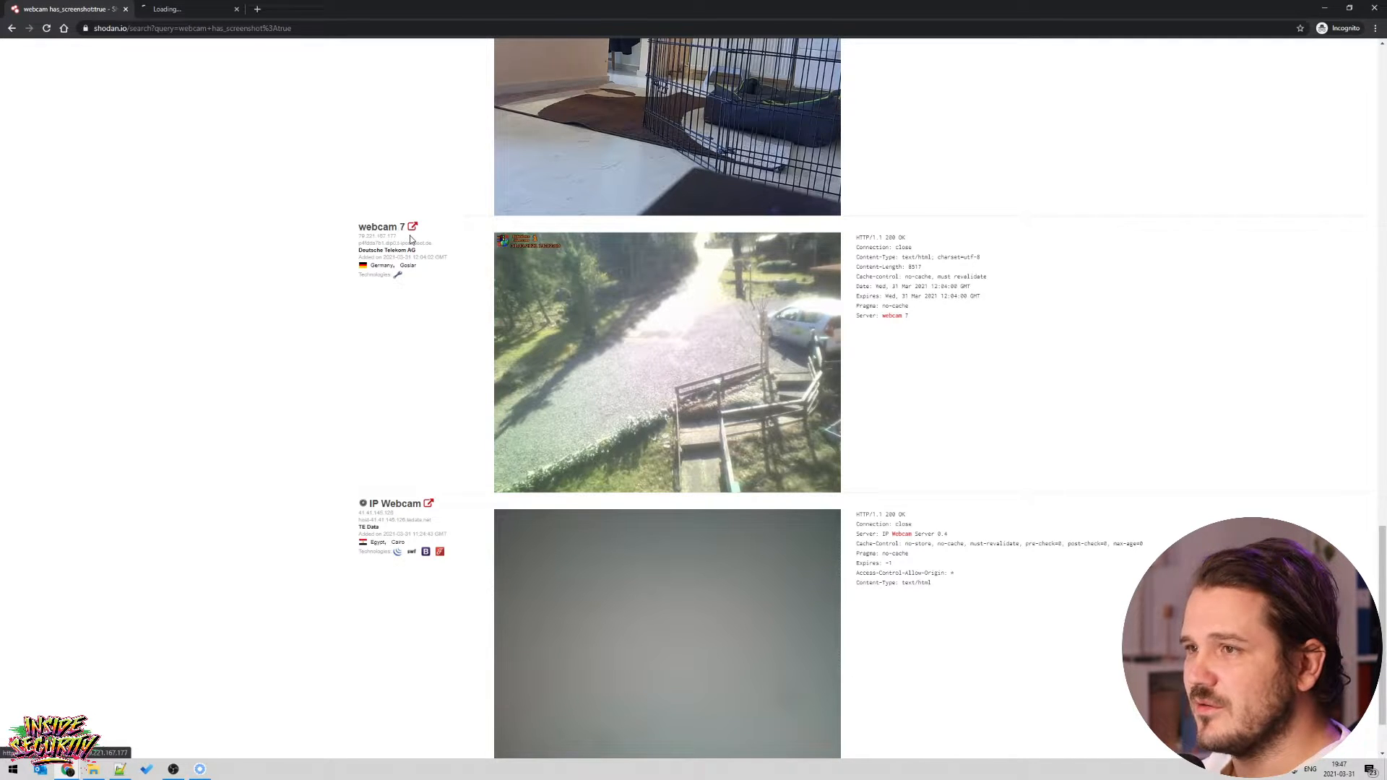
left_click(410, 226)
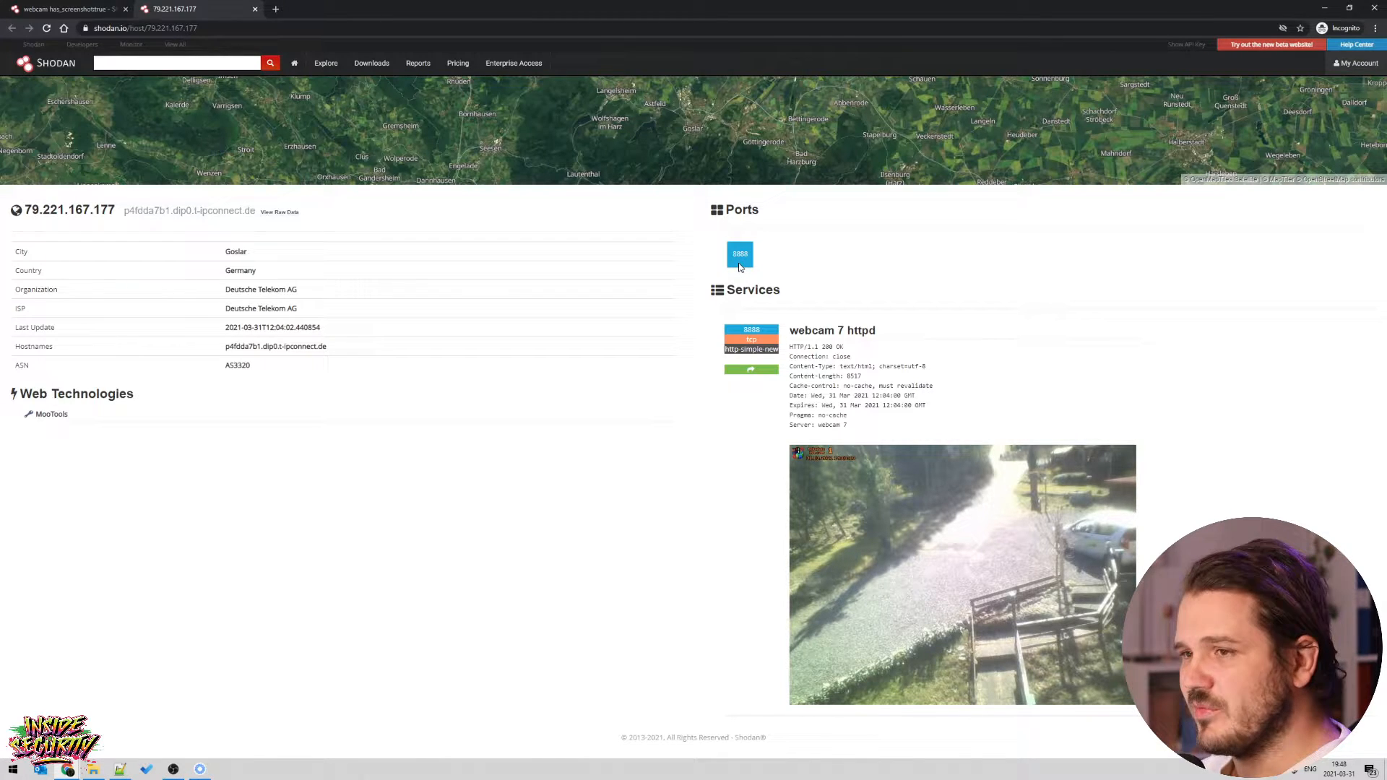
mouse_move(812, 327)
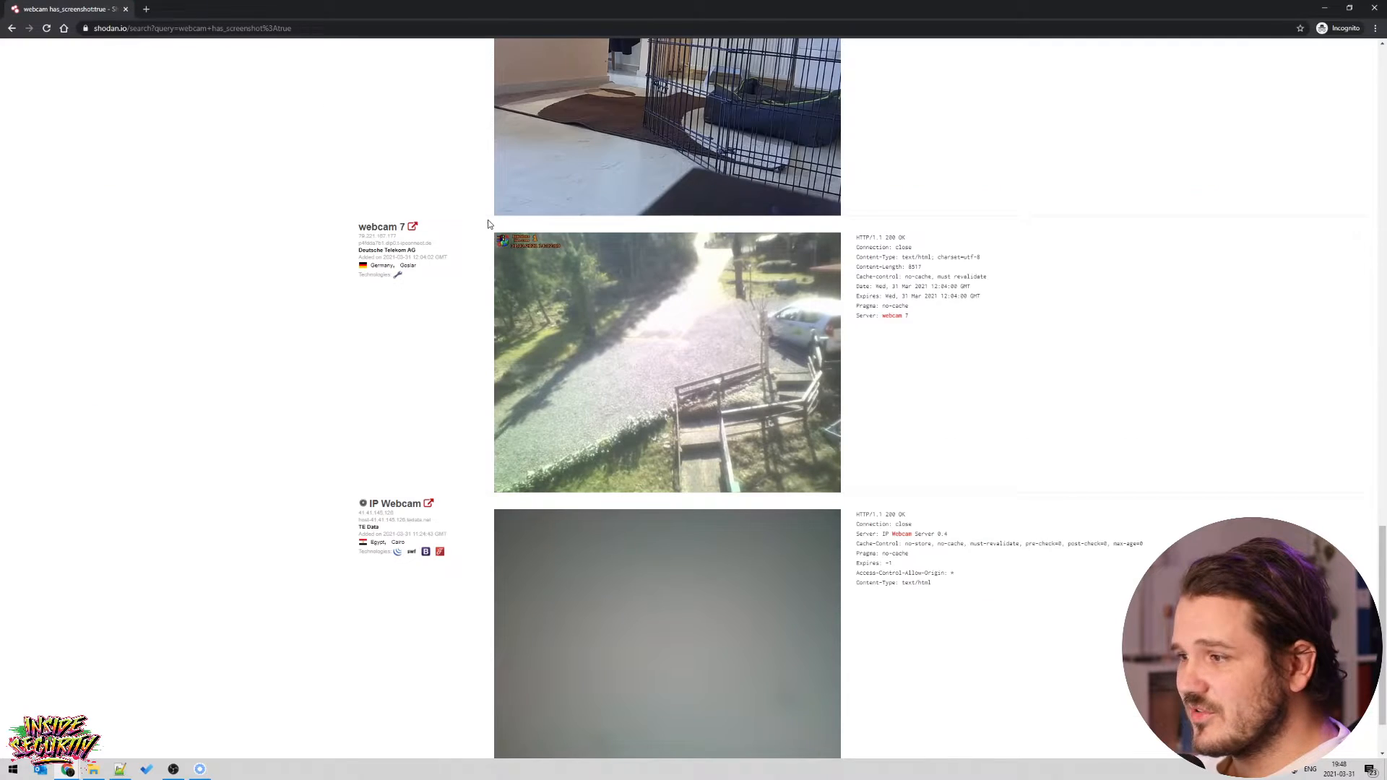
Go to page 2 of the screenshot webcam results and scroll through it.
scroll("down", 3)
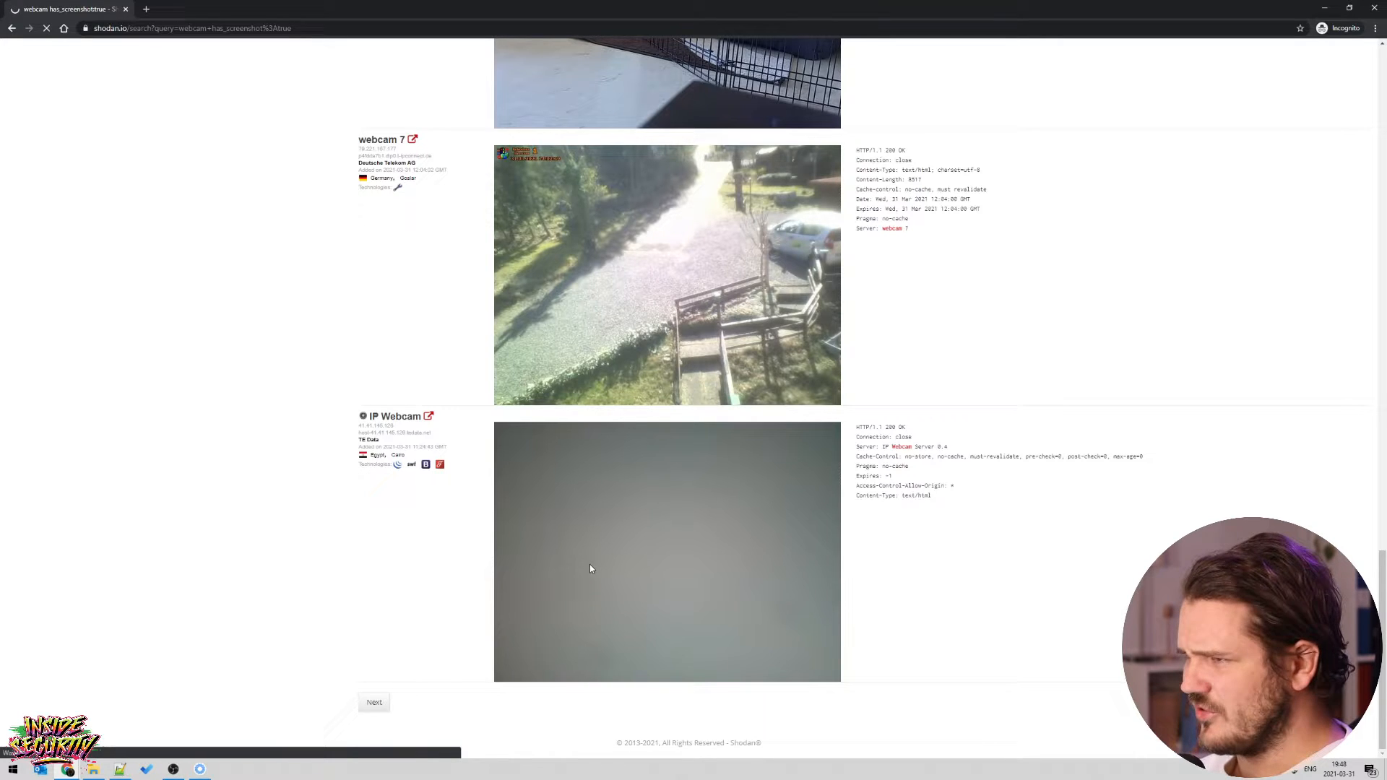
left_click(374, 701)
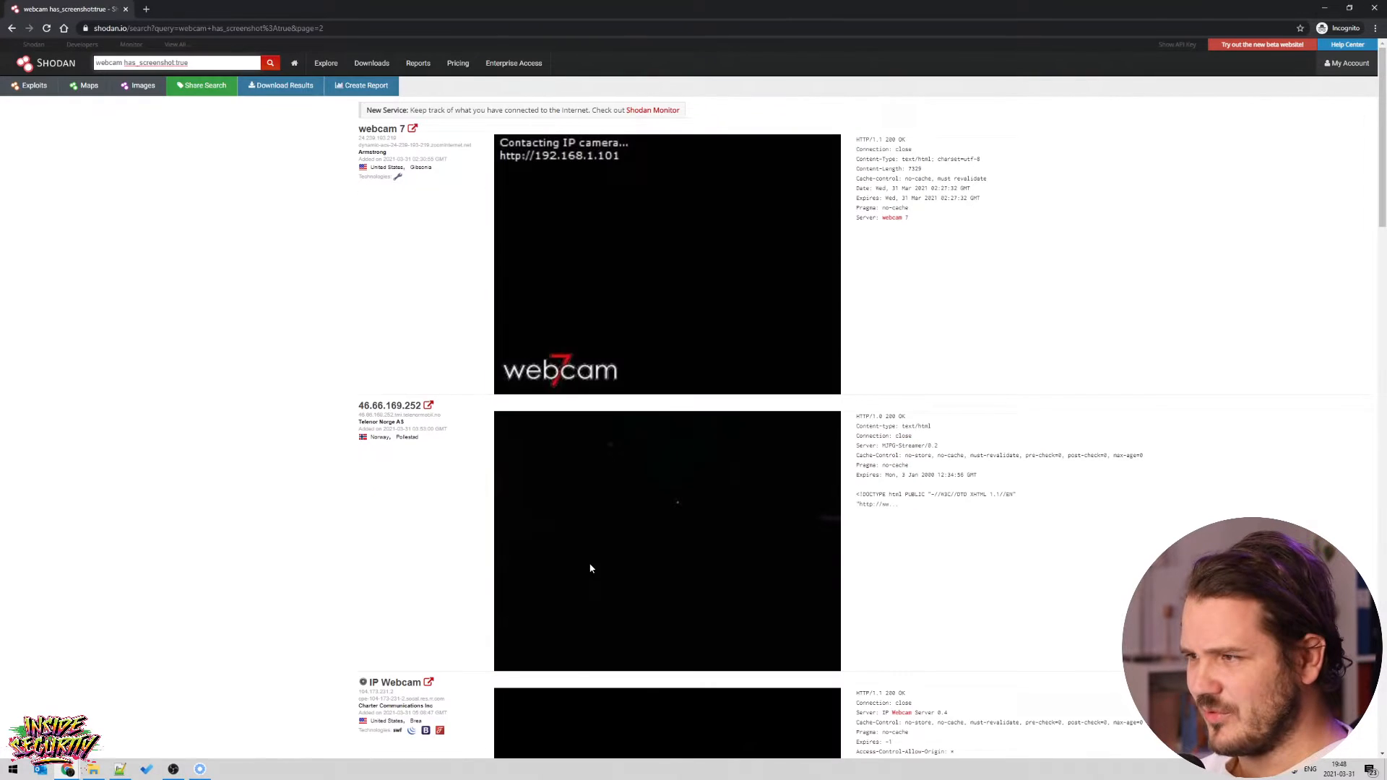
scroll("down", 3)
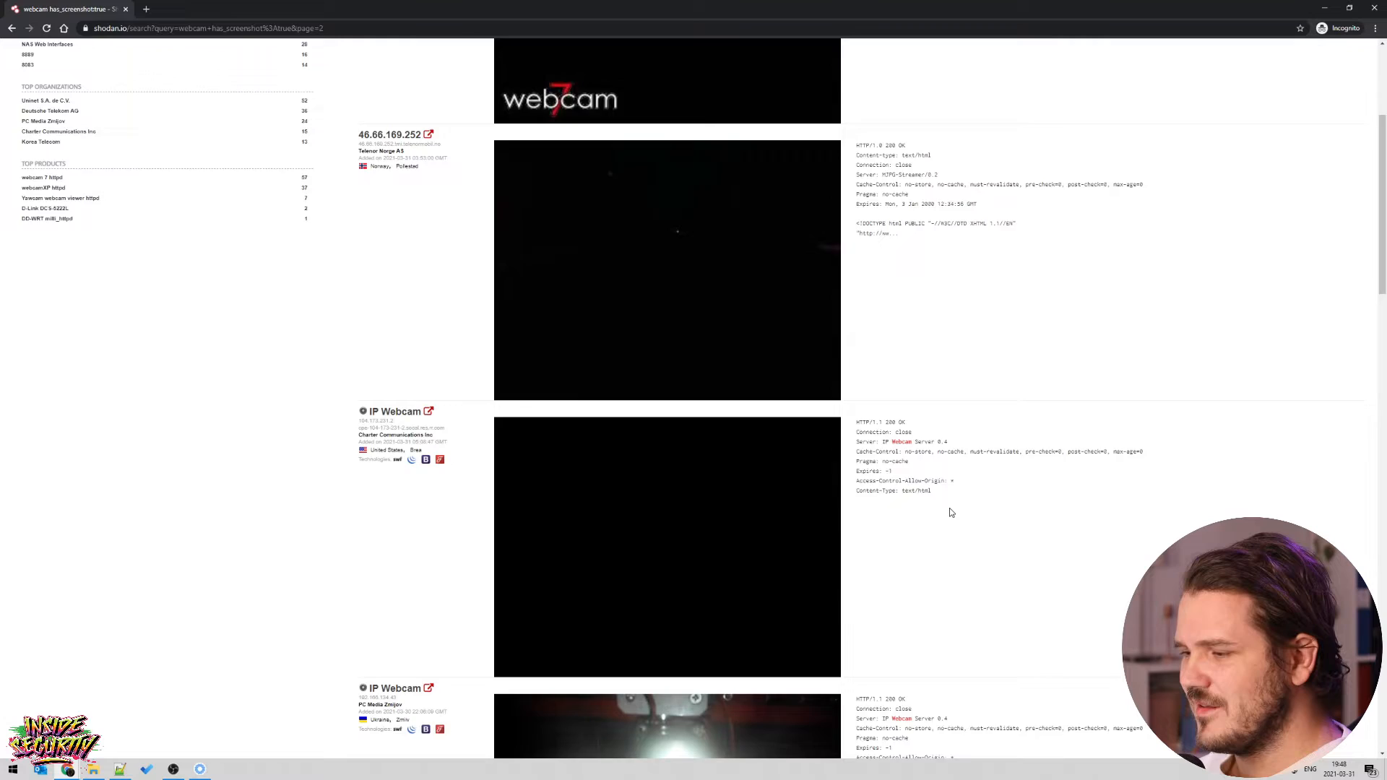
scroll("down", 3)
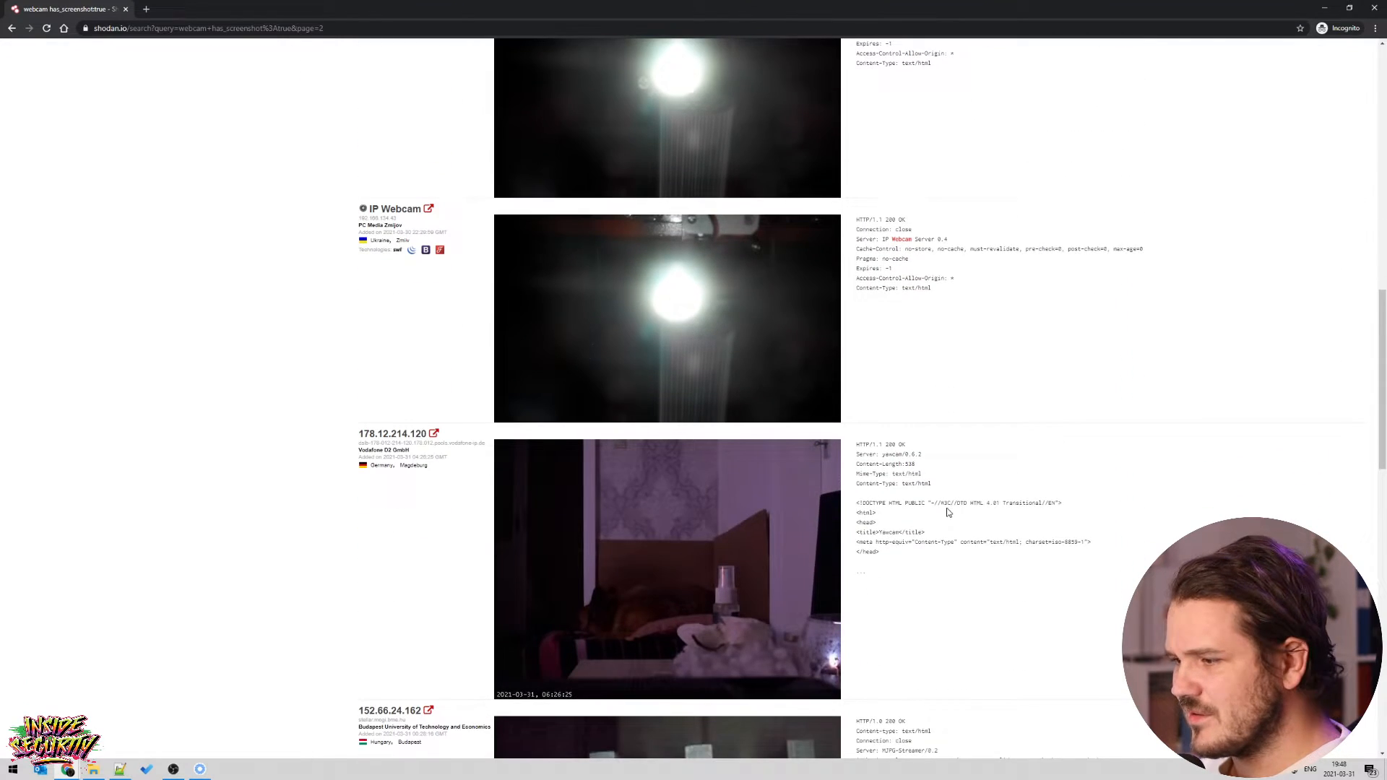
scroll("down", 3)
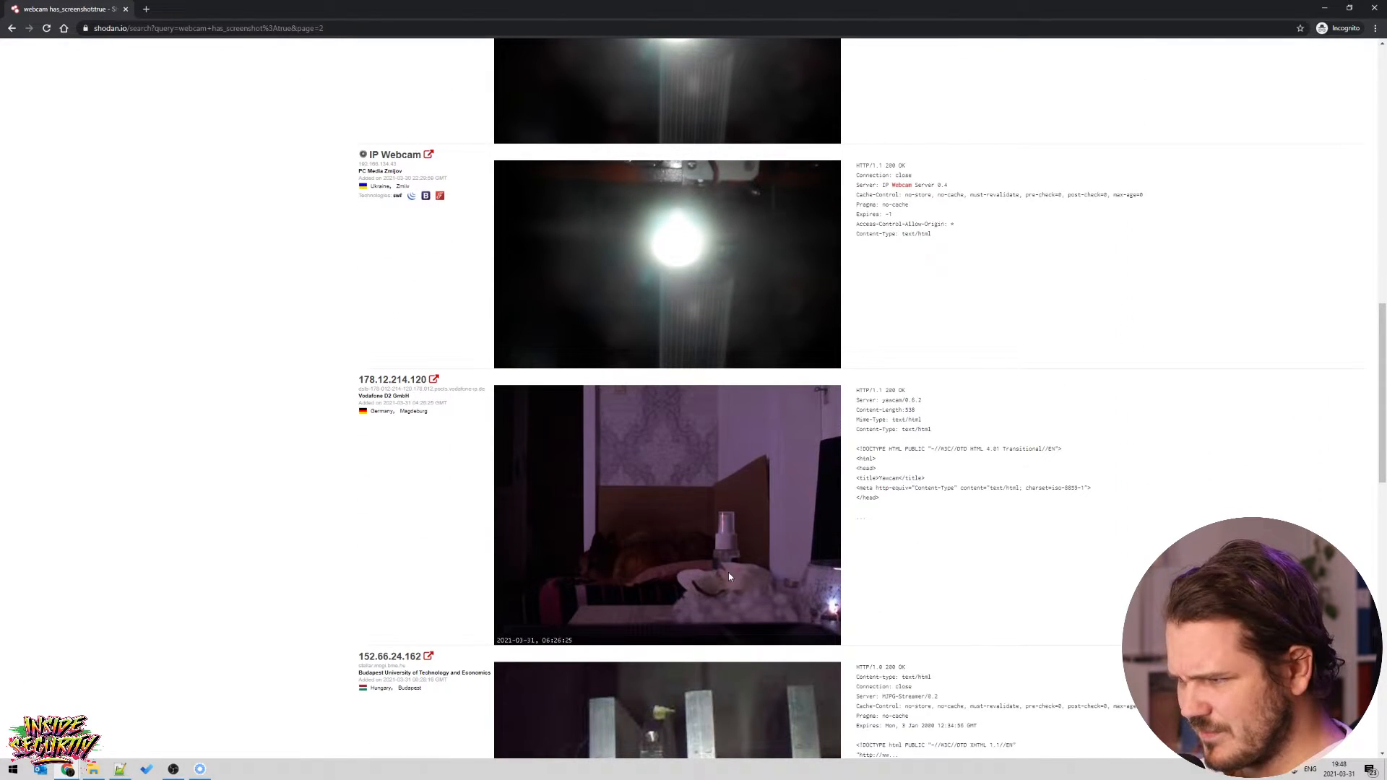
mouse_move(628, 570)
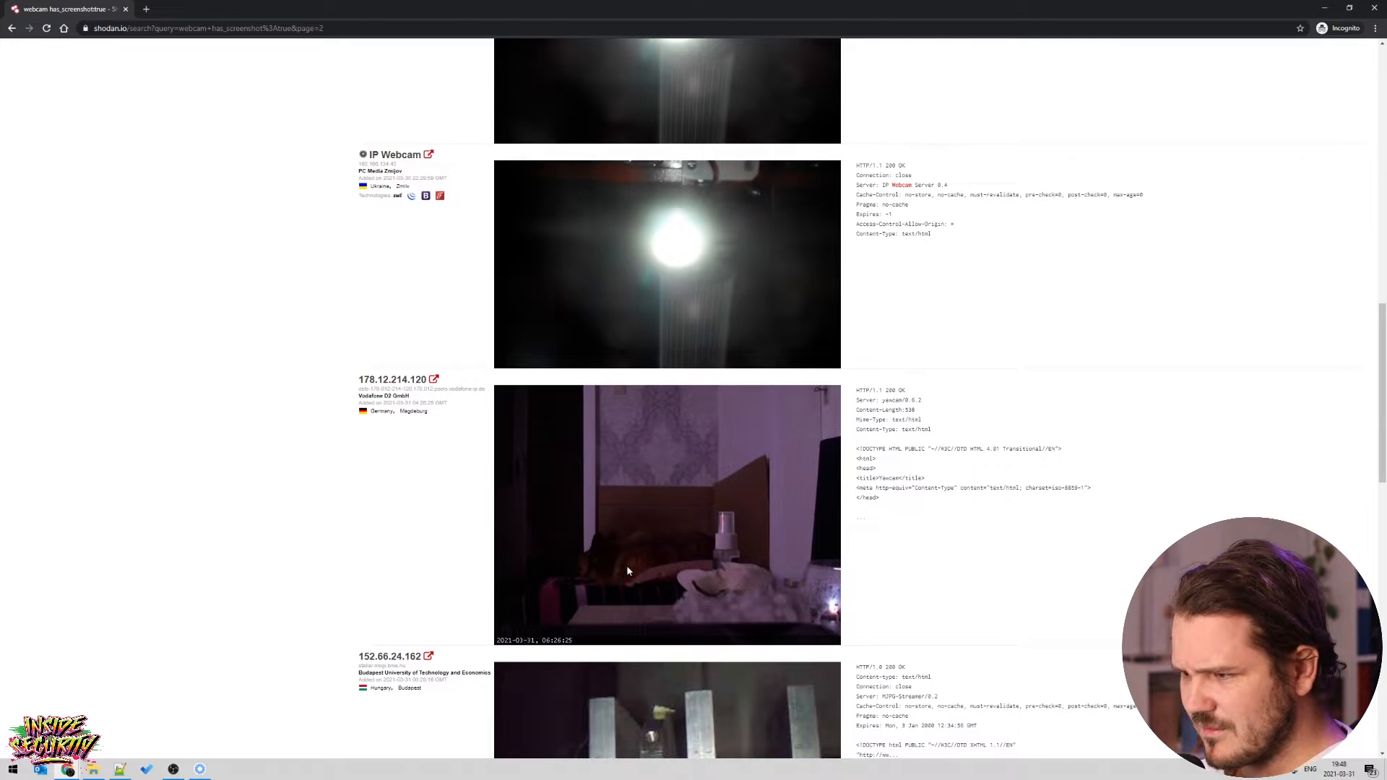
scroll("down", 3)
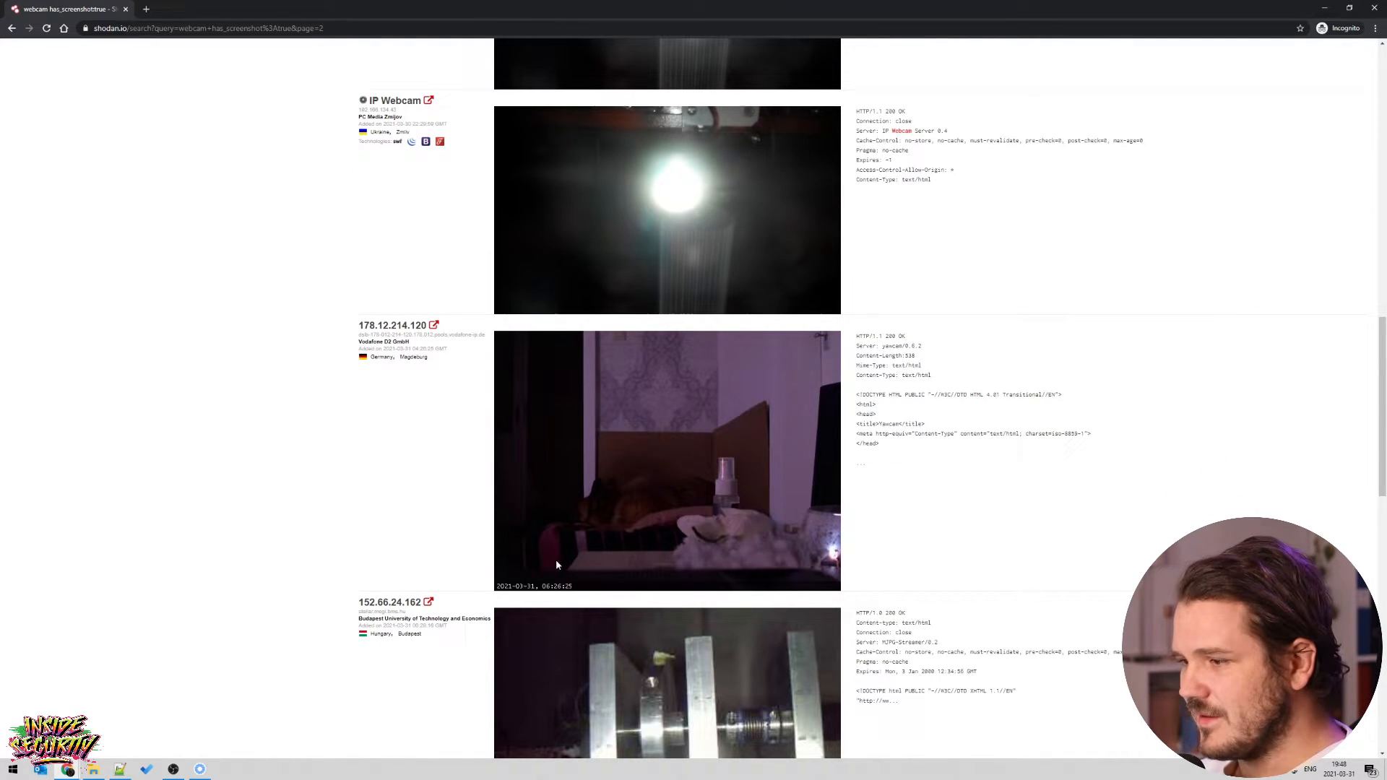
scroll("down", 3)
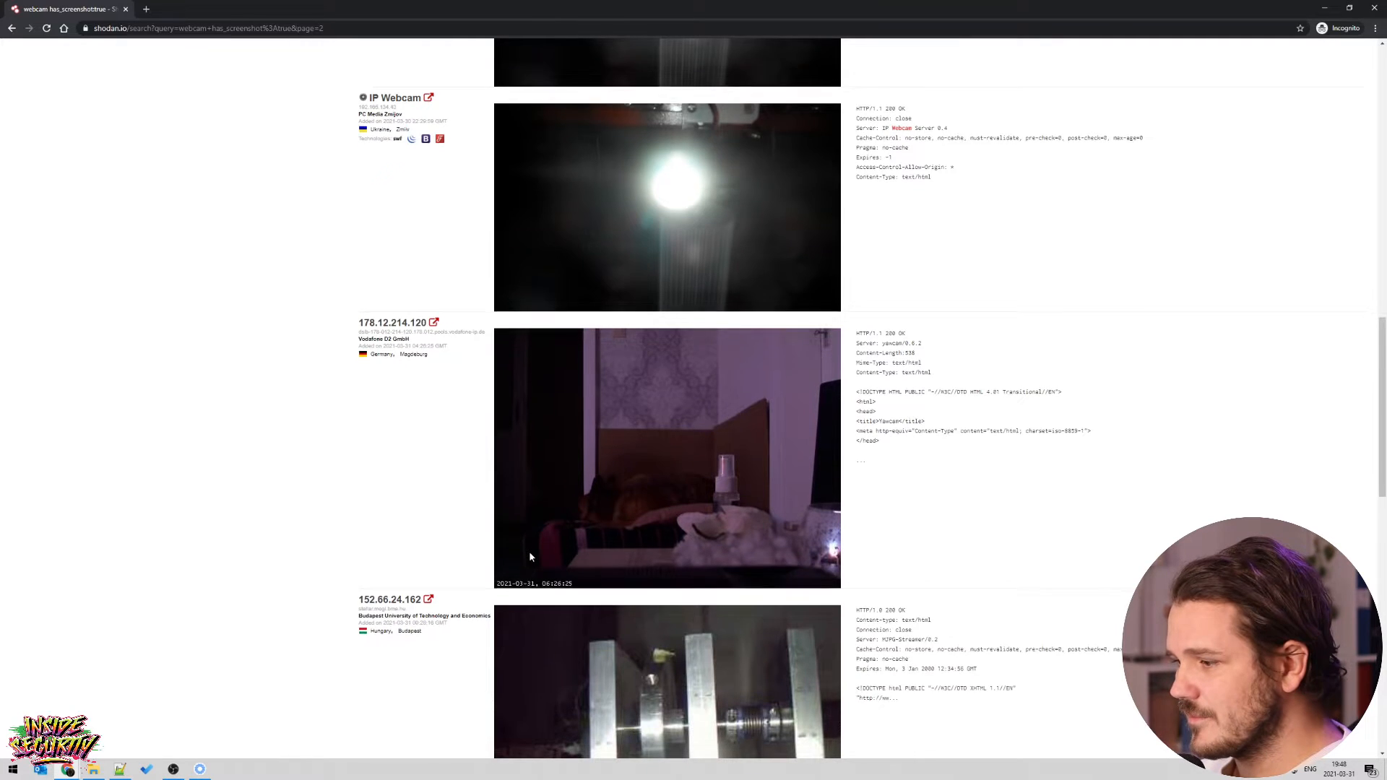
scroll("down", 3)
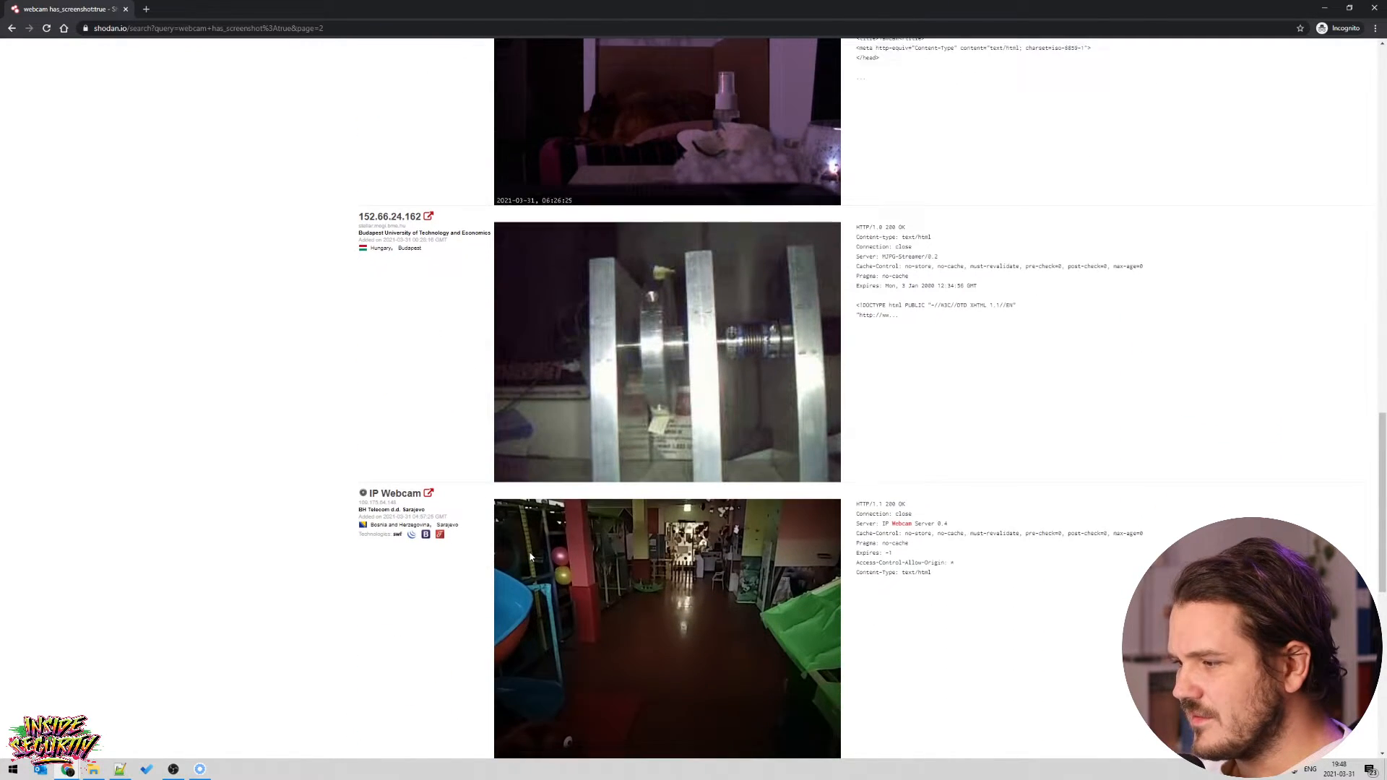
scroll("down", 3)
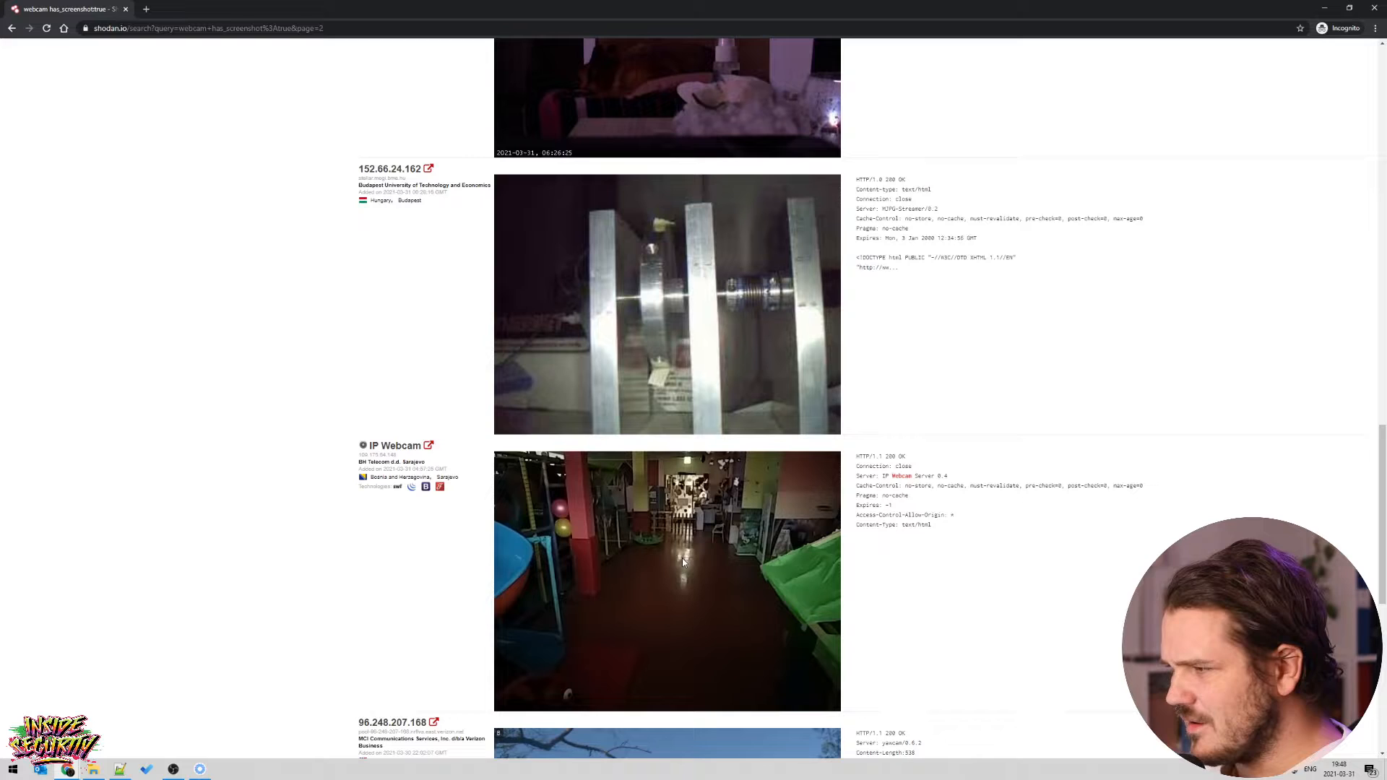
mouse_move(693, 556)
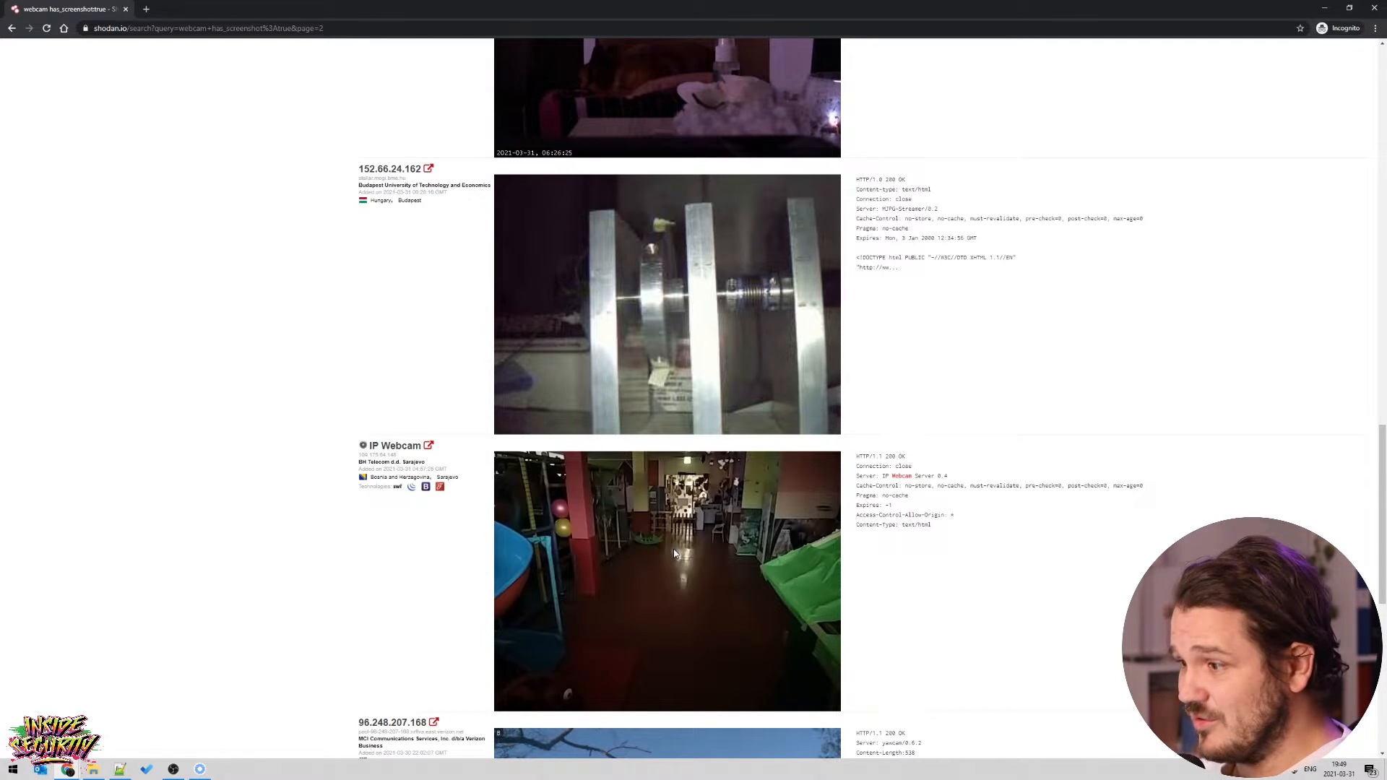
mouse_move(662, 551)
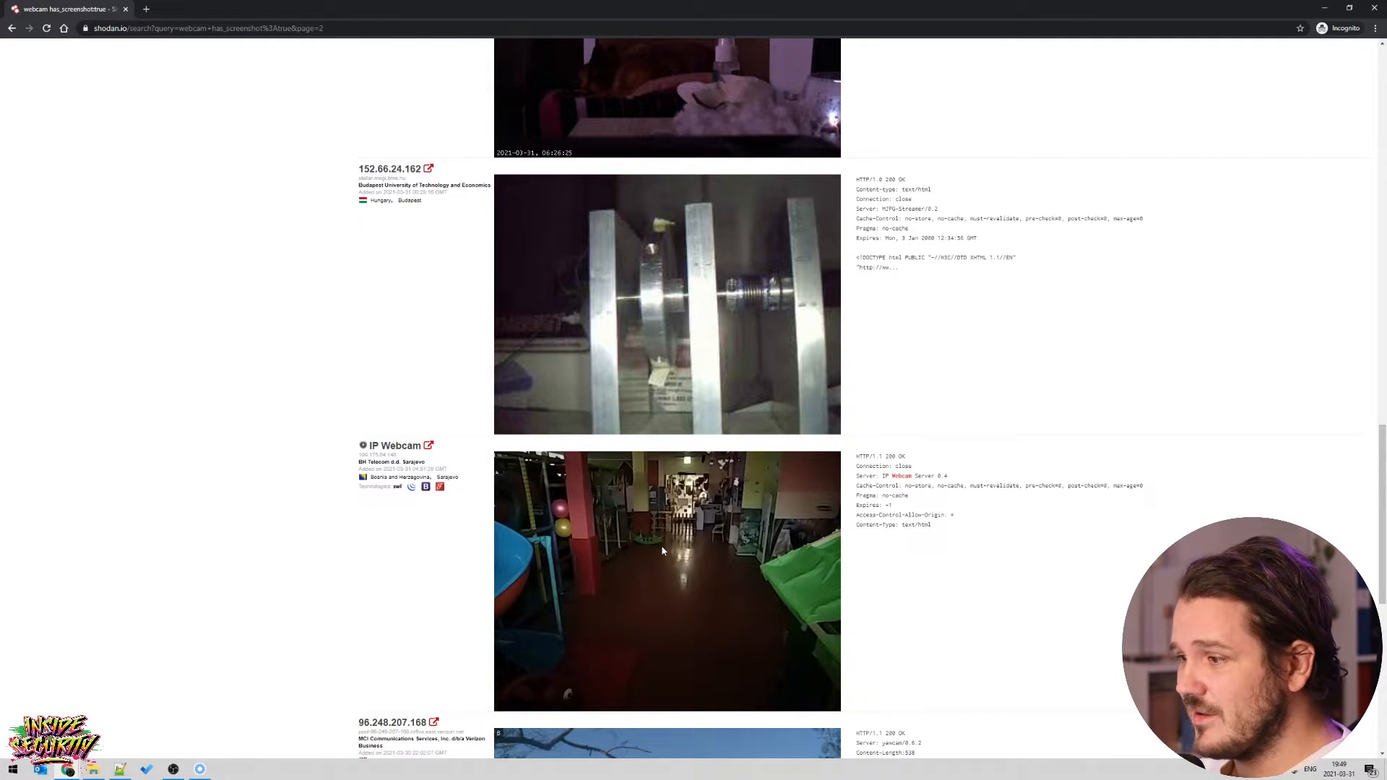
mouse_move(657, 548)
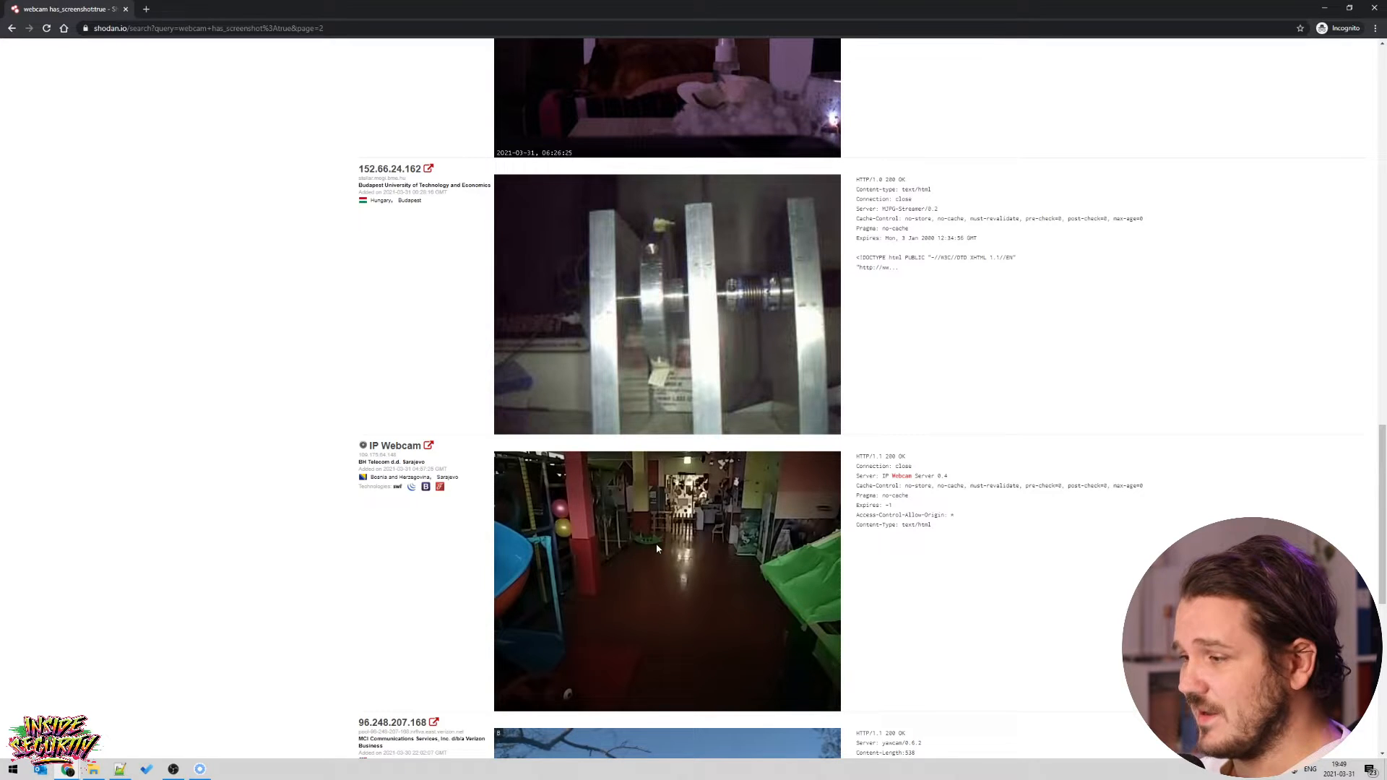
scroll("down", 3)
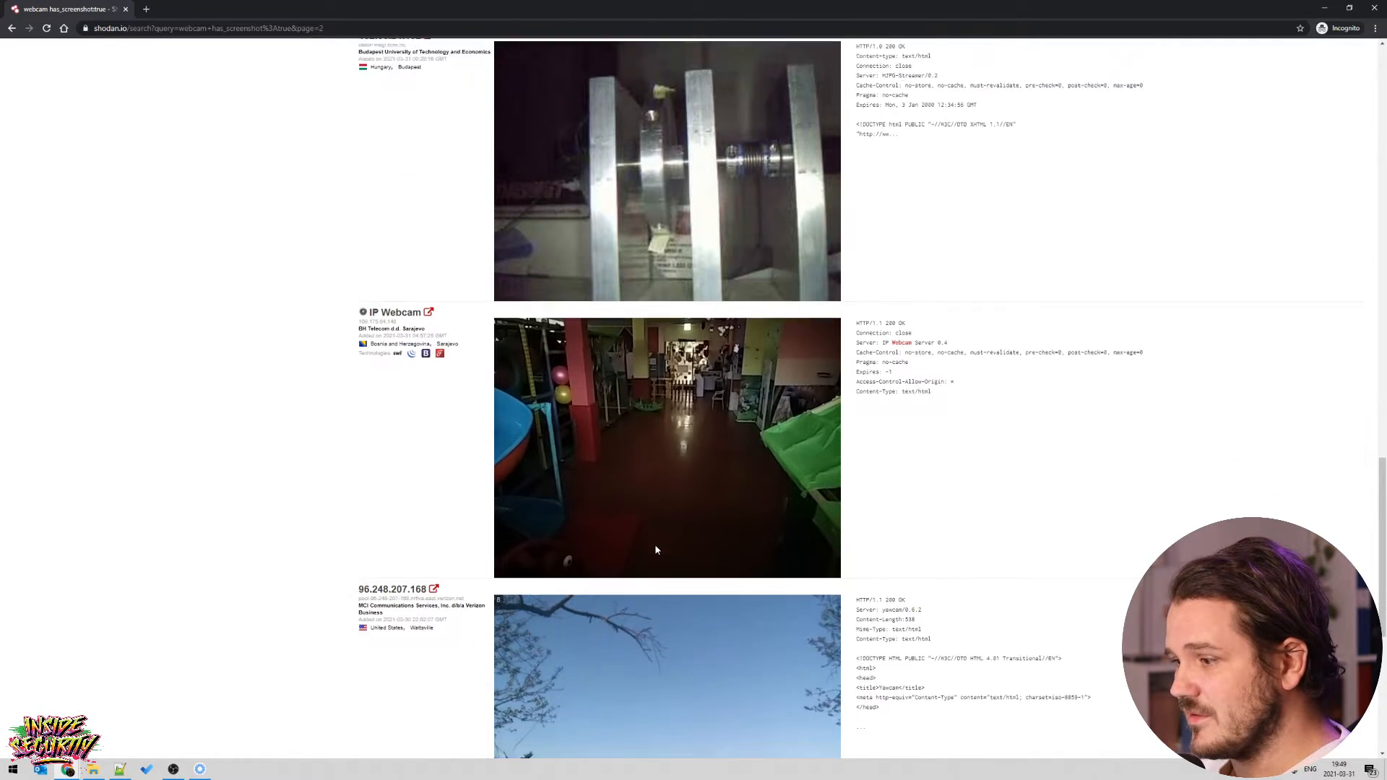
scroll("down", 3)
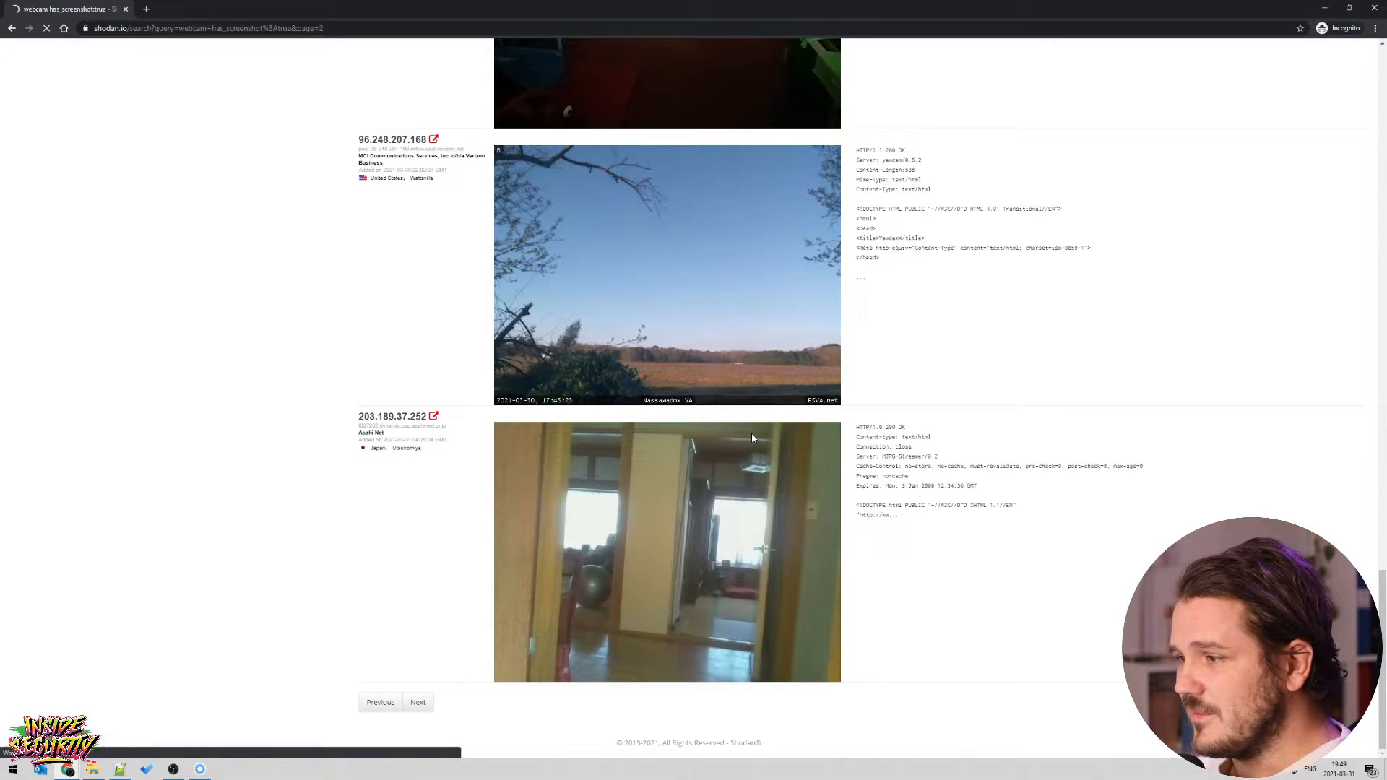
Advance to page 3 and scroll down past the stork nest and office cameras.
left_click(417, 701)
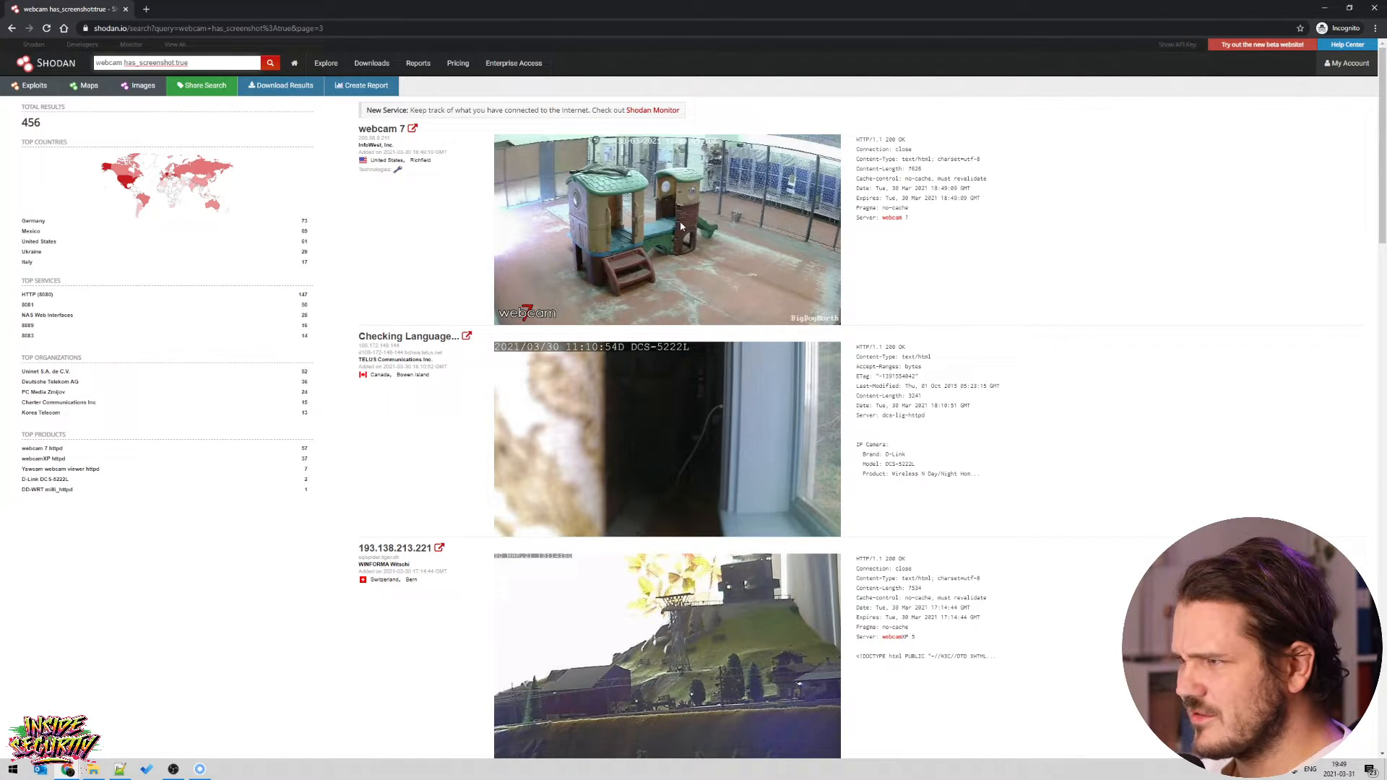
scroll("down", 3)
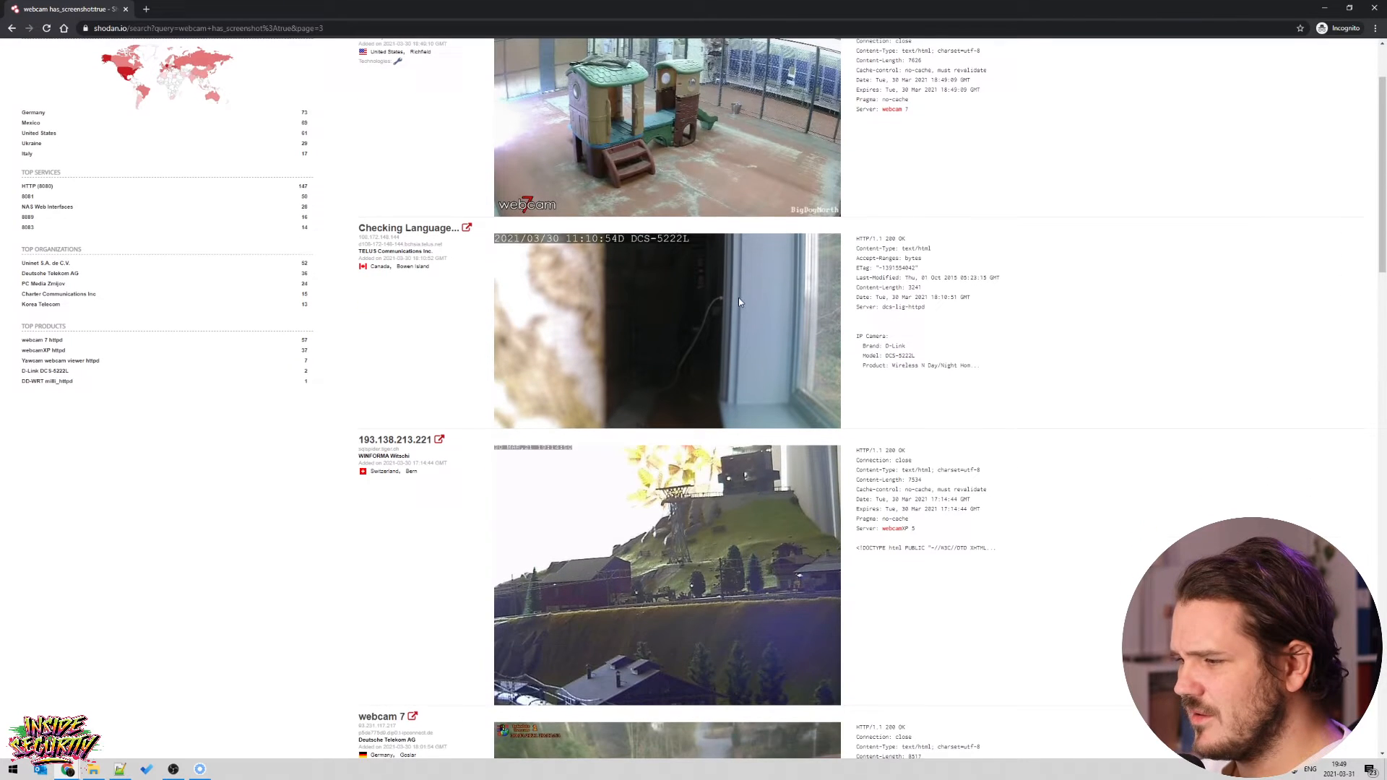
scroll("down", 3)
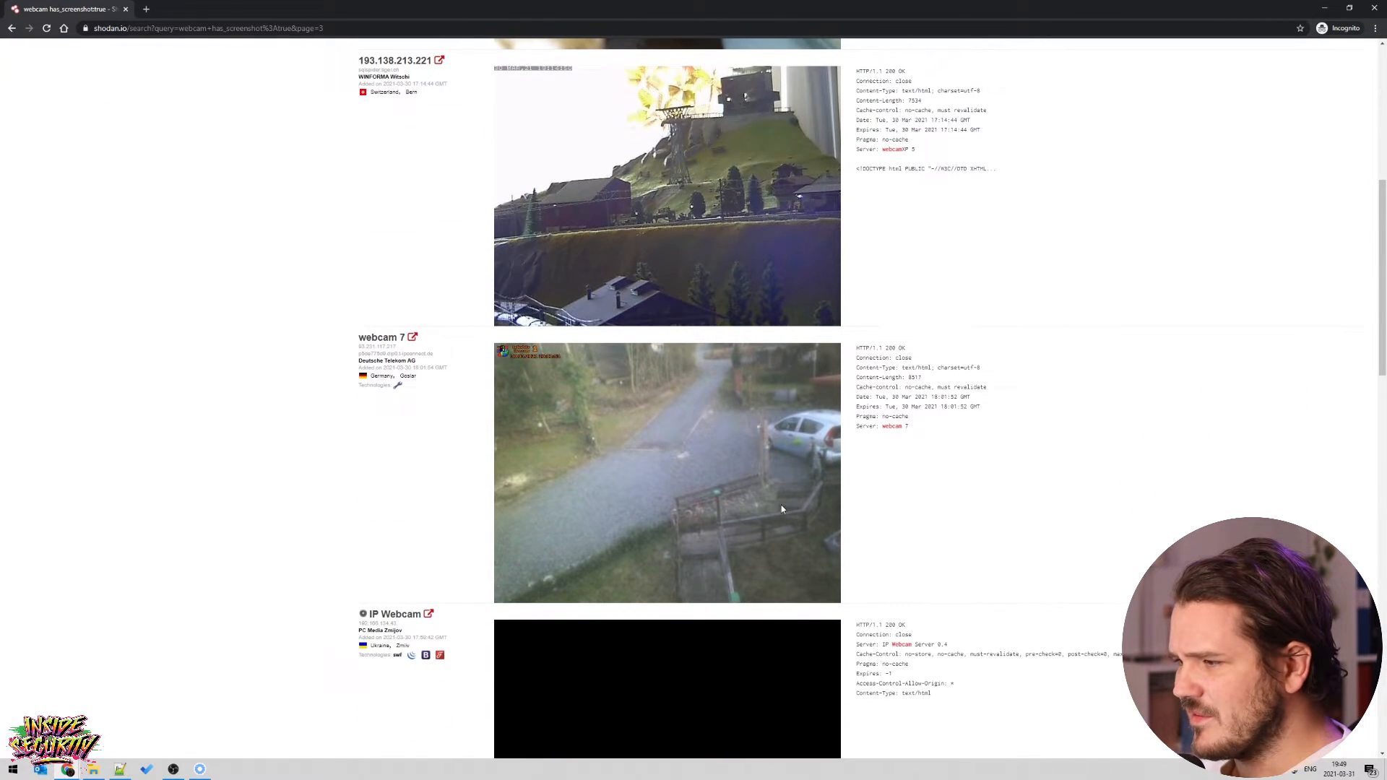
scroll("down", 3)
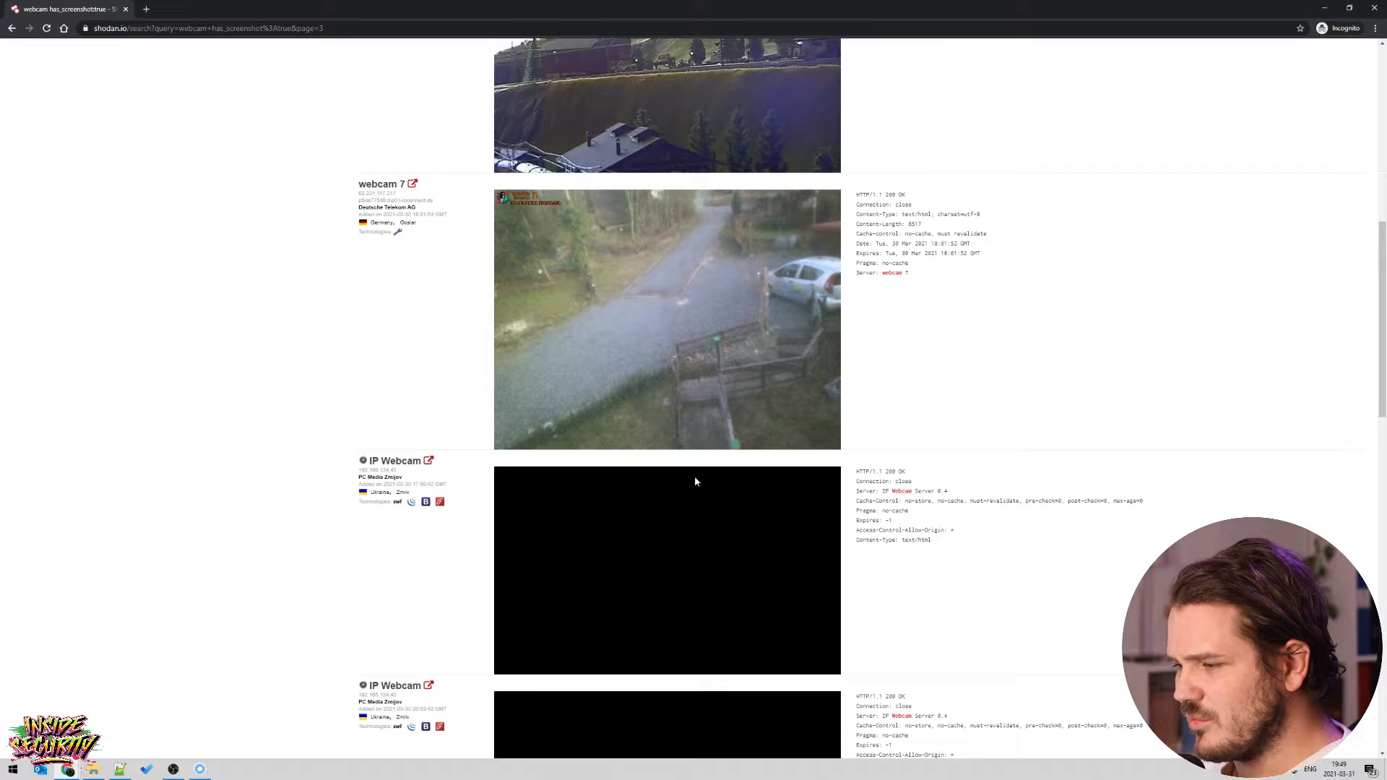
scroll("down", 3)
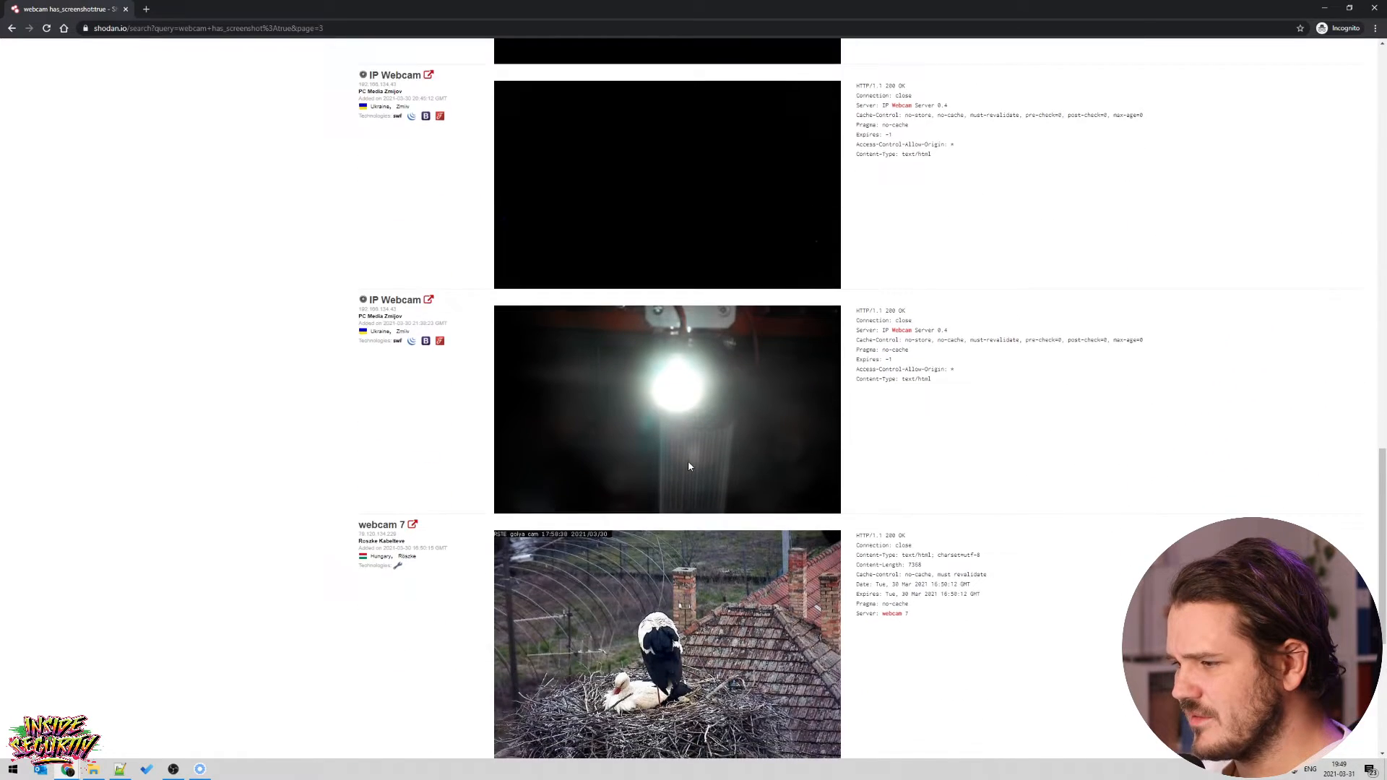
scroll("down", 3)
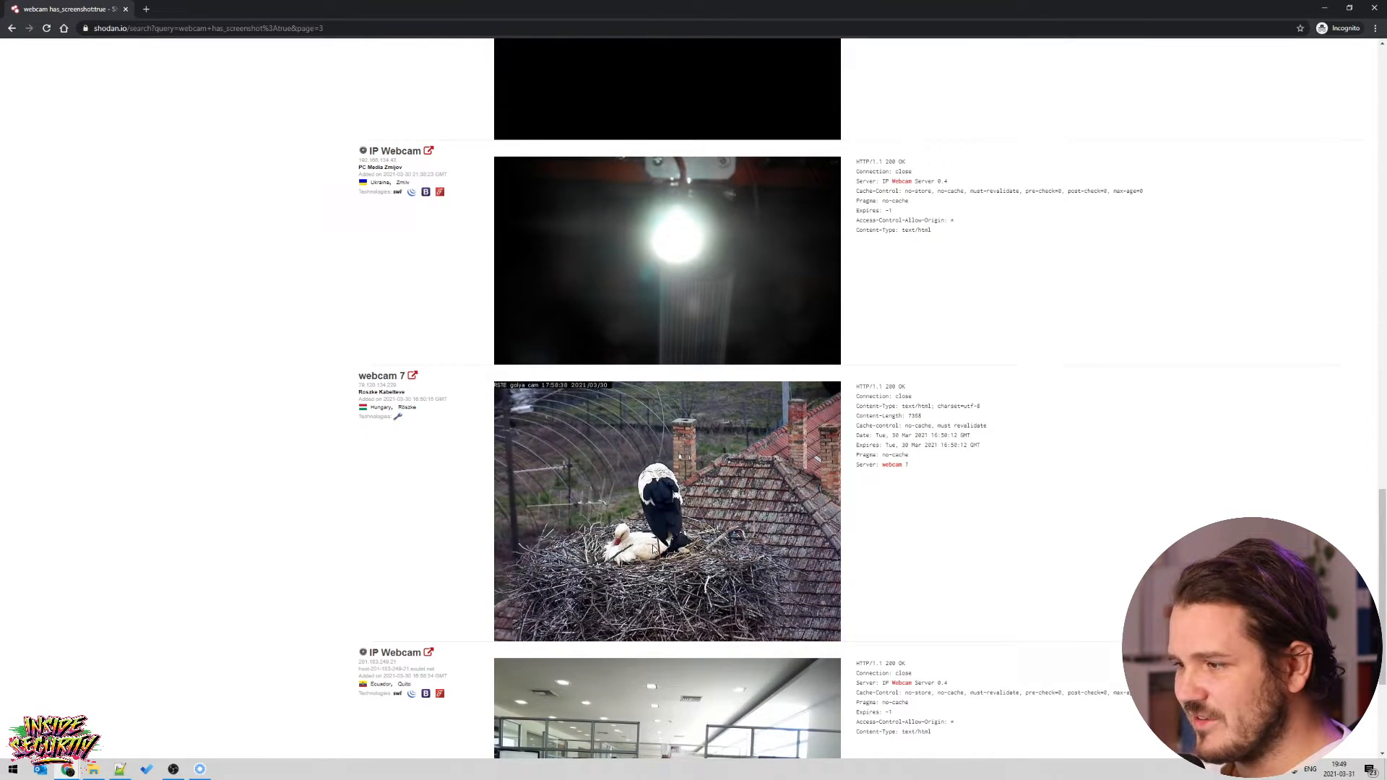
scroll("down", 3)
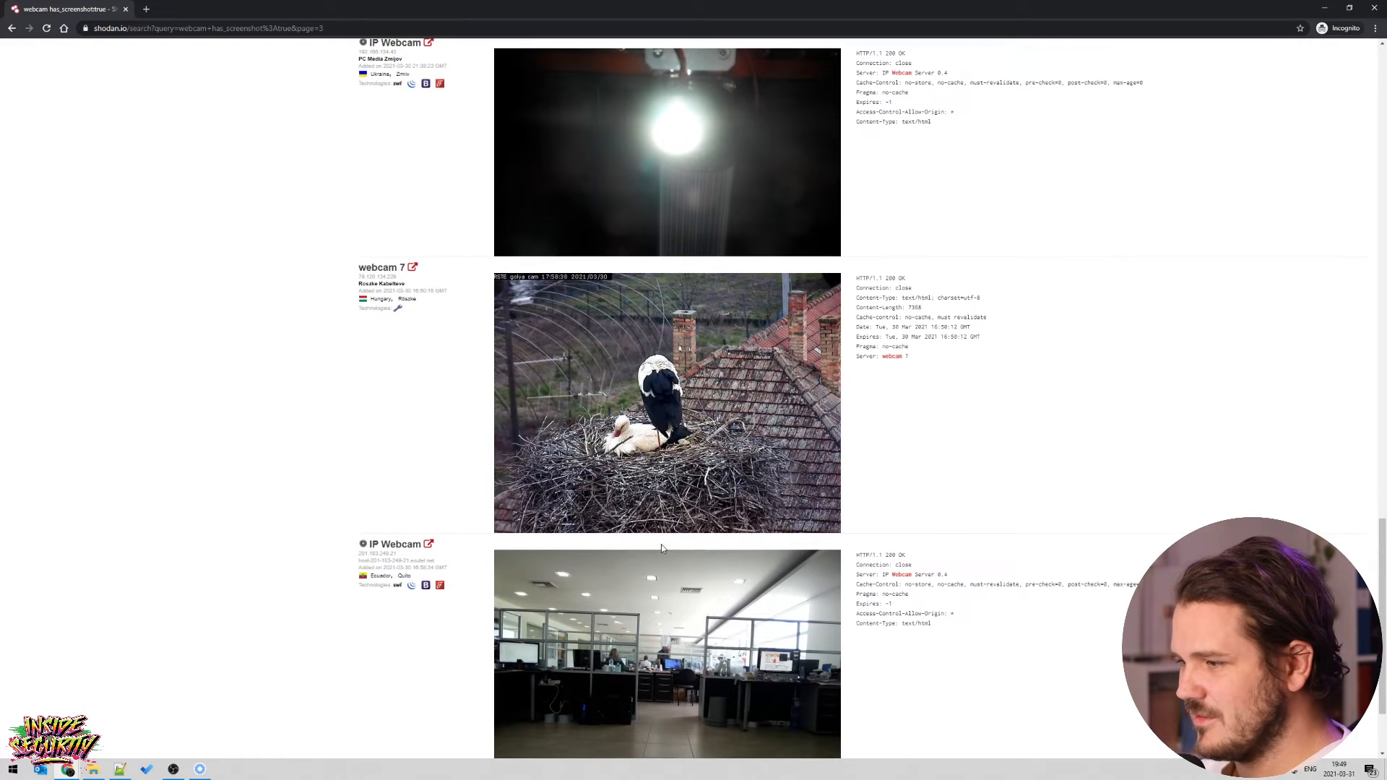
scroll("down", 3)
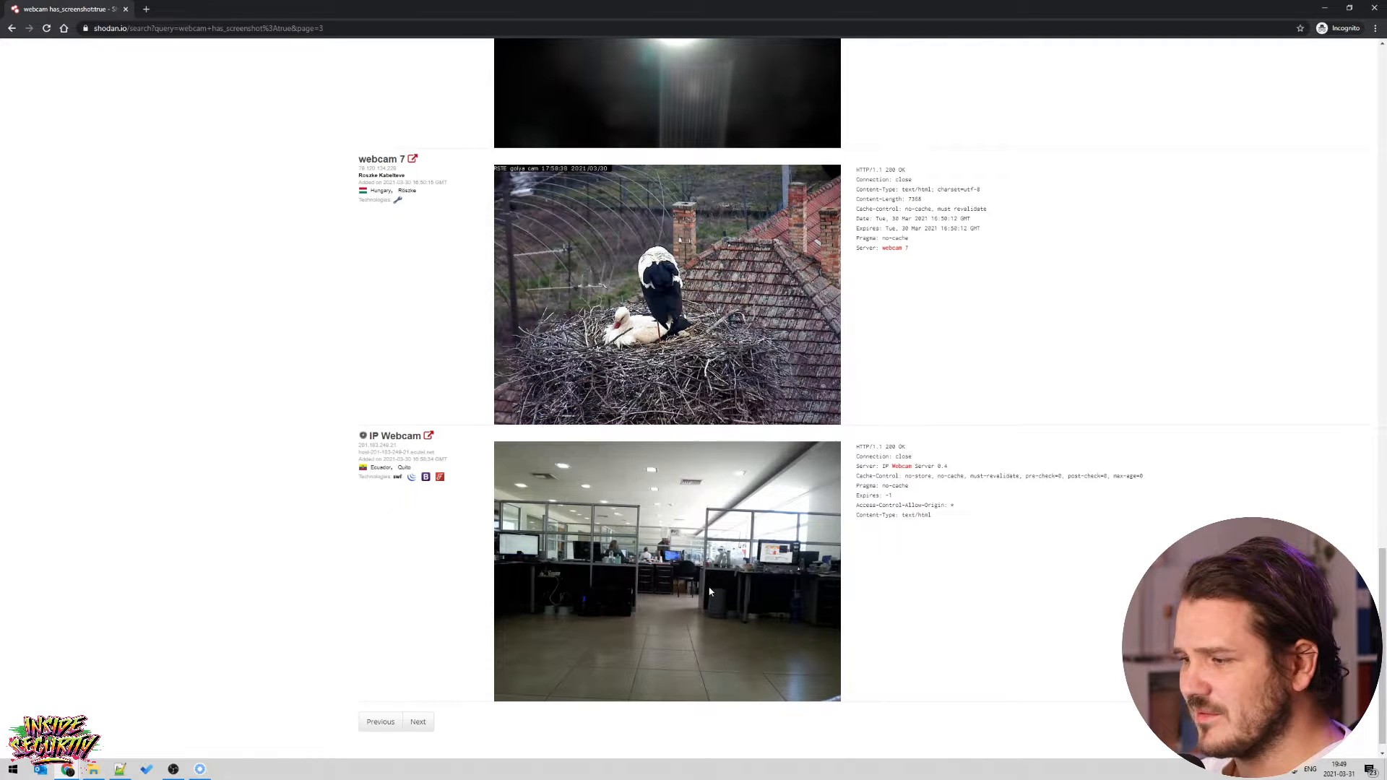
mouse_move(521, 476)
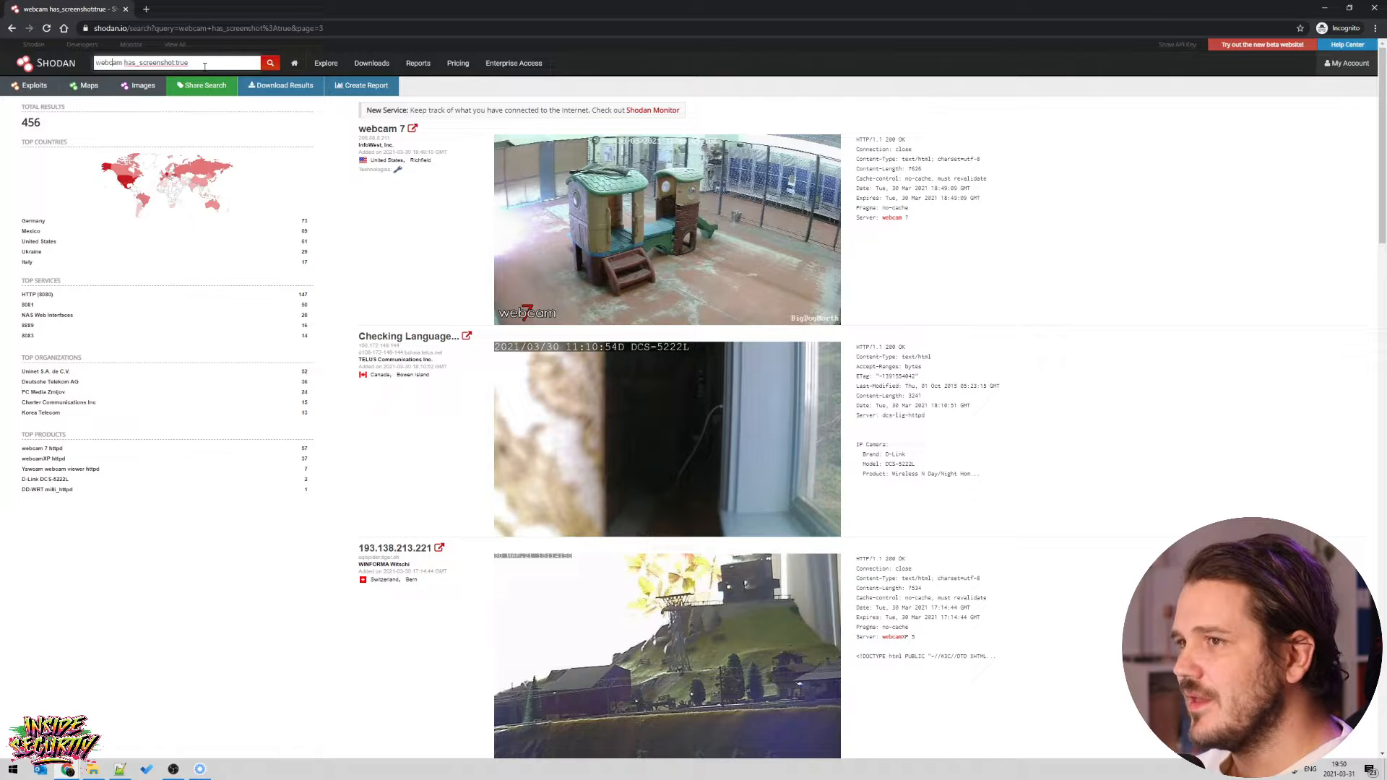
Replace the query with 'port:5900' to list the VNC hosts.
double_click(181, 62)
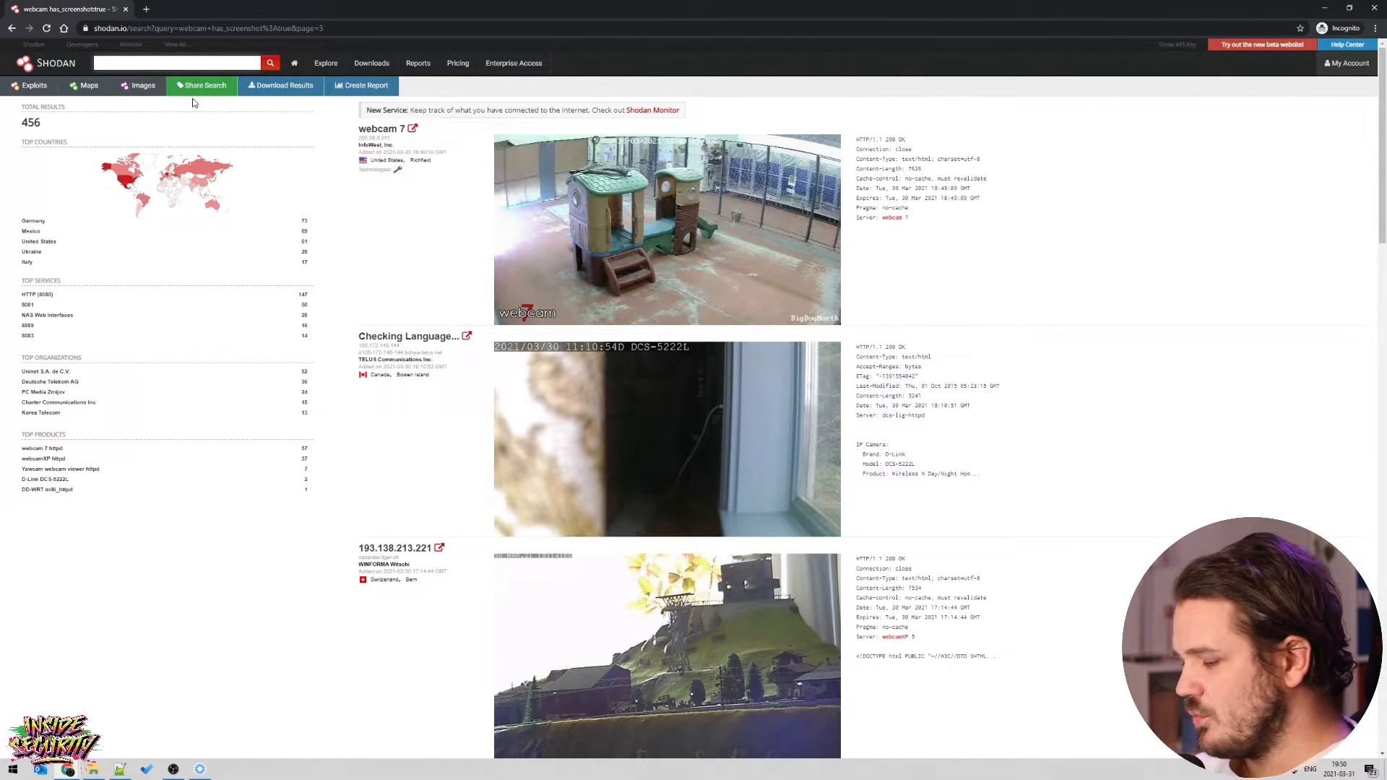
type("port:5900")
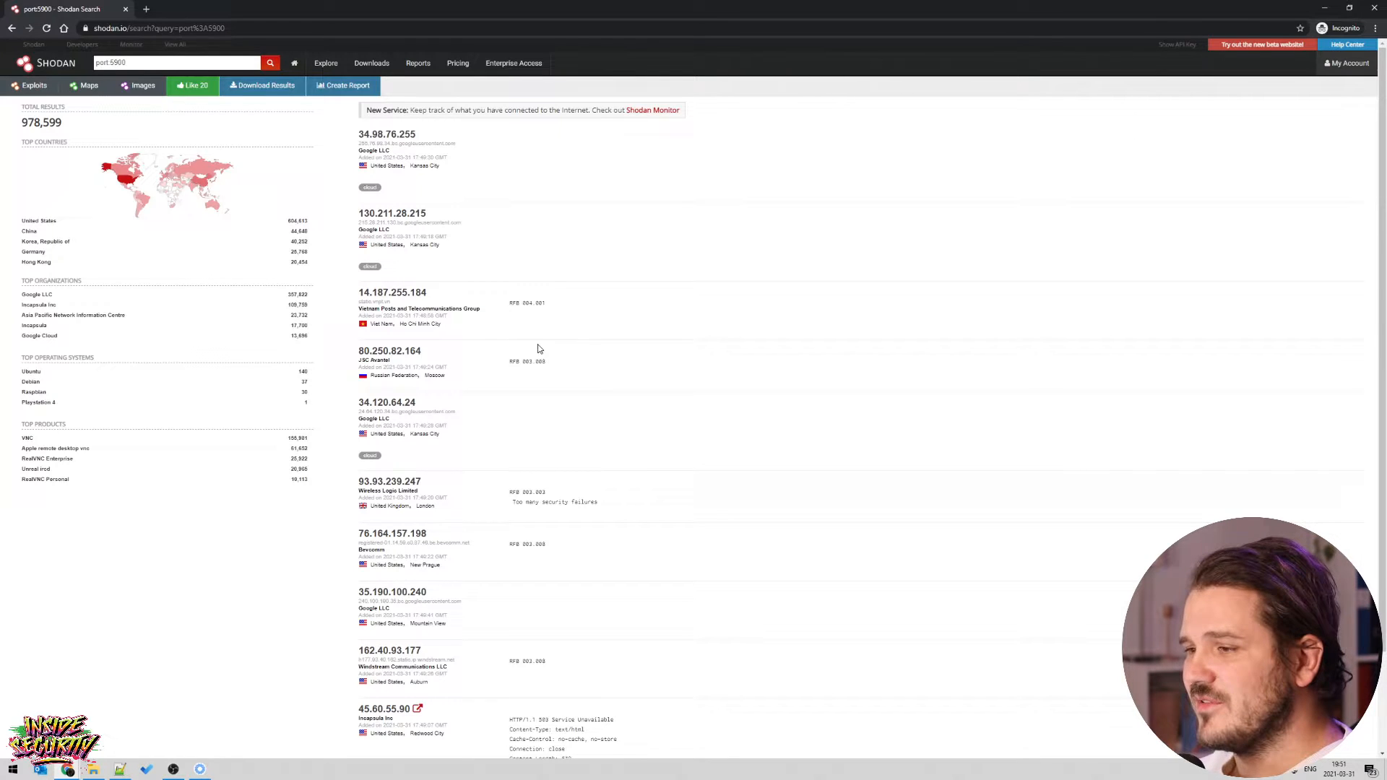
mouse_move(540, 424)
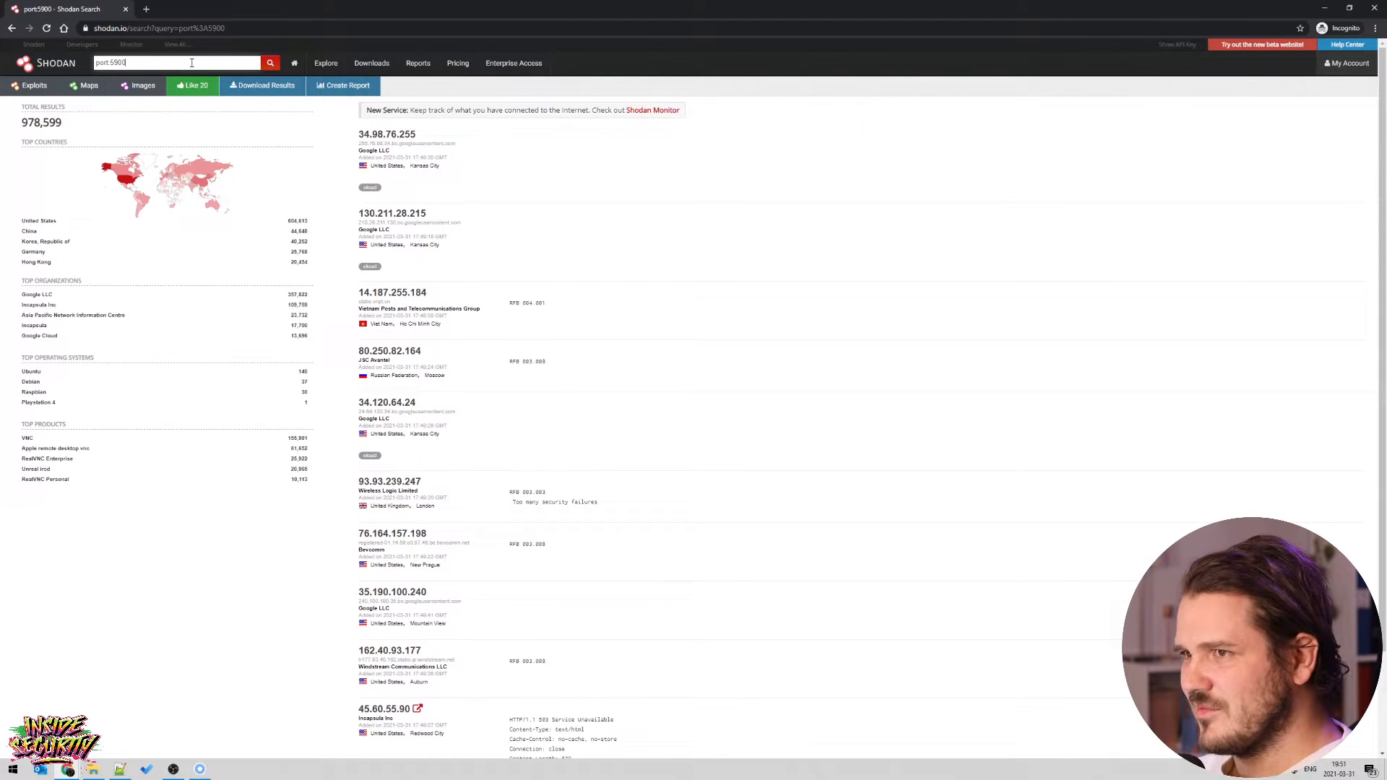
type("h")
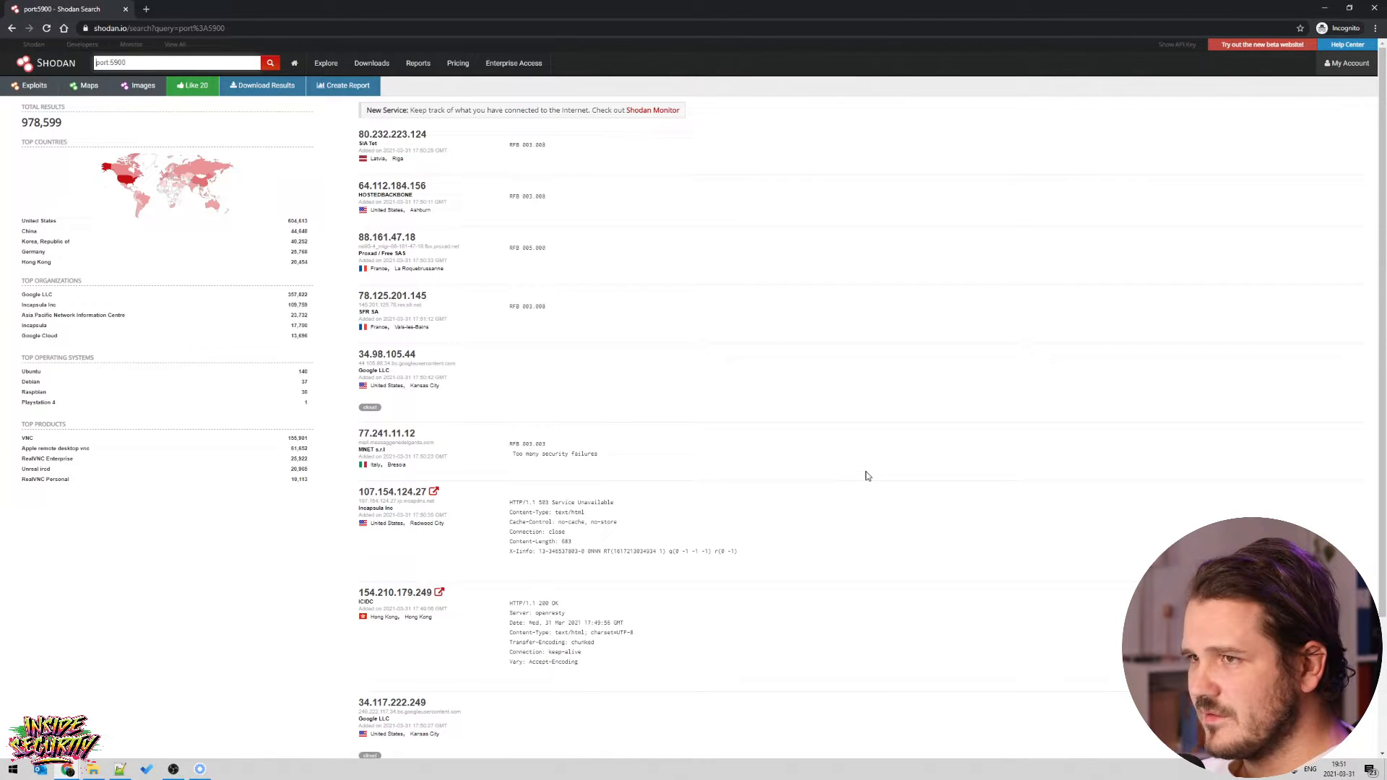
Run the query port:"5900,5901" authentication disabled has_screenshot:true.
left_click(133, 62)
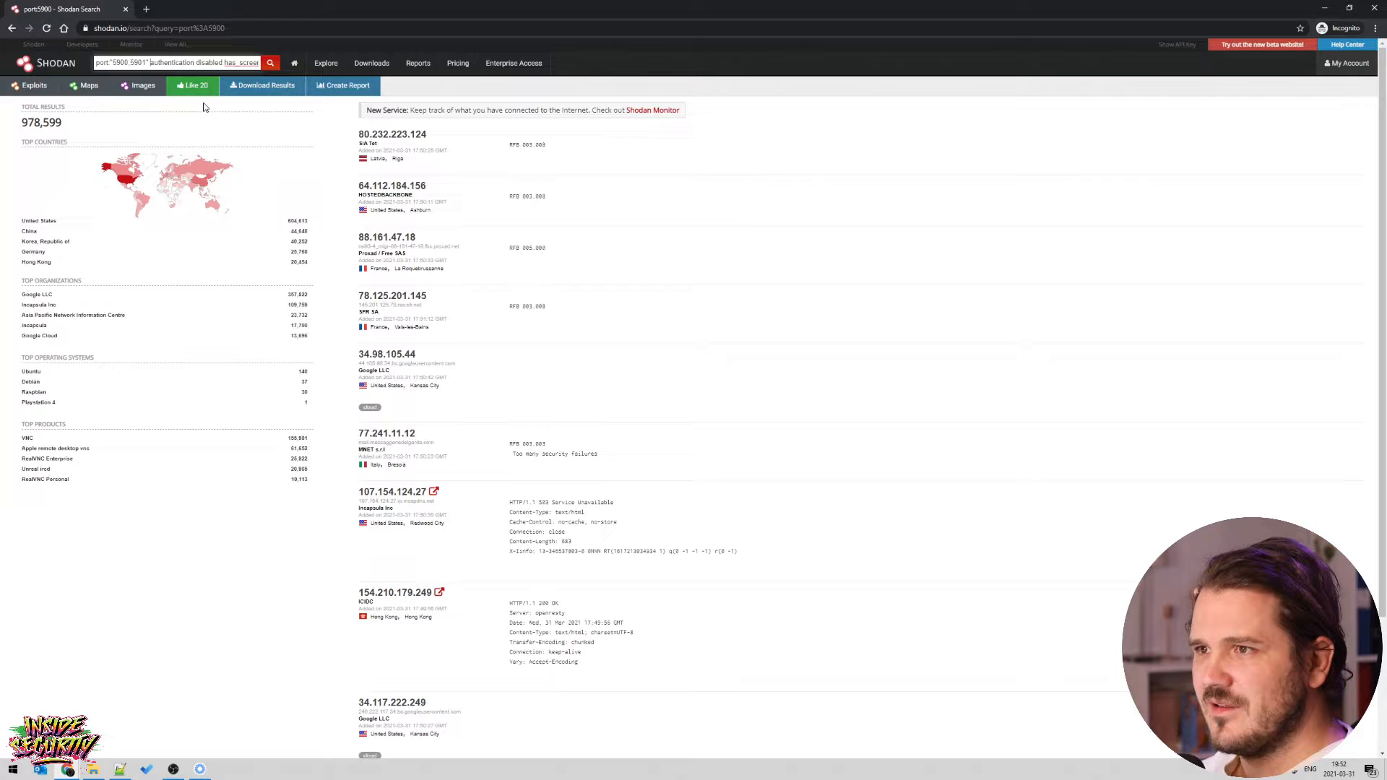
double_click(185, 63)
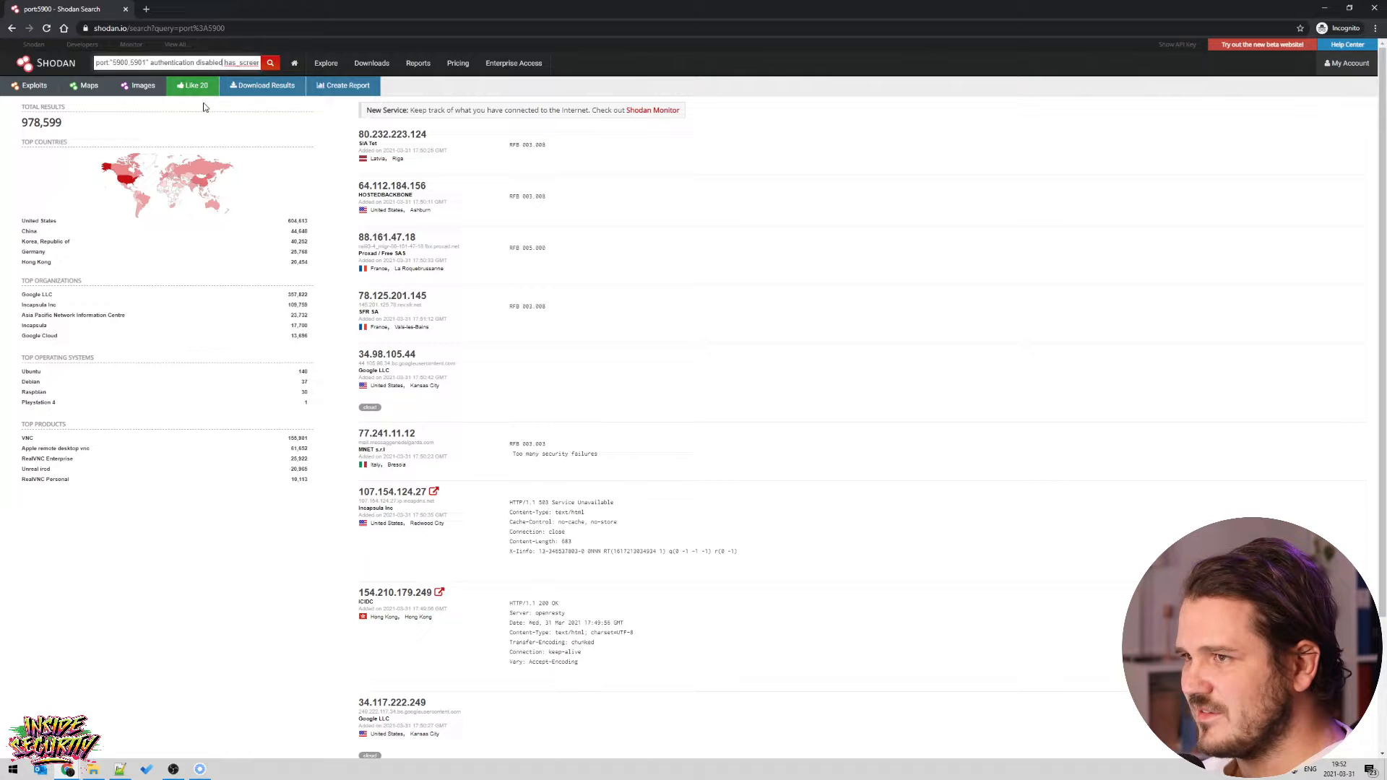
double_click(241, 62)
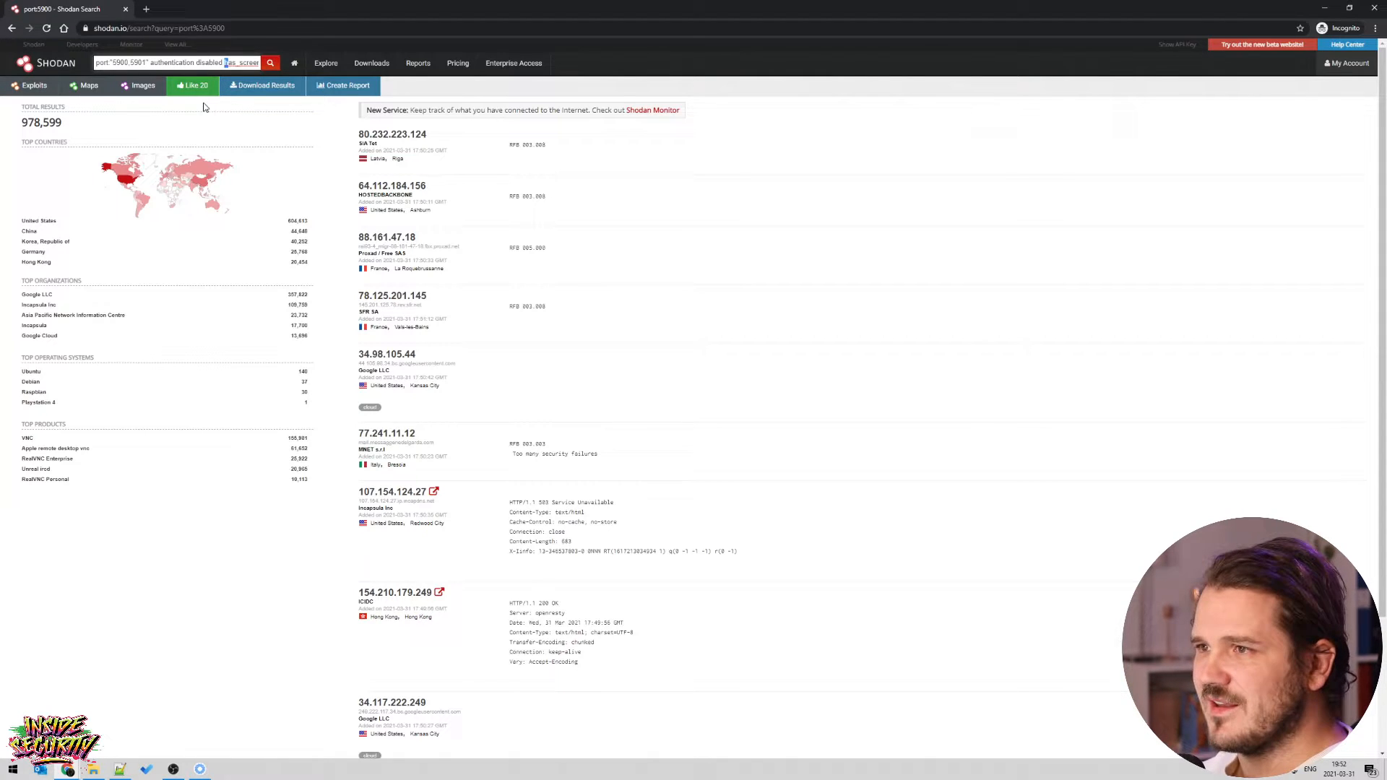
type("has_screenshot:true")
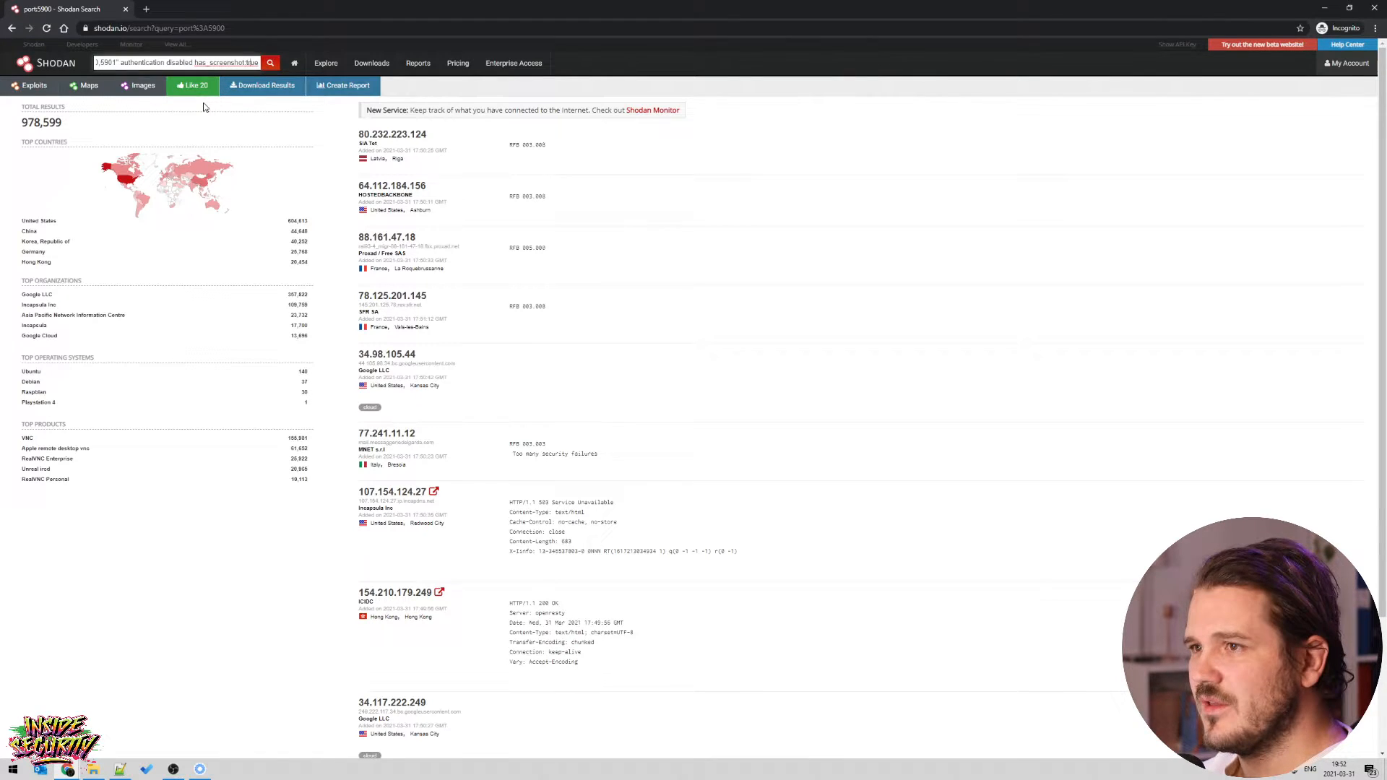
left_click(270, 63)
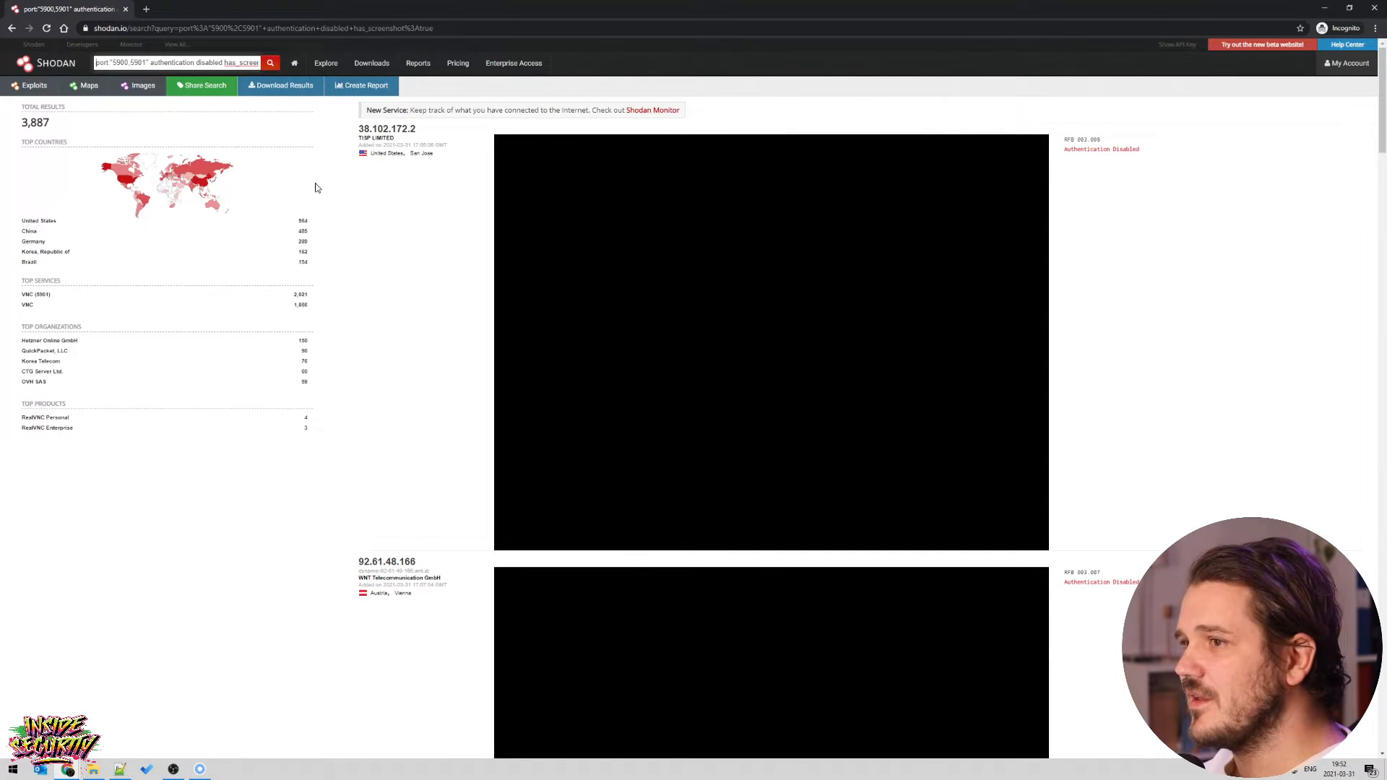
mouse_move(603, 279)
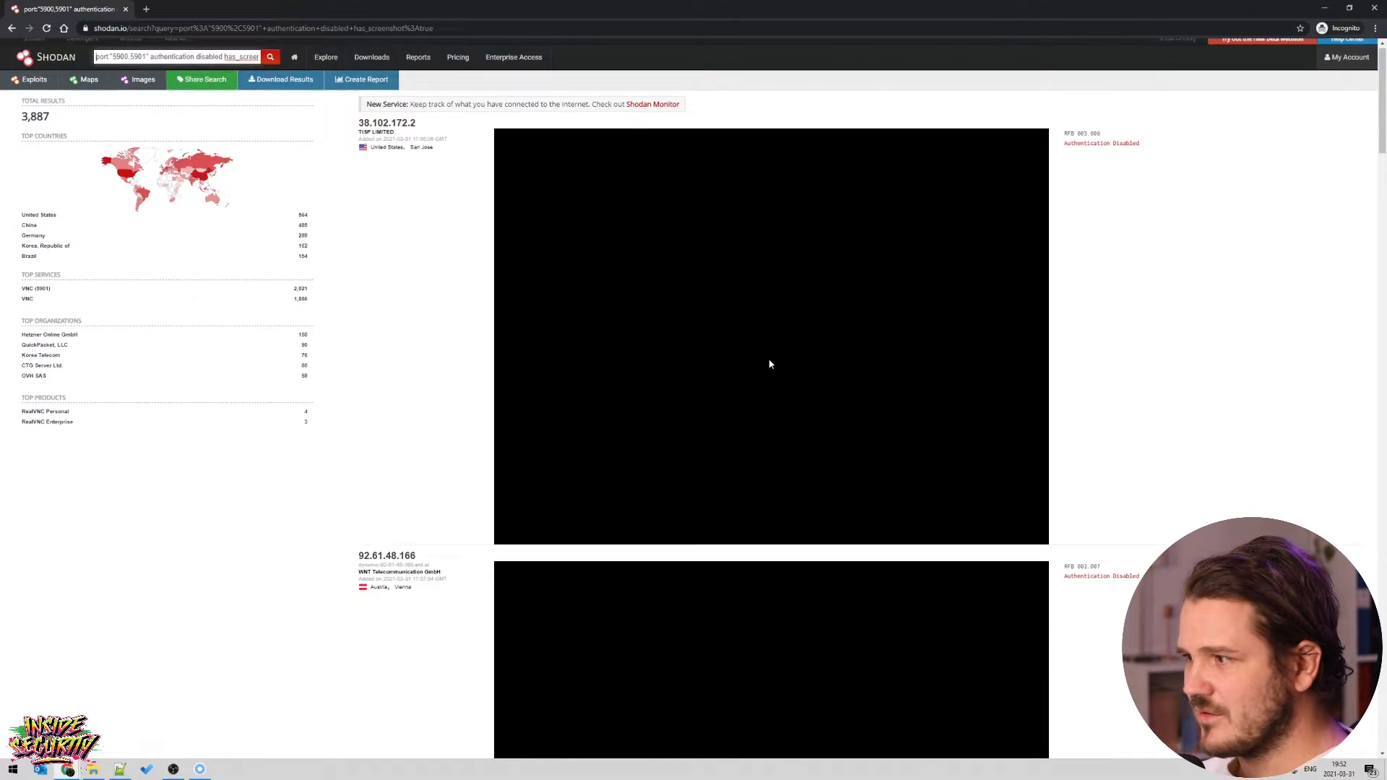
Scroll page 1 of the 3,887 VNC results down to the wastewater plant panel.
scroll("down", 3)
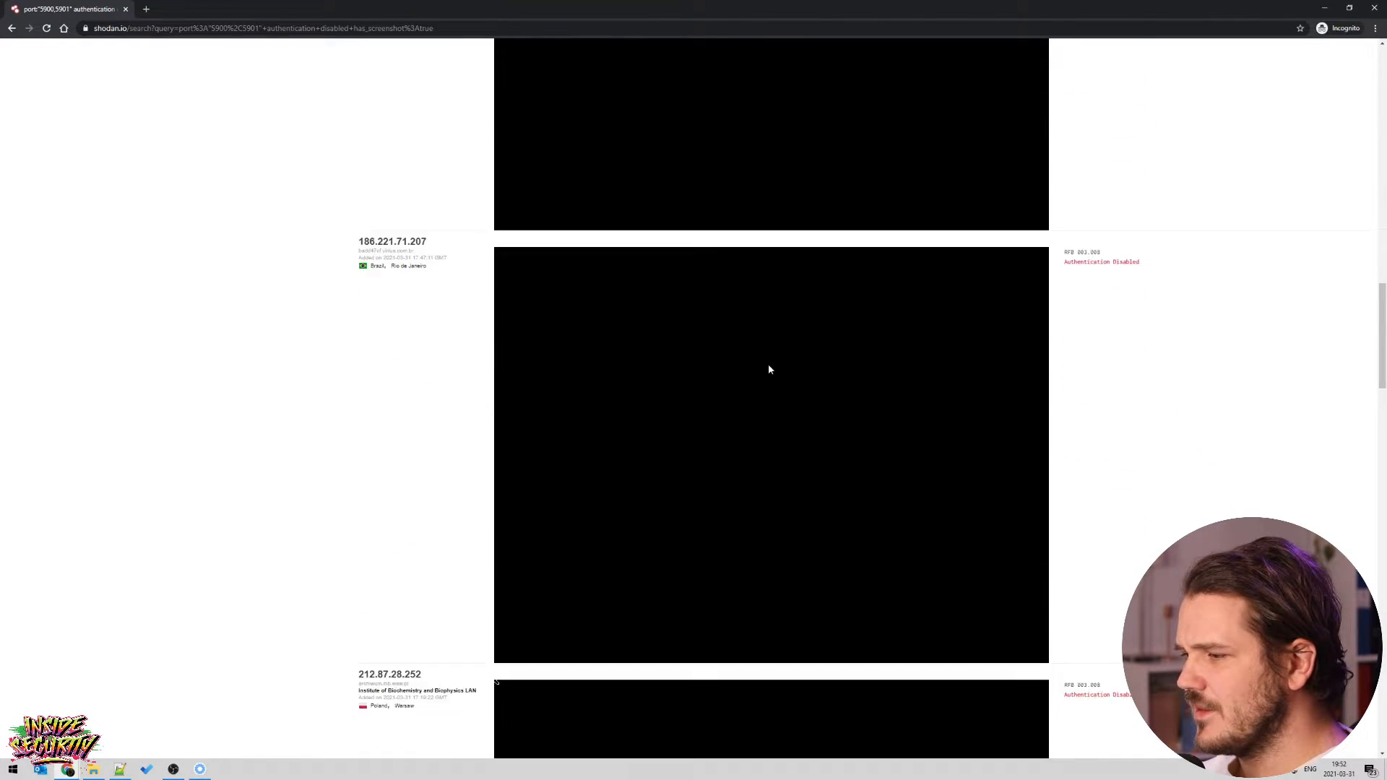
scroll("down", 3)
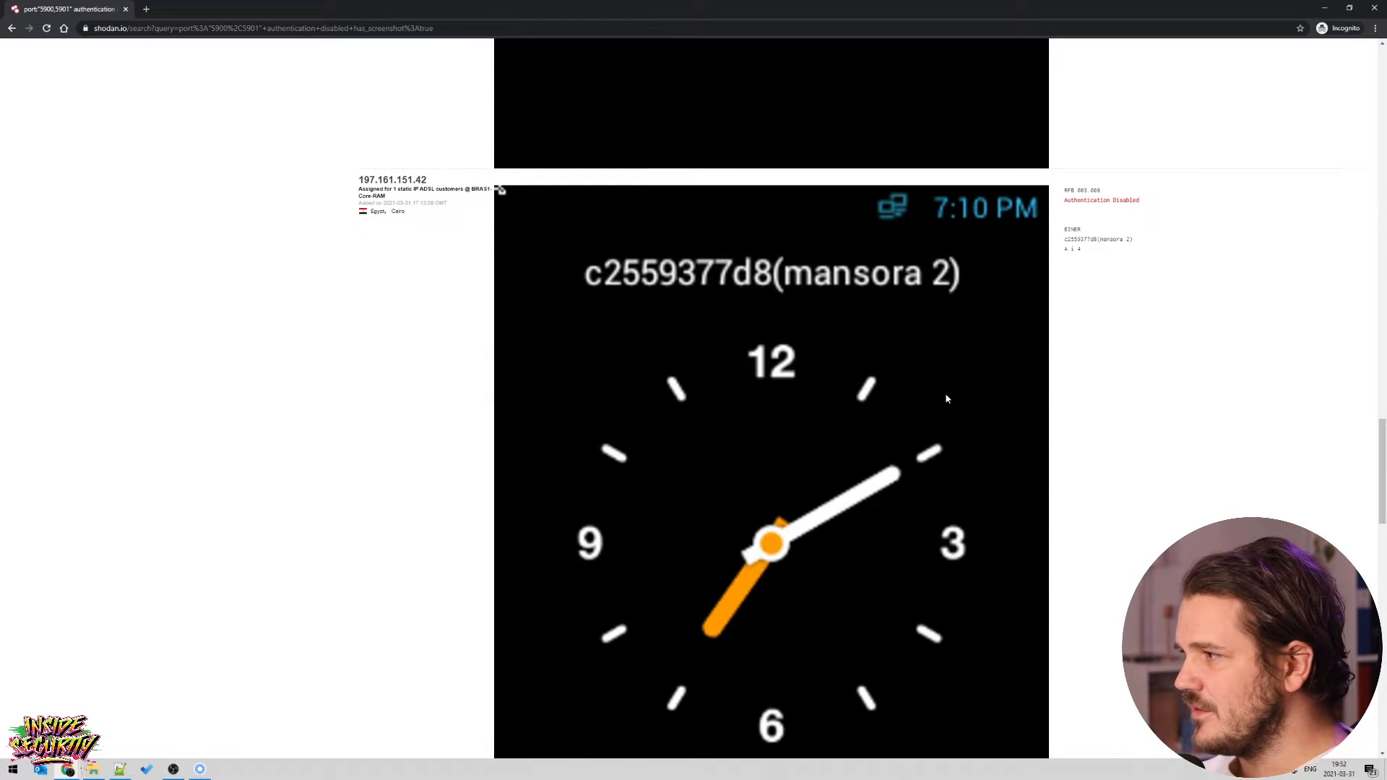
scroll("down", 3)
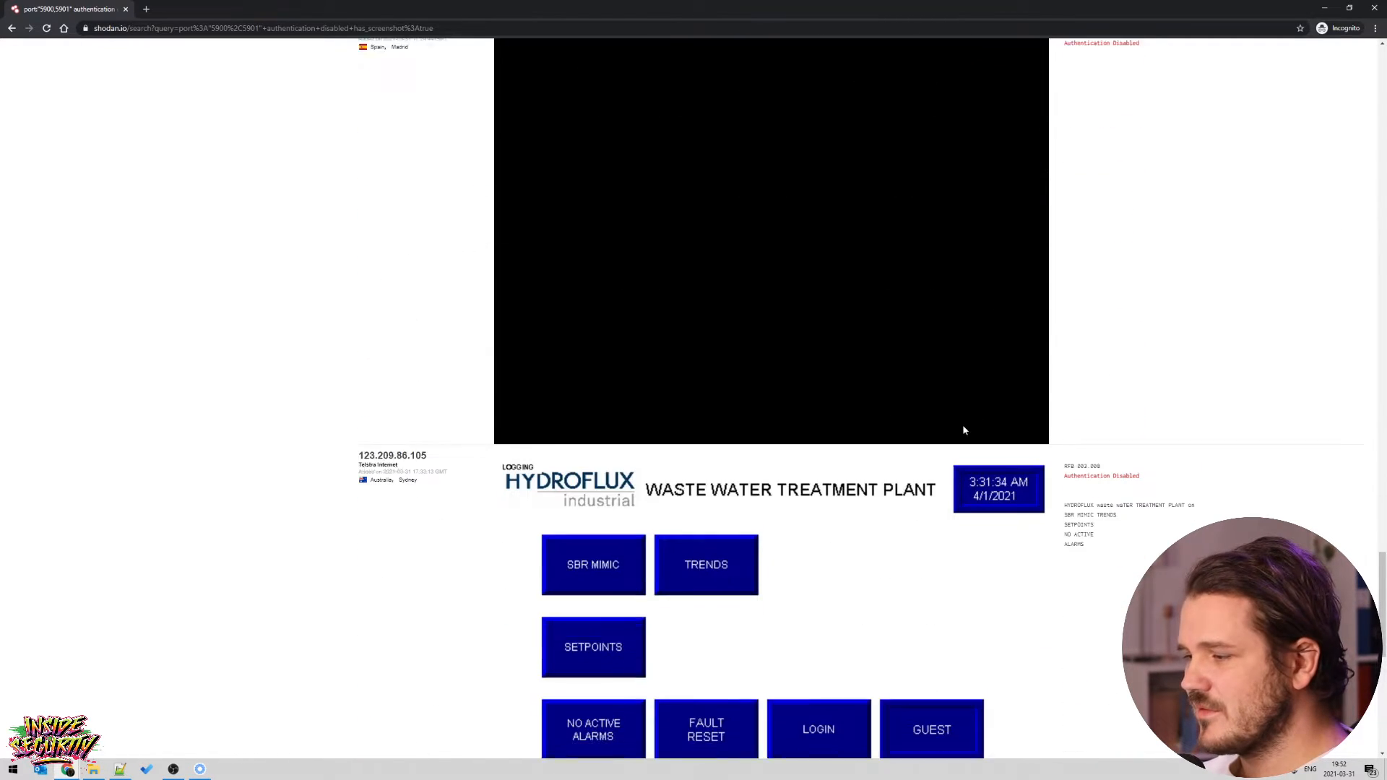
scroll("down", 3)
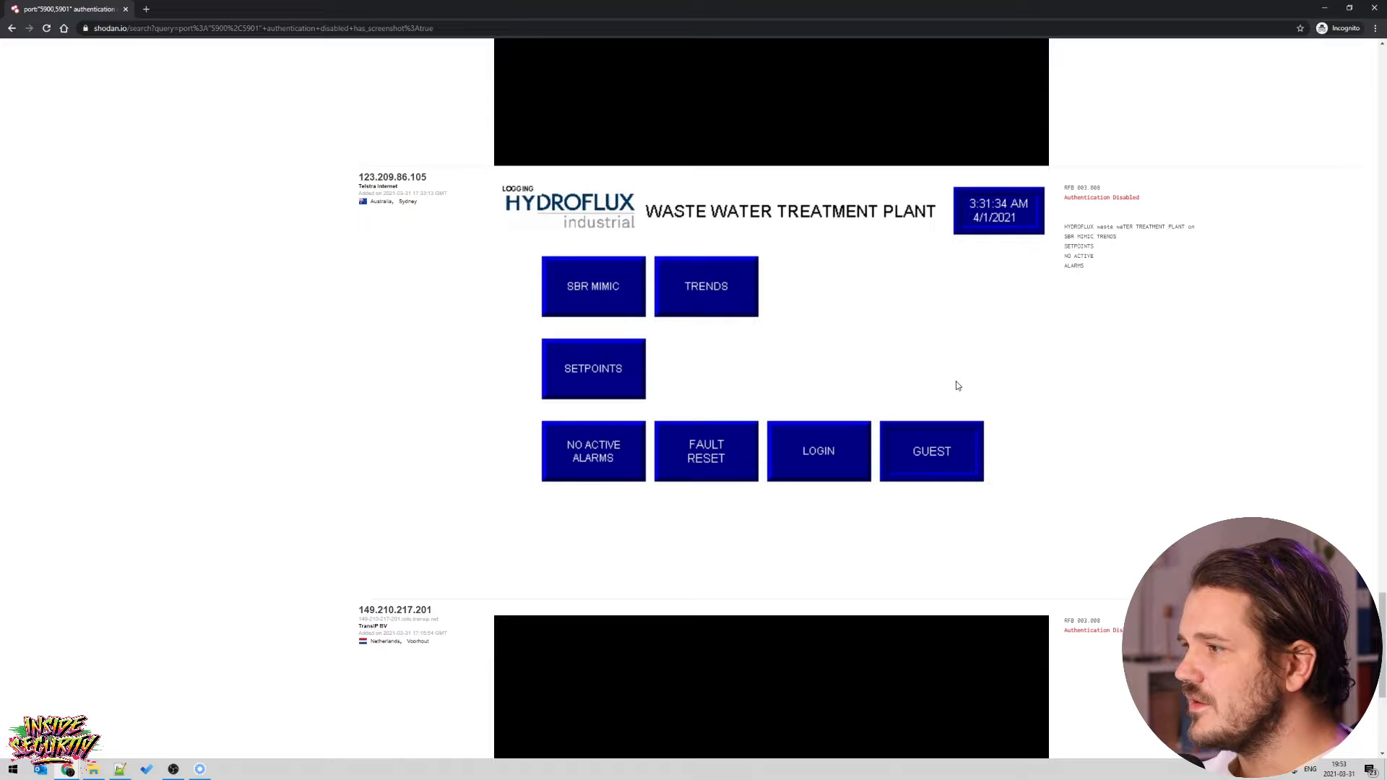
mouse_move(820, 294)
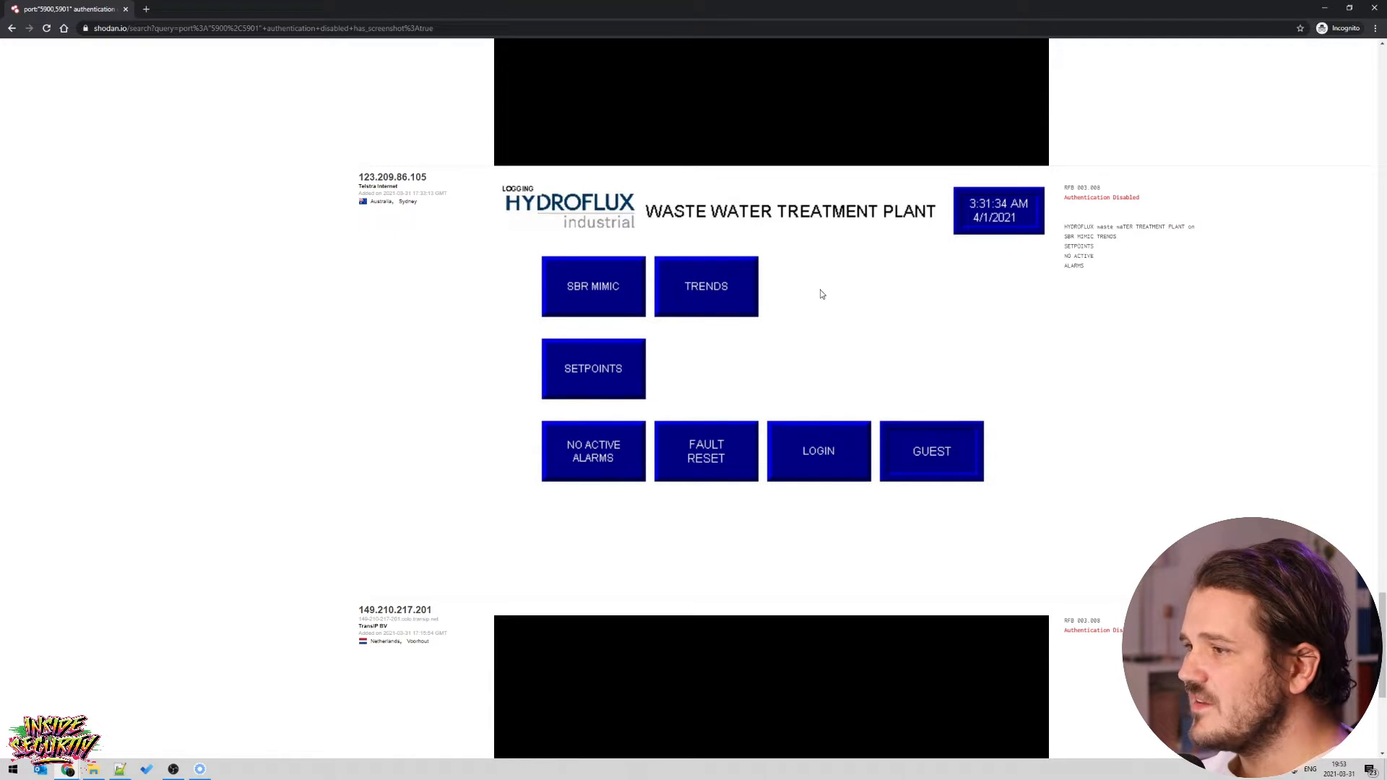
mouse_move(805, 282)
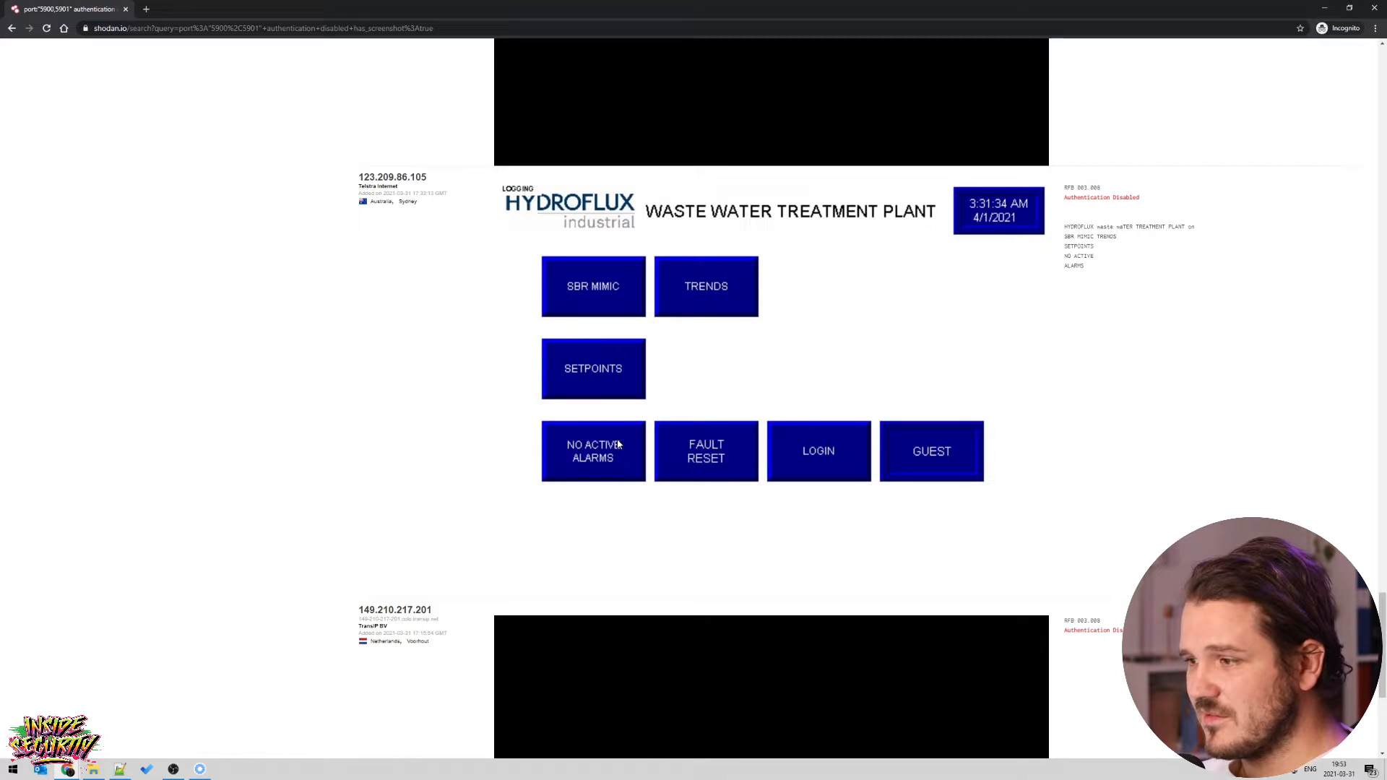
mouse_move(803, 466)
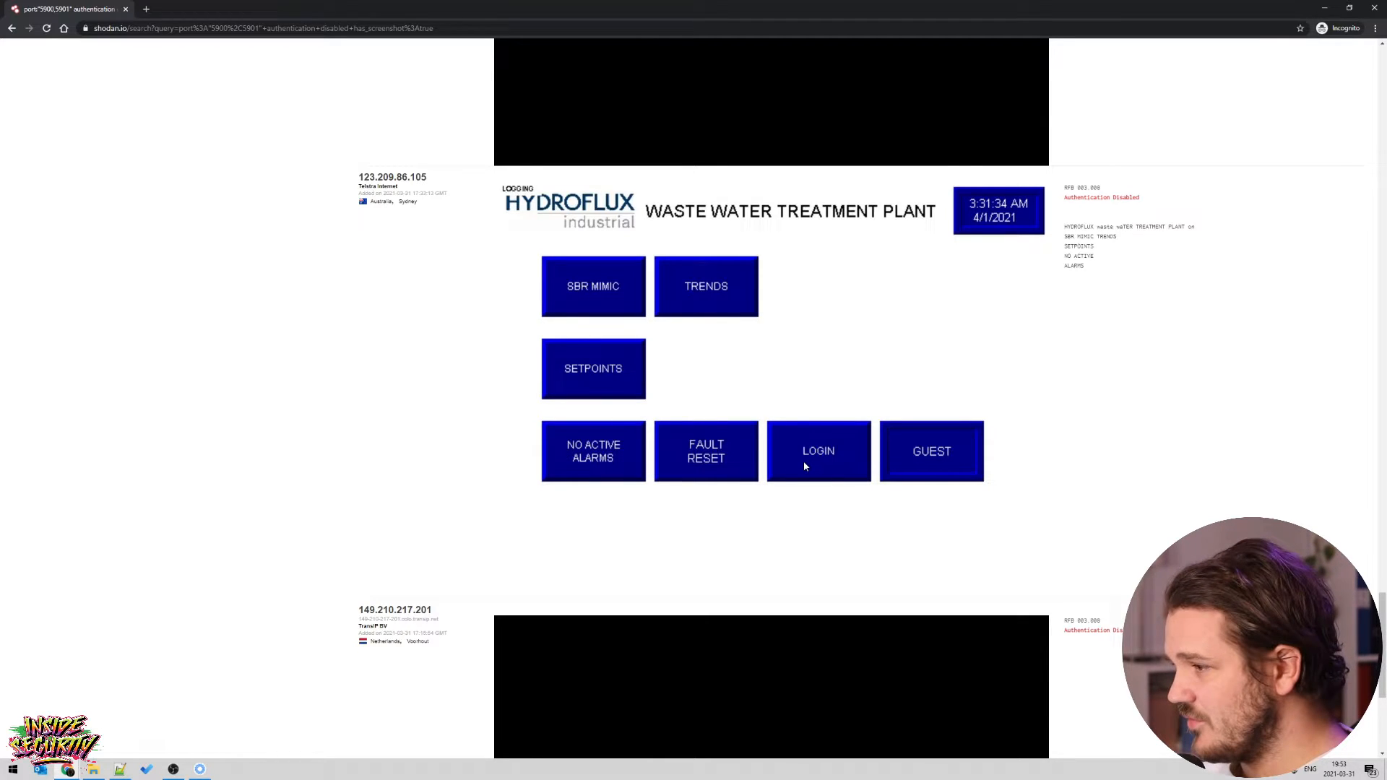
mouse_move(809, 446)
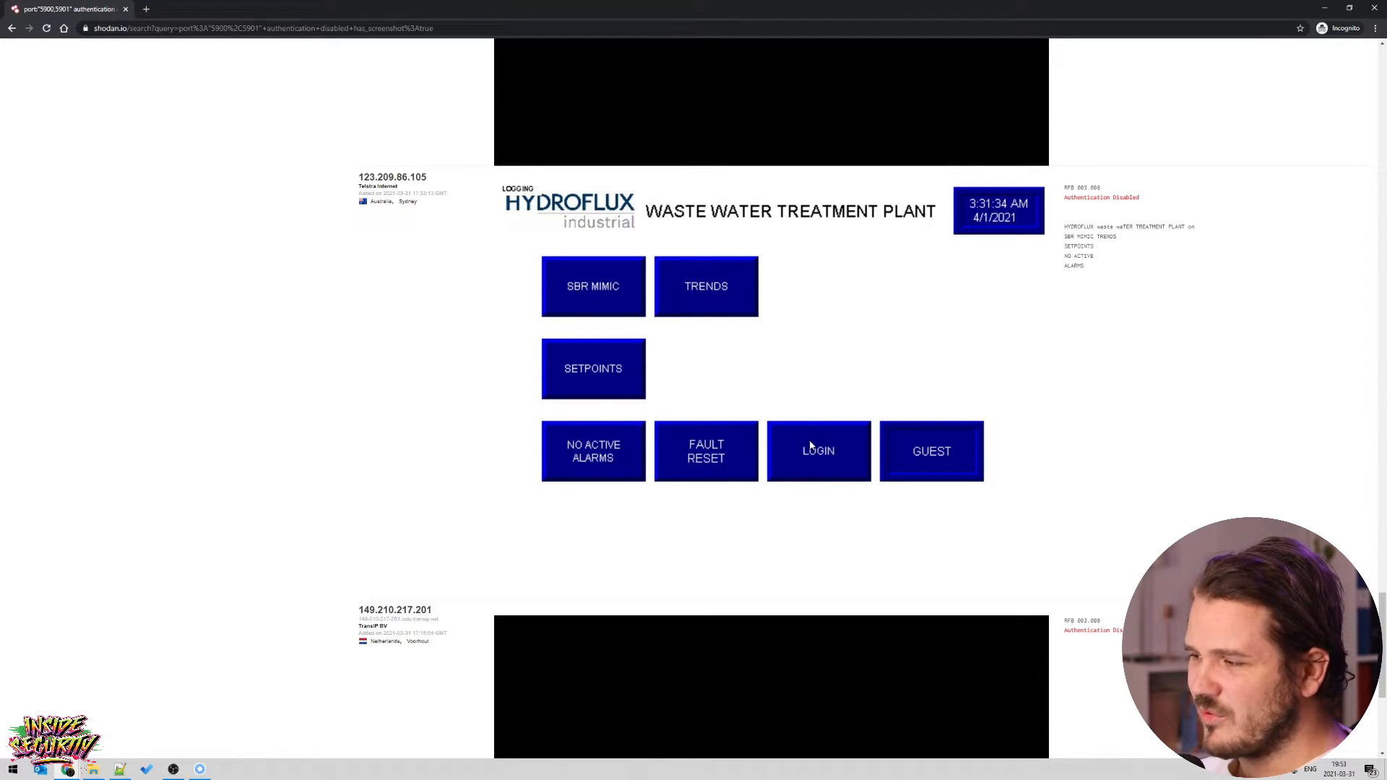
mouse_move(731, 429)
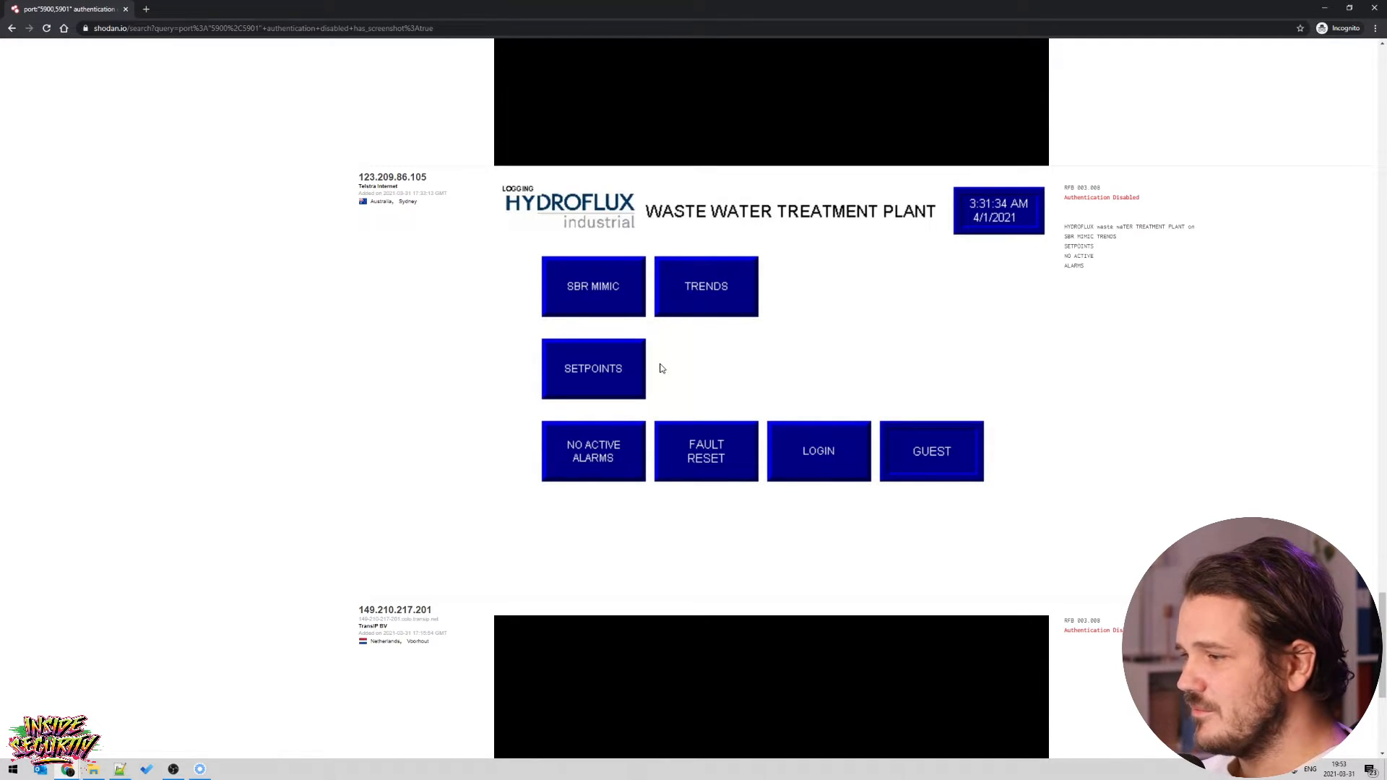
mouse_move(723, 418)
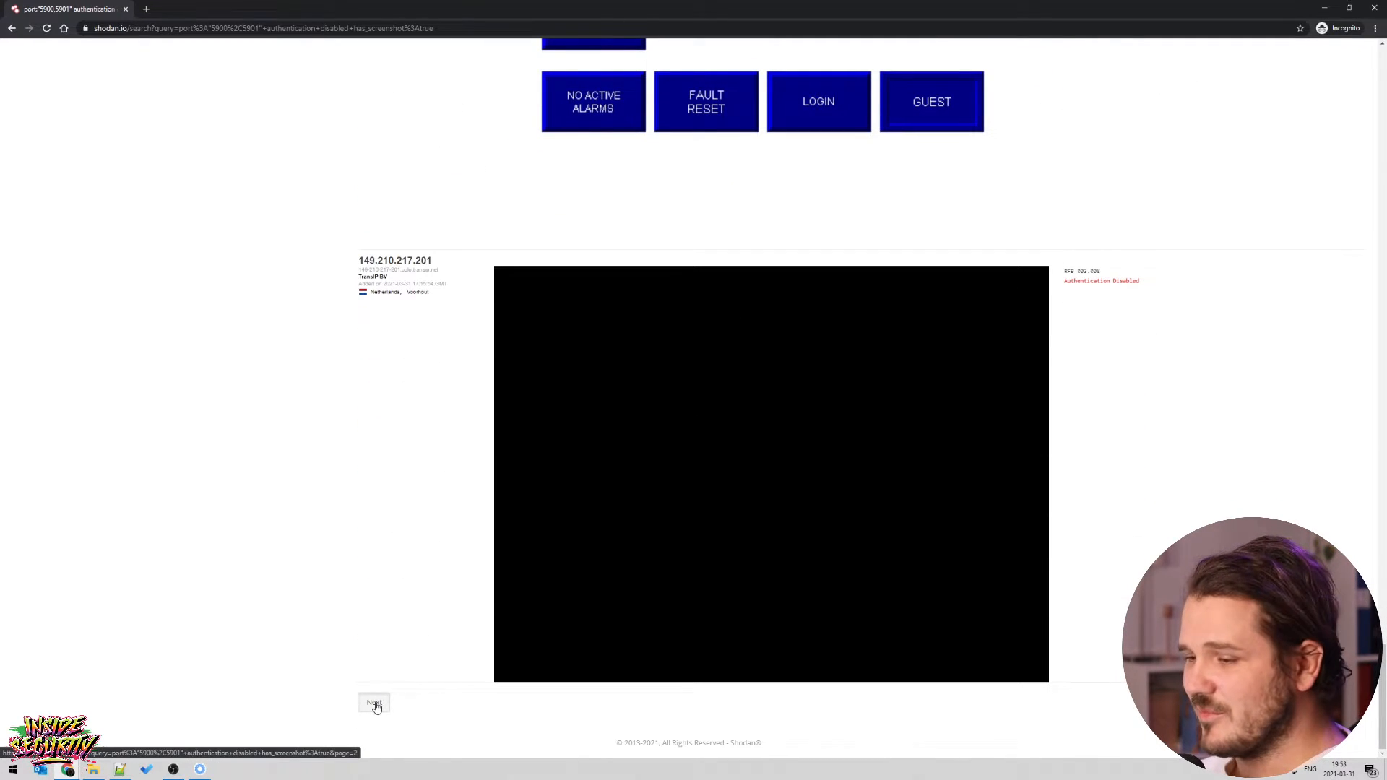
Load page 2 and scroll past SAP logins to the Korean irrigation panel.
left_click(373, 702)
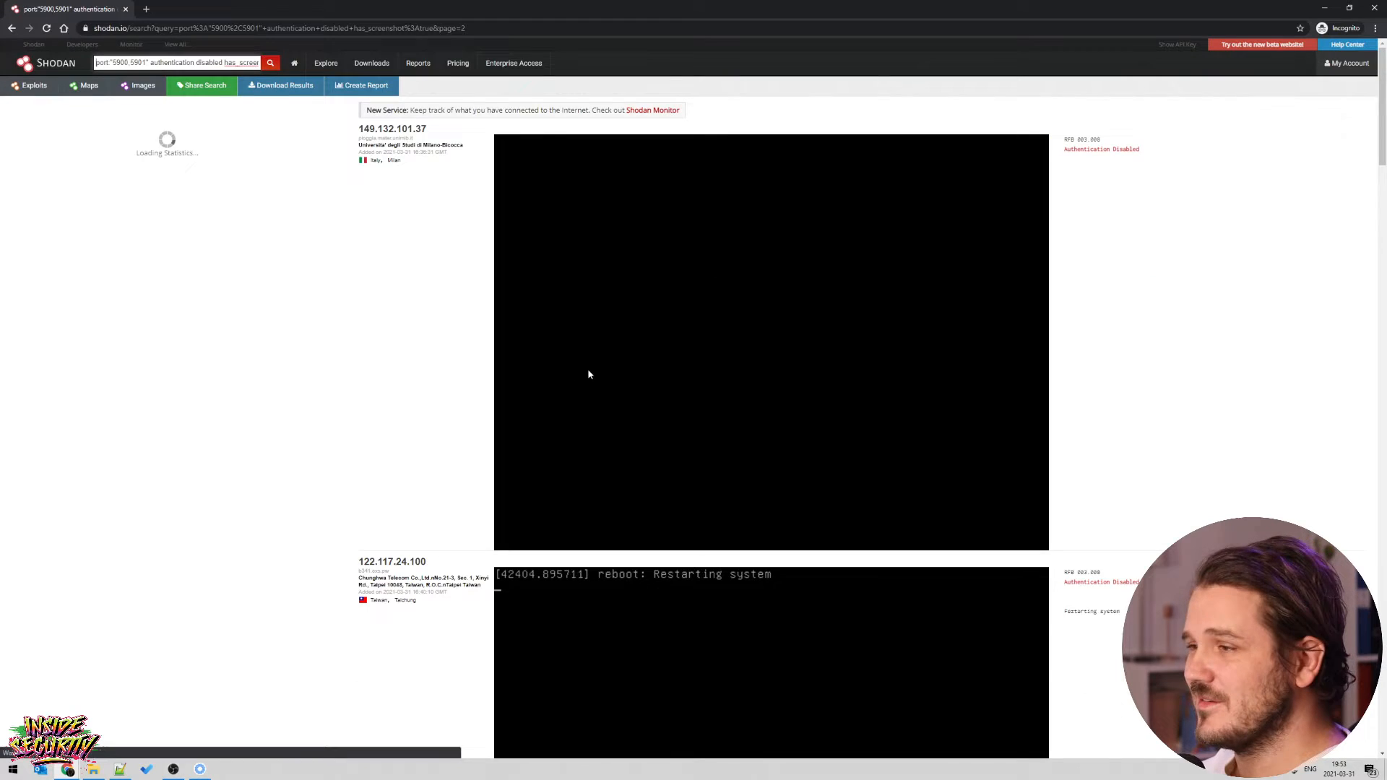
scroll("down", 3)
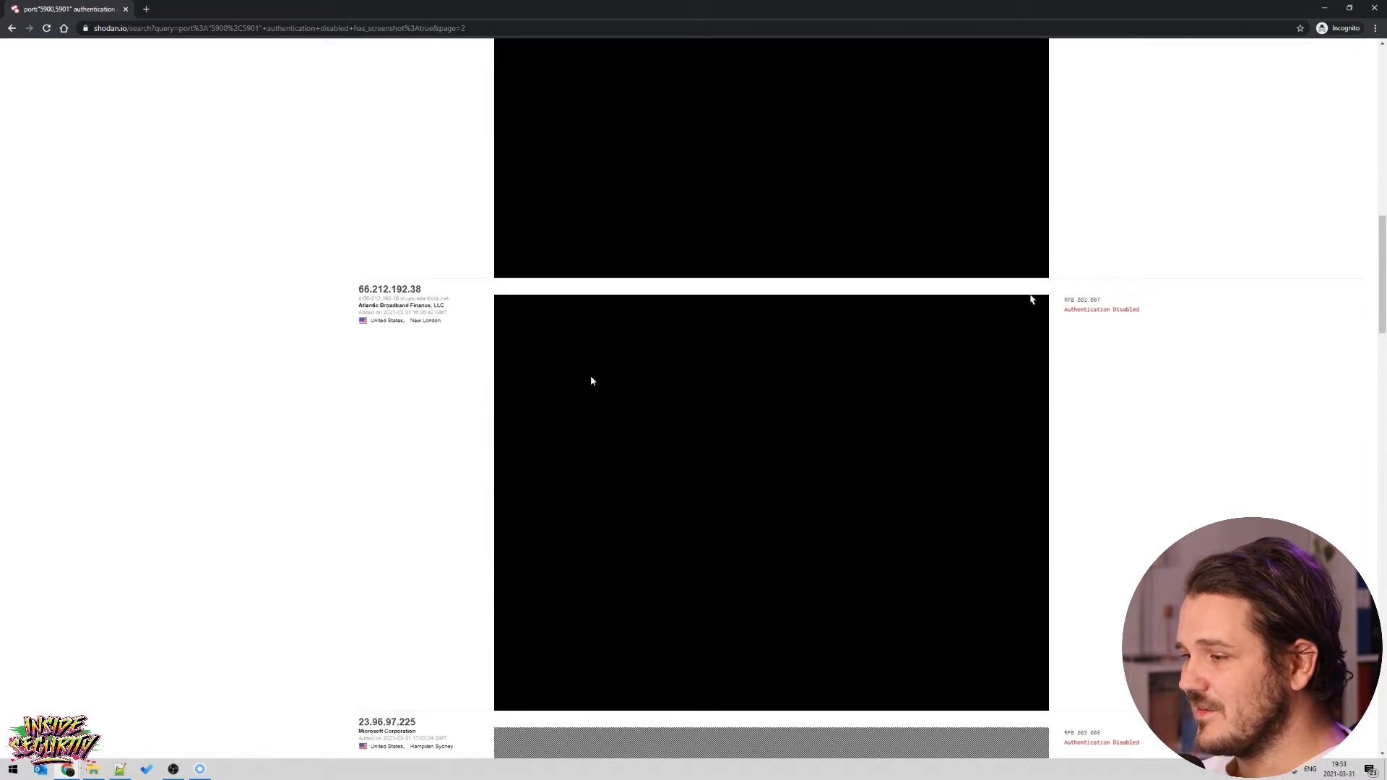
scroll("down", 3)
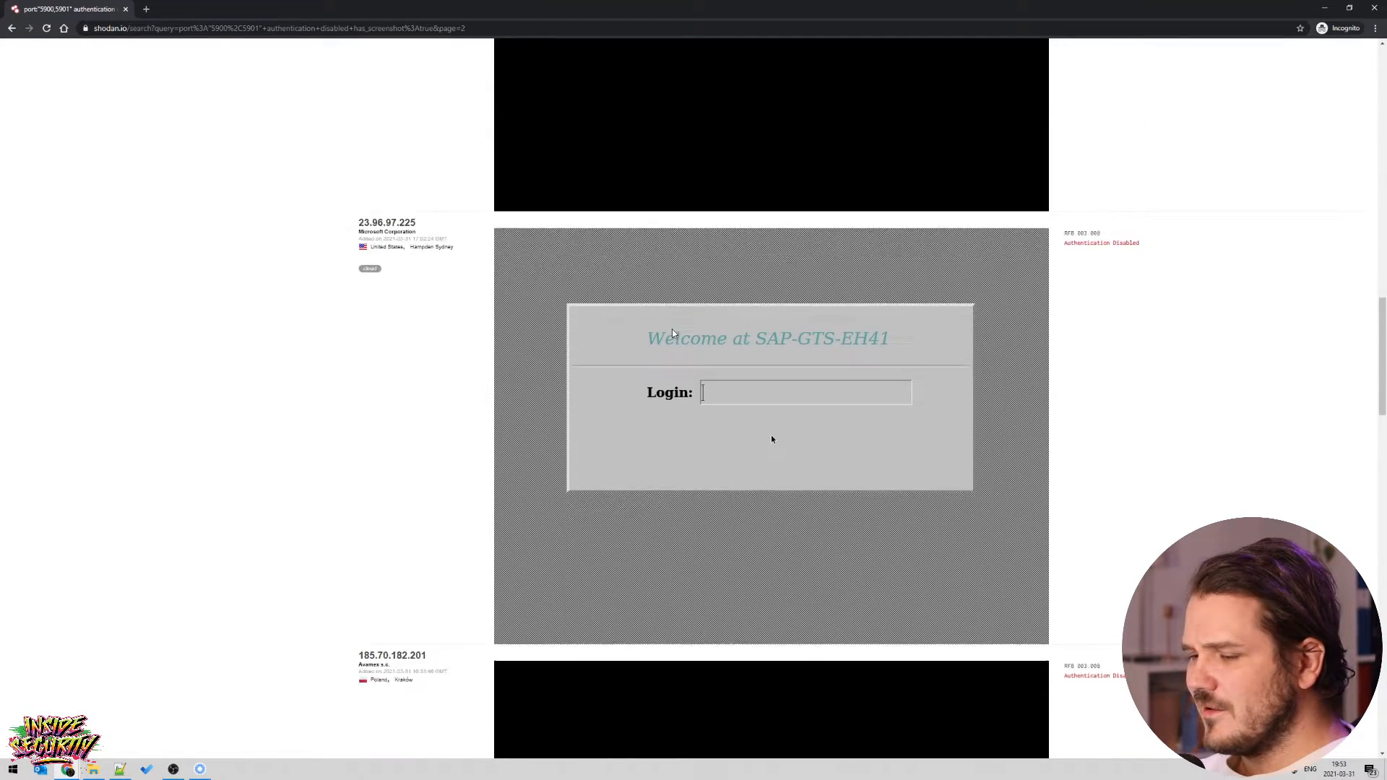
scroll("down", 3)
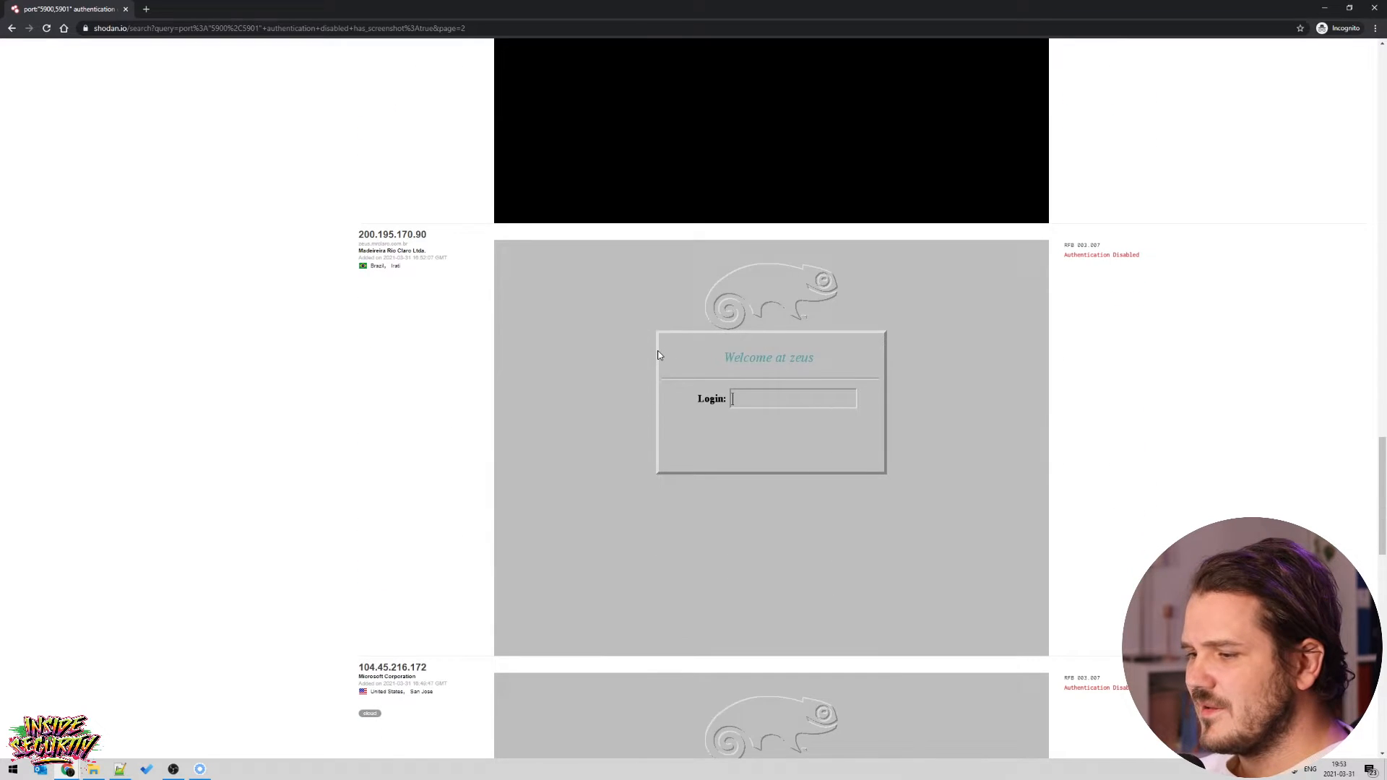
scroll("down", 3)
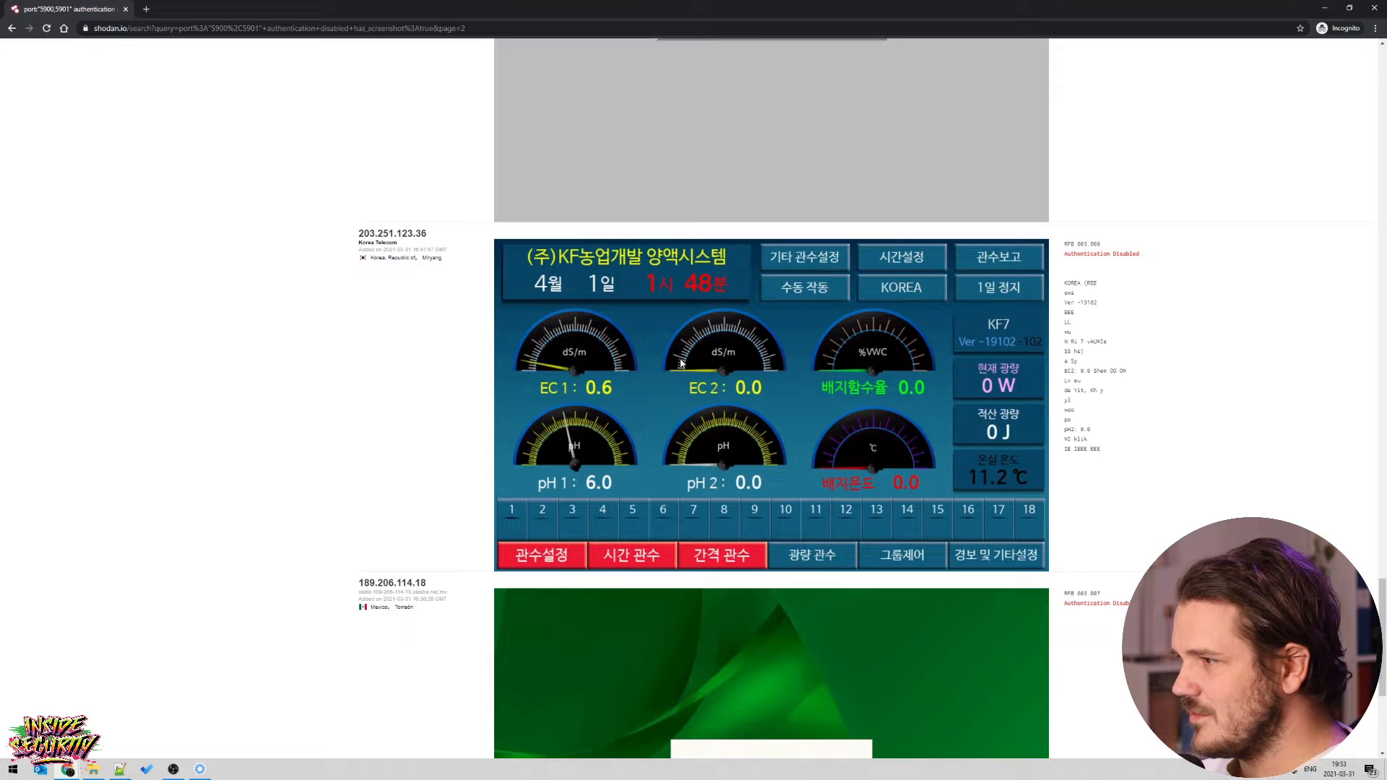
mouse_move(724, 418)
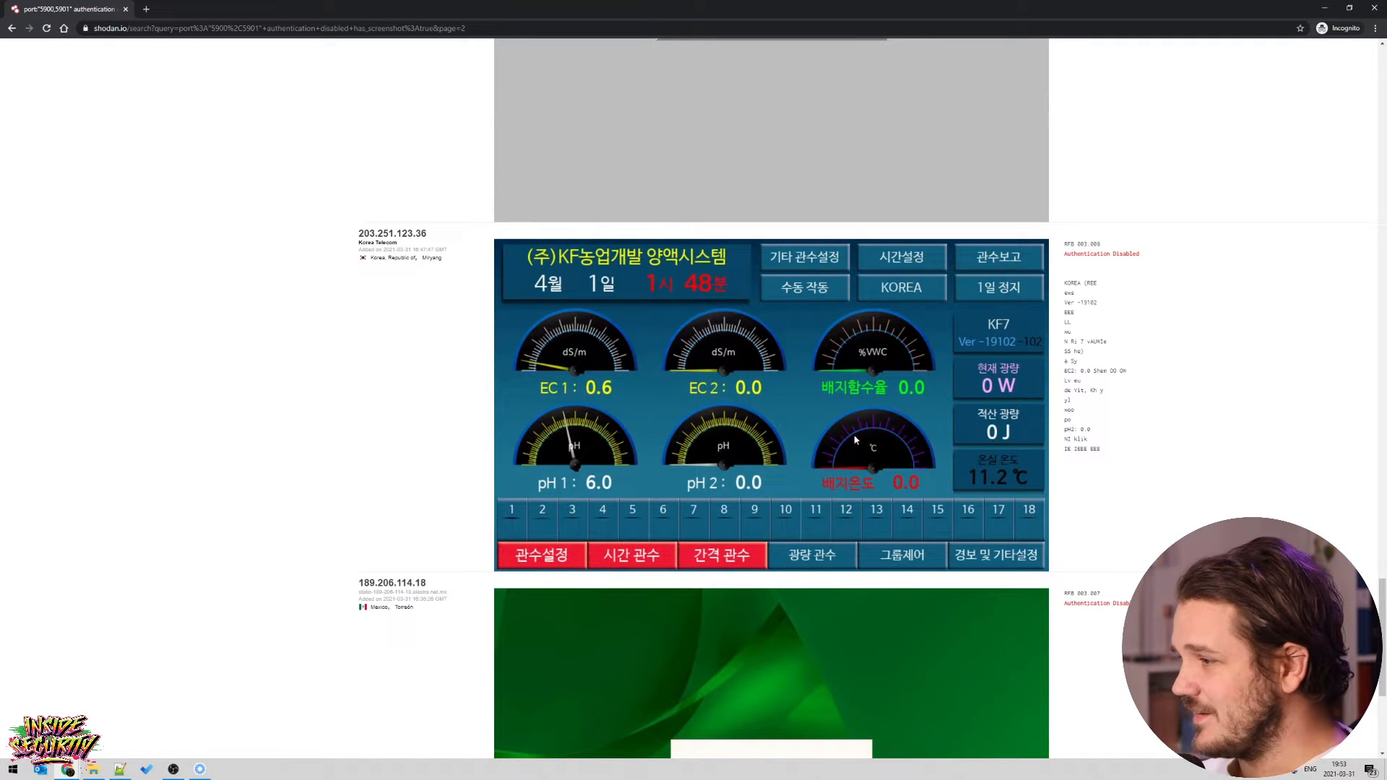
mouse_move(882, 406)
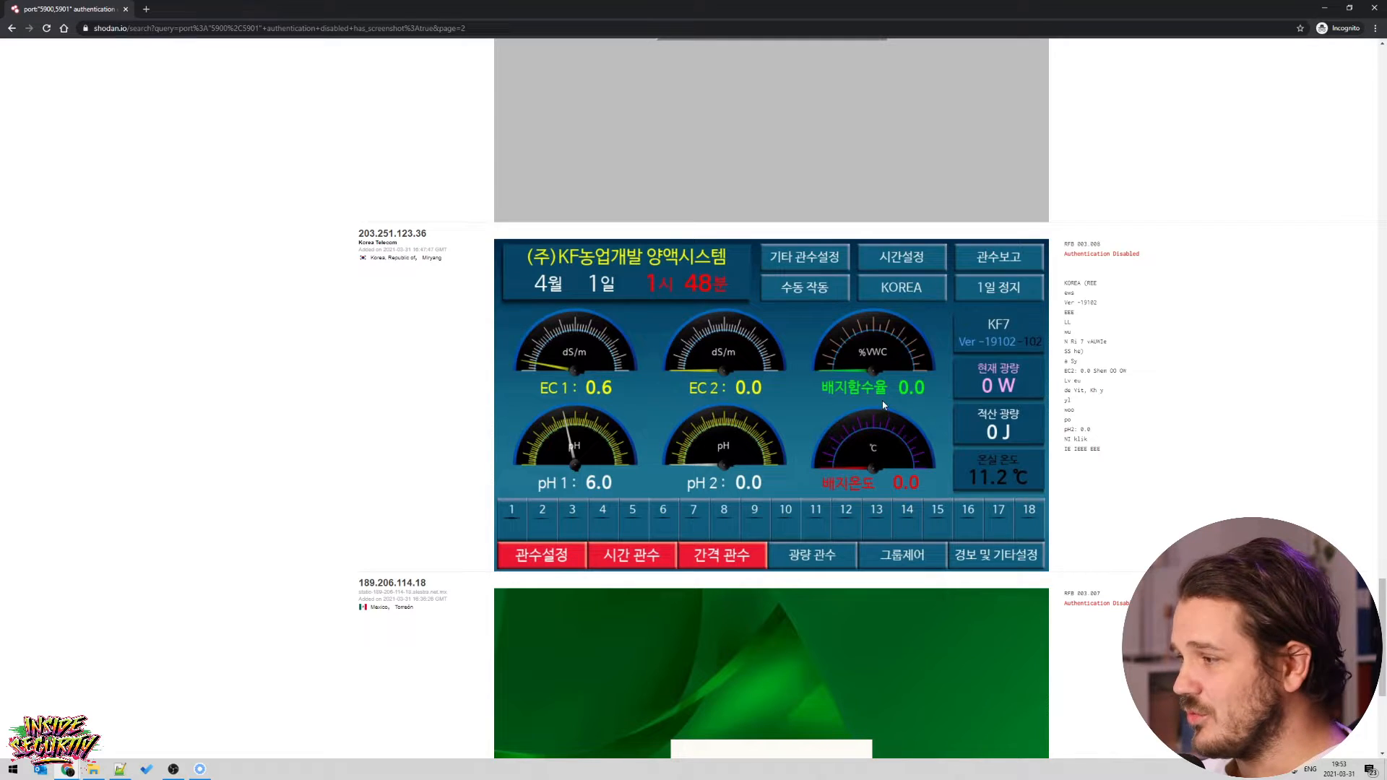
mouse_move(718, 493)
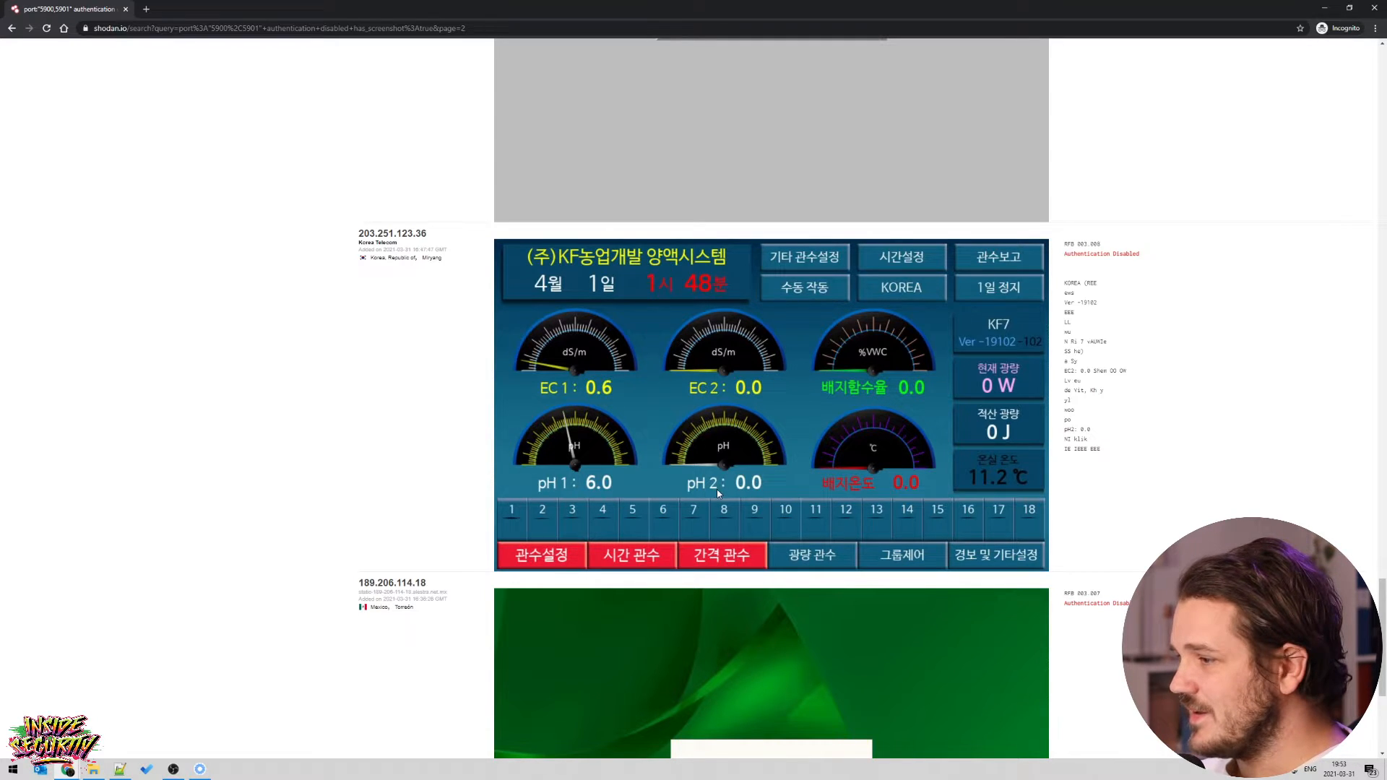
mouse_move(729, 480)
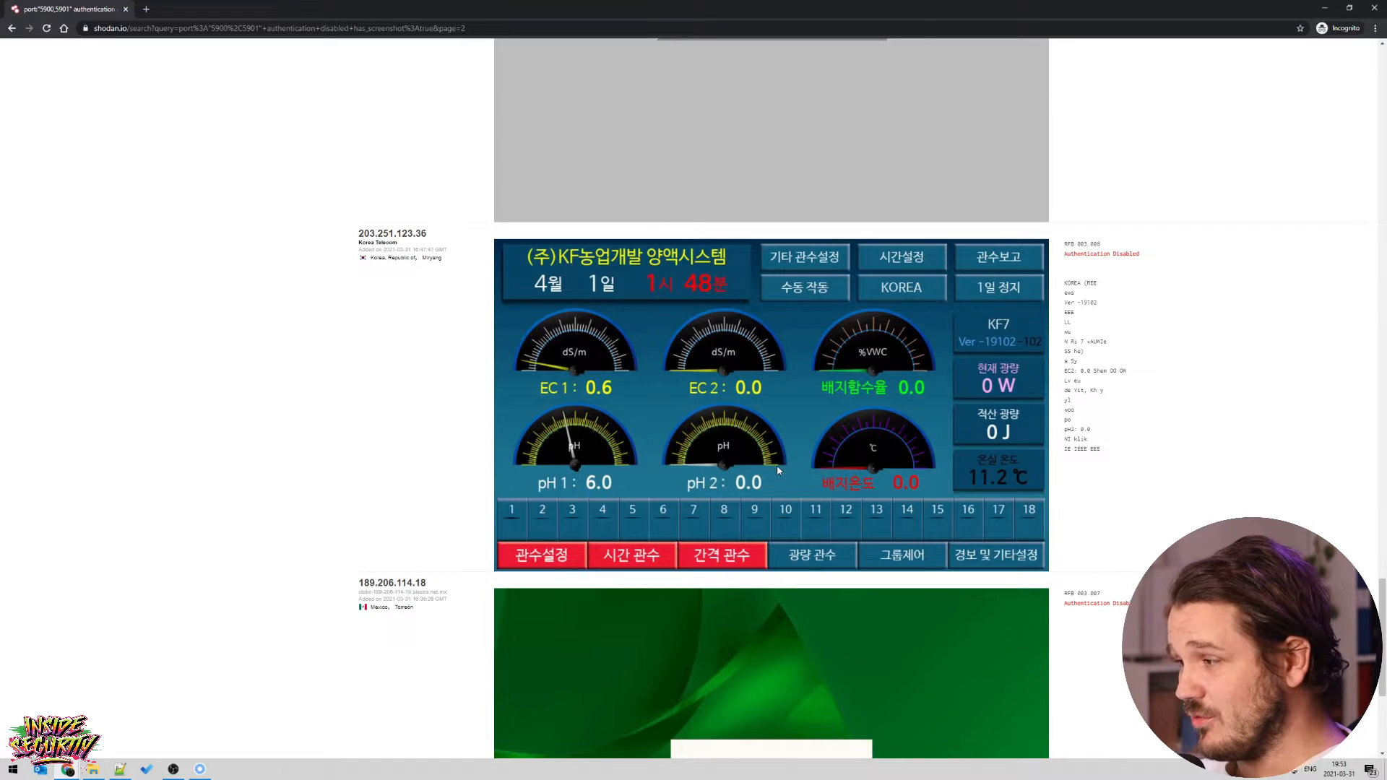
scroll("down", 3)
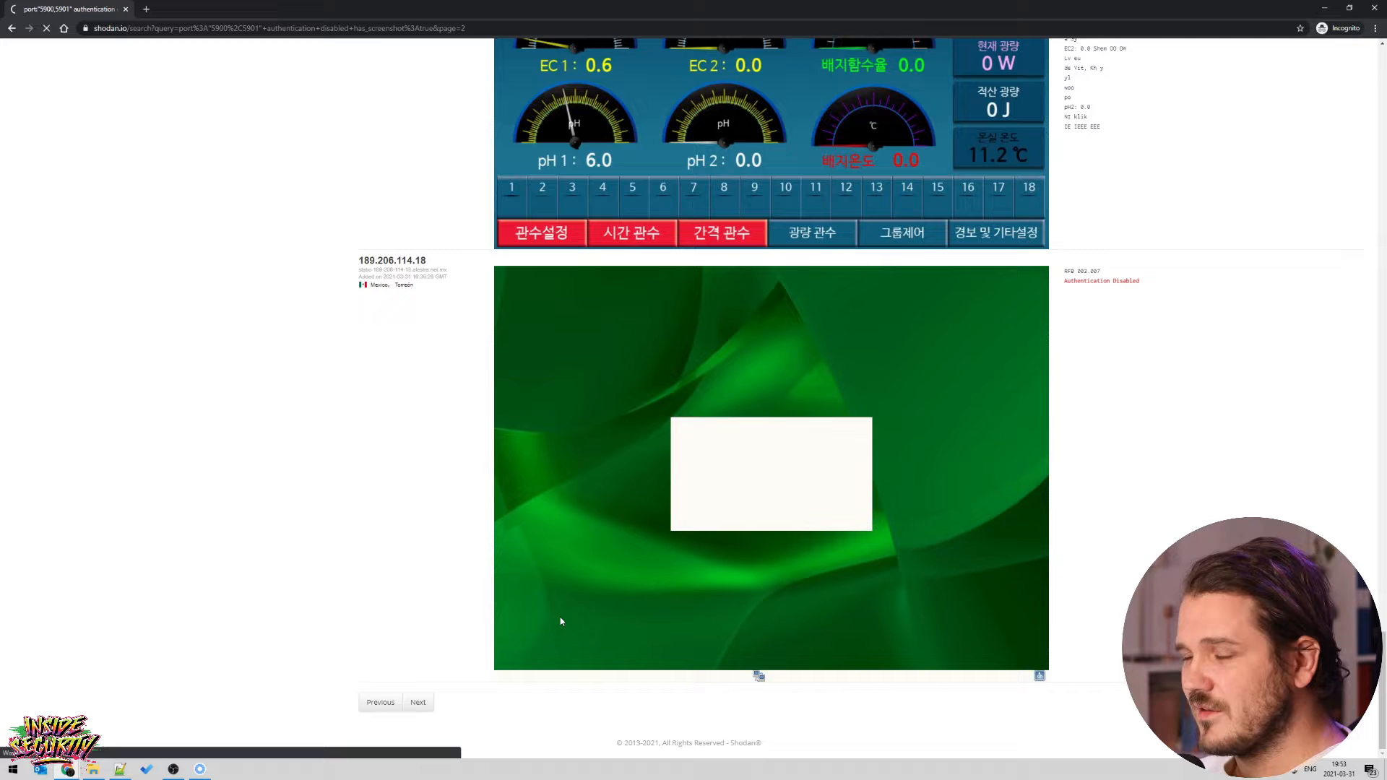
Review page 3 of the VNC results, then advance to page 4.
left_click(417, 701)
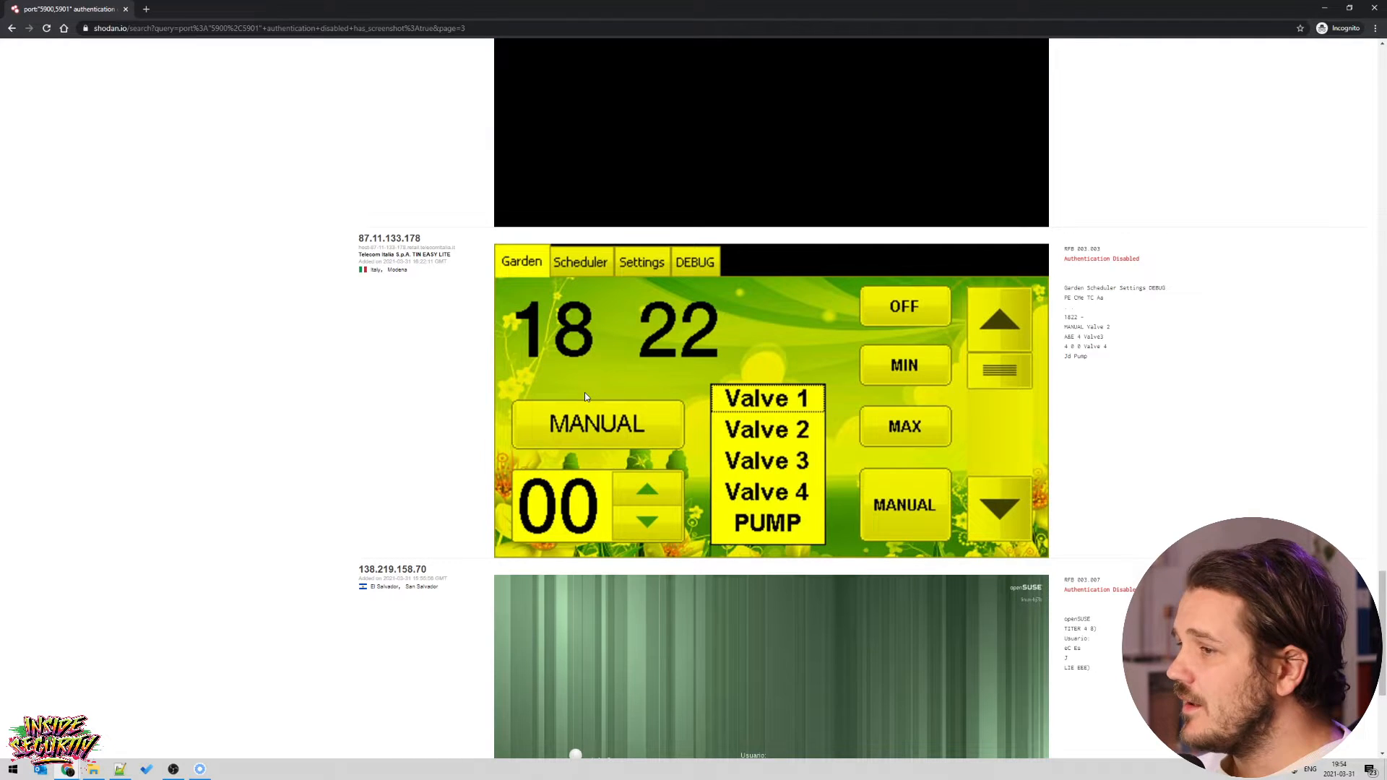
mouse_move(606, 399)
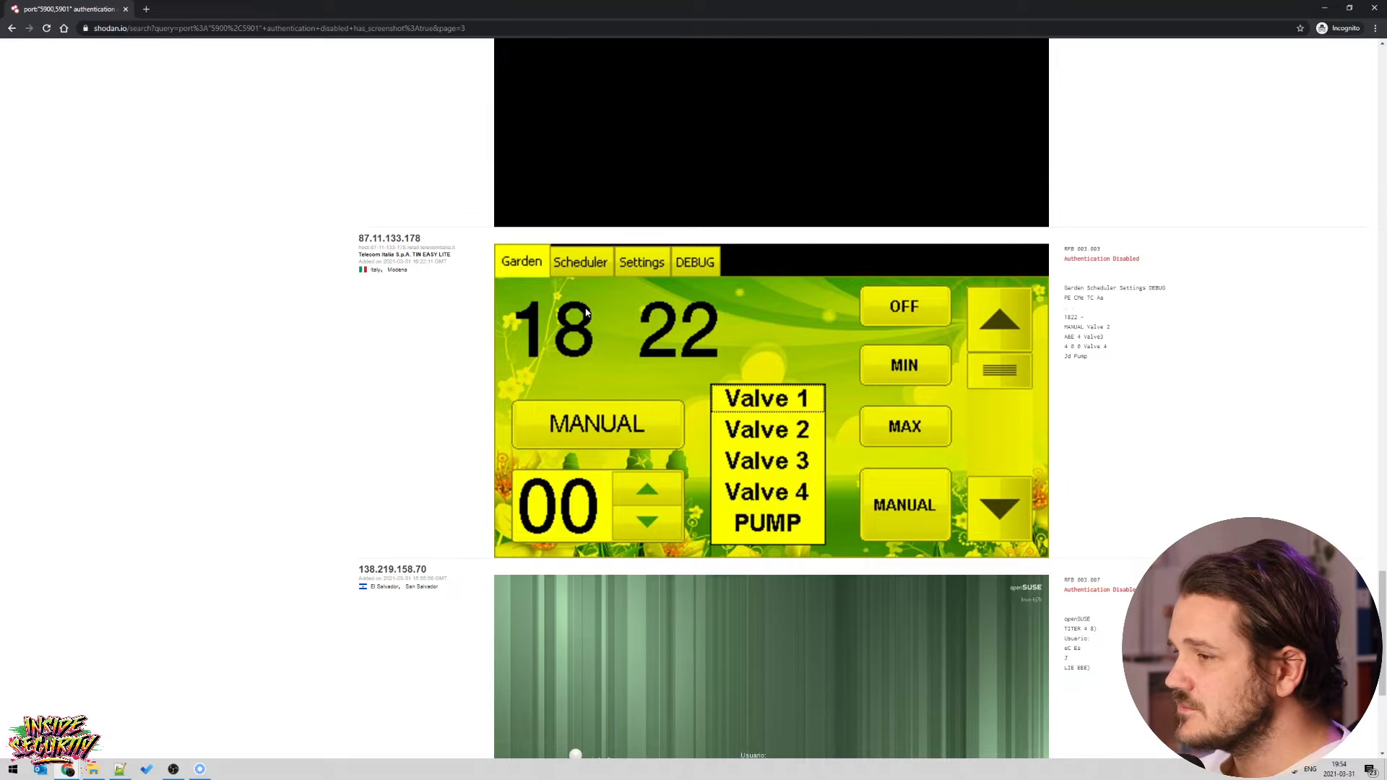
mouse_move(584, 311)
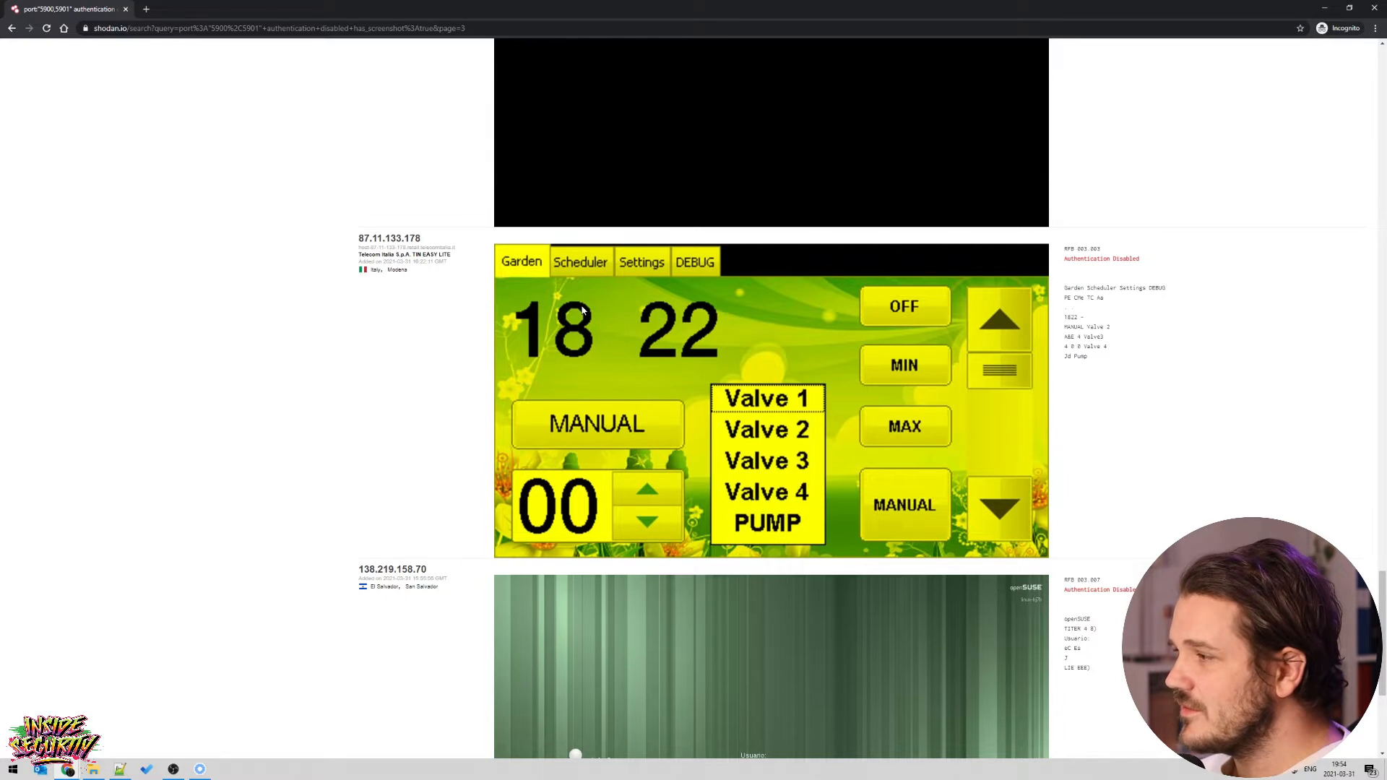
mouse_move(679, 327)
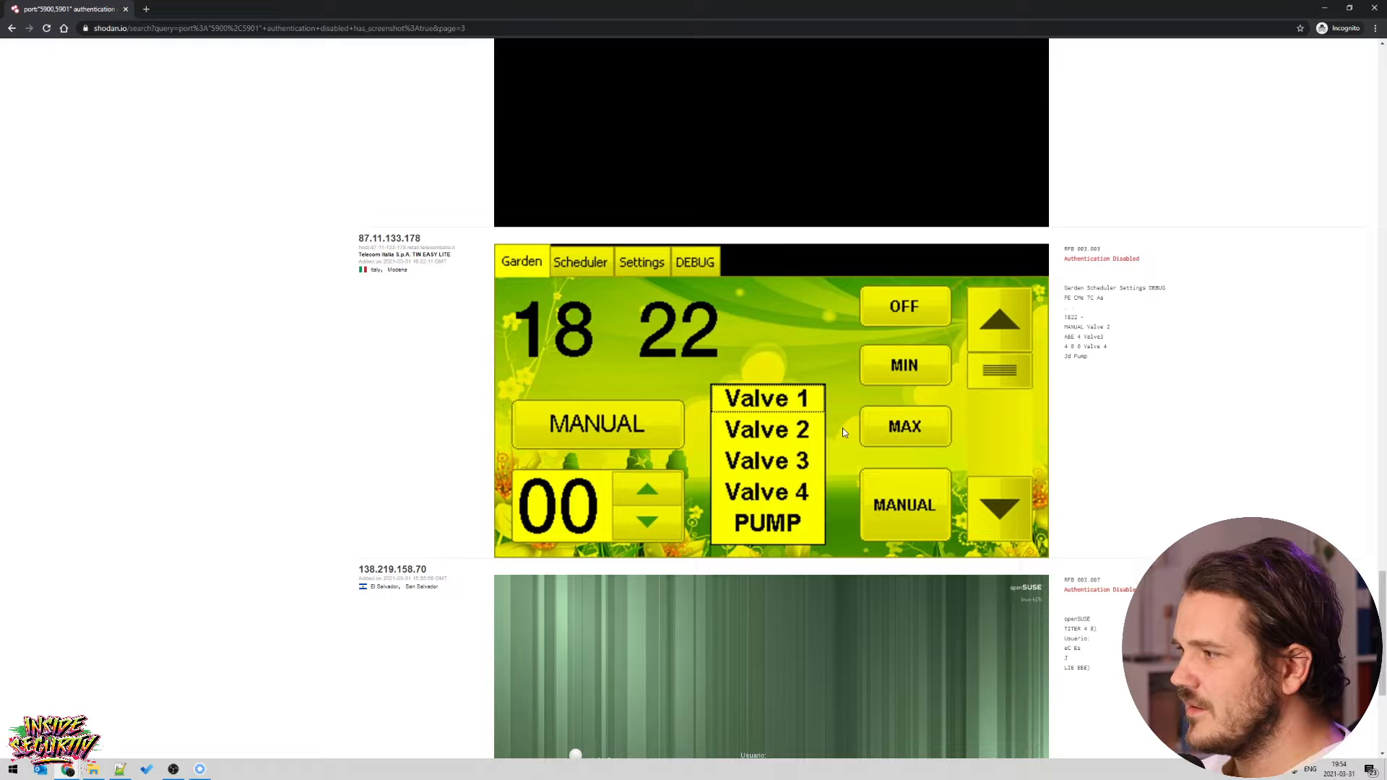
mouse_move(895, 320)
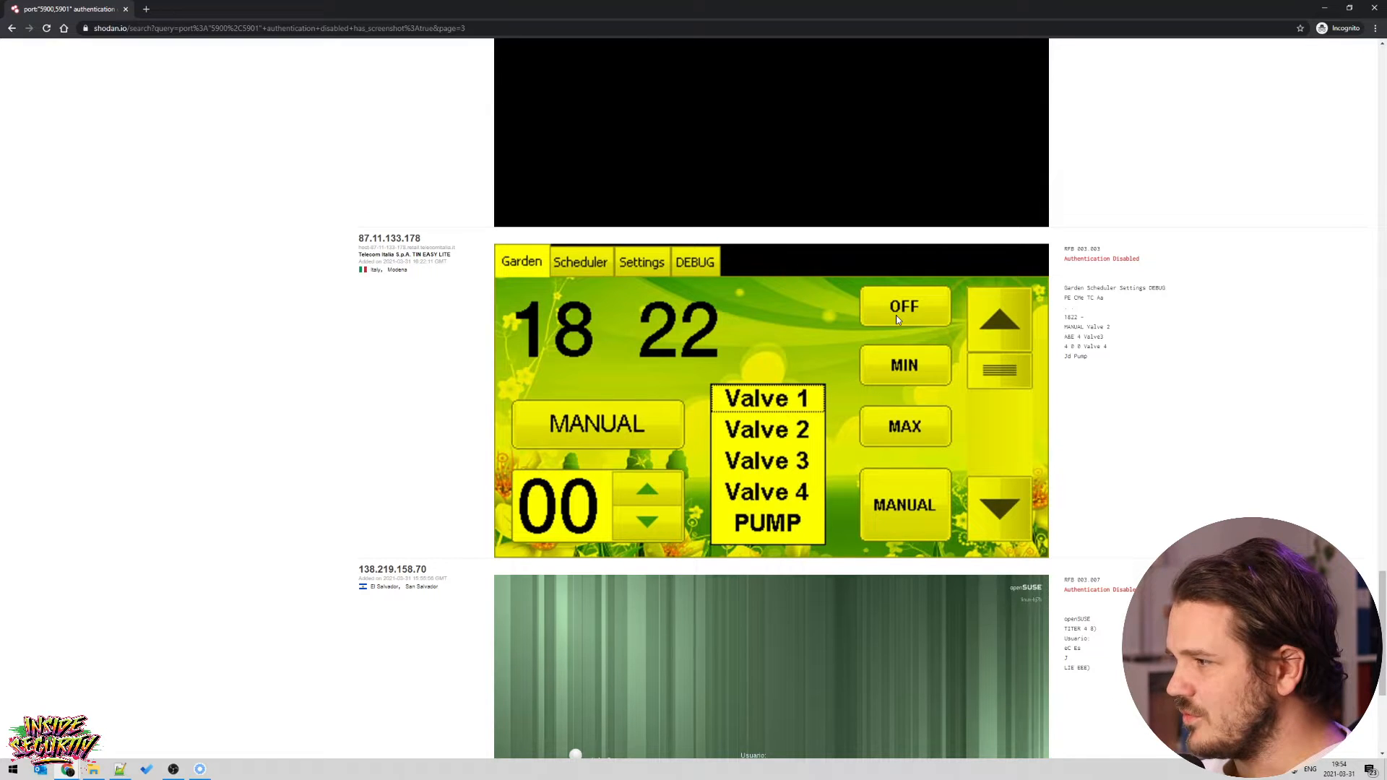
mouse_move(699, 504)
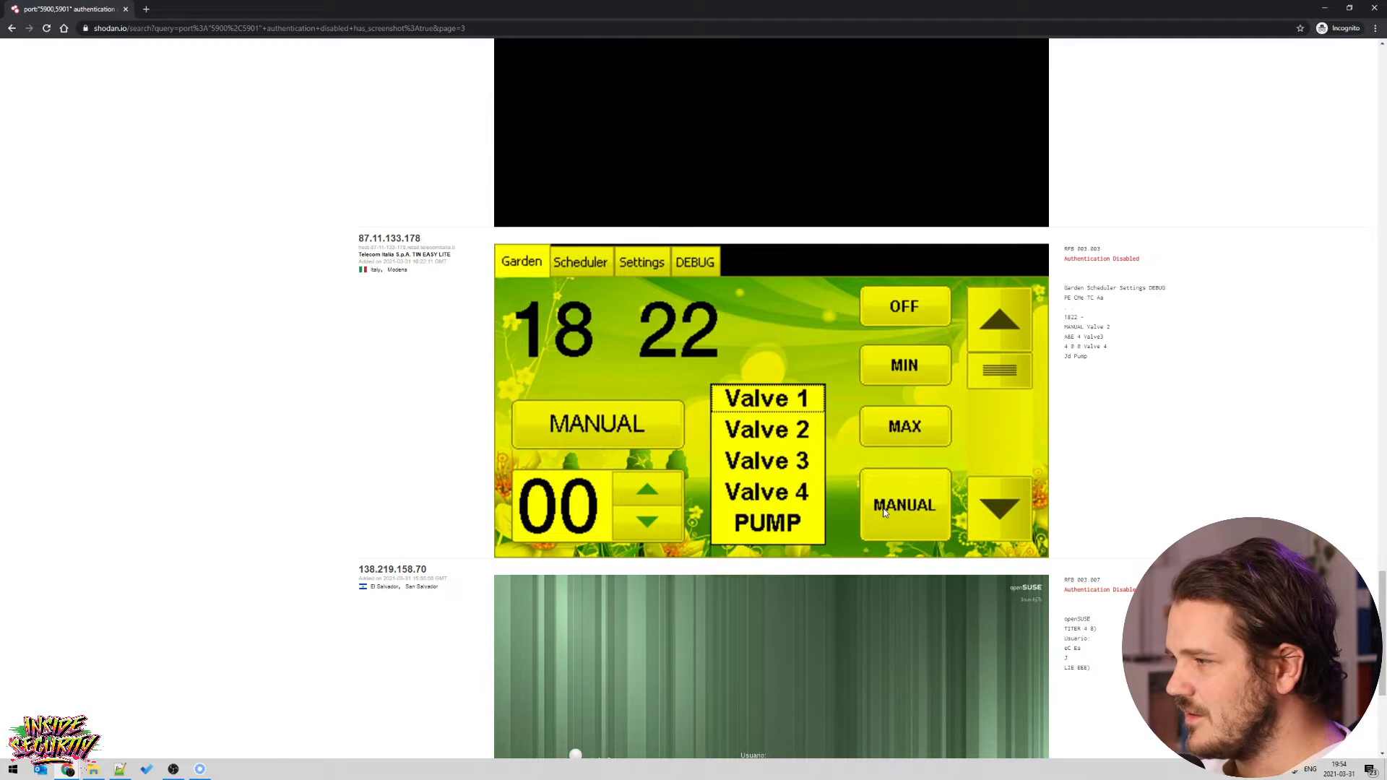
mouse_move(558, 261)
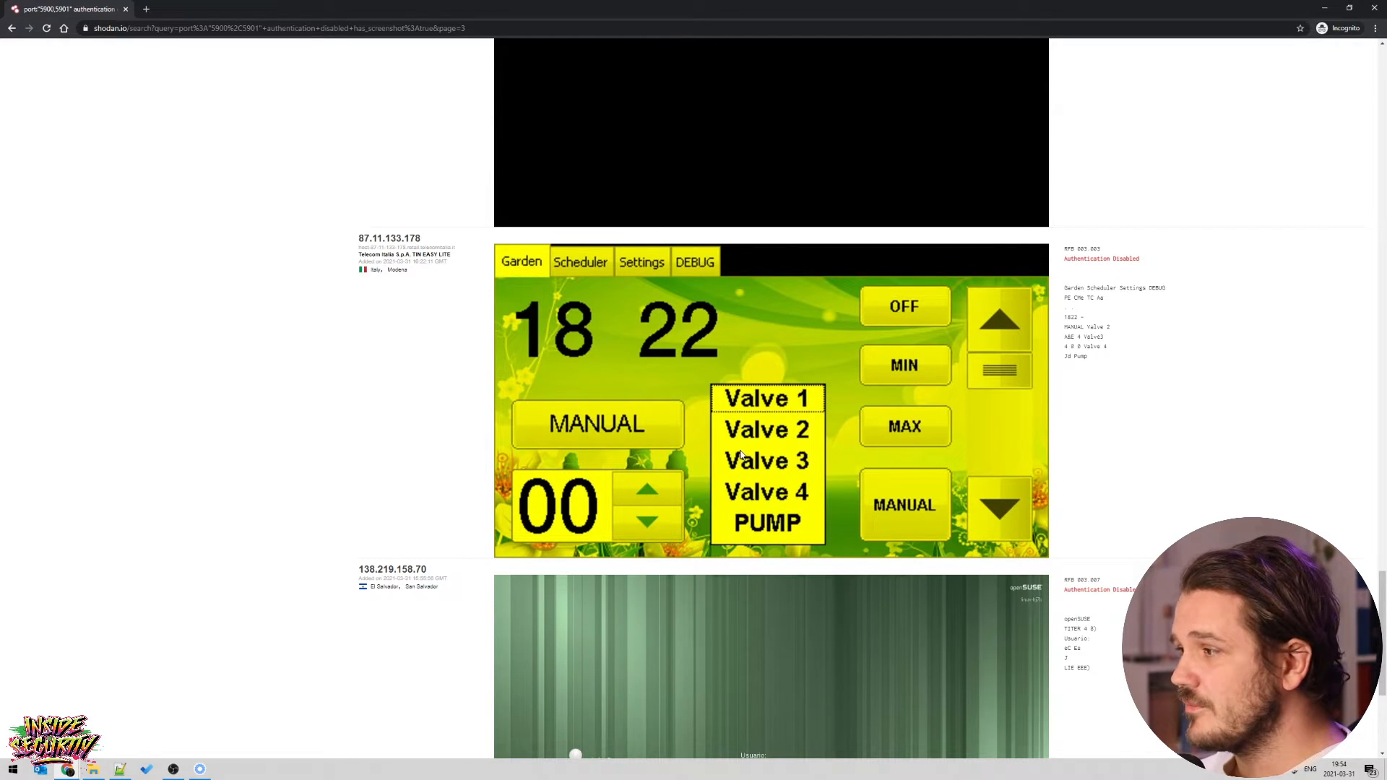
scroll("down", 3)
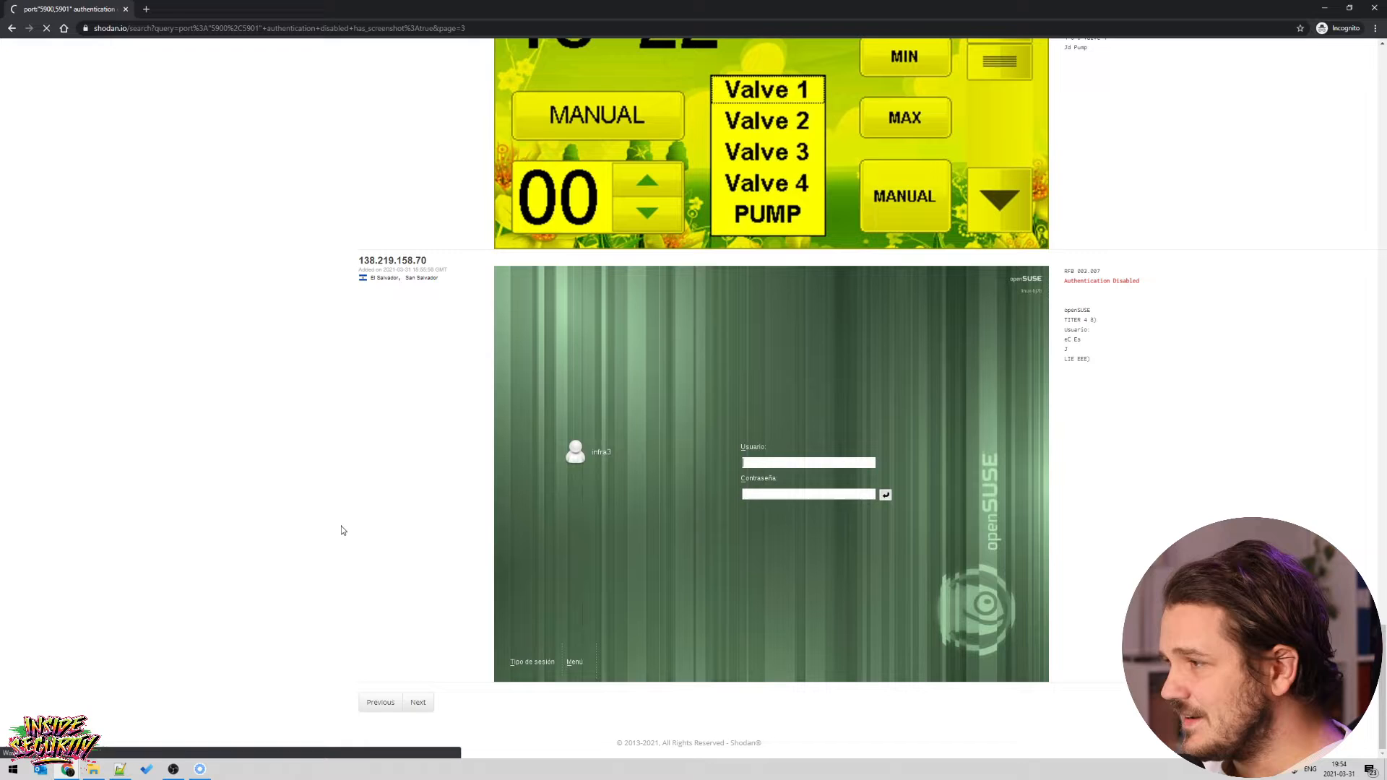
mouse_move(173, 687)
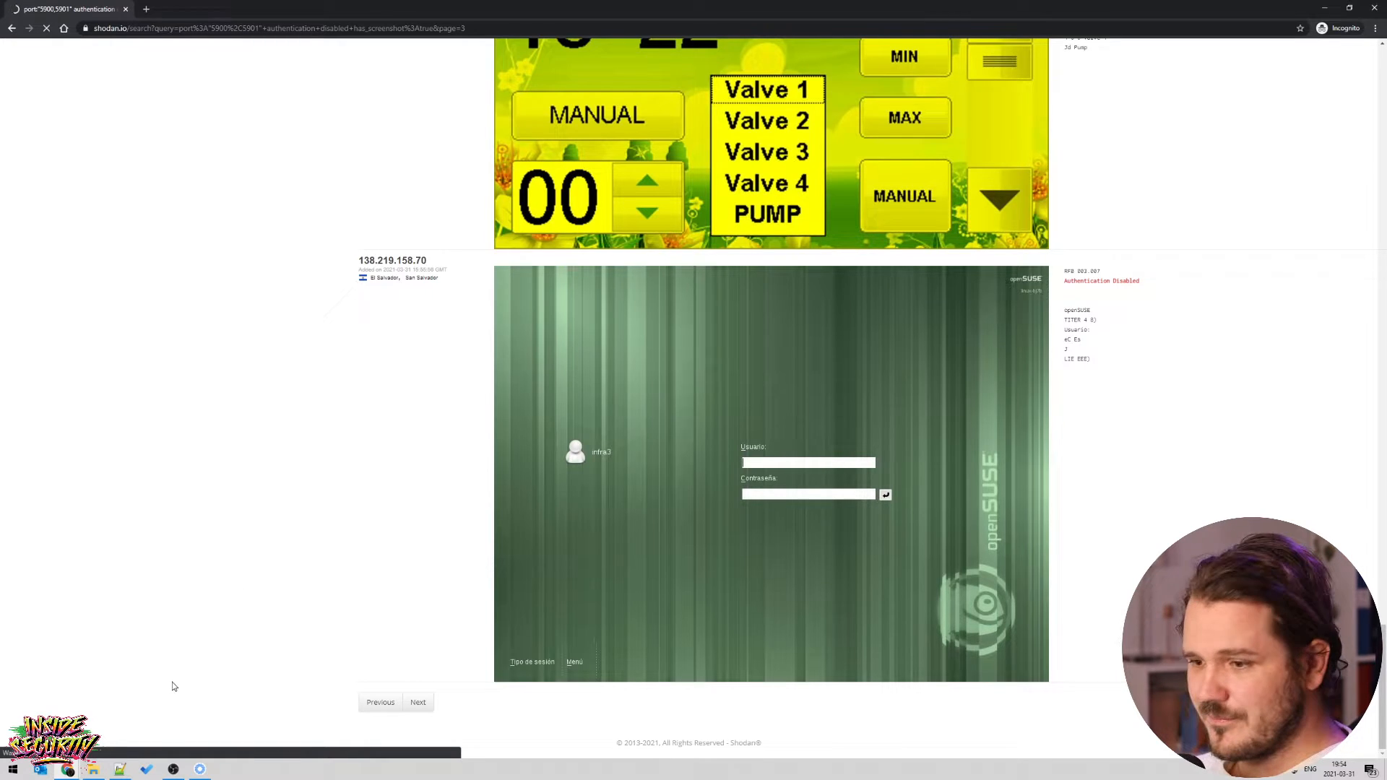
left_click(417, 701)
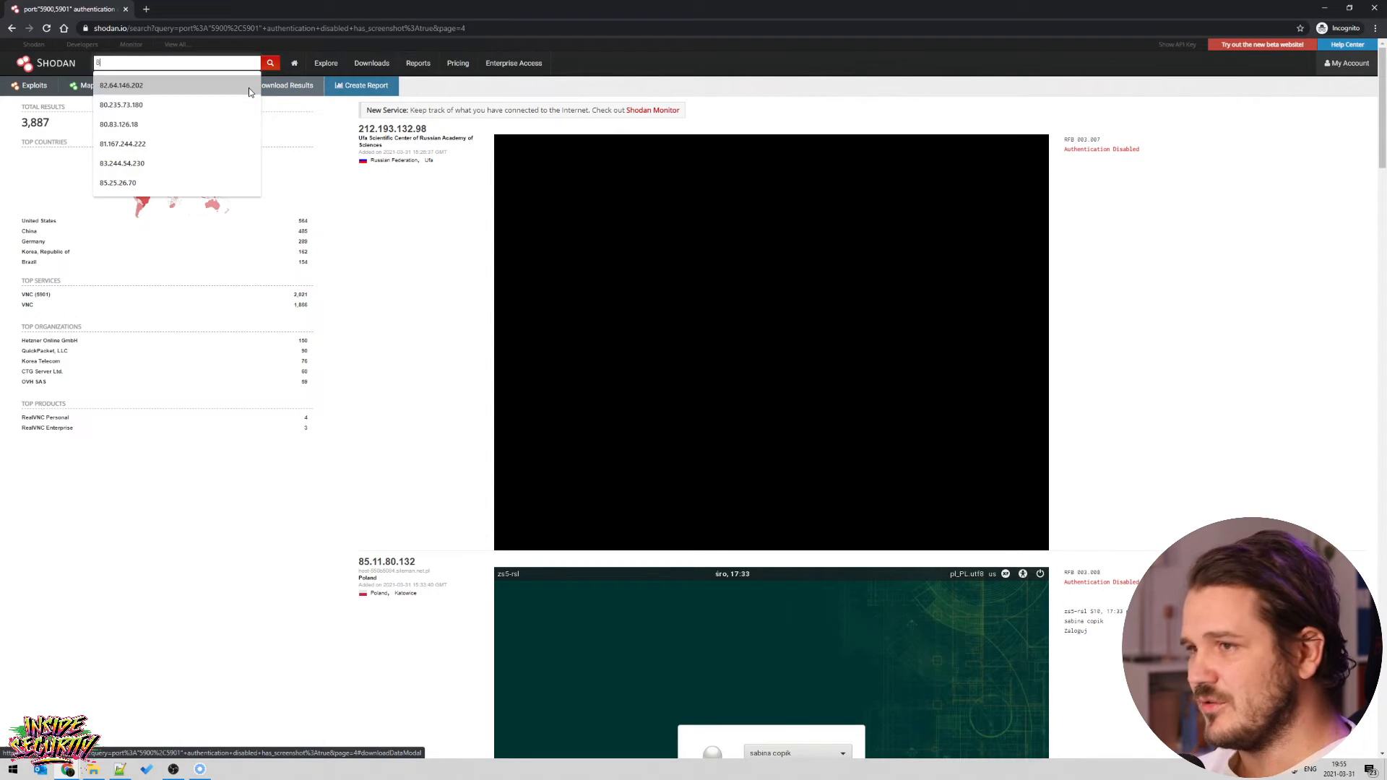
Look up host 8.8.8.8, then begin a new city search.
type("8.8.8.8")
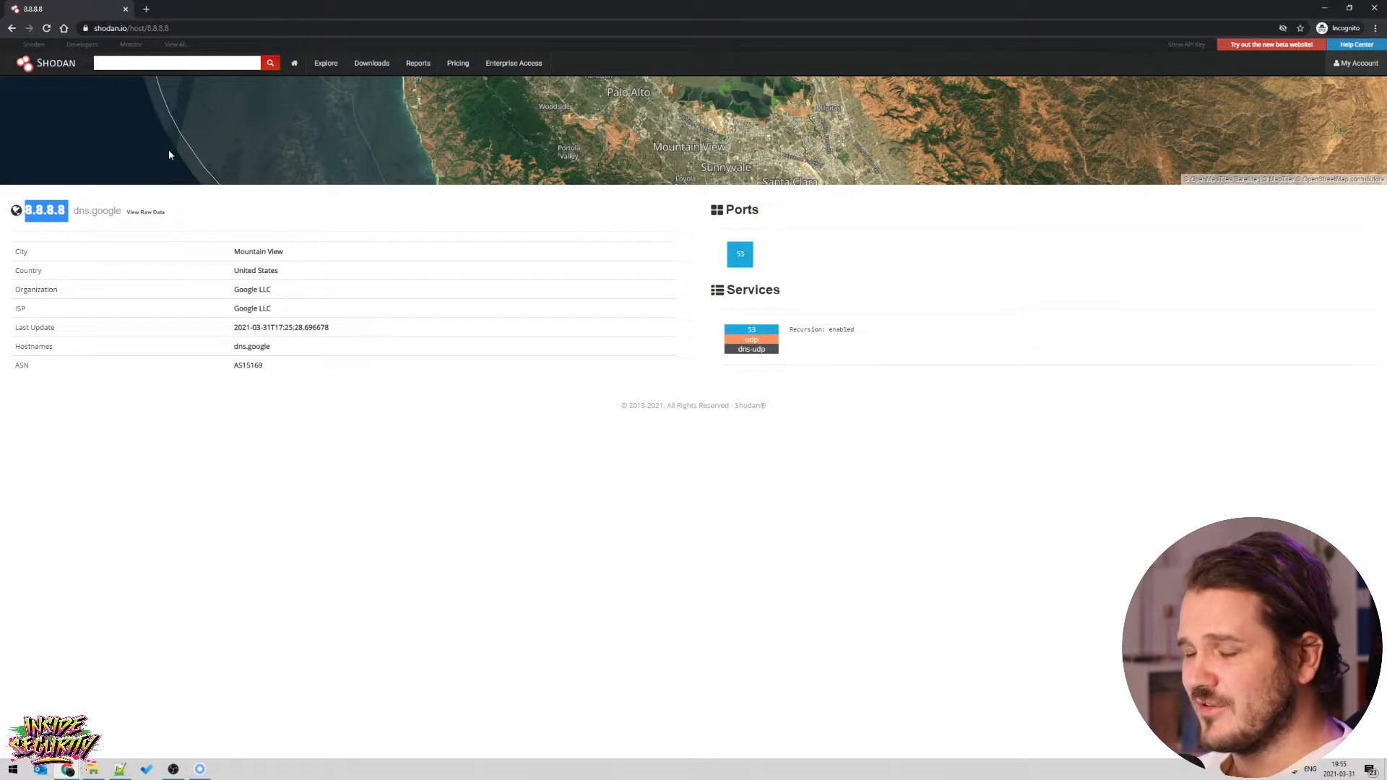
left_click(177, 63)
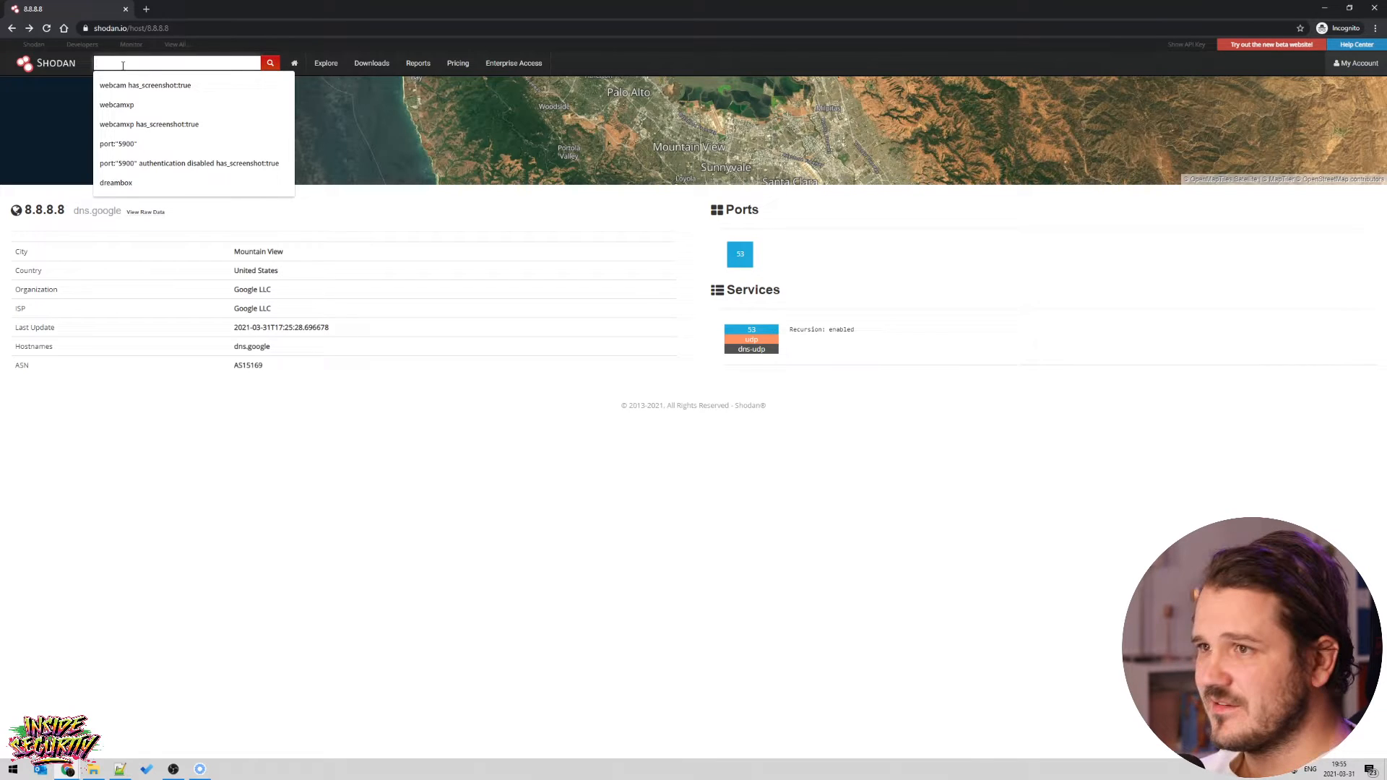
type("city:\"Seattle")
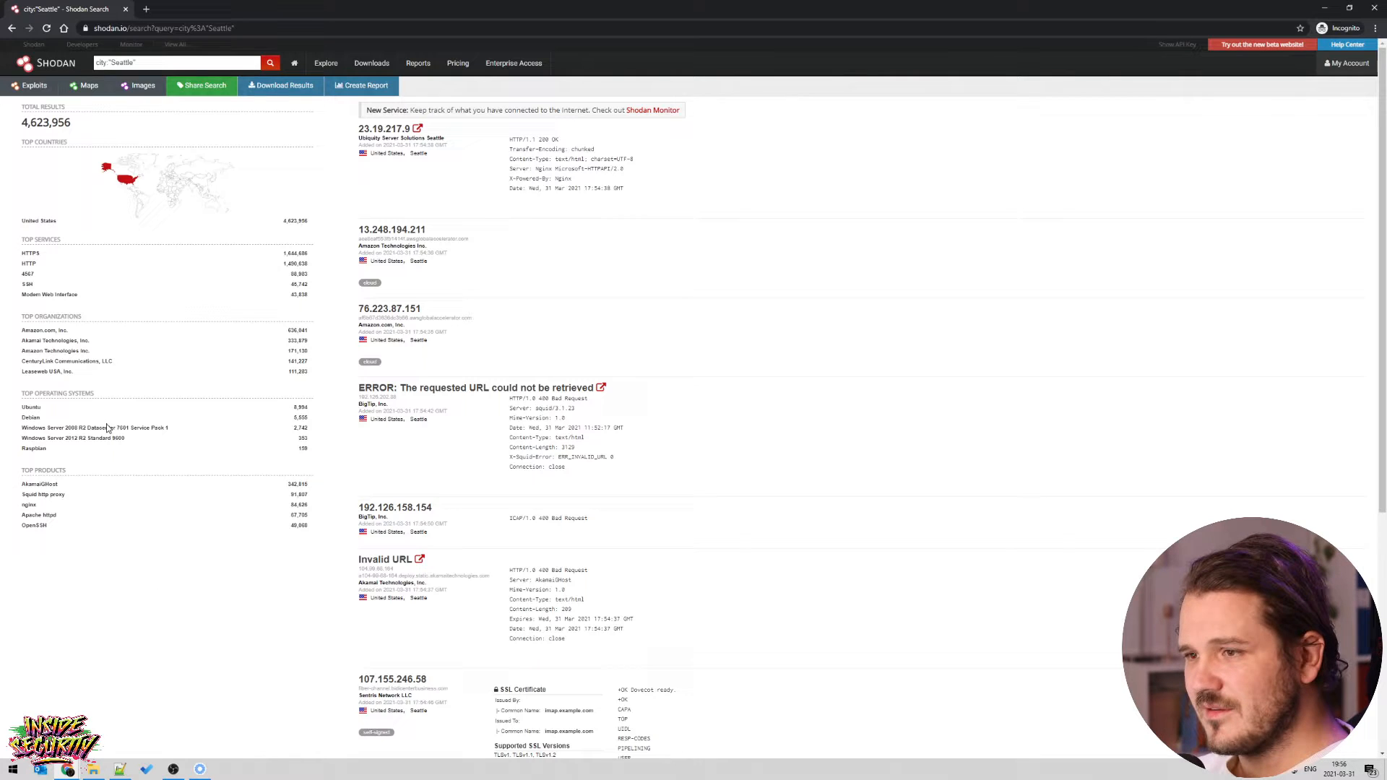
mouse_move(107, 281)
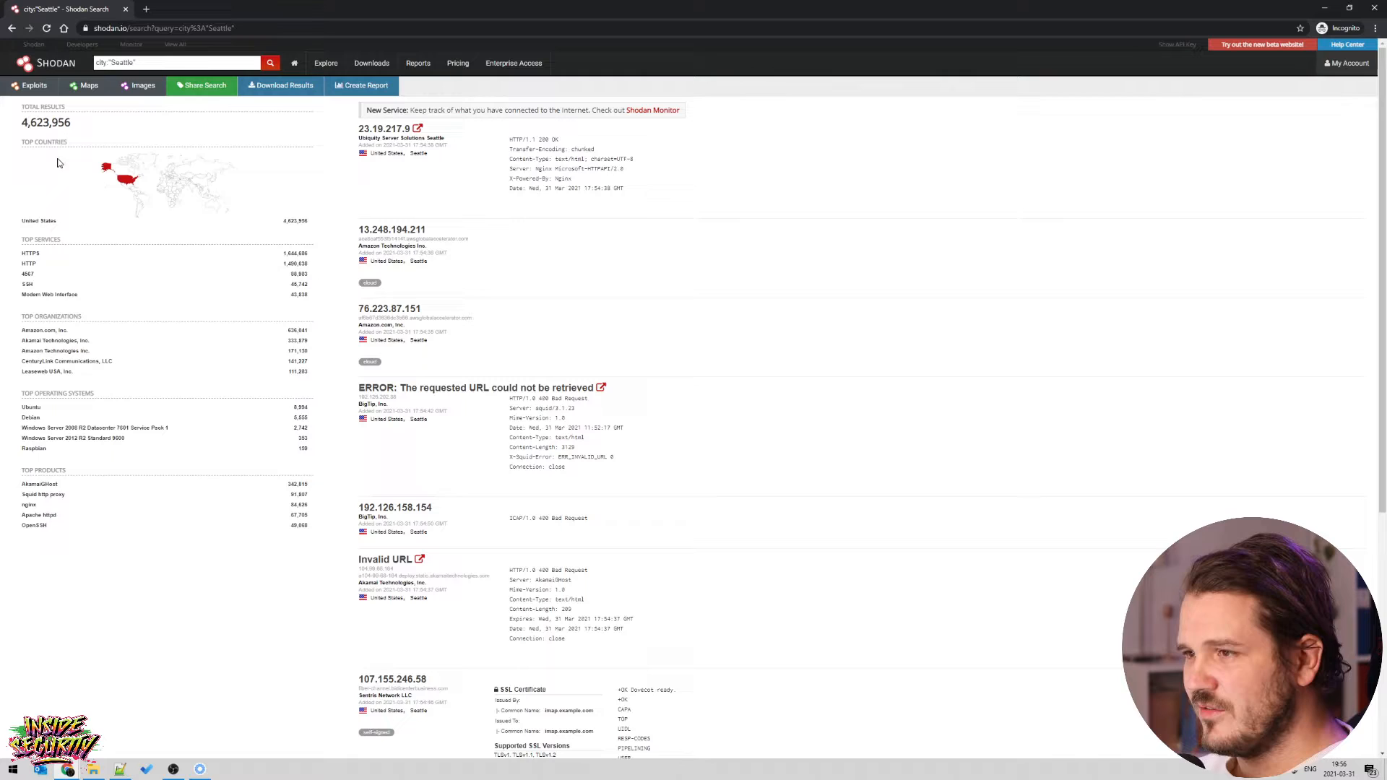
mouse_move(70, 232)
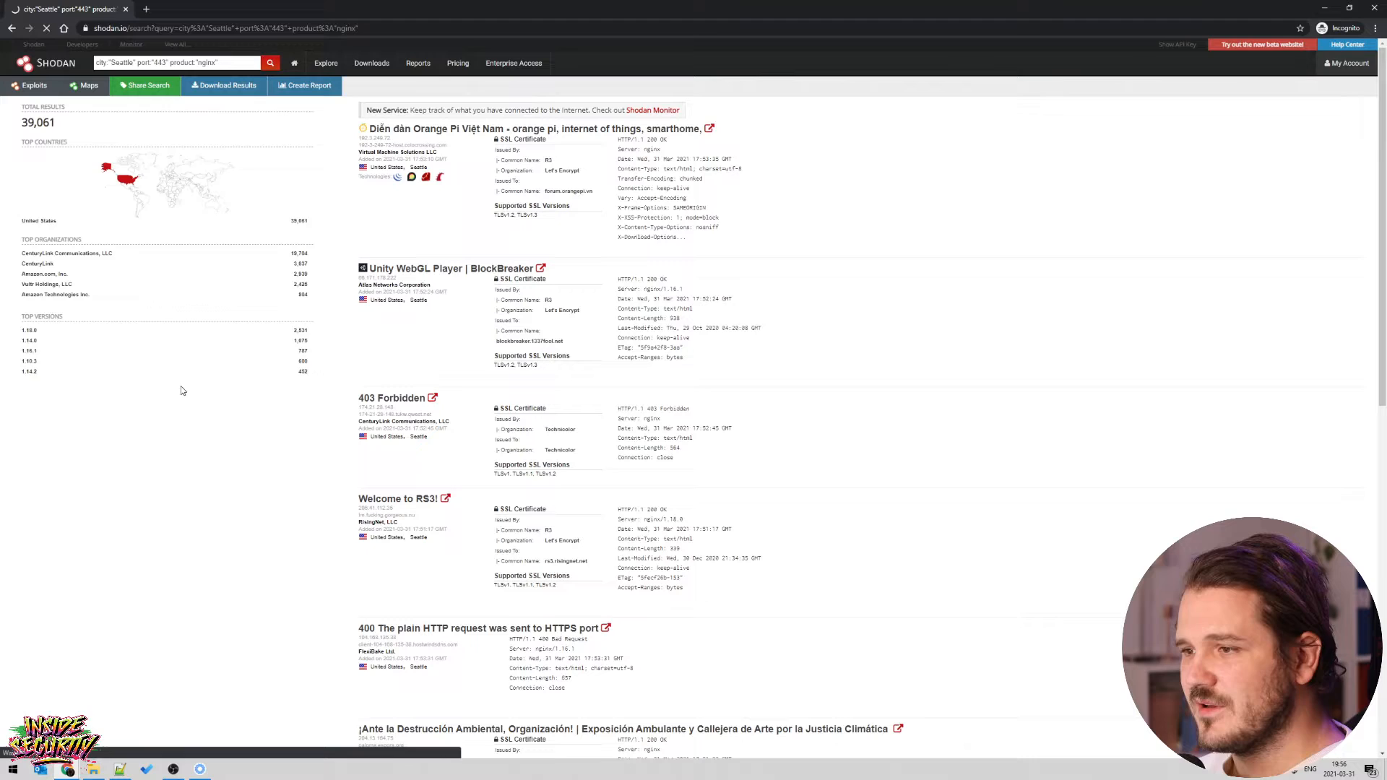
mouse_move(276, 392)
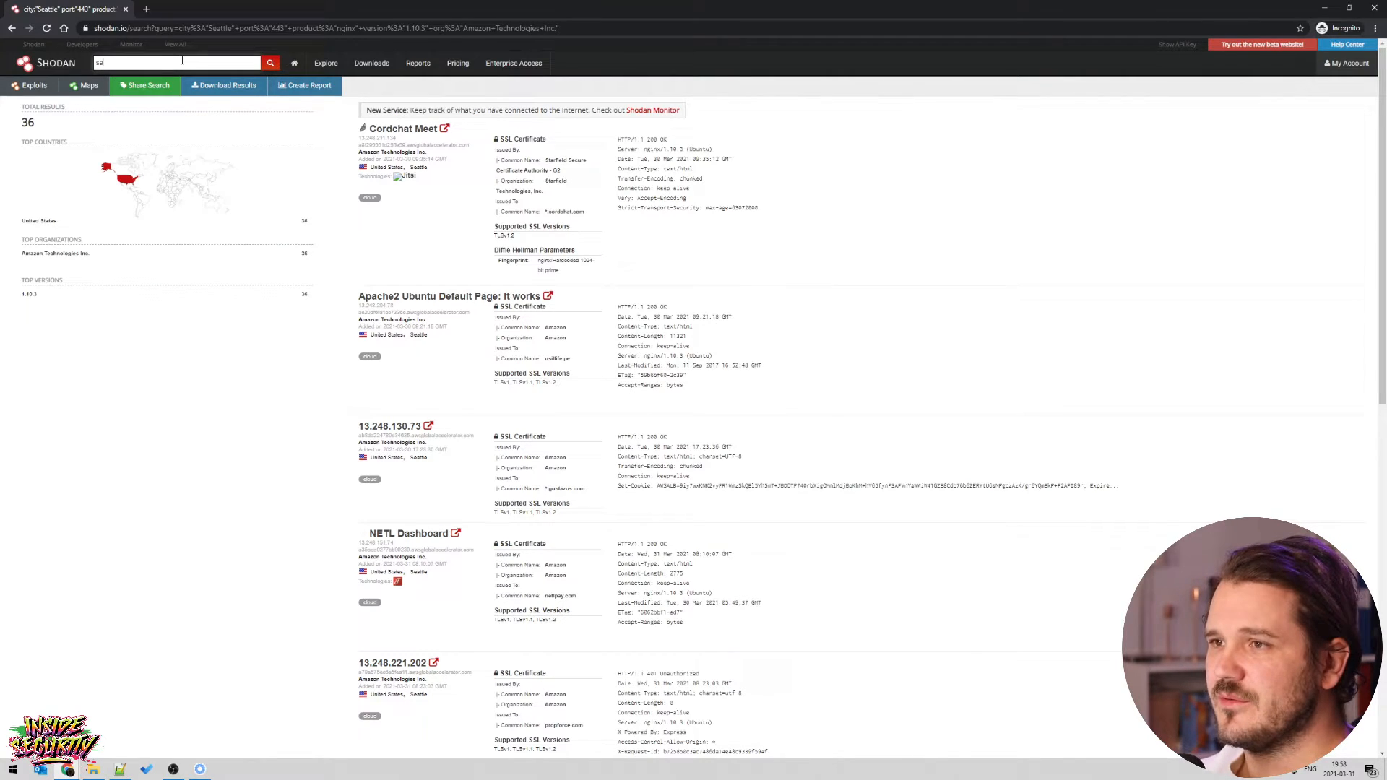
Begin adding a state: filter to the narrowed Seattle nginx search.
type("state:\"")
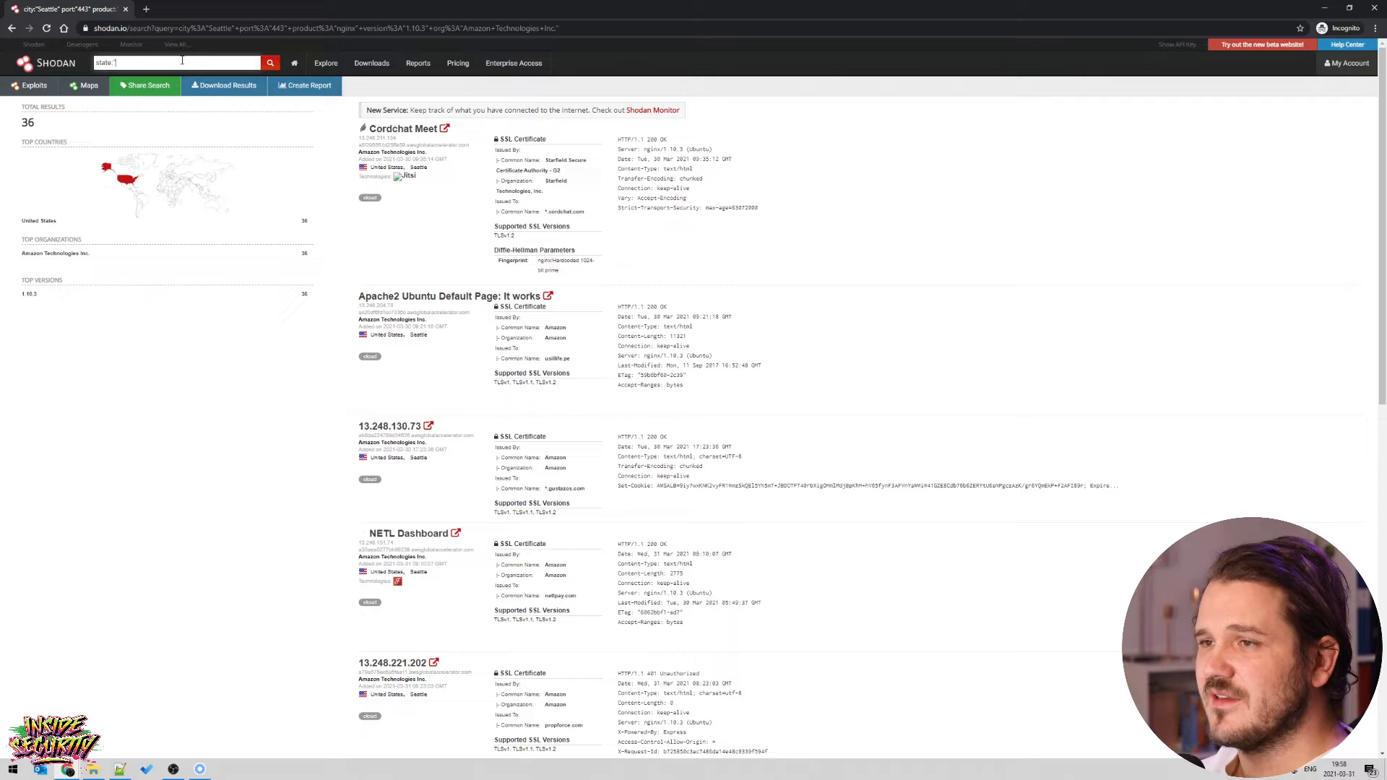
Search state:"WA" to list 3,872,090 hosts, then begin a hacked router query.
type("WA\"")
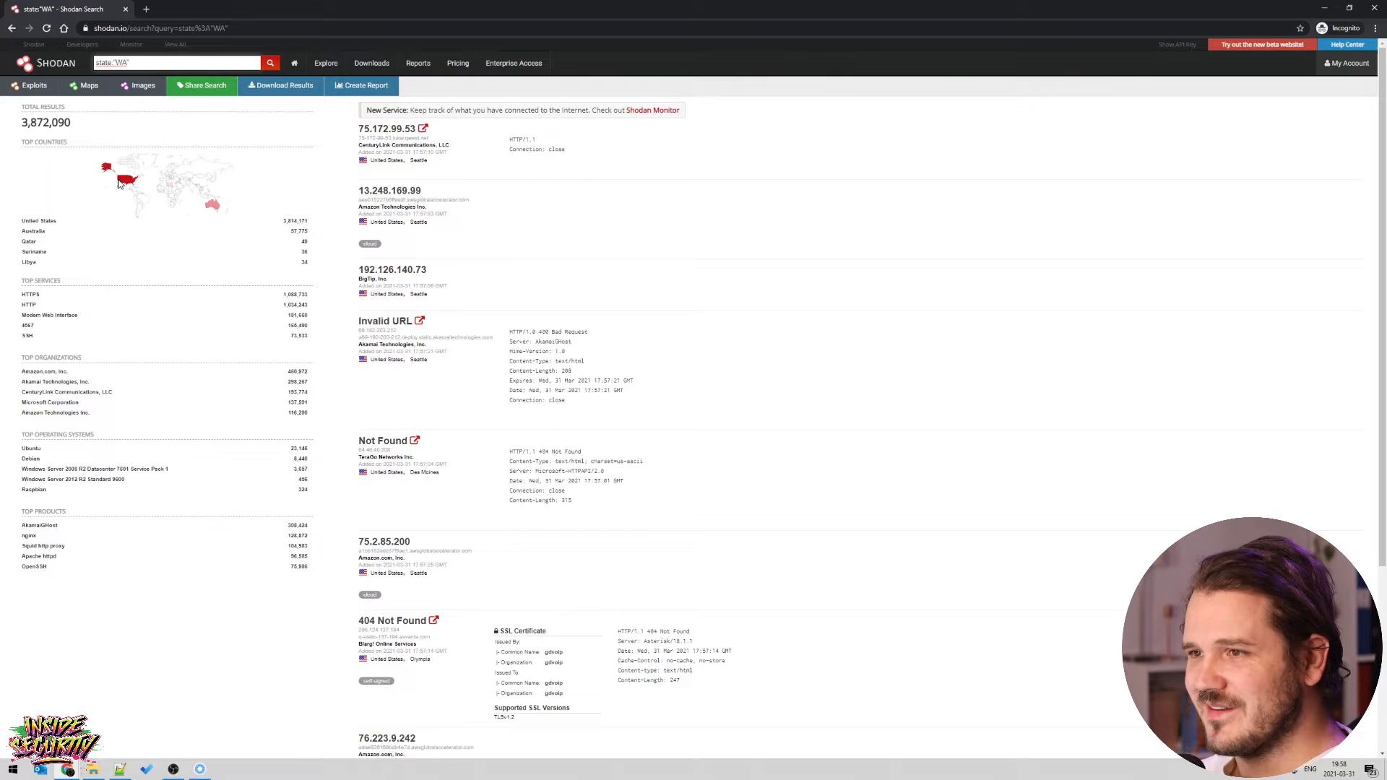
mouse_move(650, 449)
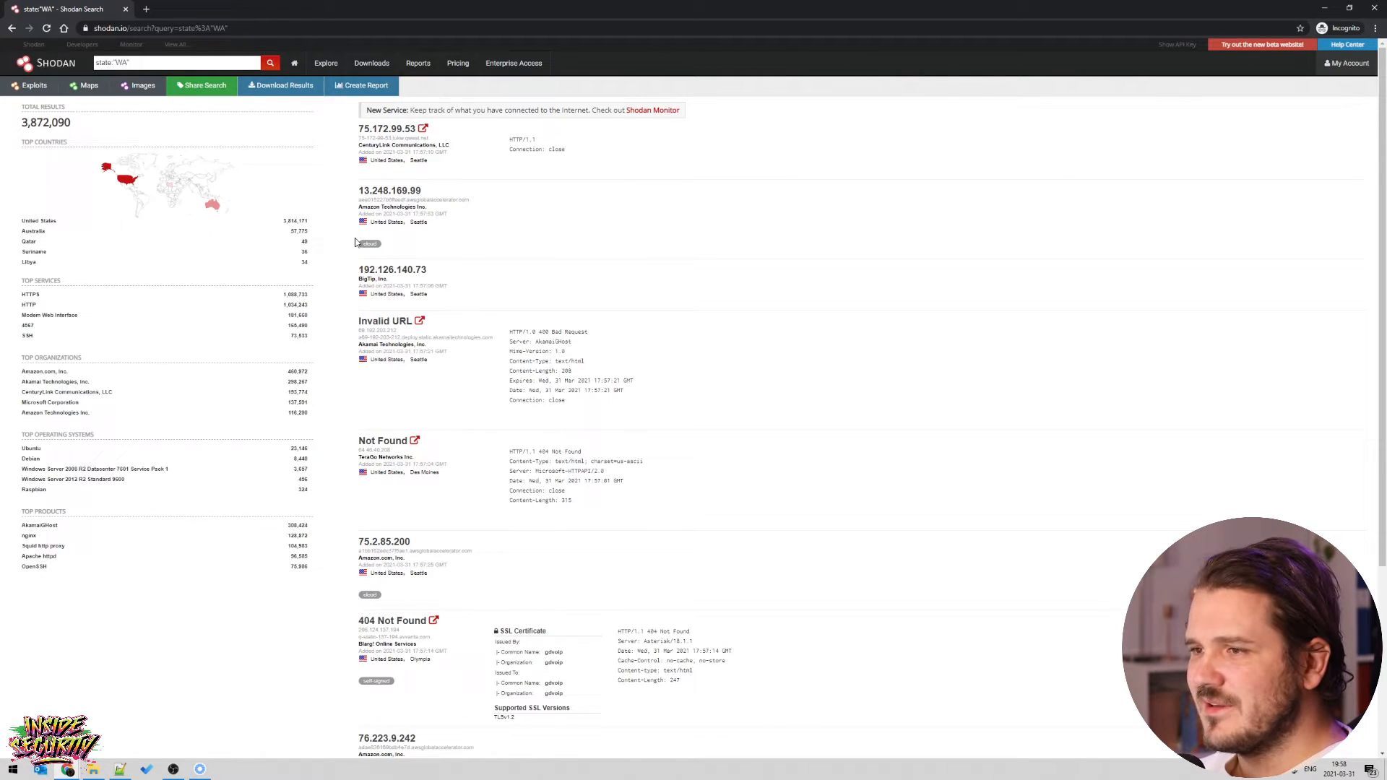
mouse_move(509, 336)
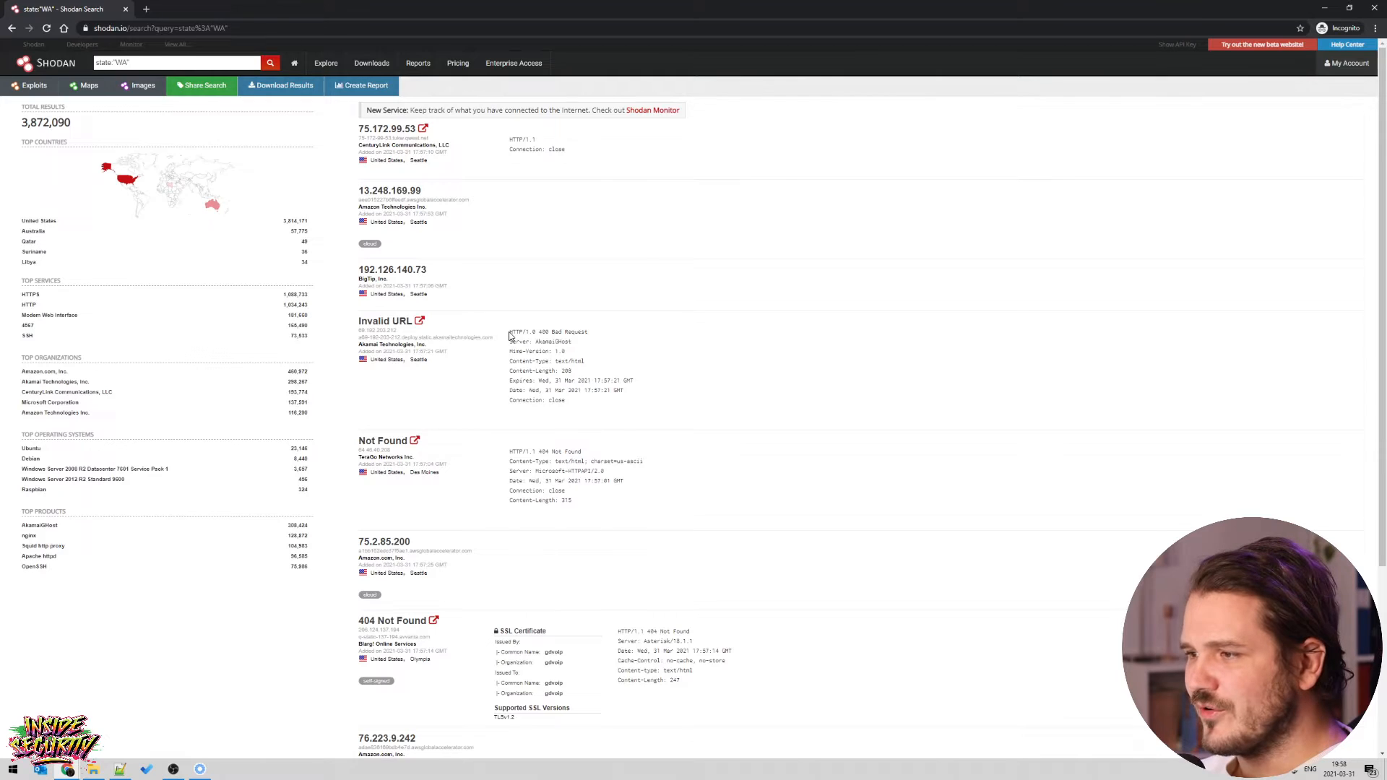
left_click_drag(509, 330, 566, 400)
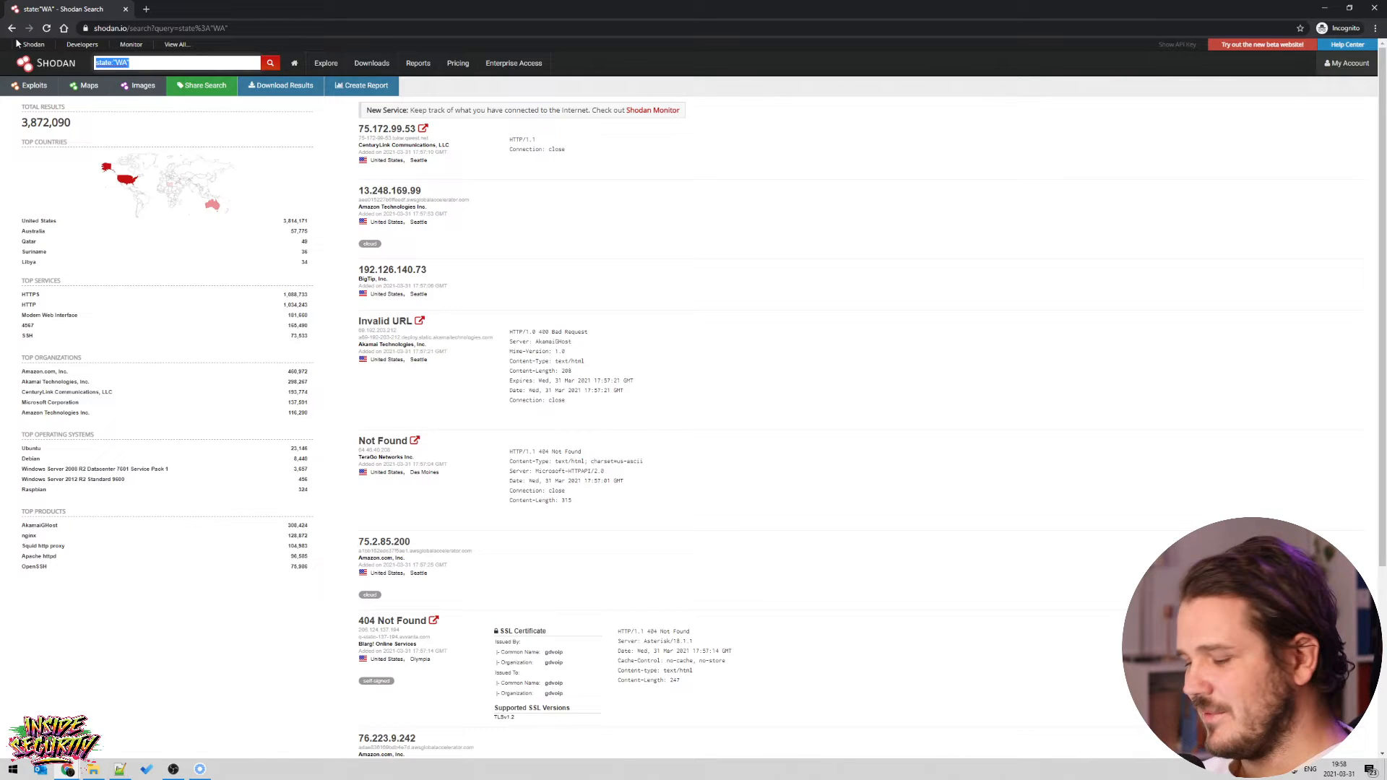
type("hacked router")
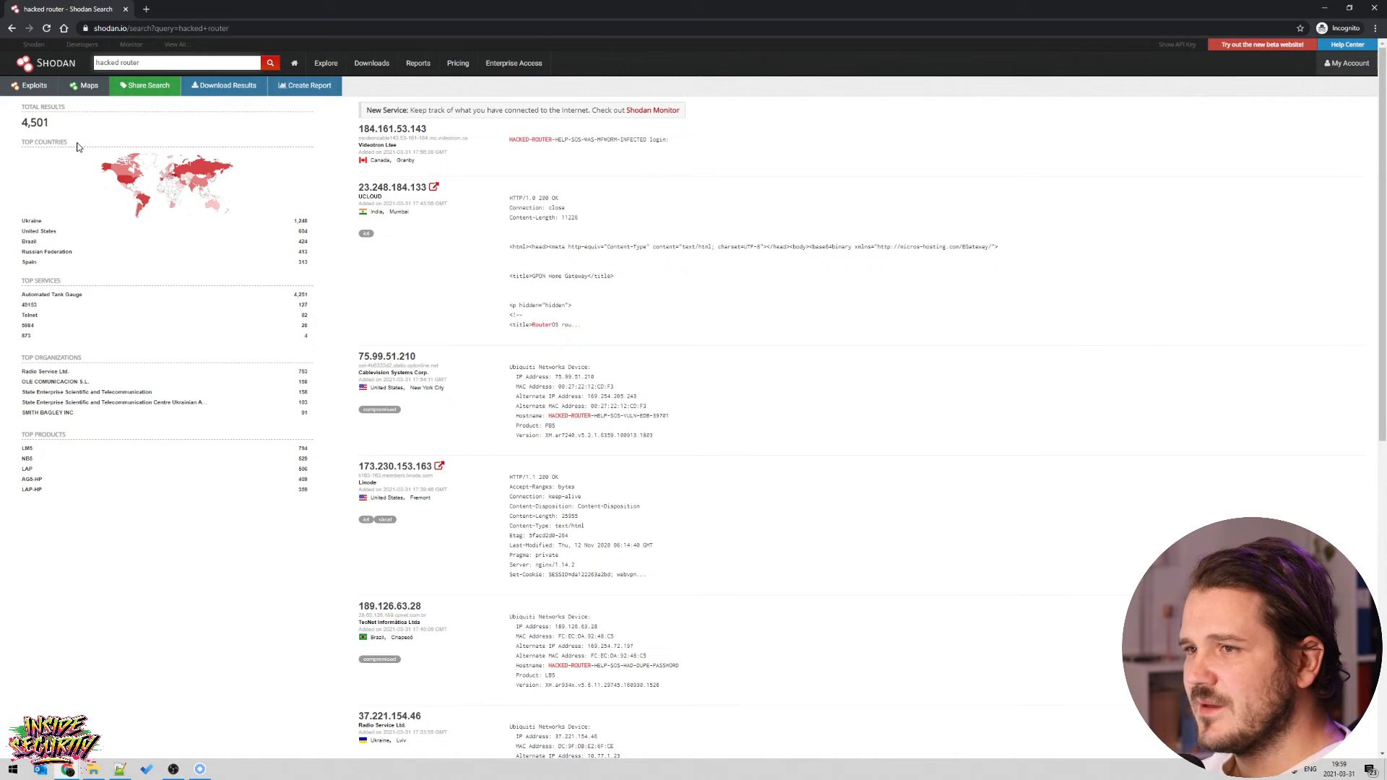
Highlight the HACKED-ROUTER message in the first result banner.
double_click(35, 122)
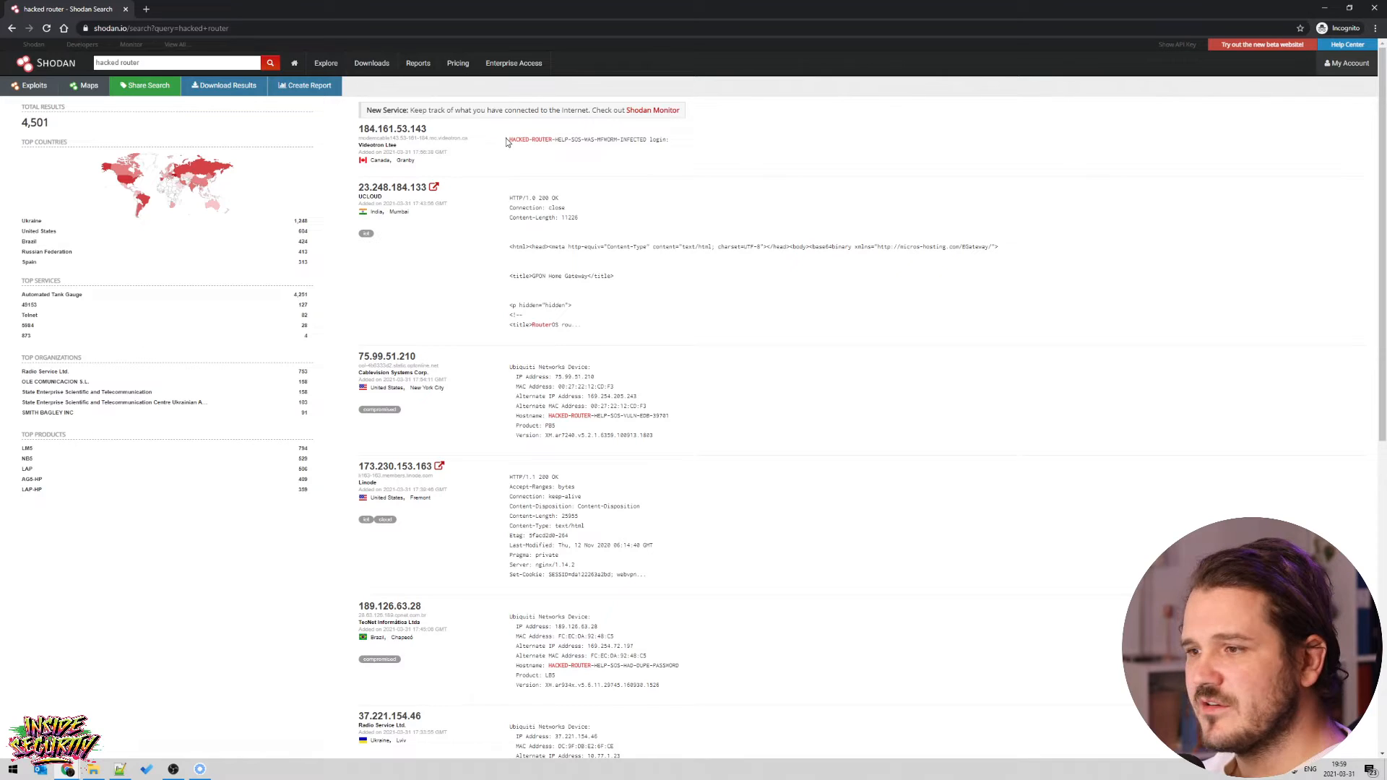
left_click_drag(509, 139, 592, 139)
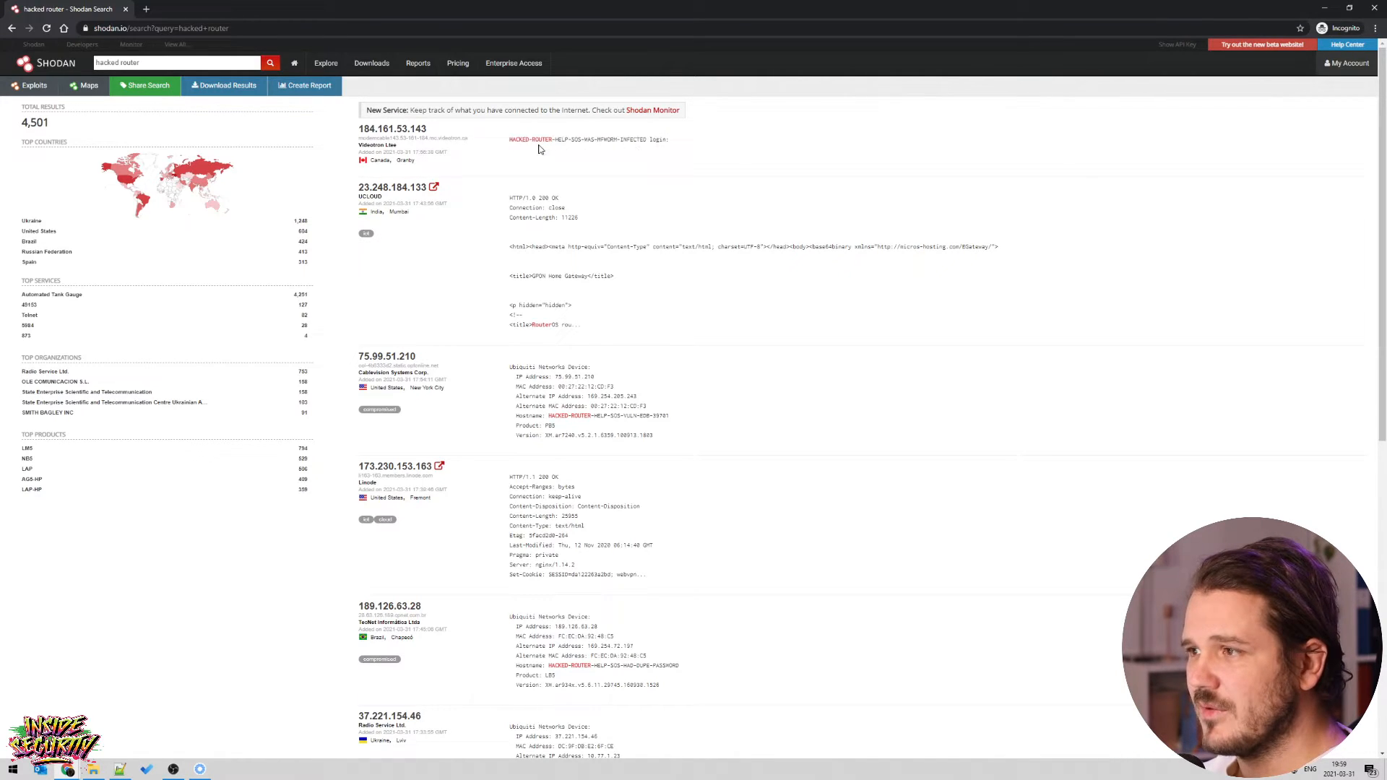
double_click(530, 139)
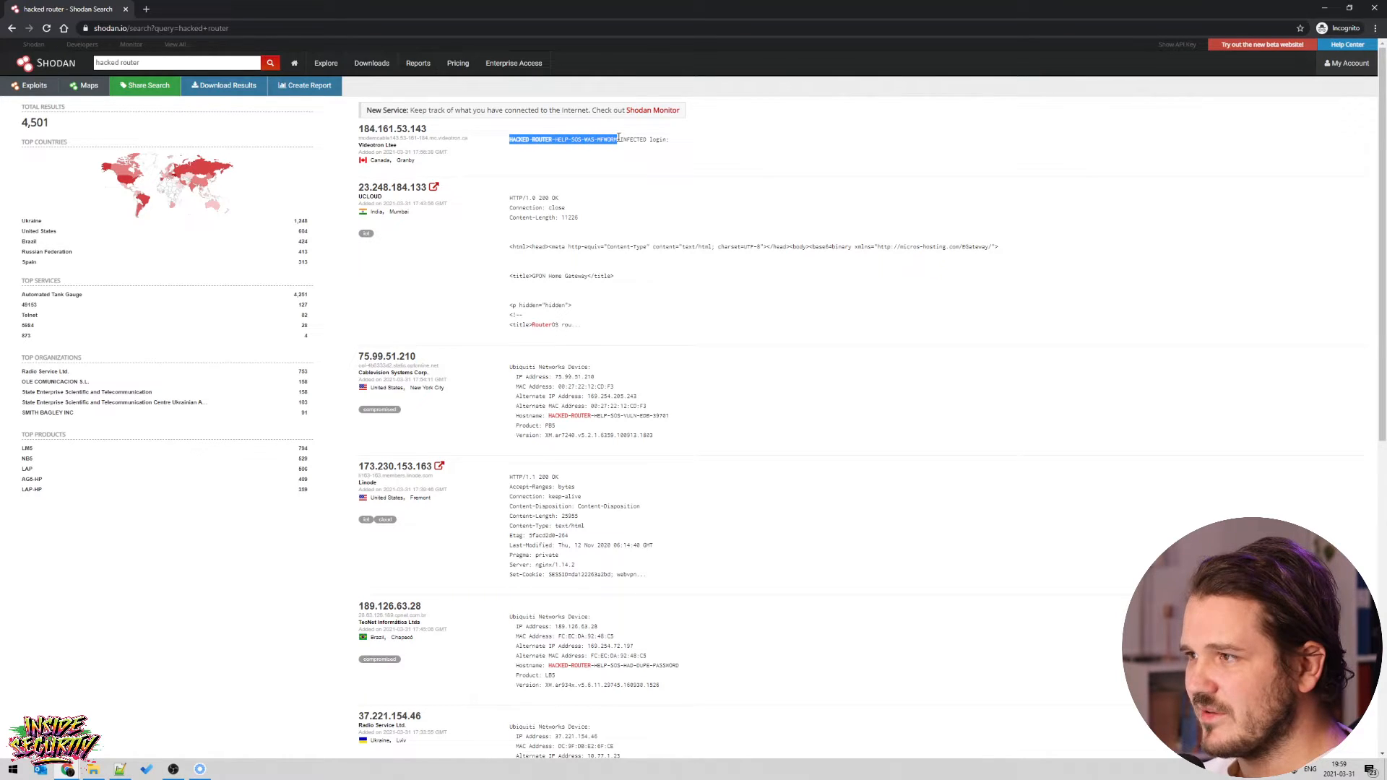
left_click(598, 147)
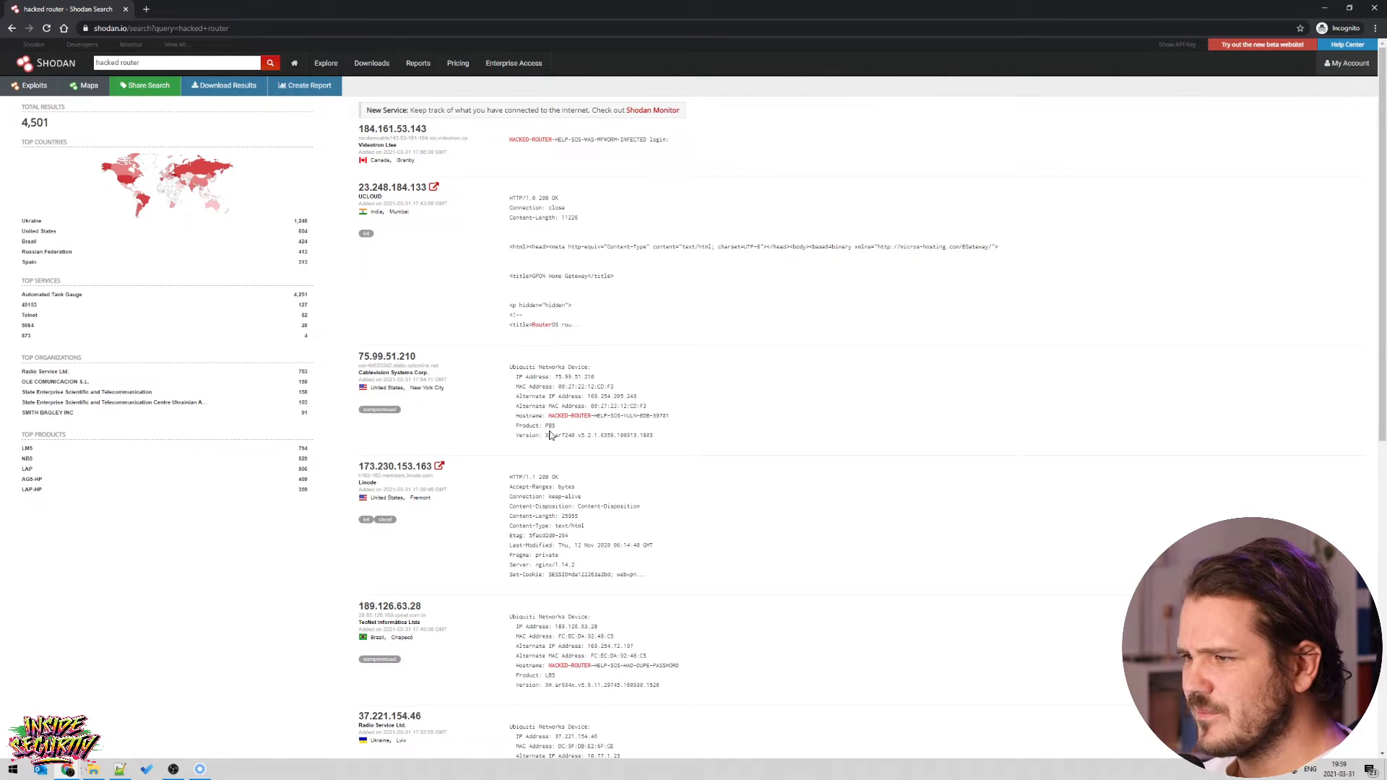
Highlight the New York and Brazilian routers' HACKED-ROUTER-HELP-SOS hostnames, then clear the query.
double_click(557, 416)
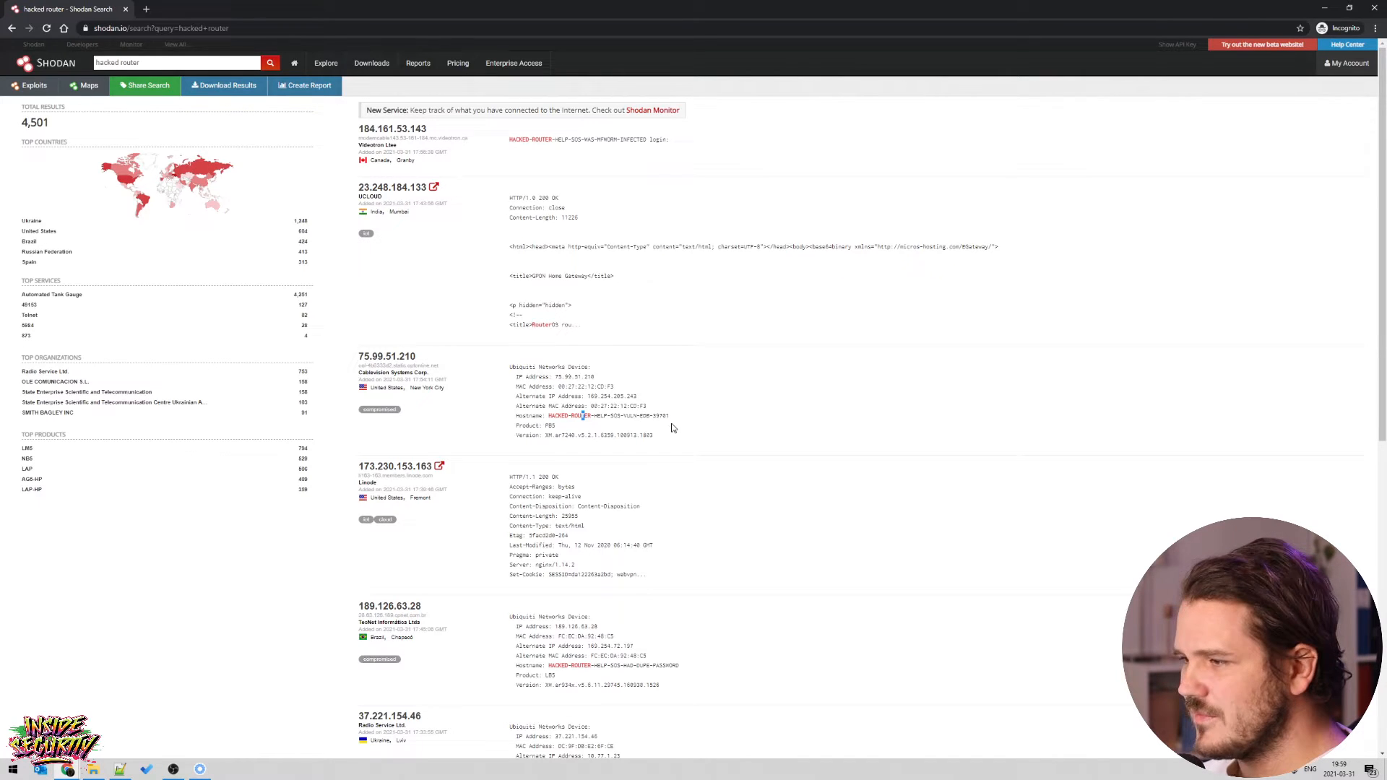
mouse_move(609, 473)
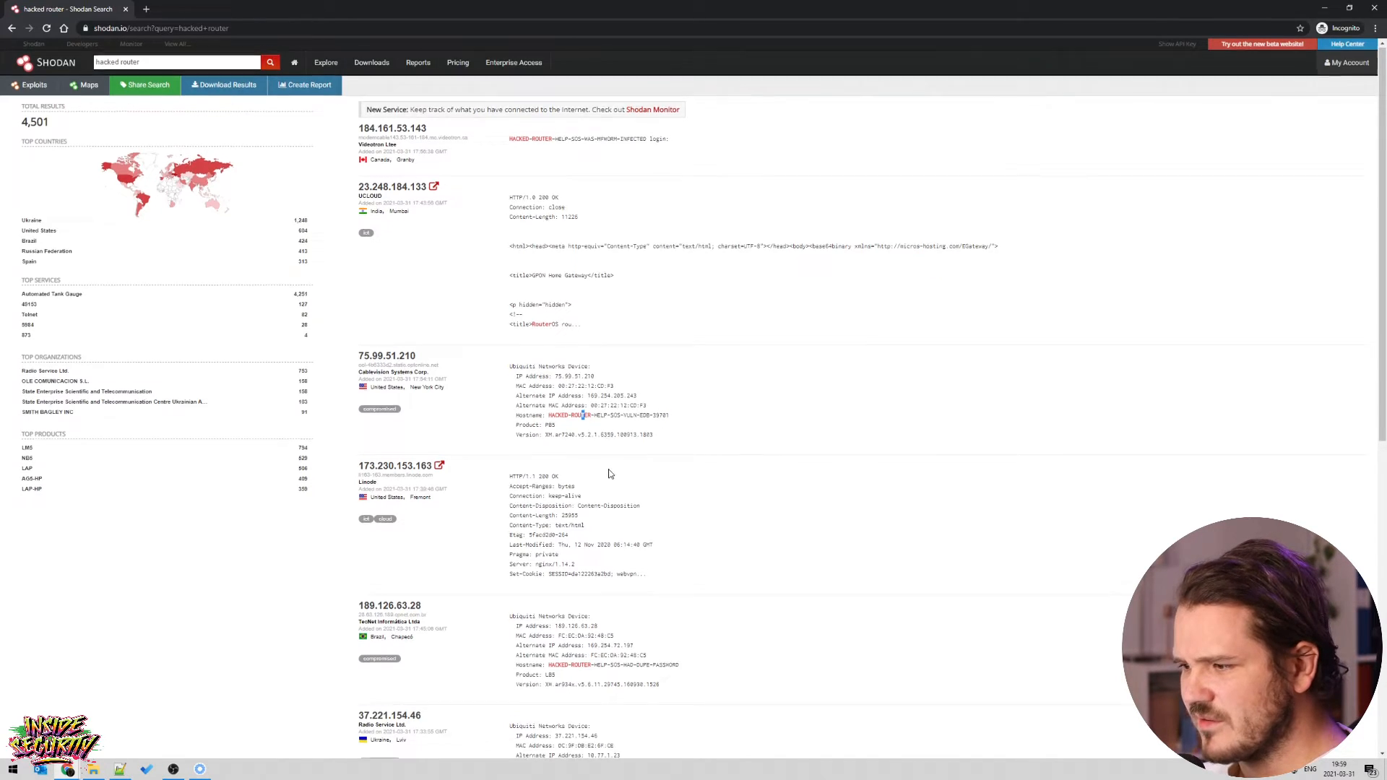
scroll("down", 3)
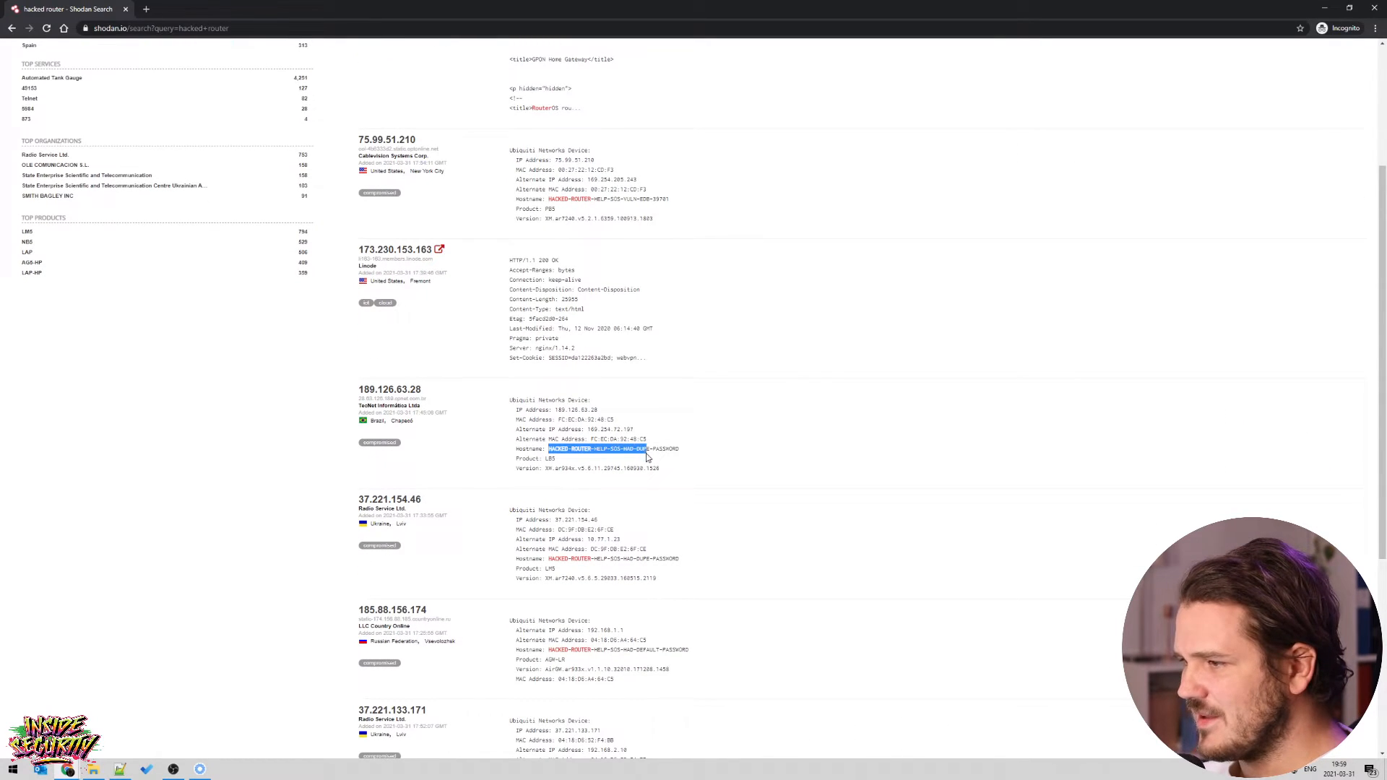
left_click_drag(646, 448, 679, 449)
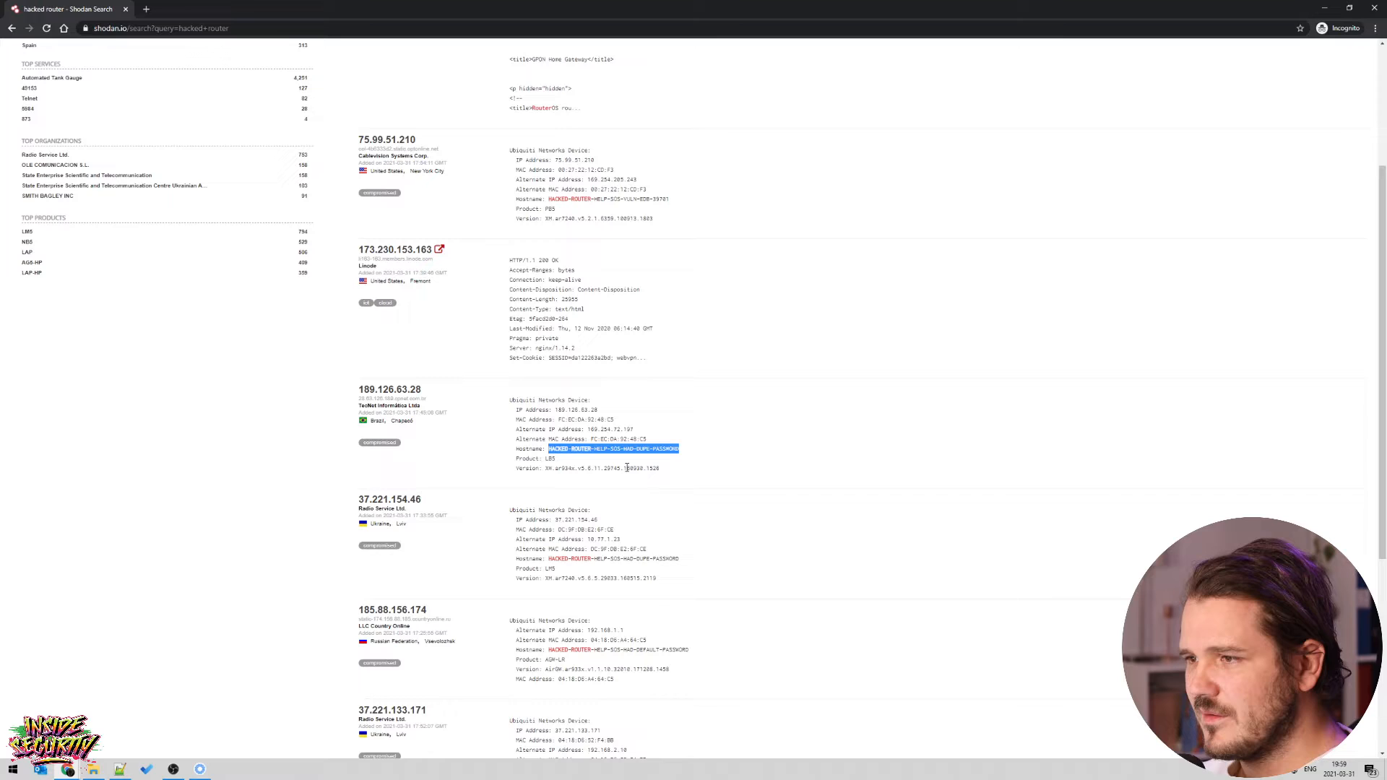
scroll("down", 3)
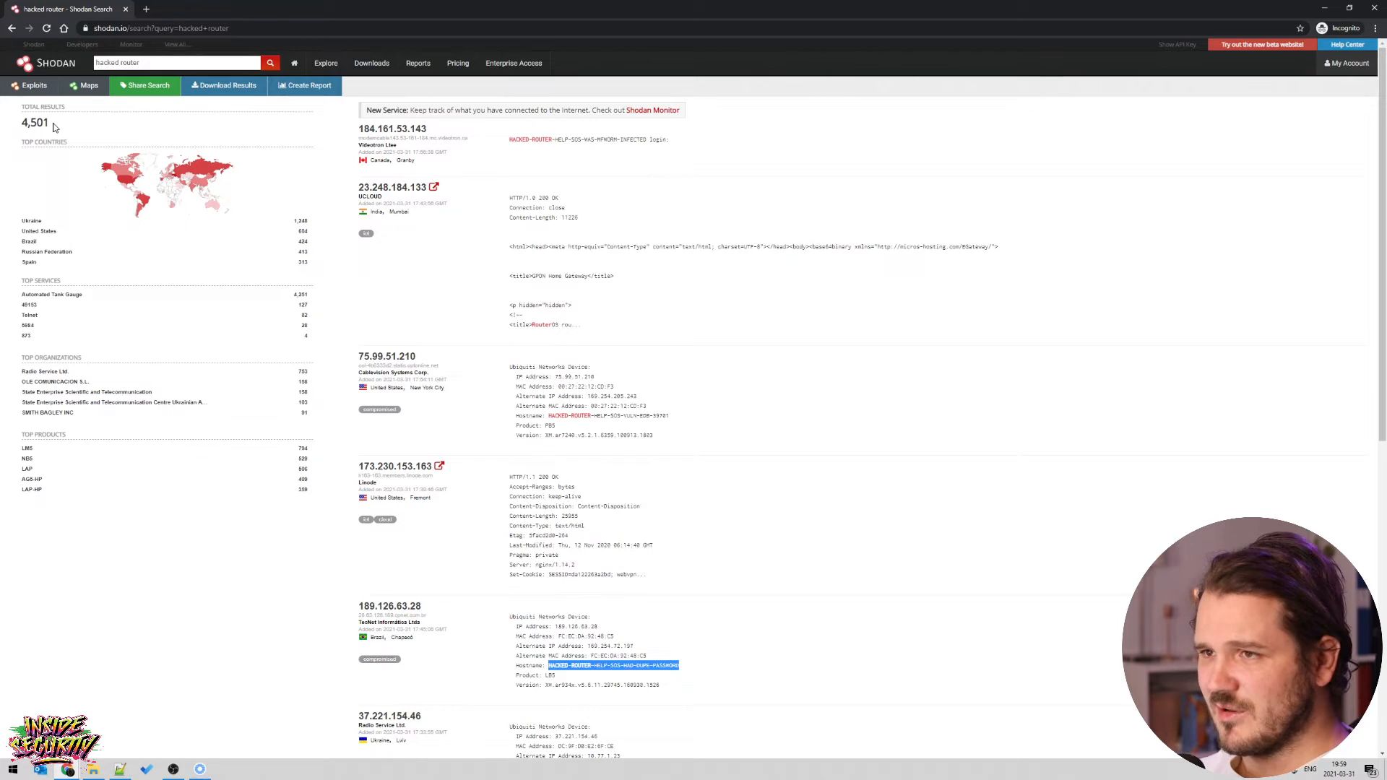
mouse_move(520, 516)
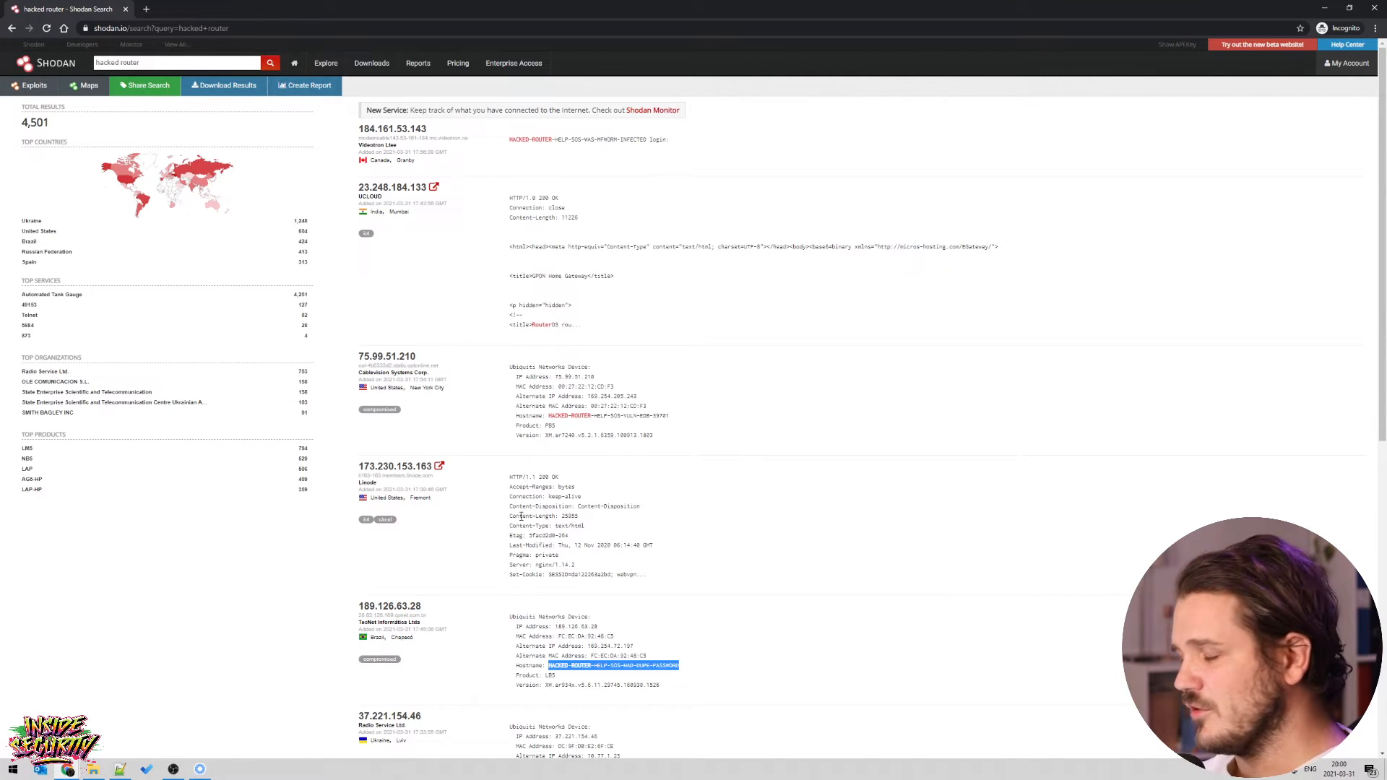
left_click(177, 62)
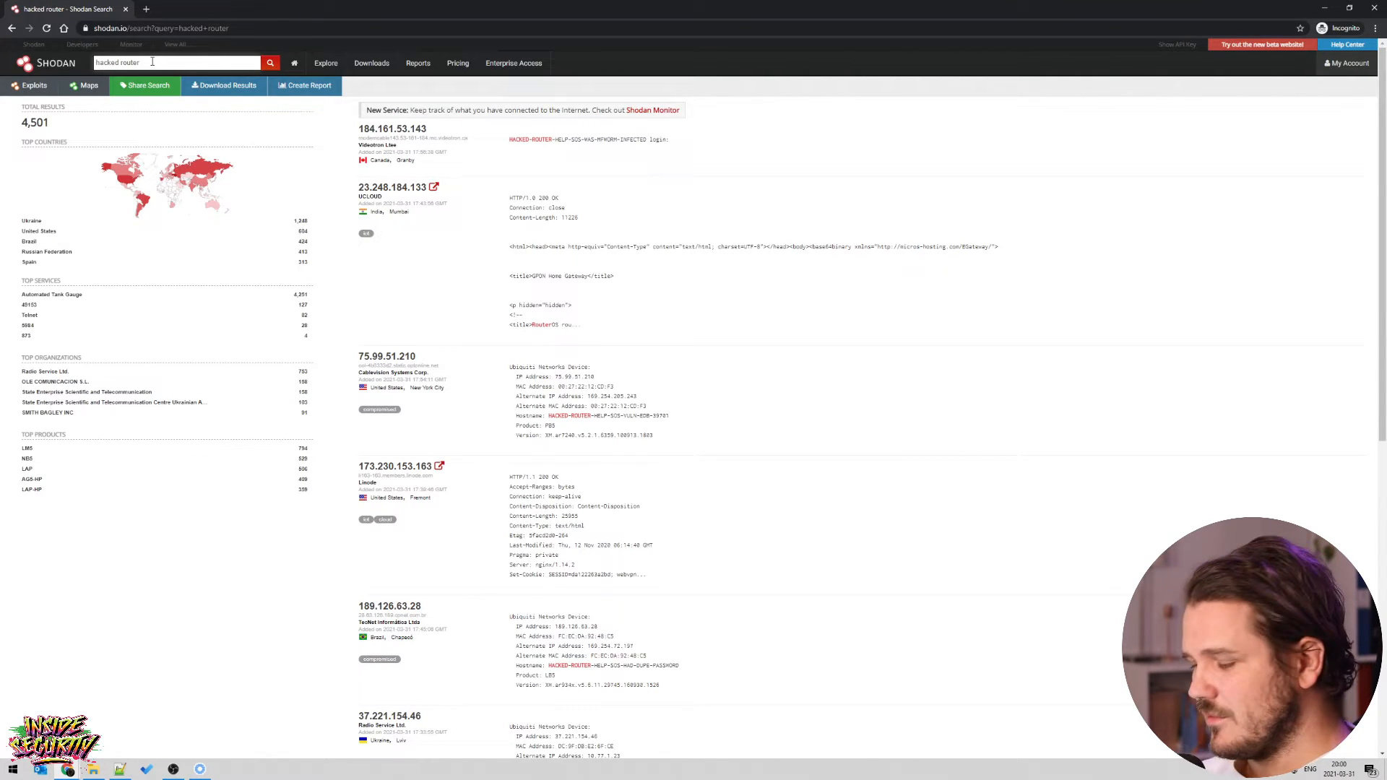
left_click(177, 62)
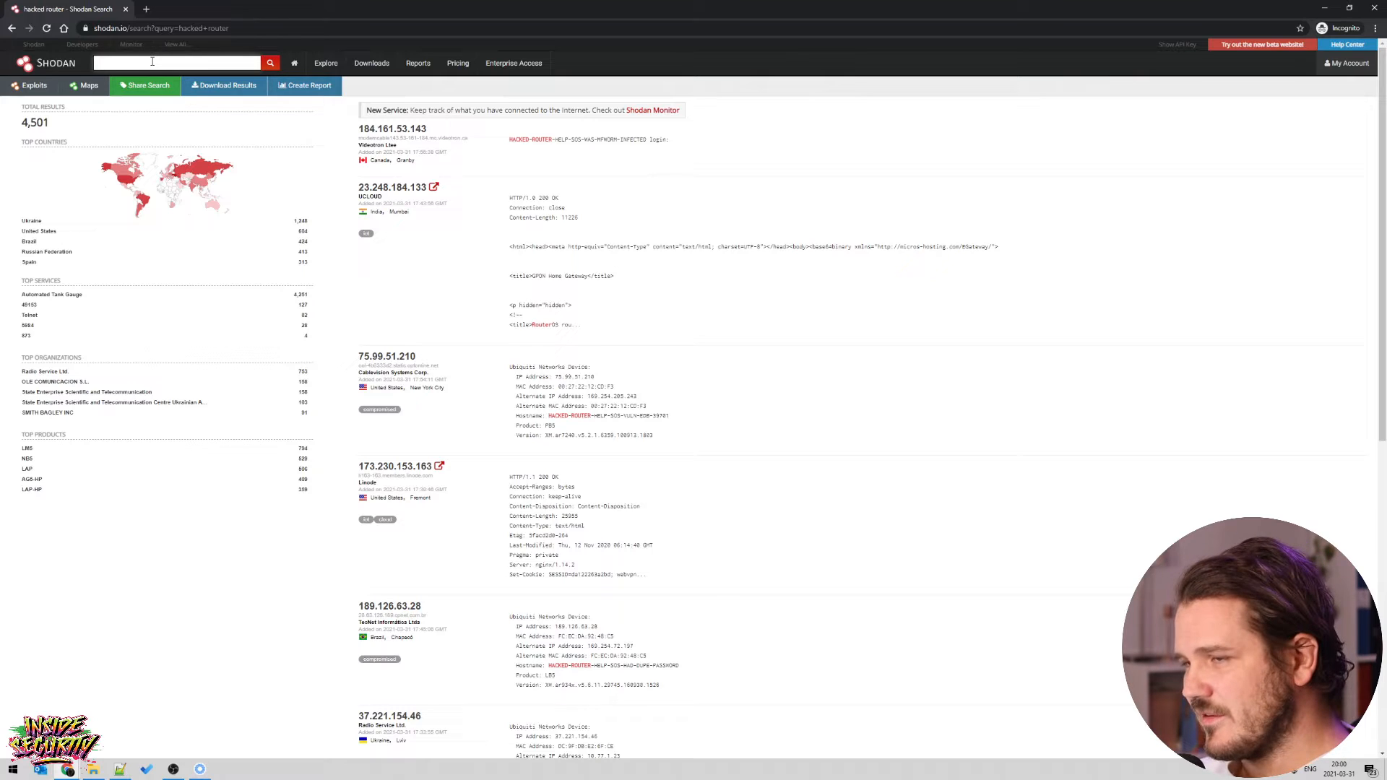
Search hacked port:21 to list 290 MikroTik FTP servers, then go to Shodan Monitor.
type("hacked port:21")
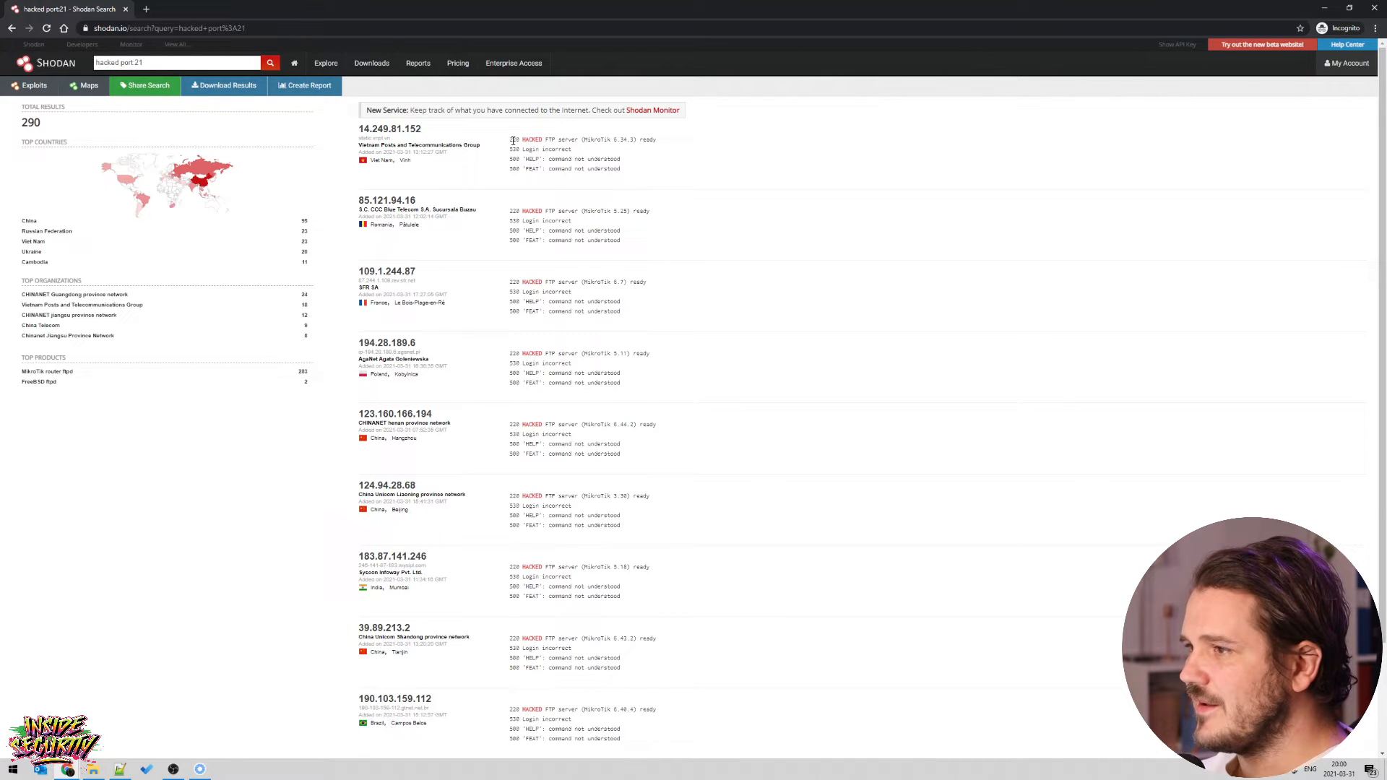
left_click_drag(512, 139, 635, 139)
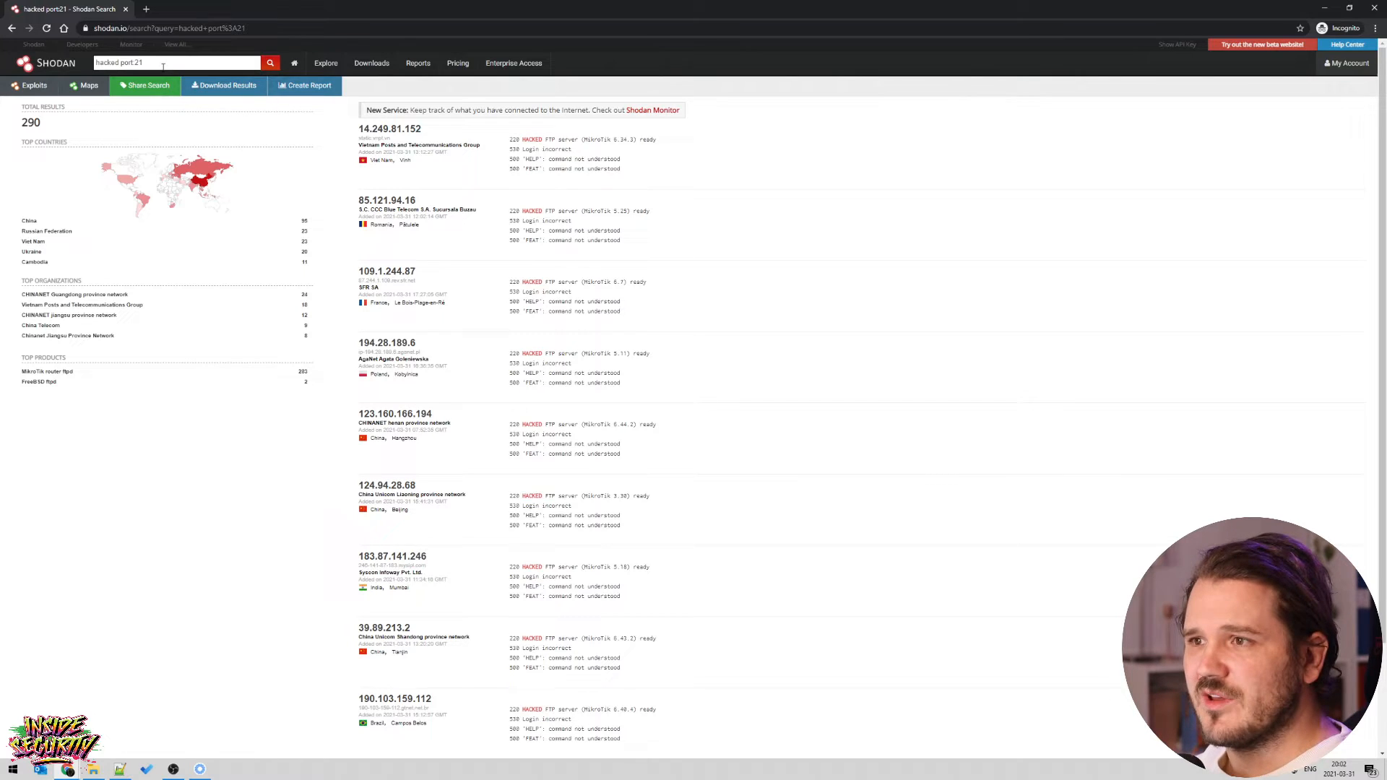
triple_click(133, 62)
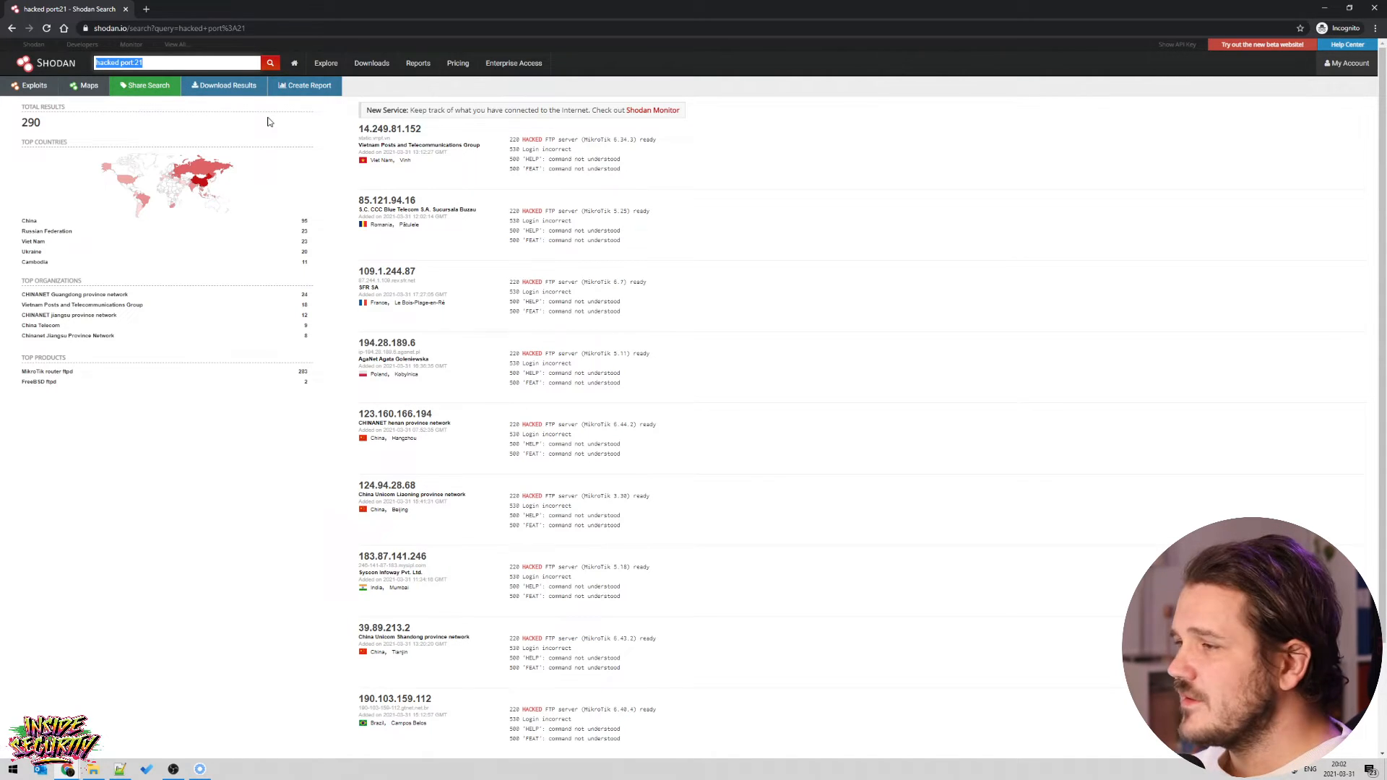
mouse_move(305, 85)
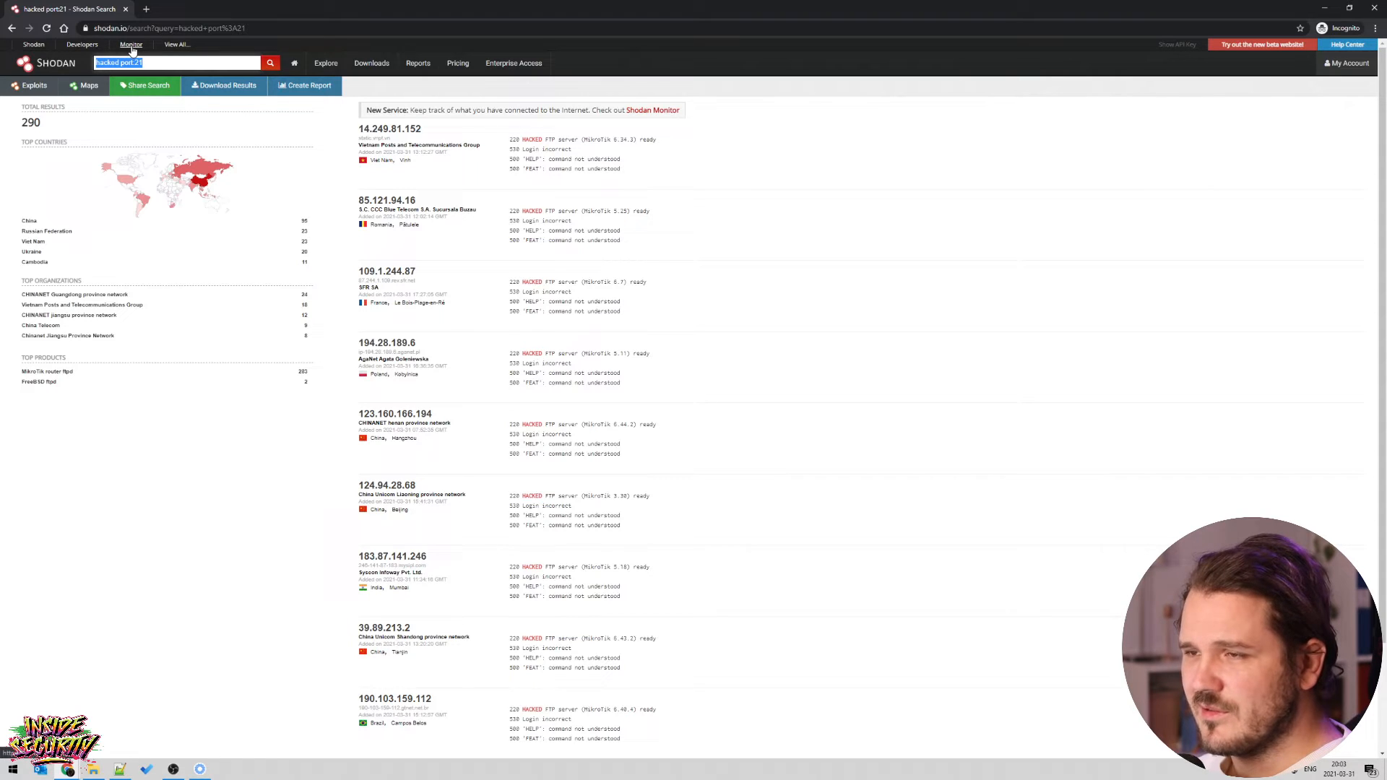
left_click(131, 44)
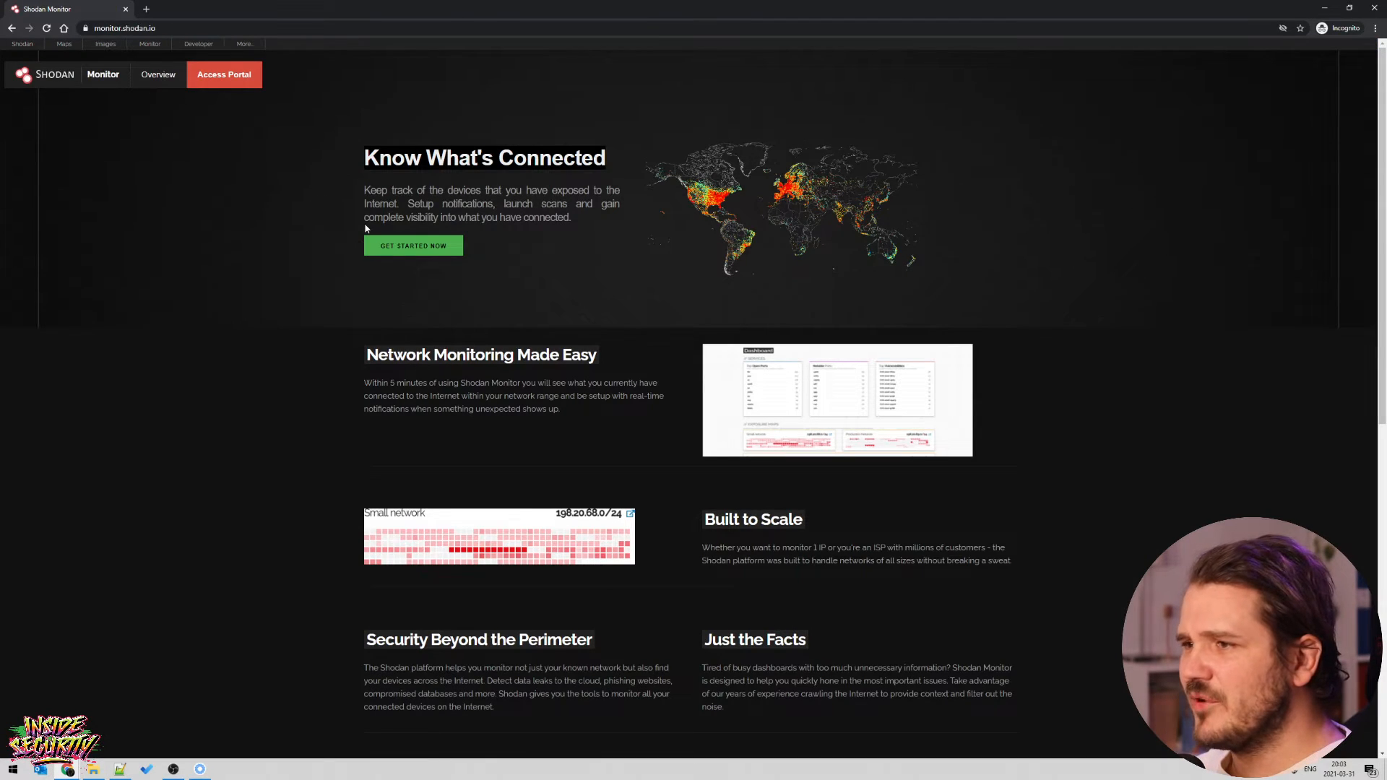
Get started to reach the Monitor dashboard showing 0 IPs monitored.
left_click_drag(364, 190, 422, 190)
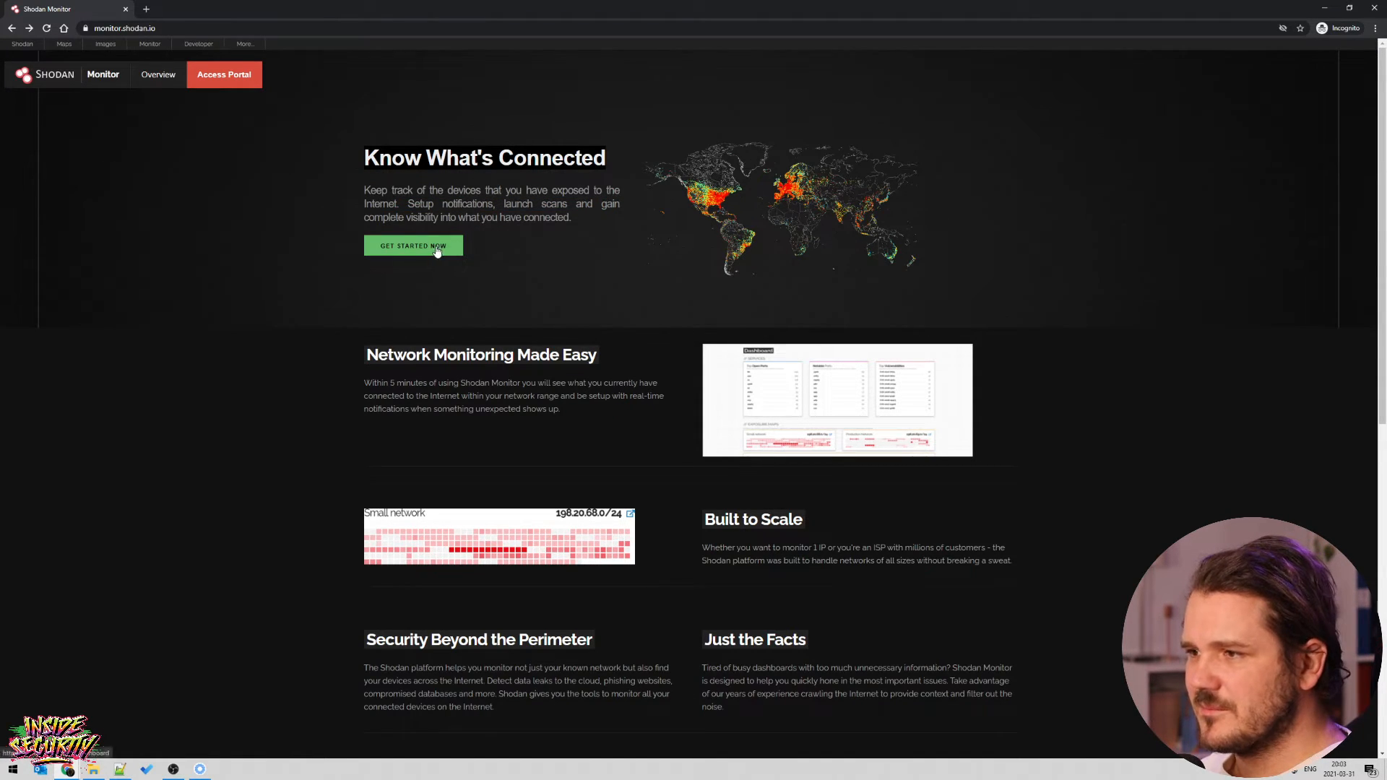
left_click(414, 246)
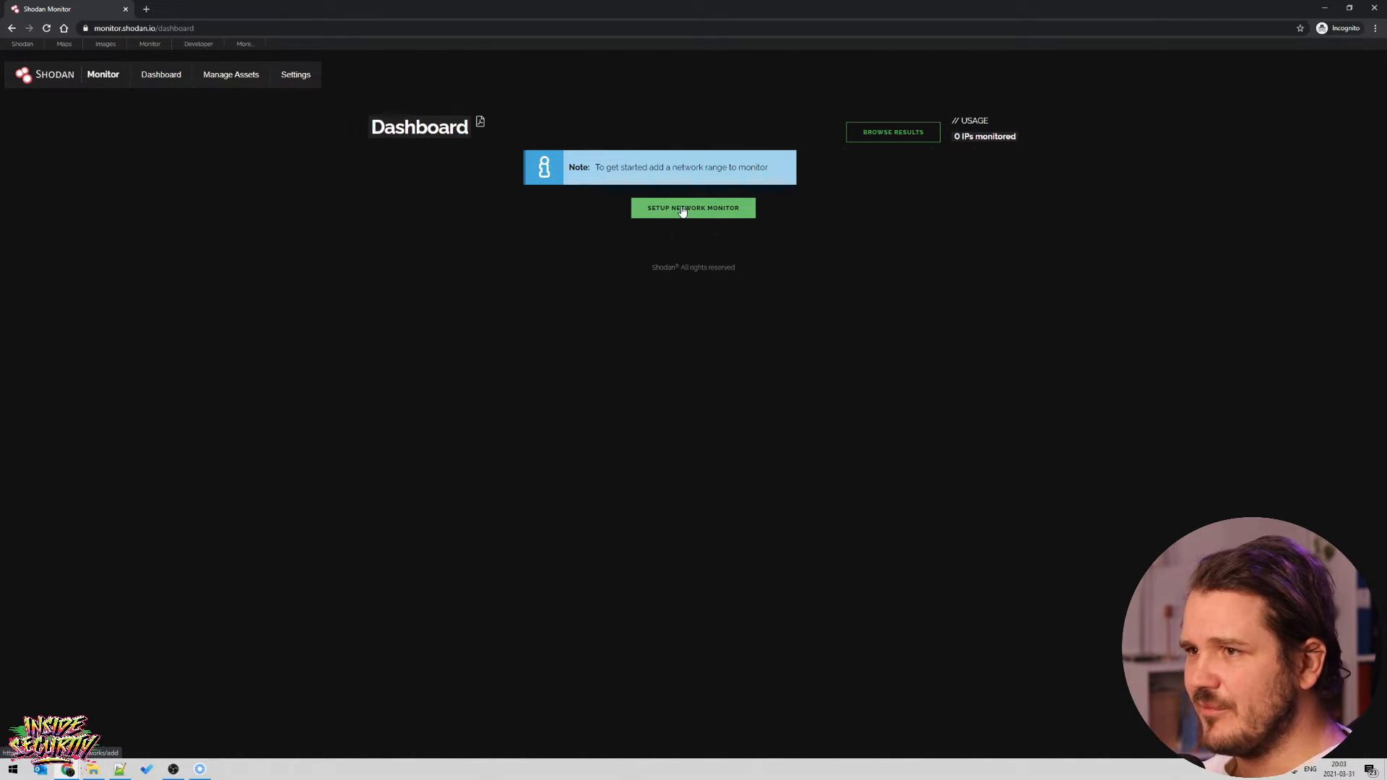
Create a network monitor form named 'Test Network' with IPs 8.8.8.8 and 9.9.9.9.
left_click(693, 208)
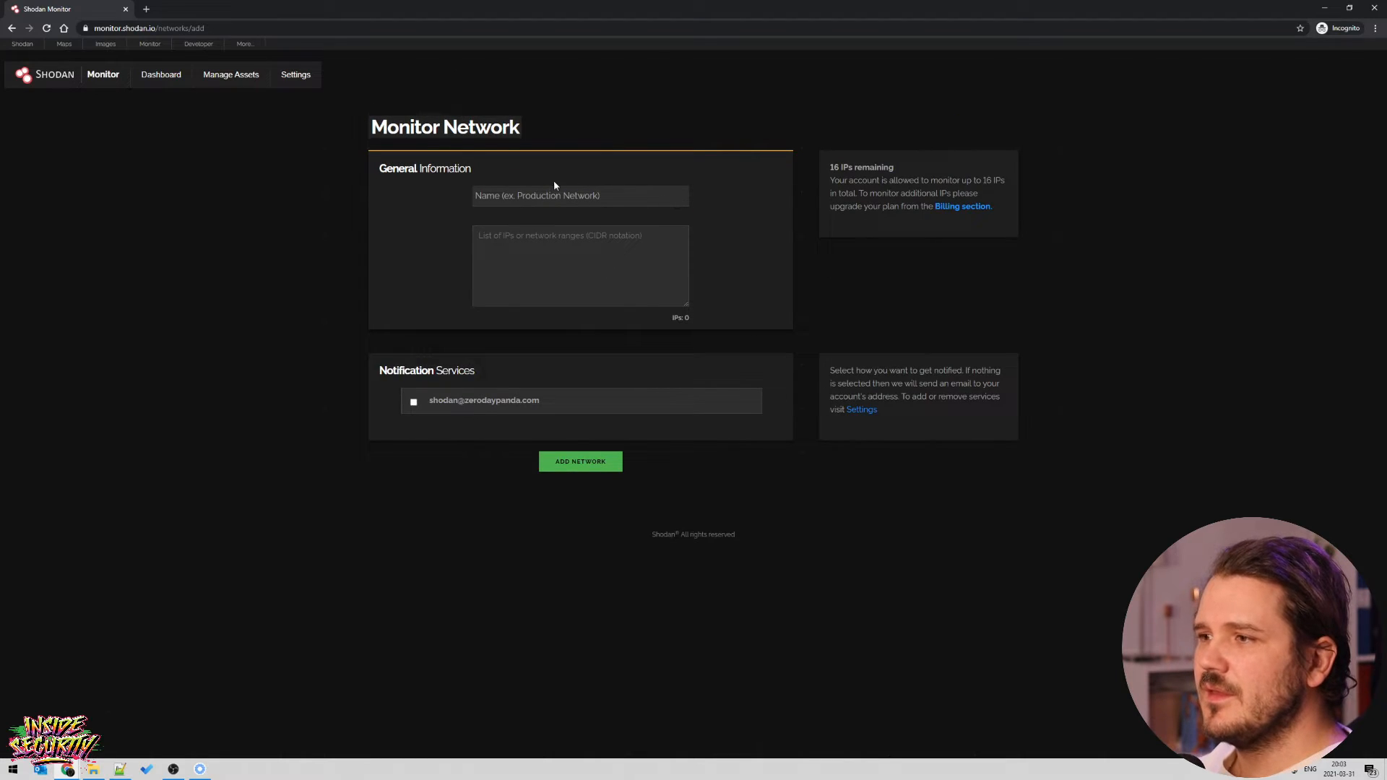
left_click(580, 196)
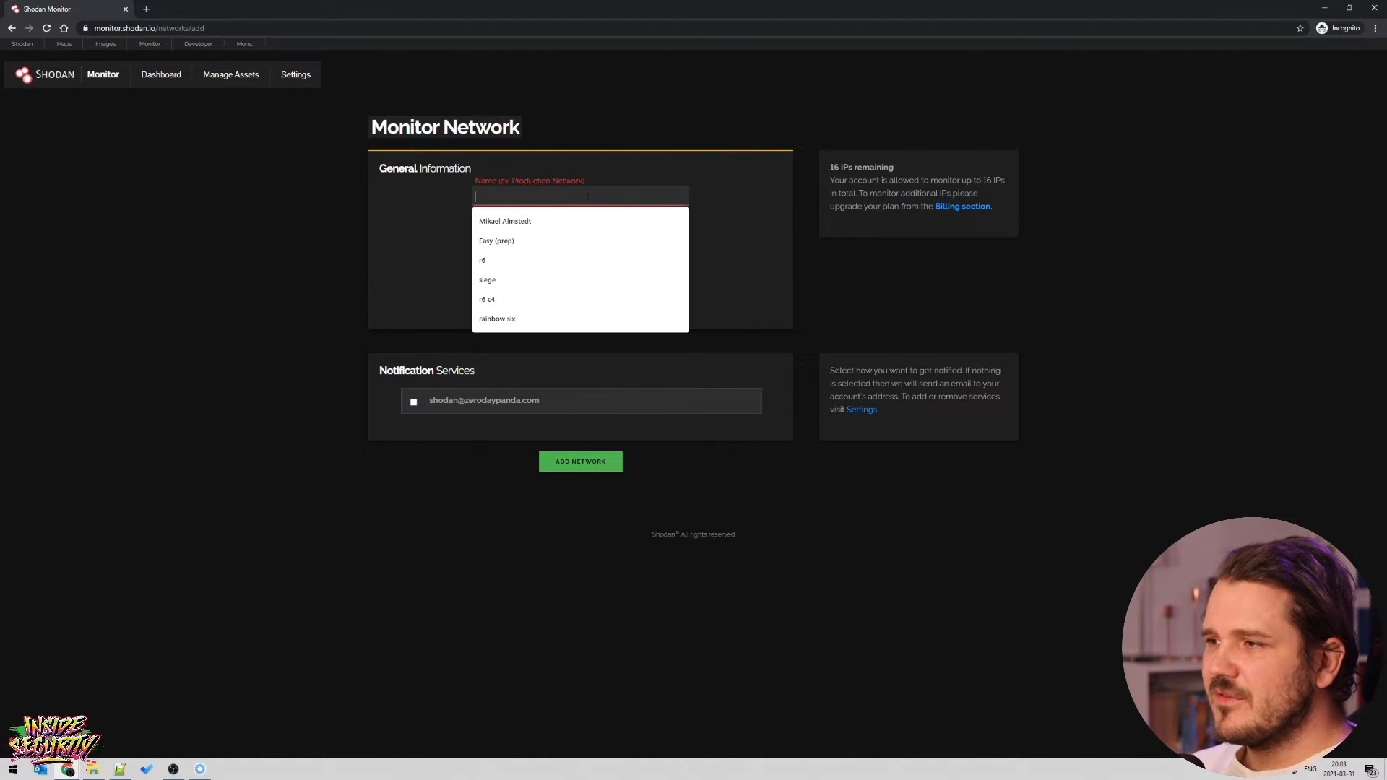
left_click(580, 265)
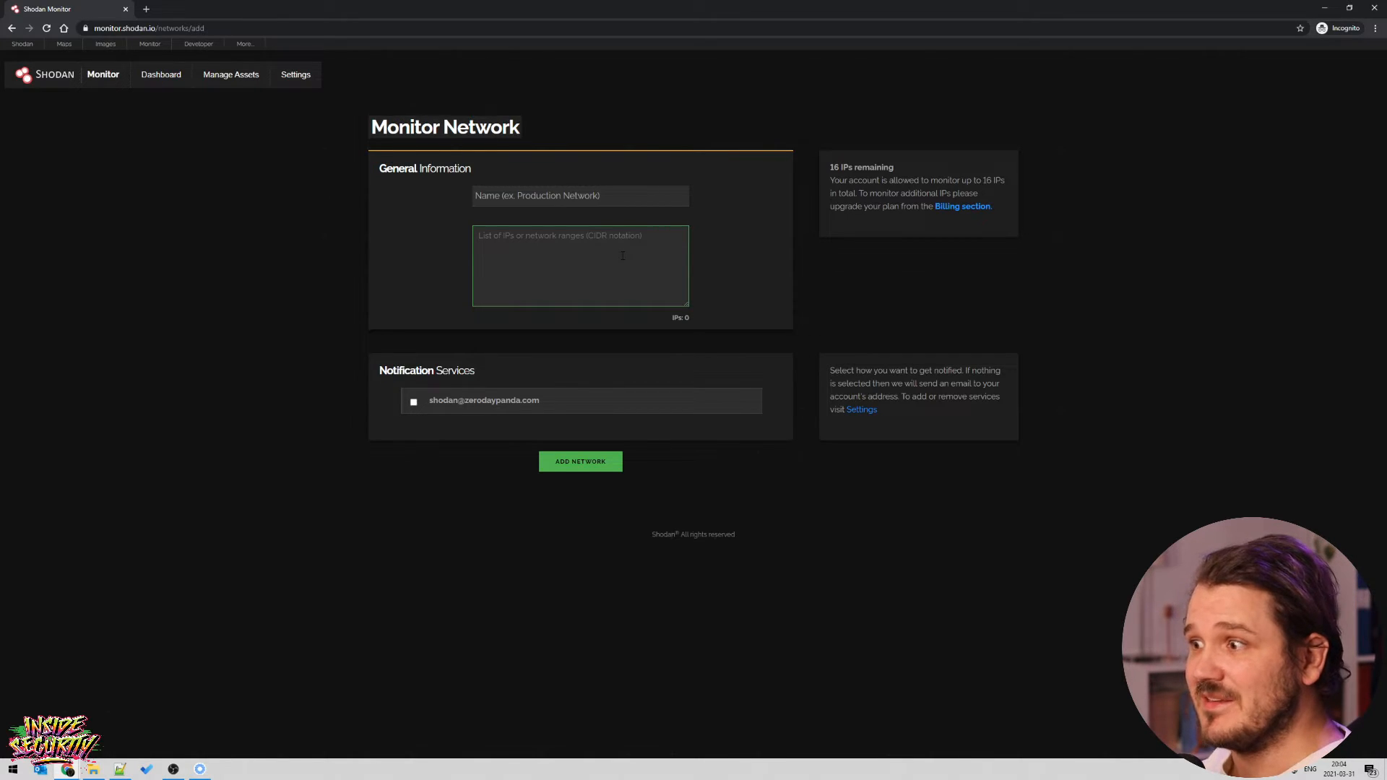
left_click(580, 196)
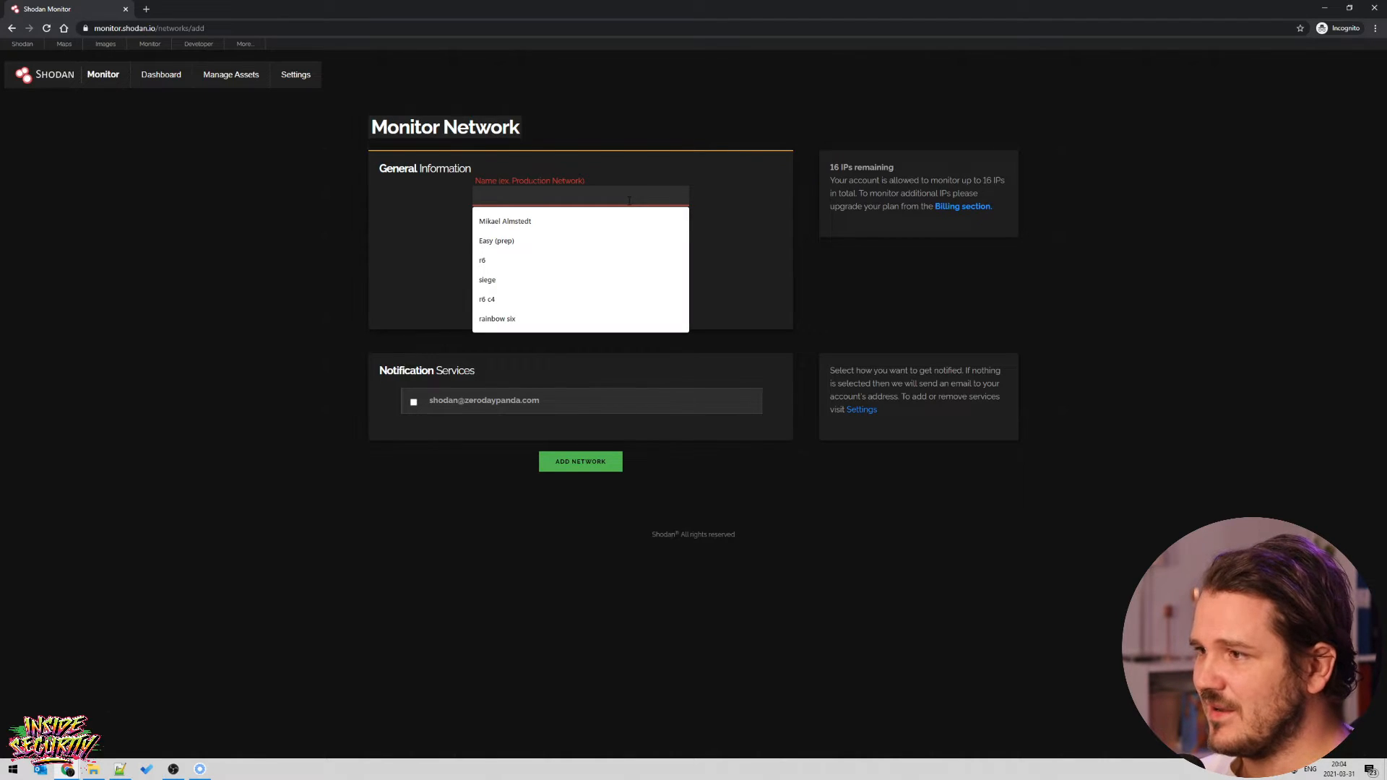
type("Test Network")
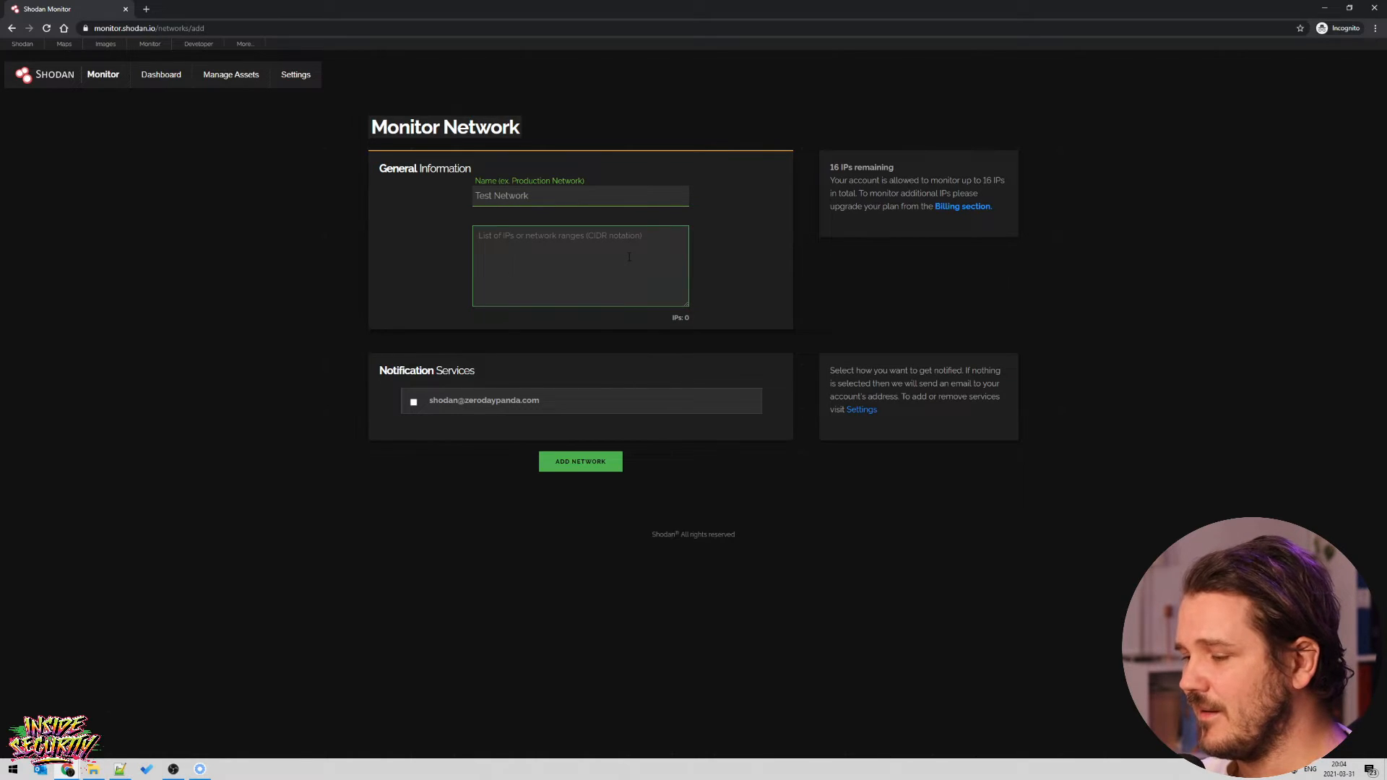
type("8.8.8.8")
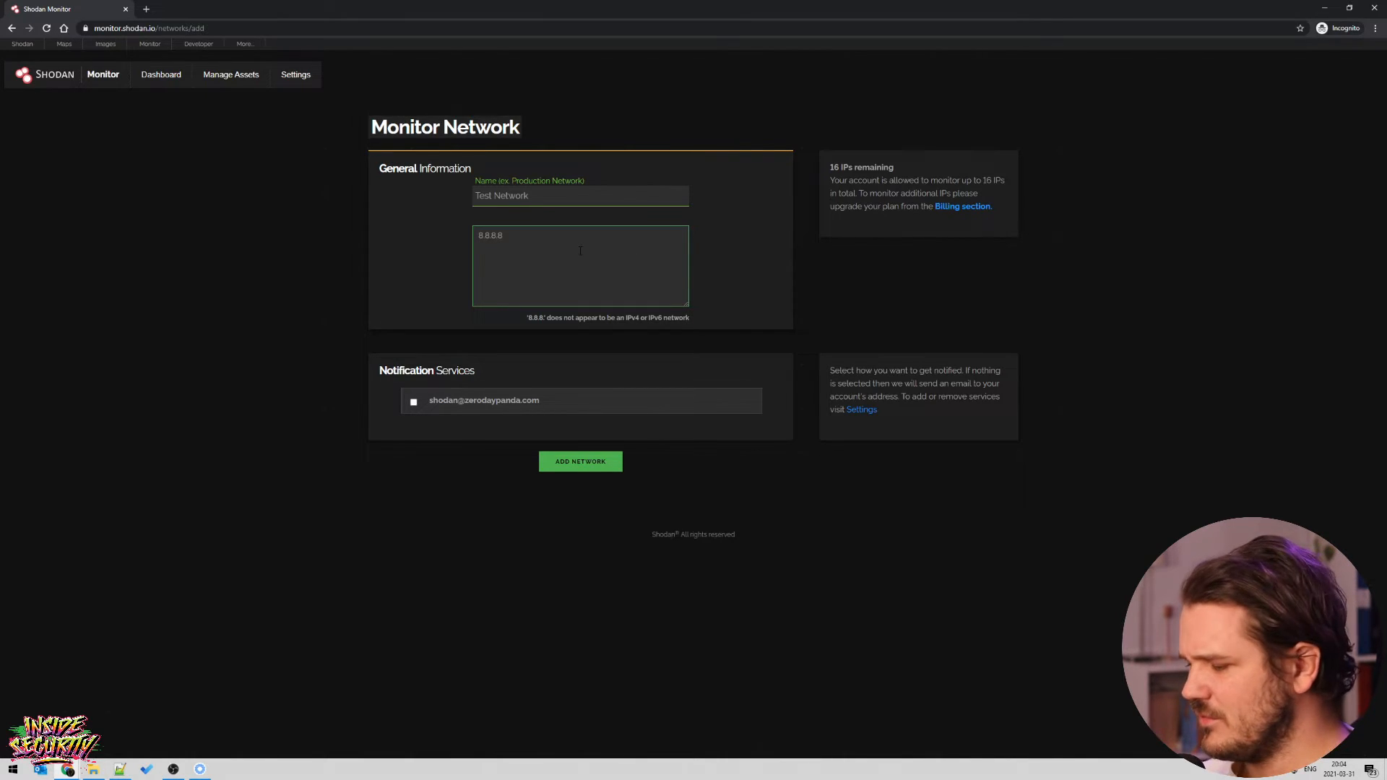
type("99")
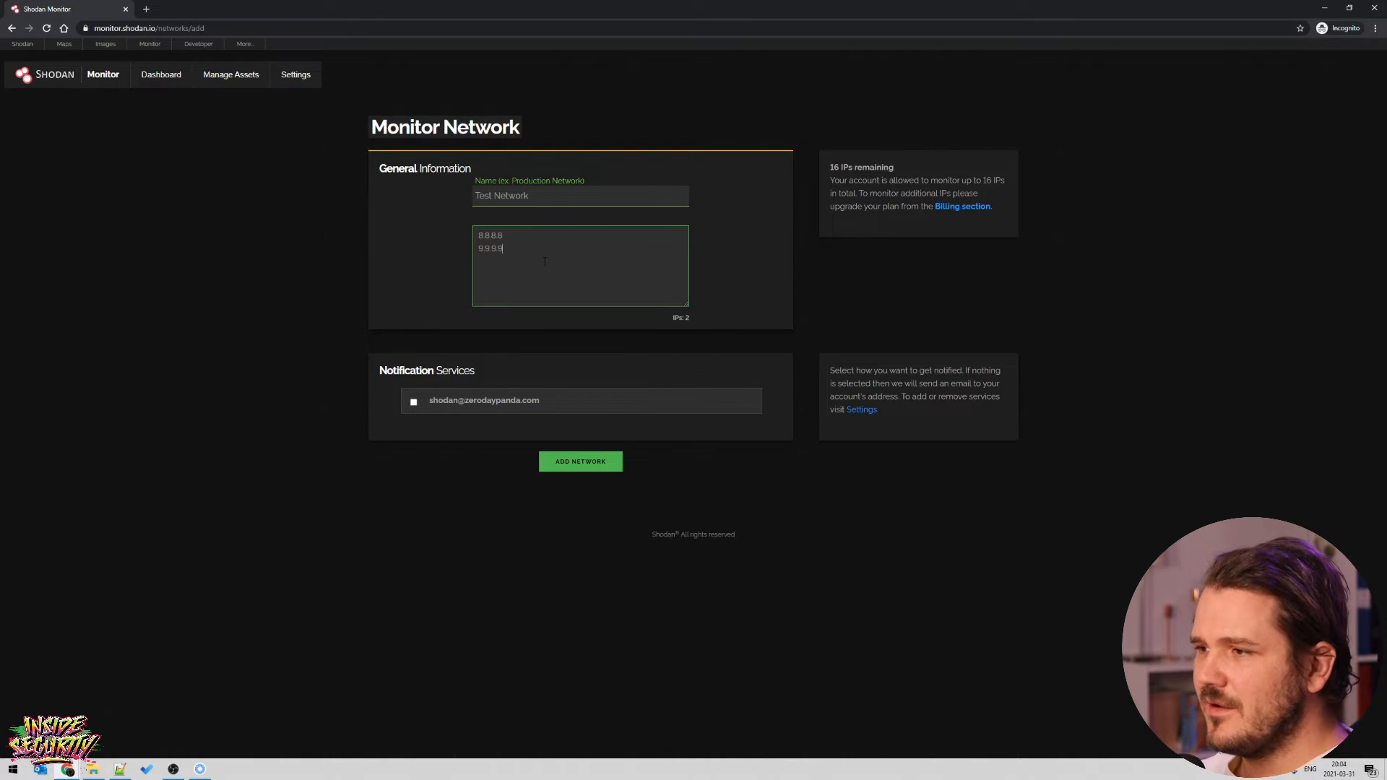
key("ctrl+a")
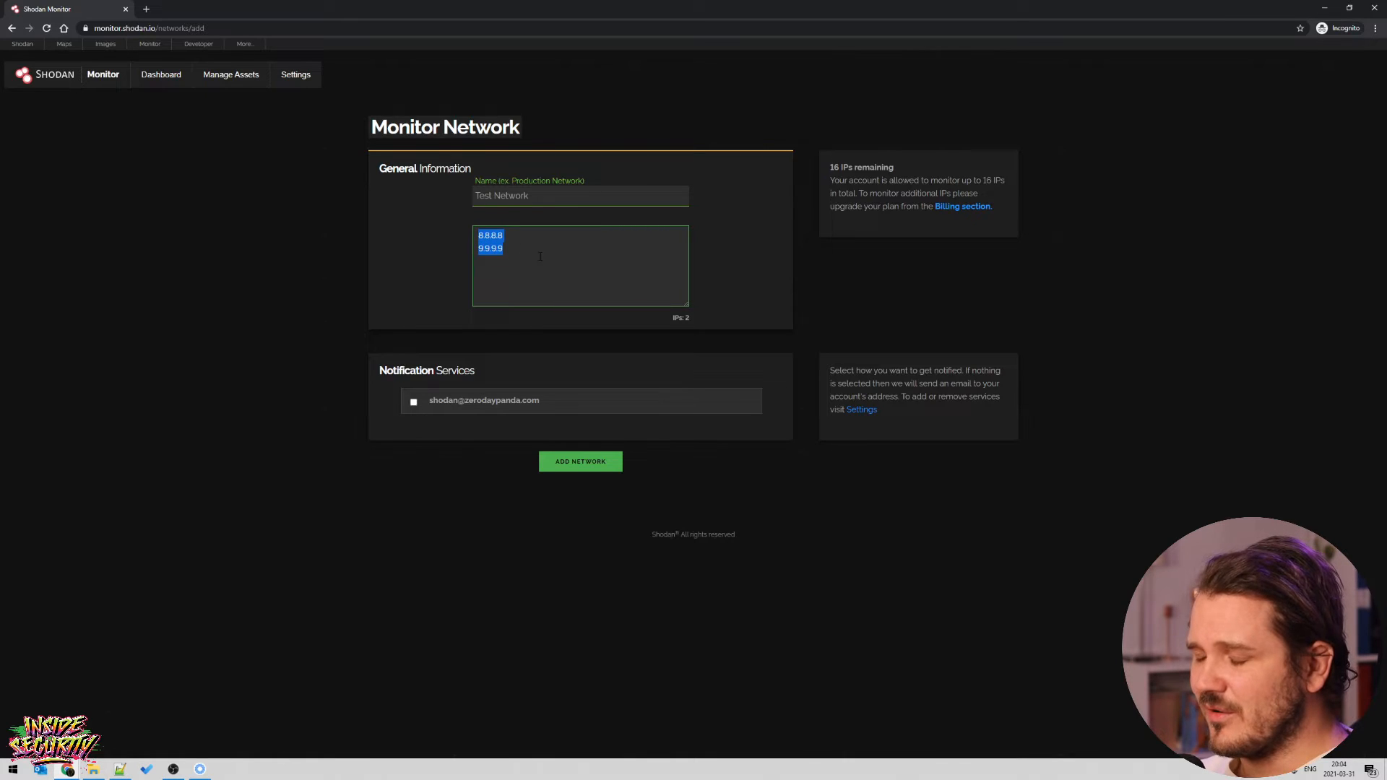
left_click(521, 249)
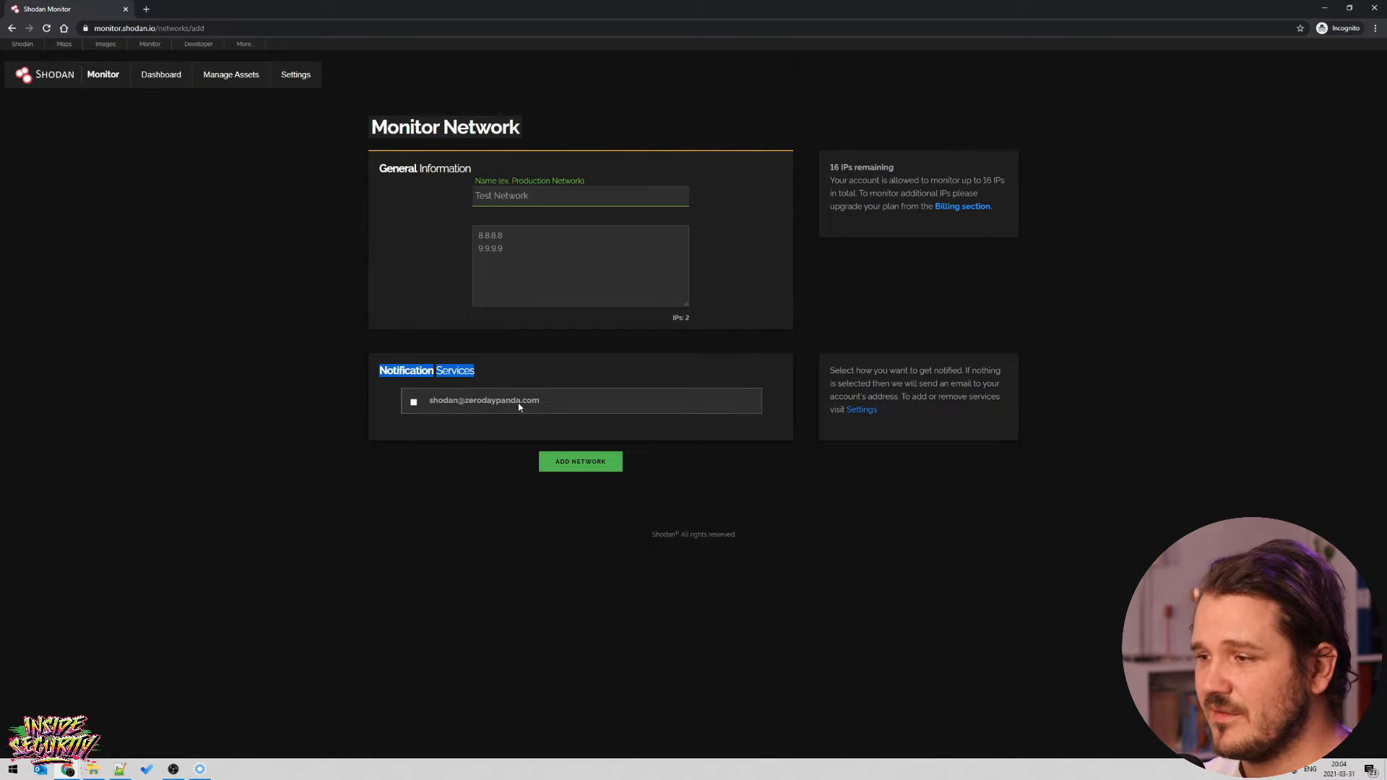
mouse_move(579, 478)
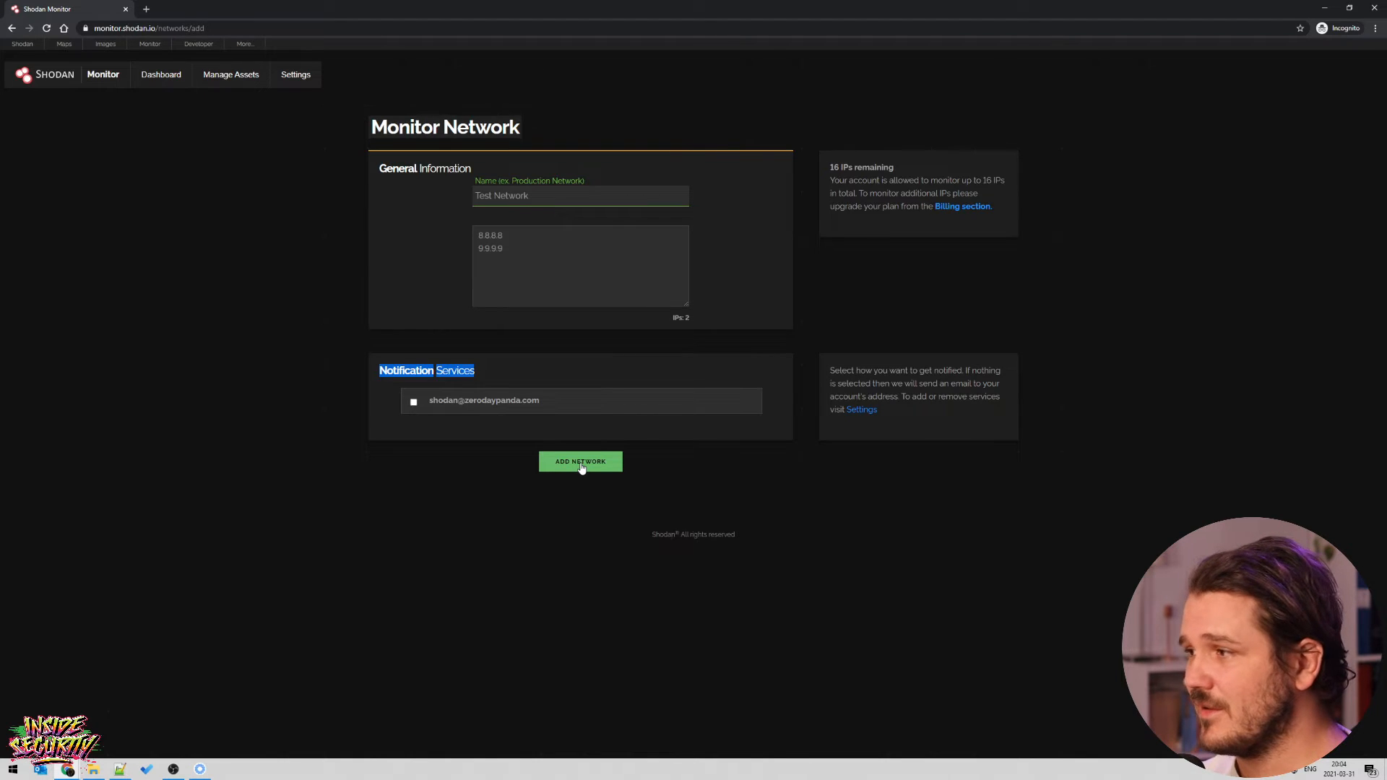
Add Test Network to monitoring and go to the dashboard.
left_click(580, 461)
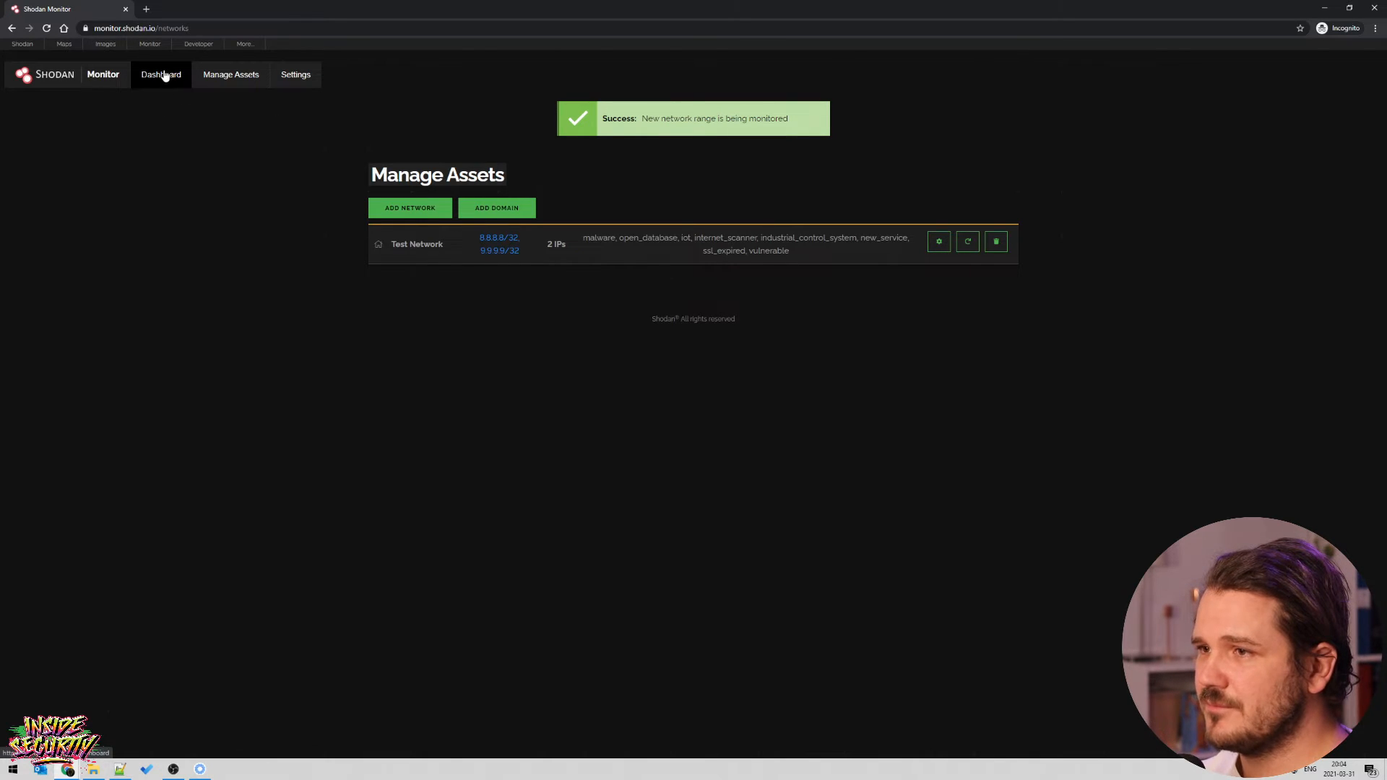
left_click(160, 75)
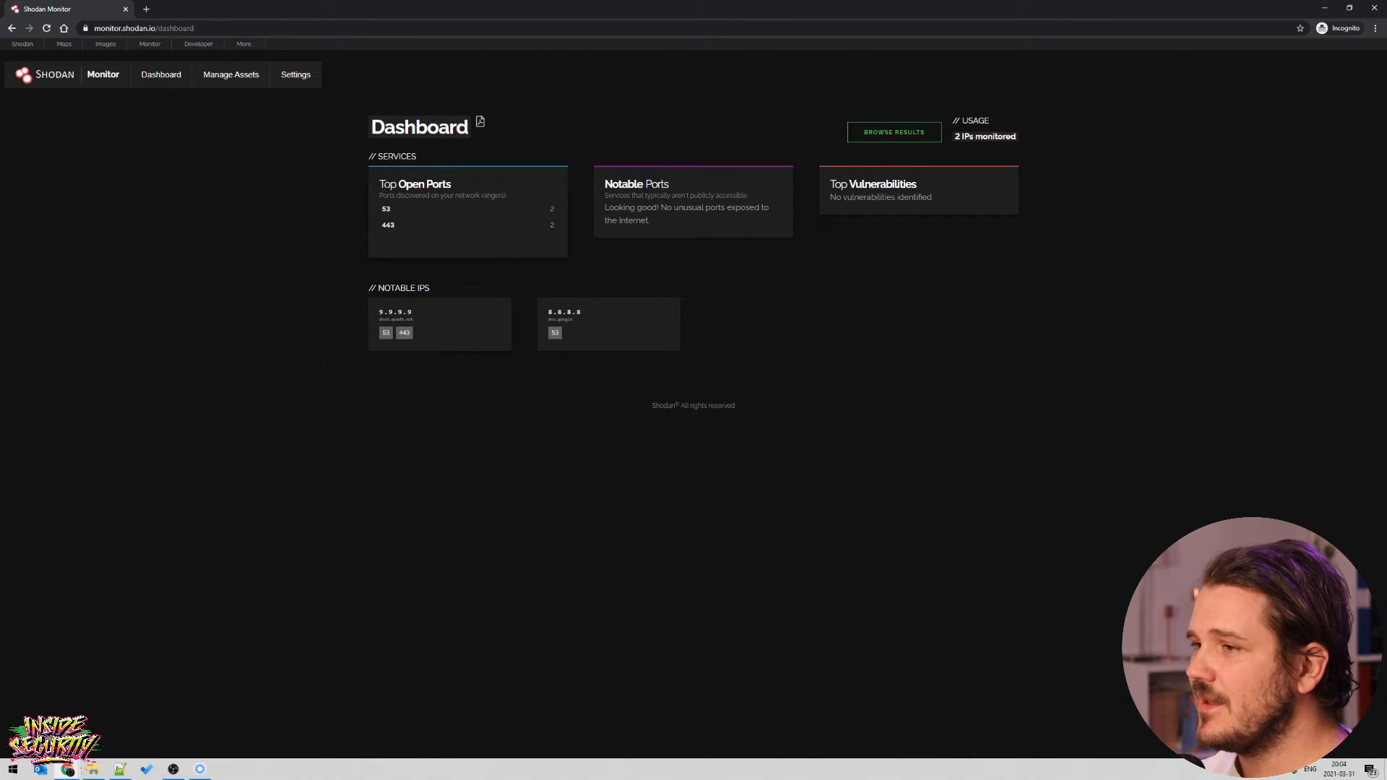
left_click_drag(389, 183, 386, 210)
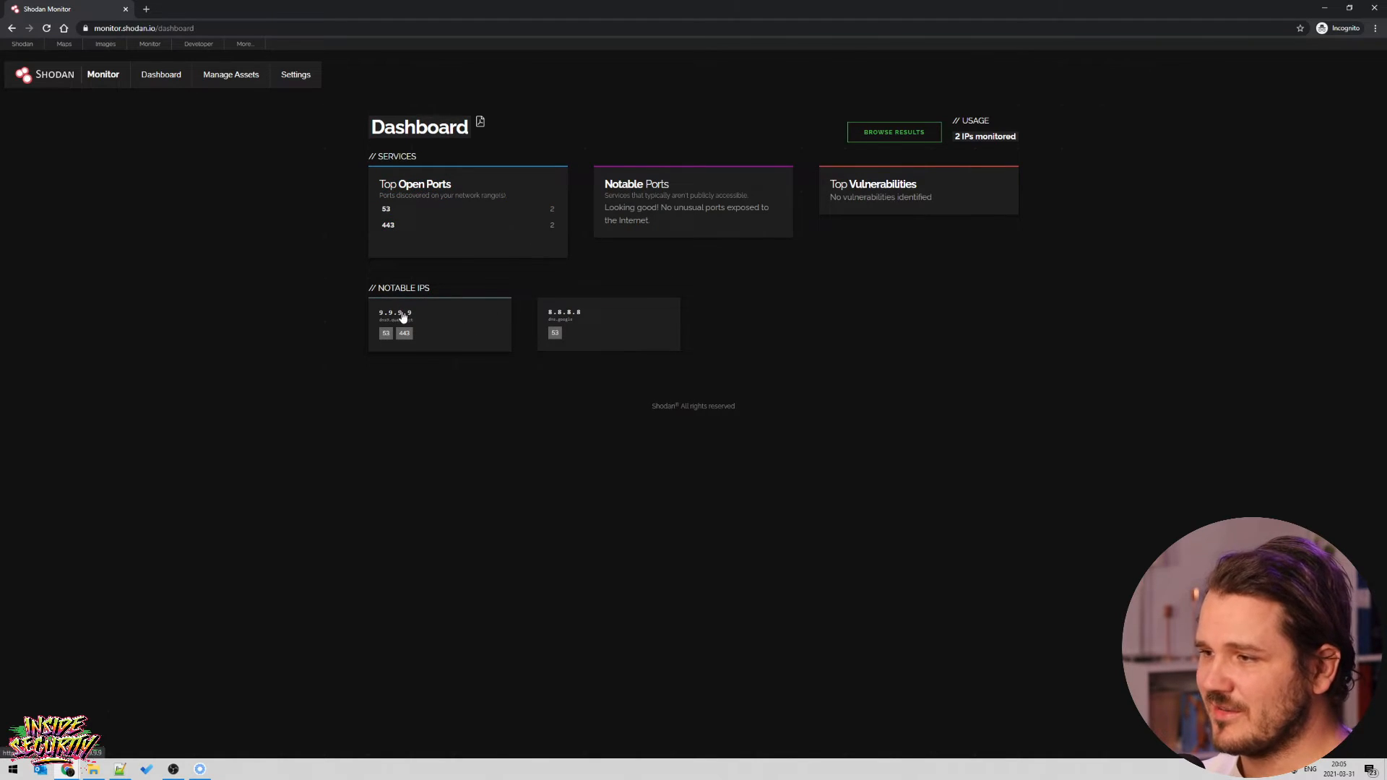
mouse_move(372, 190)
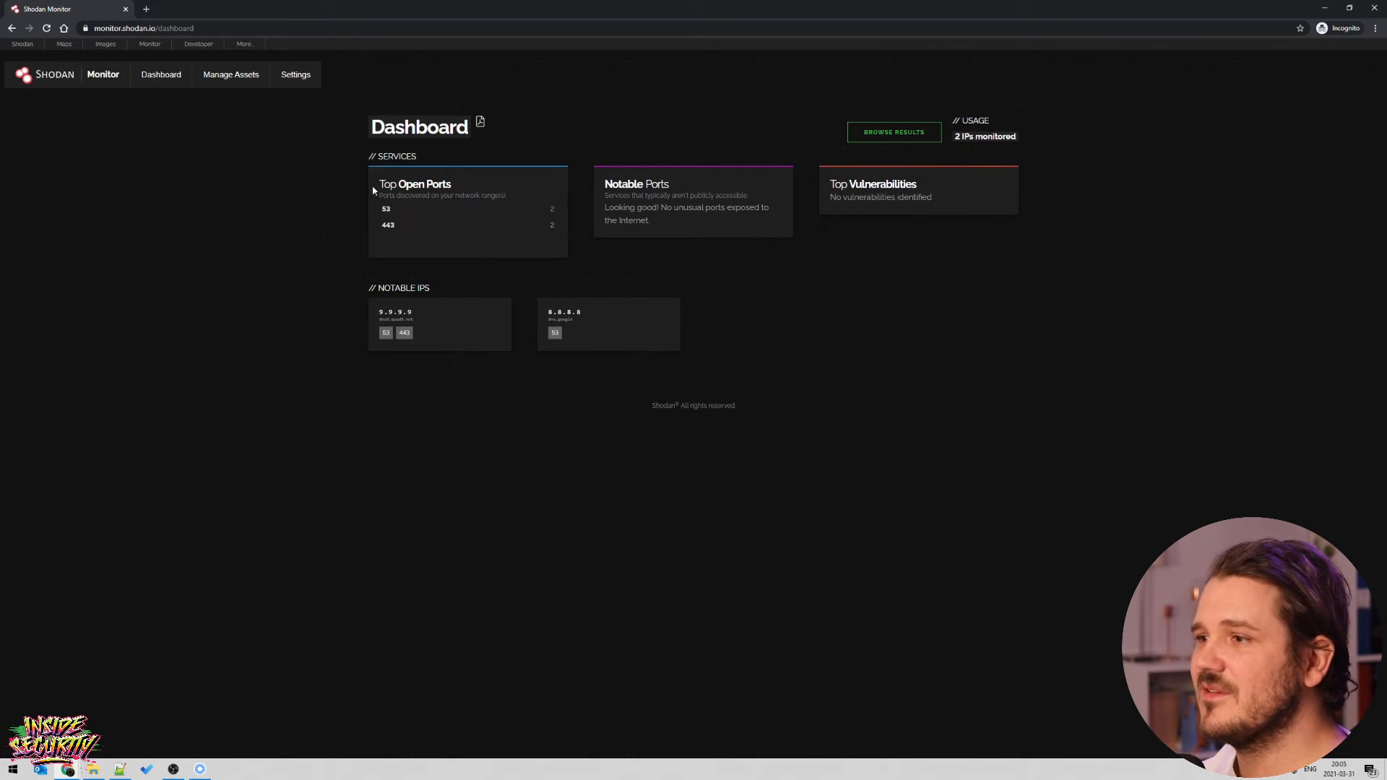
Review open ports 53 and 443, the Notable Ports explanation and vulnerabilities panel.
left_click_drag(372, 183, 523, 225)
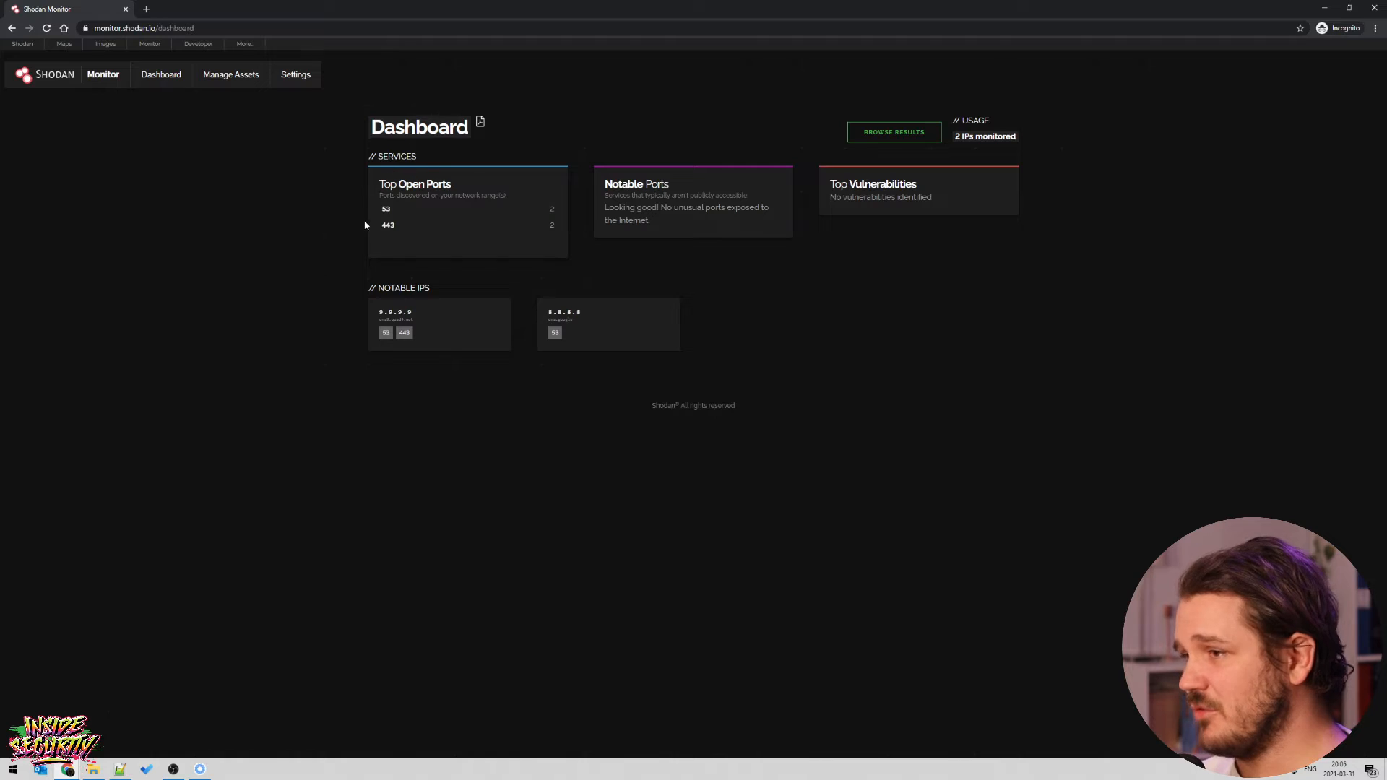
mouse_move(820, 228)
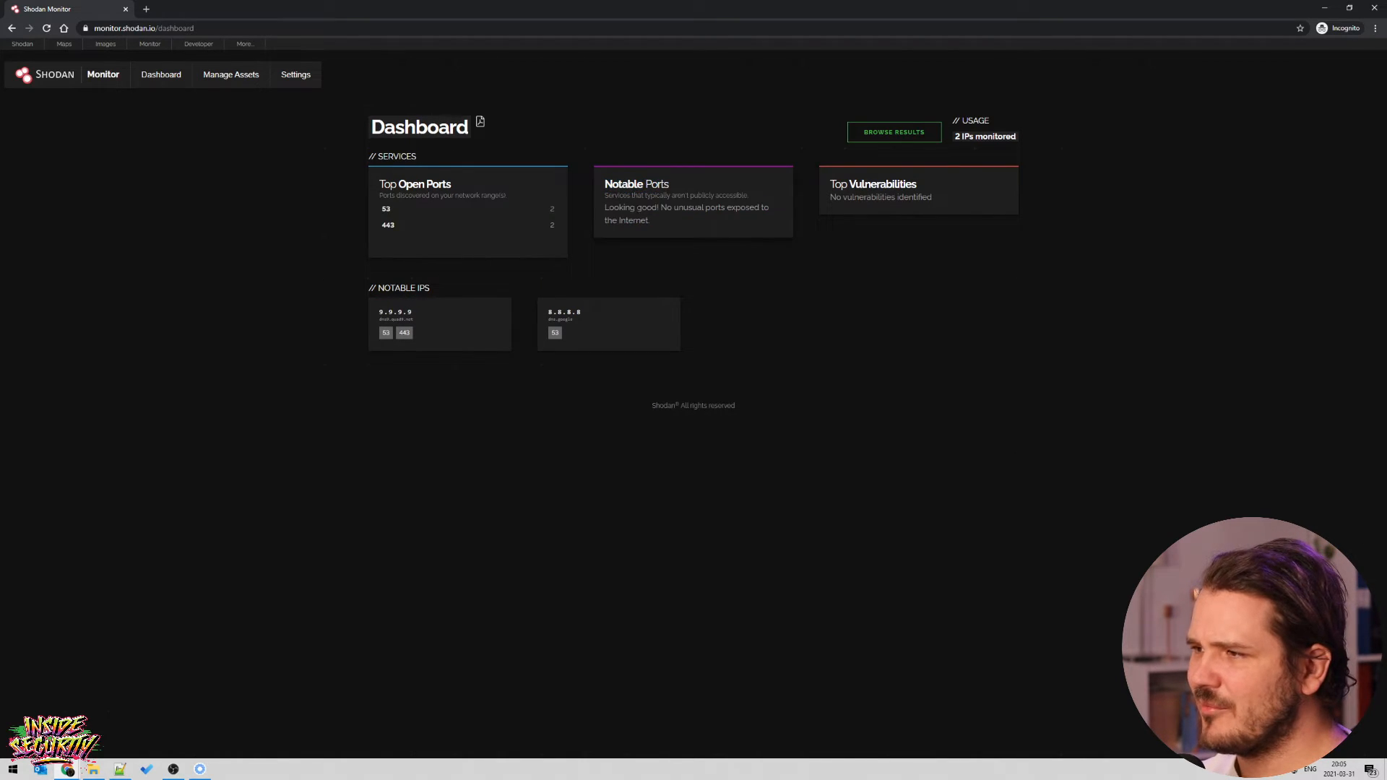
left_click_drag(606, 195, 649, 220)
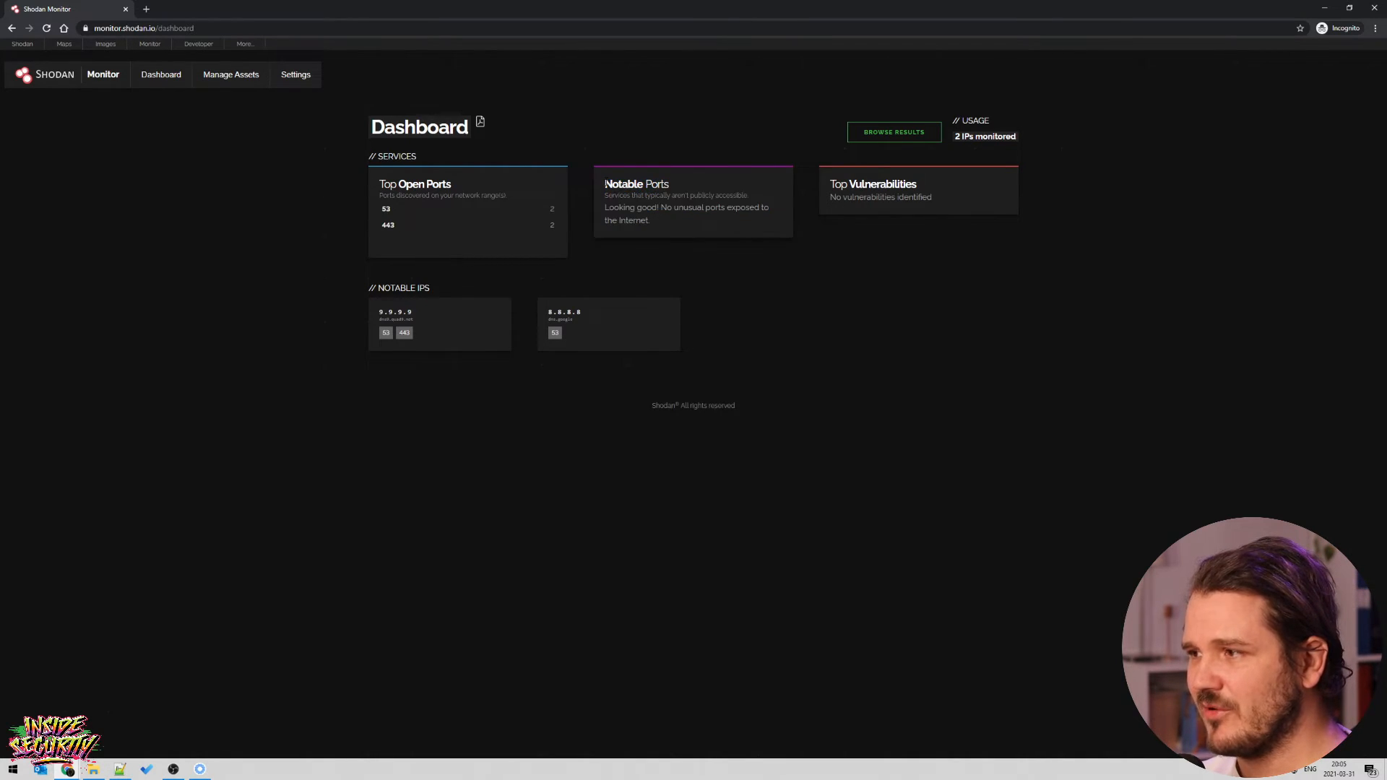
left_click_drag(605, 183, 659, 221)
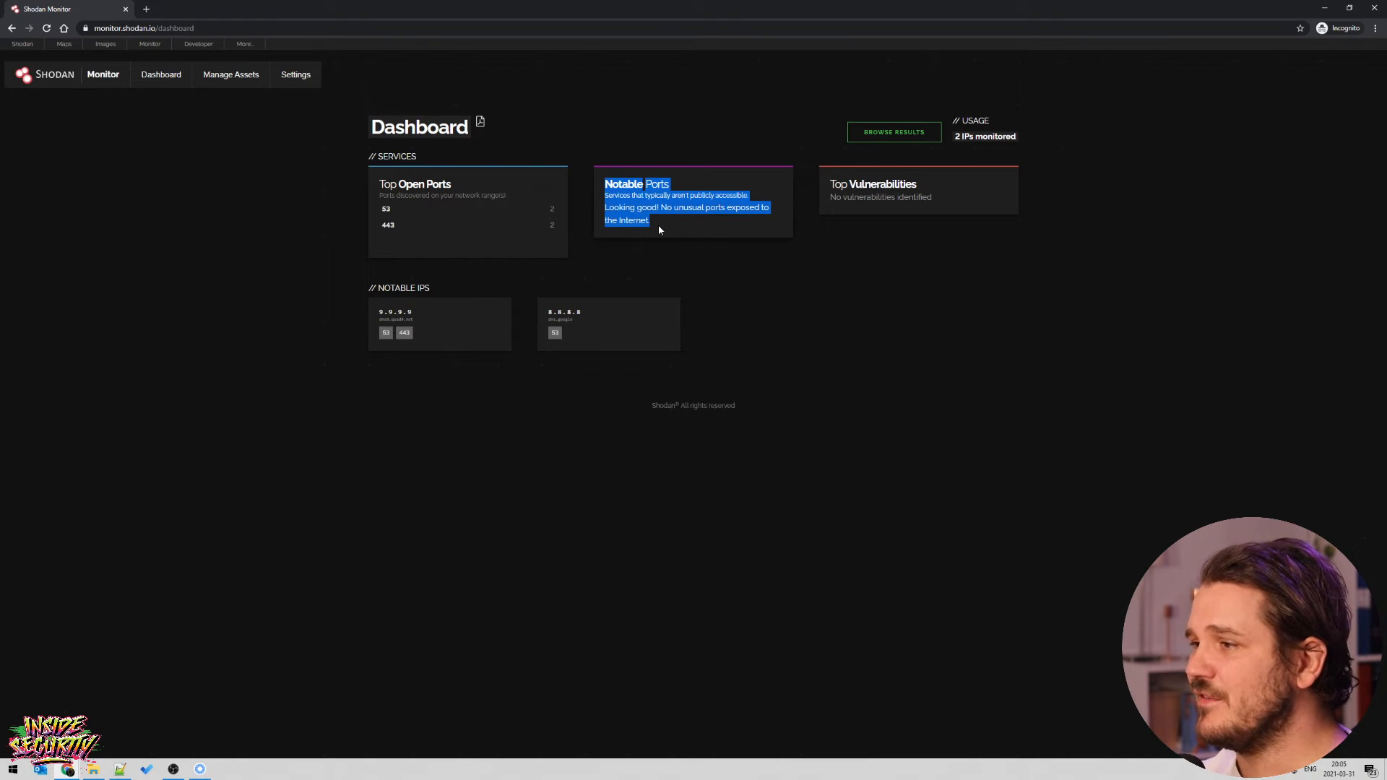
left_click(672, 229)
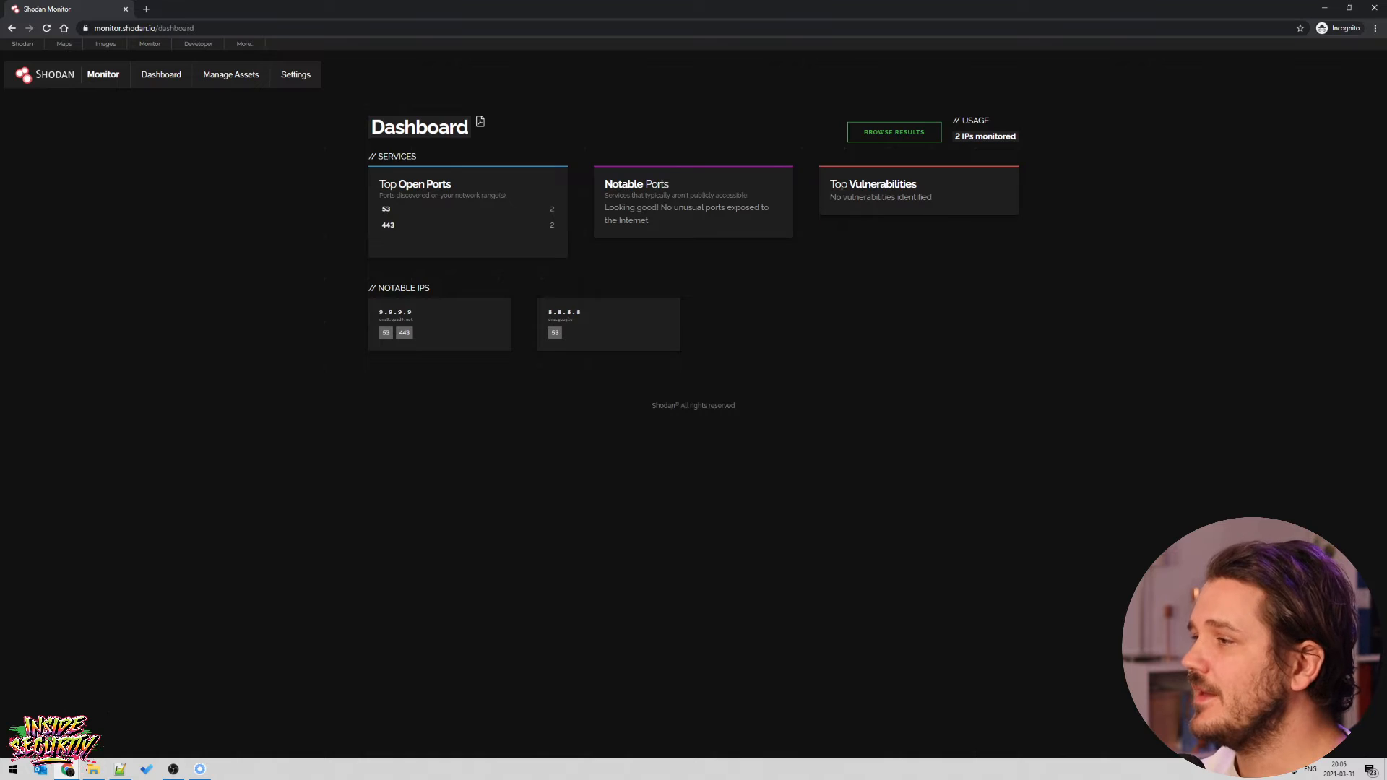
left_click_drag(828, 183, 931, 197)
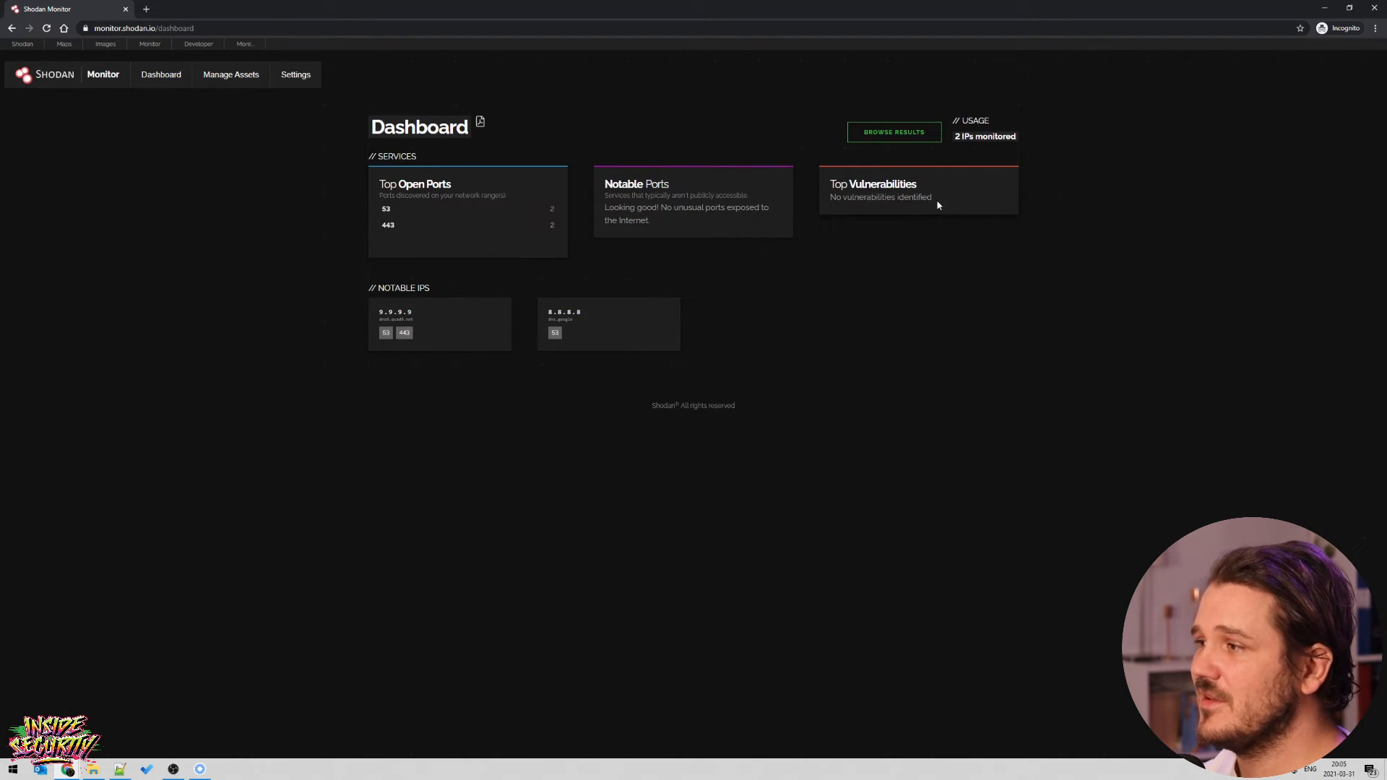
left_click_drag(830, 184, 931, 196)
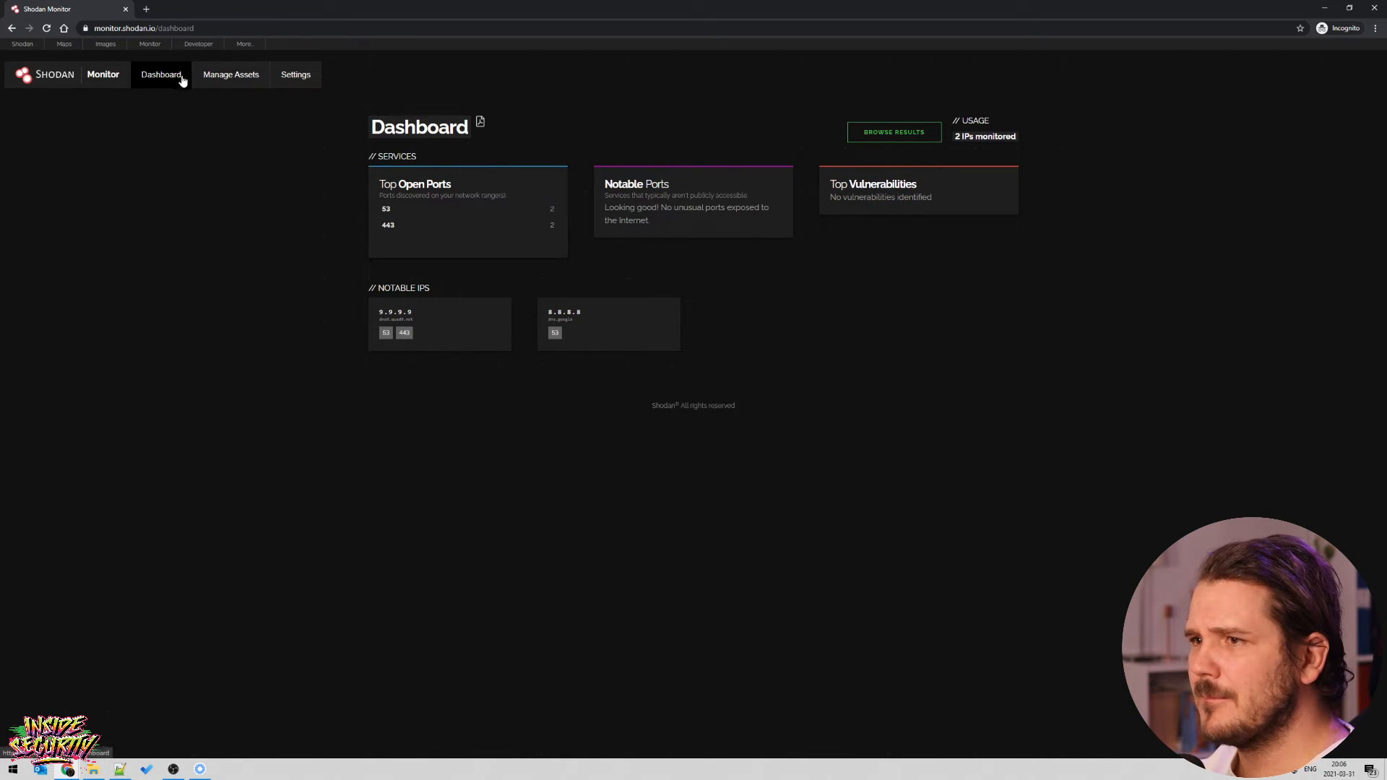
Open a new network form from Manage Assets, note 14 IPs remaining, and view billing plans.
left_click(230, 75)
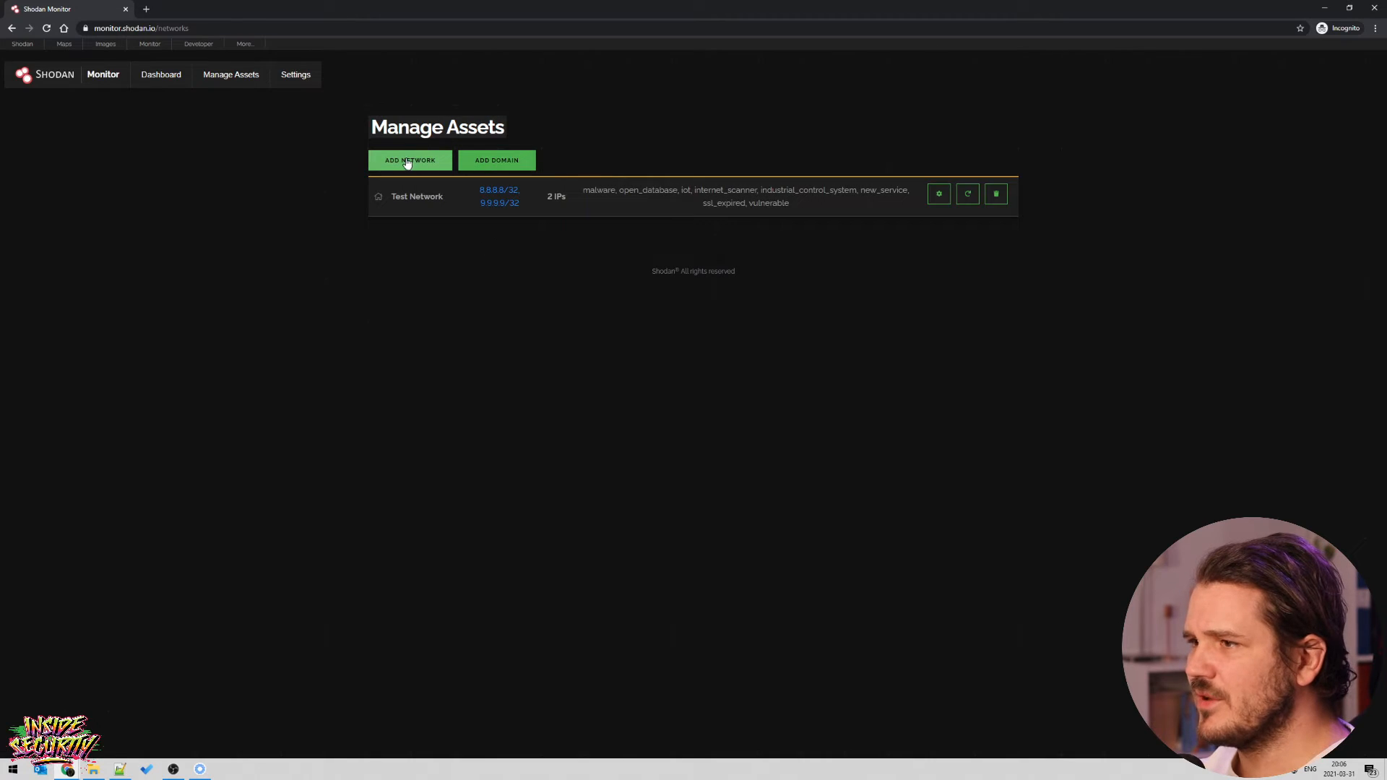
left_click(410, 161)
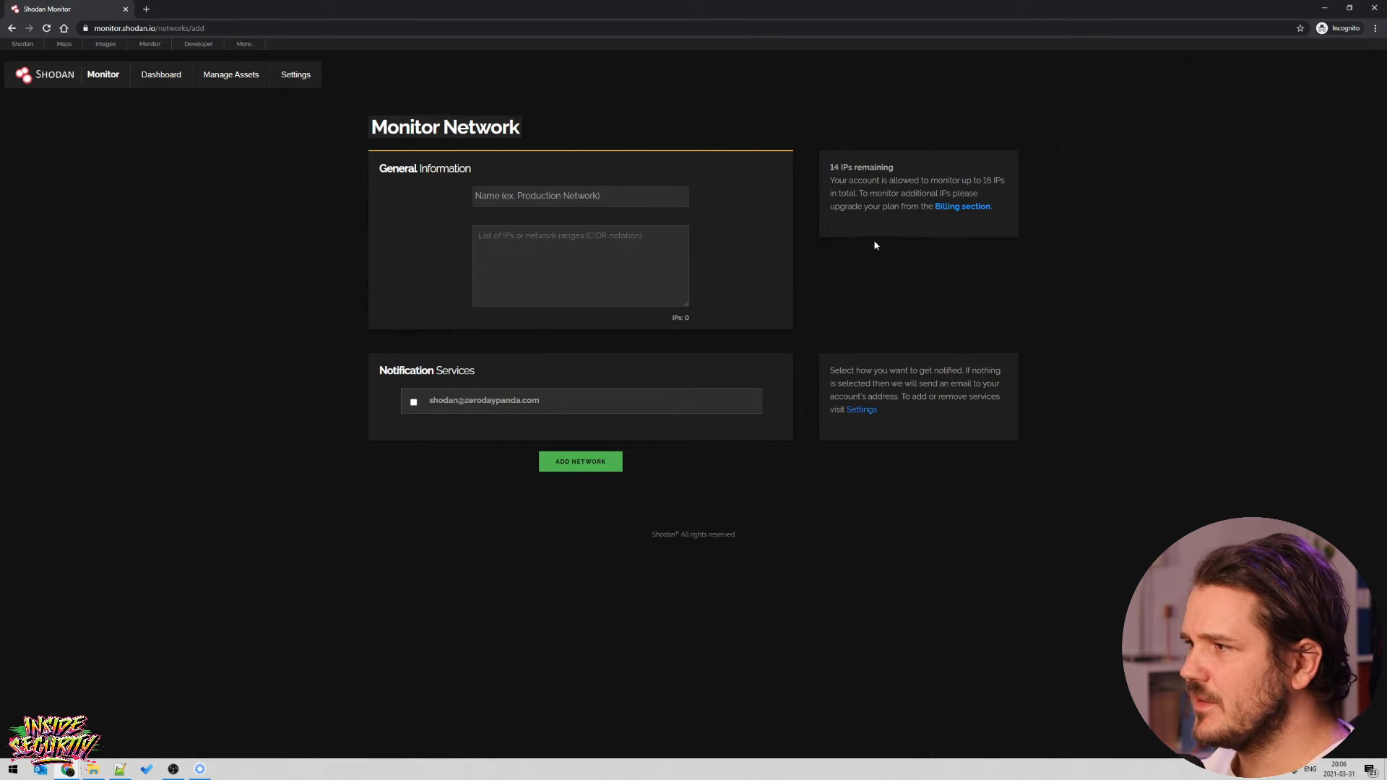
mouse_move(830, 170)
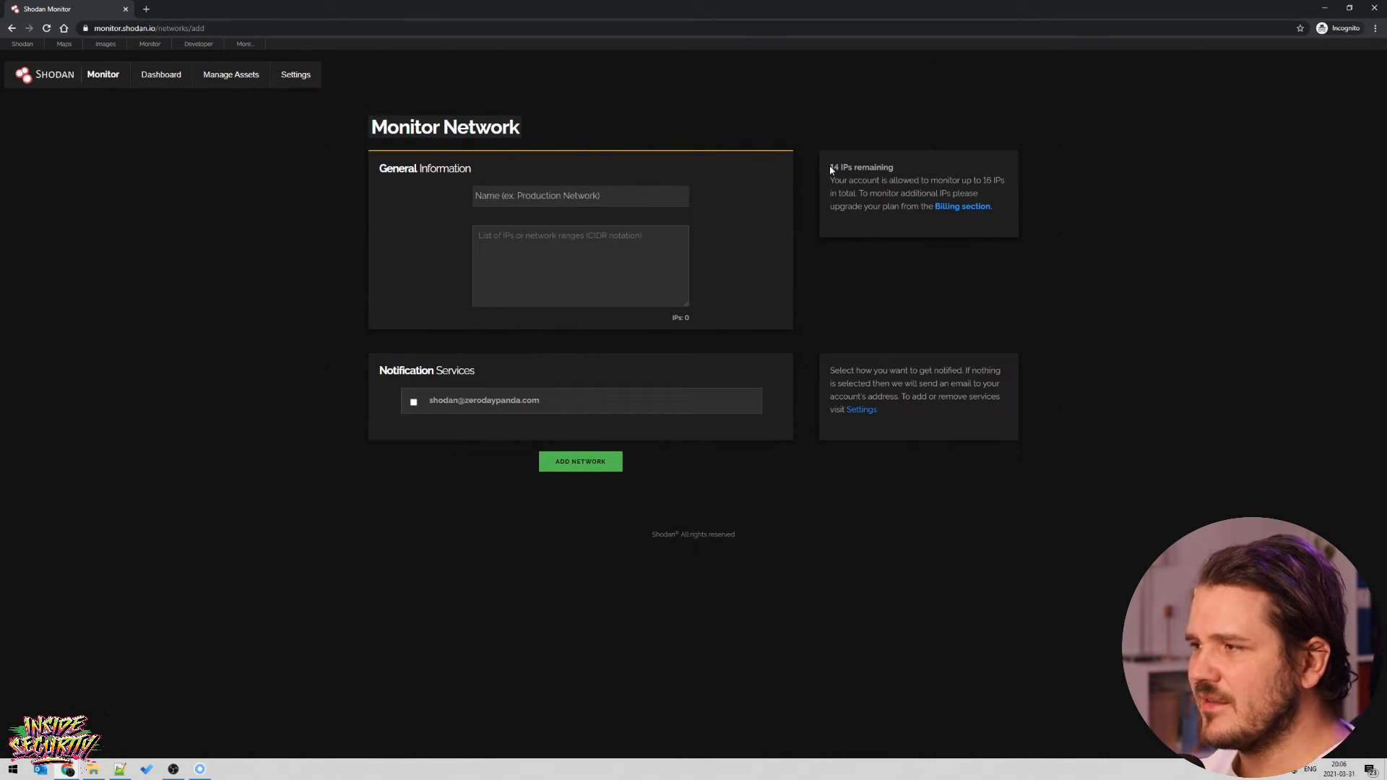
mouse_move(855, 193)
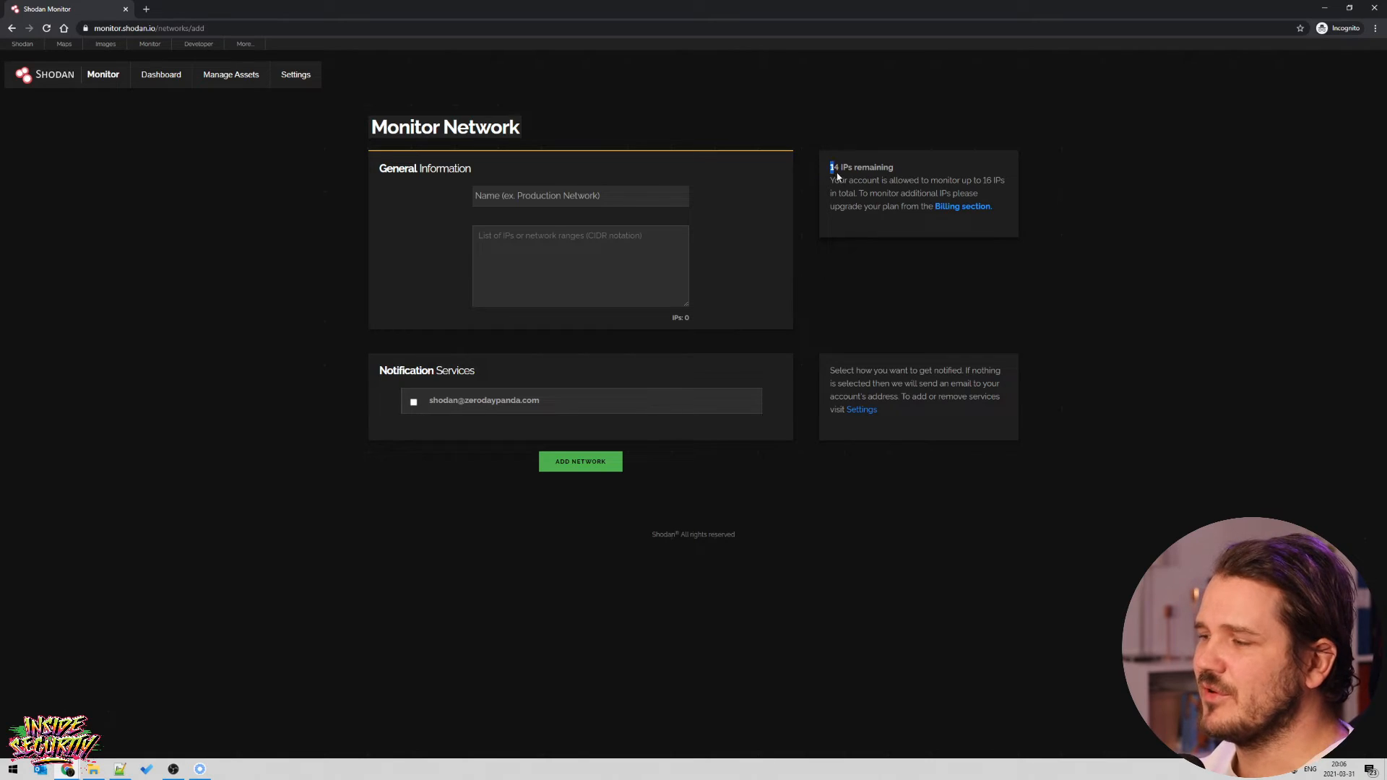
left_click_drag(830, 167, 963, 193)
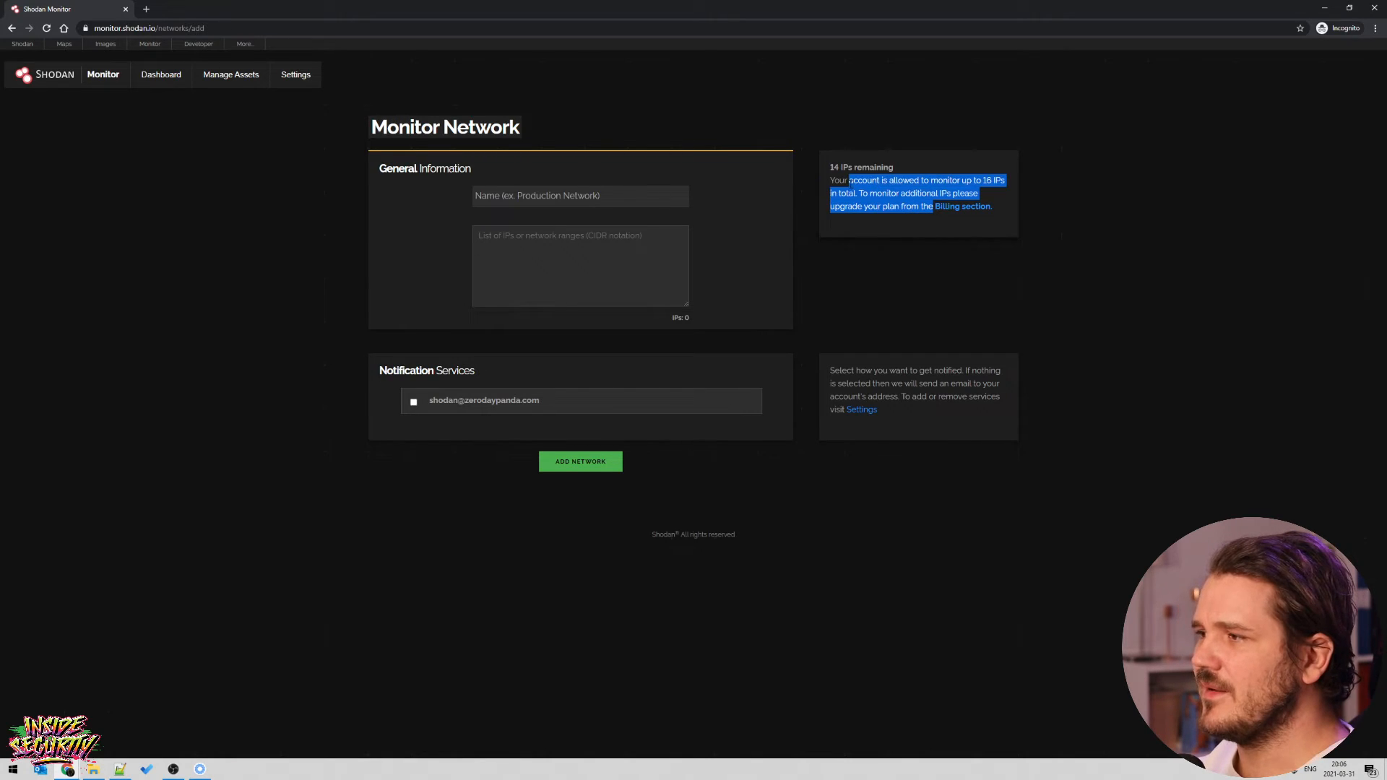
left_click(822, 214)
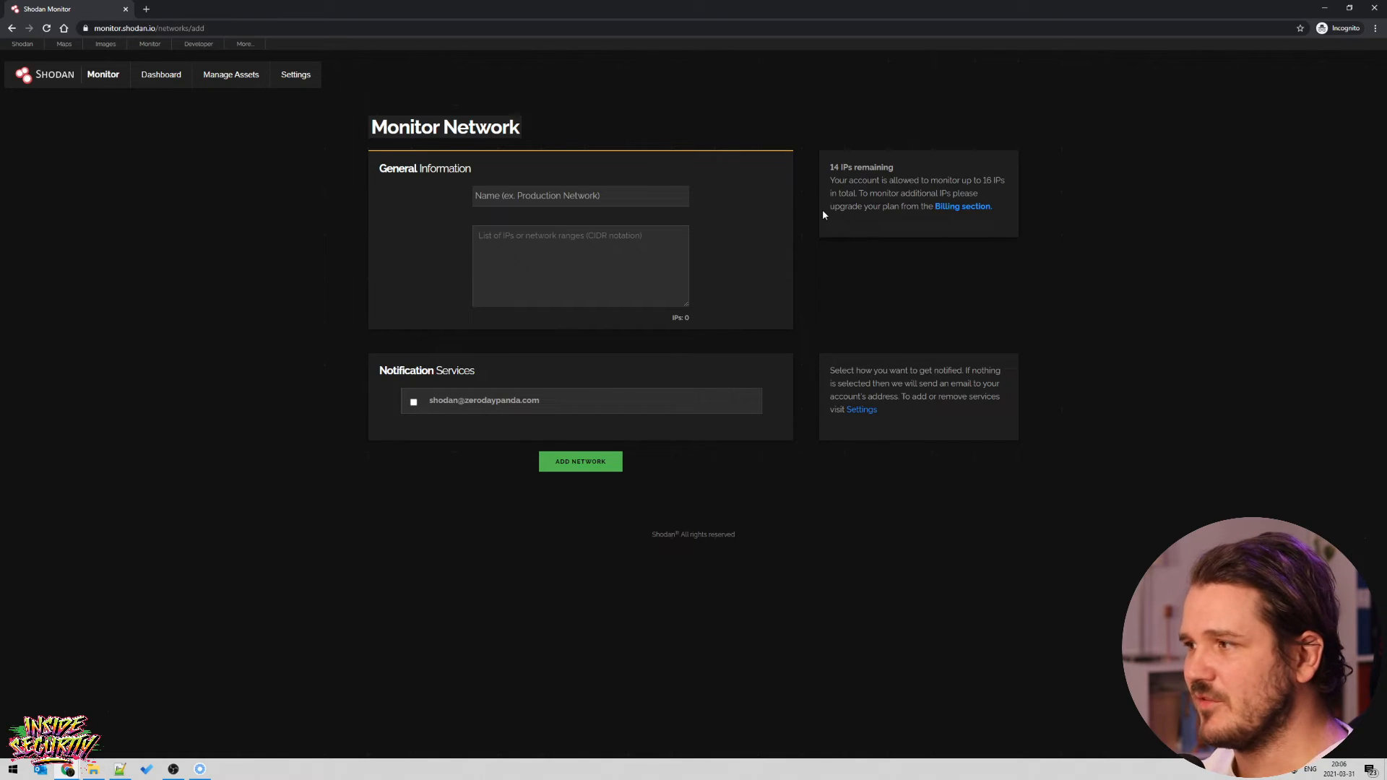
left_click(962, 206)
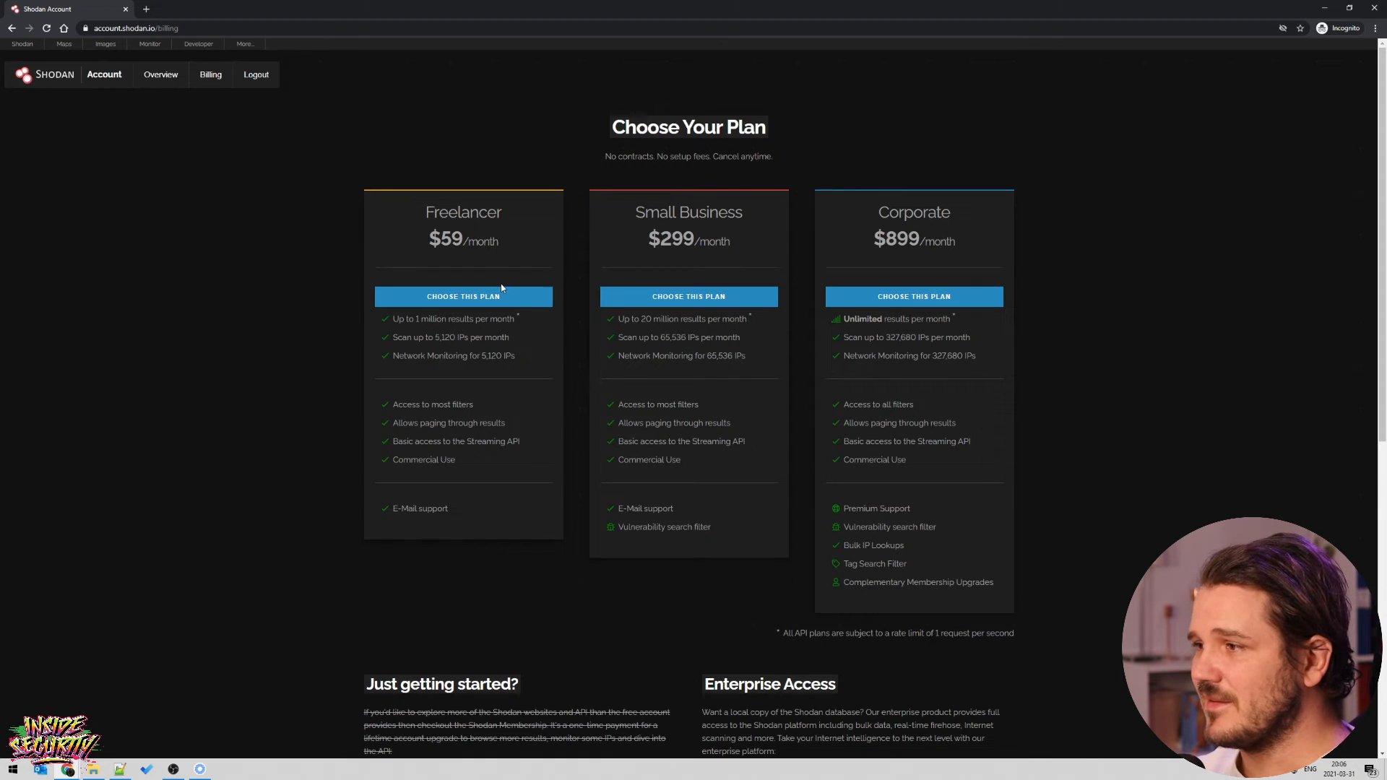
mouse_move(218, 162)
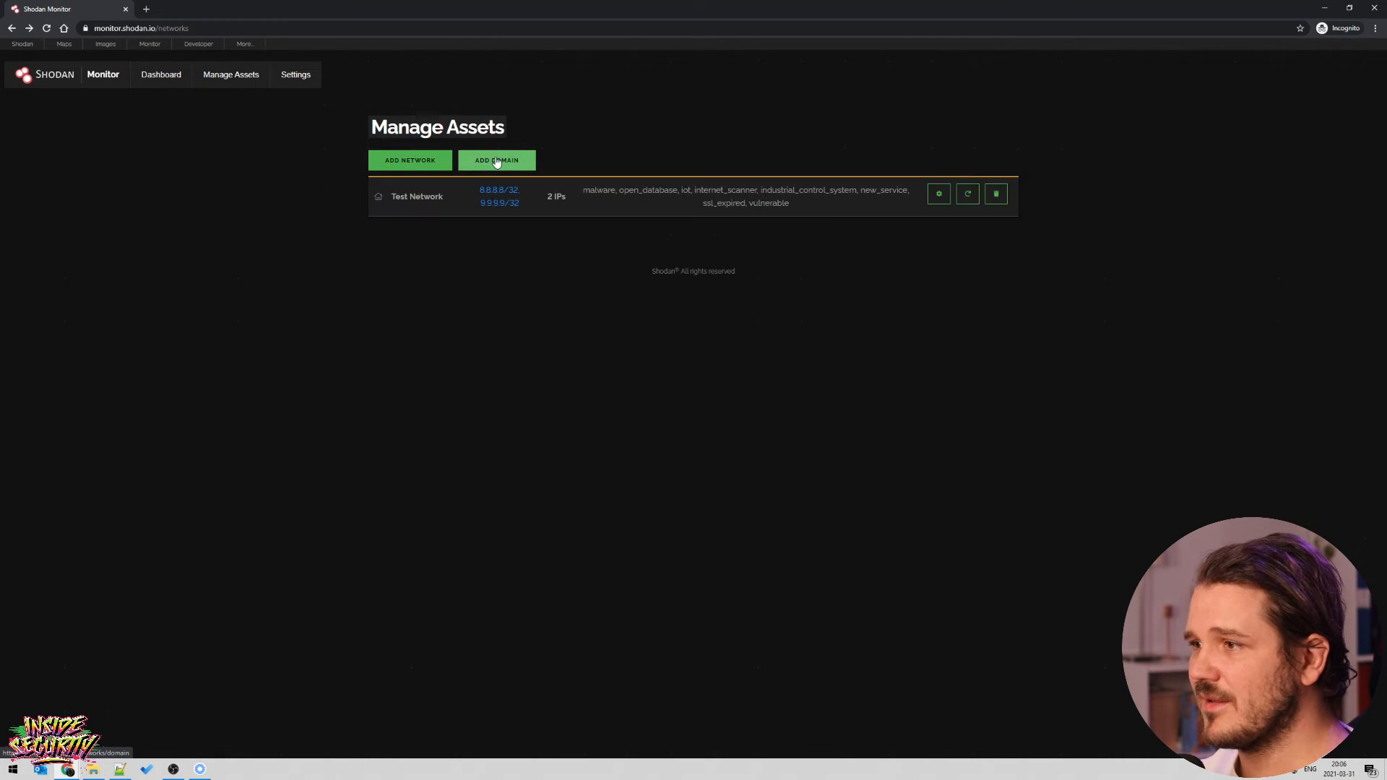
Add domain zerodaypanda.com to monitoring with email notifications enabled.
left_click(497, 160)
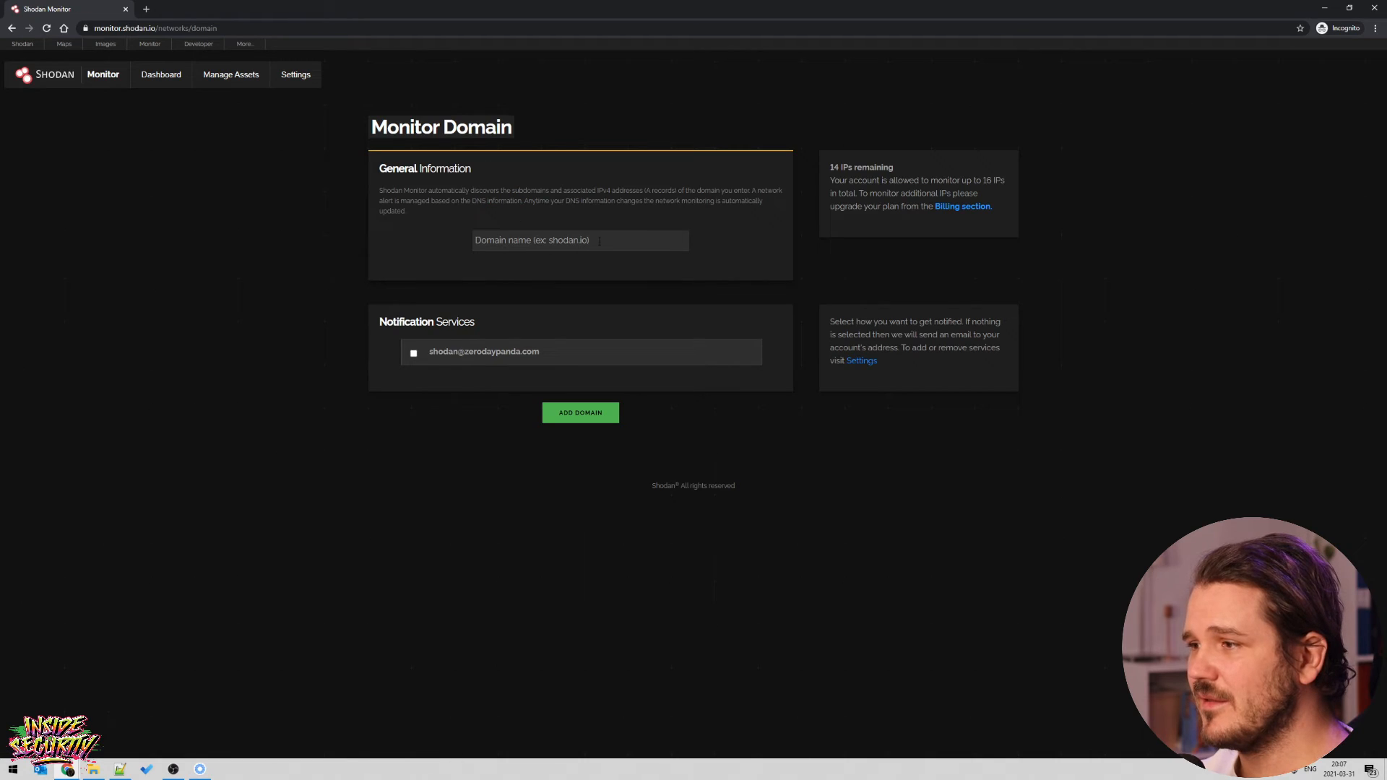
type("zerodaypanda.com")
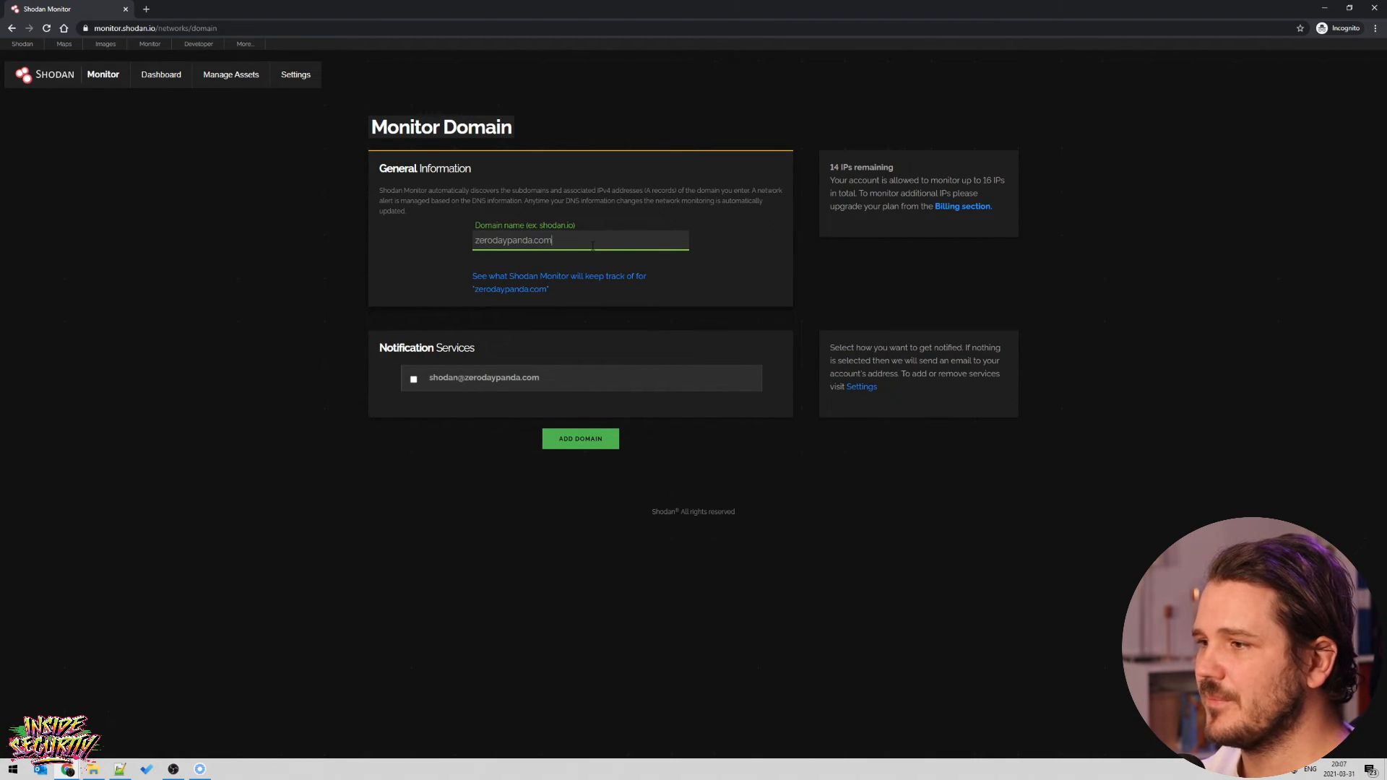
left_click(413, 377)
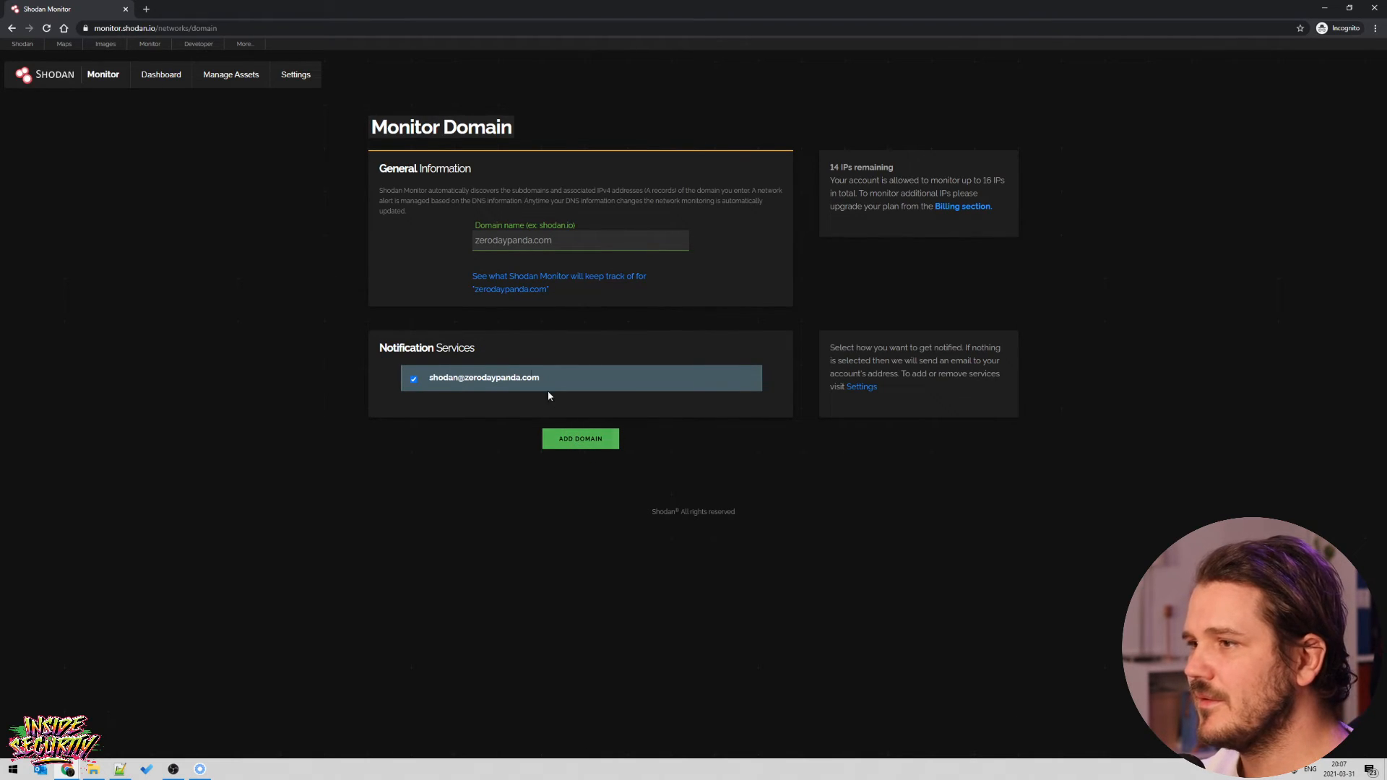
left_click(579, 439)
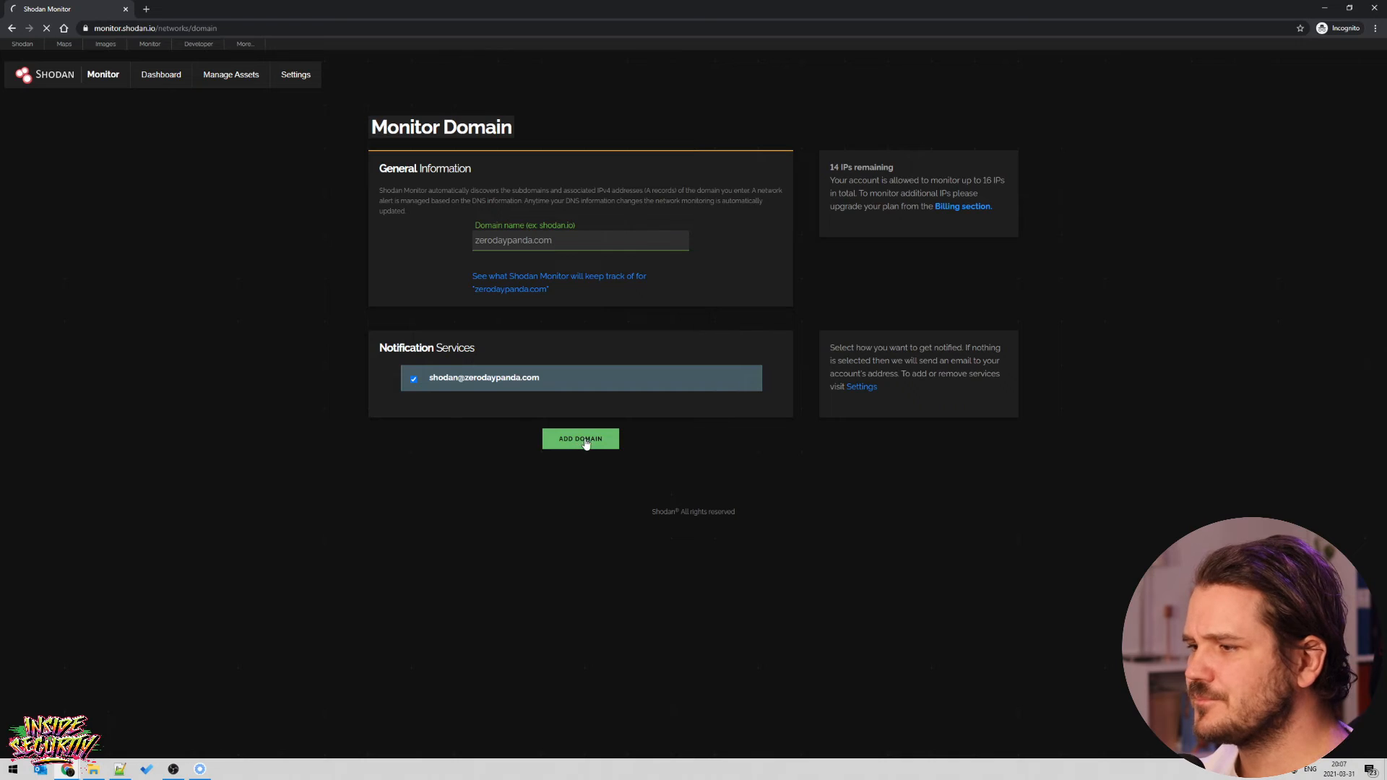
left_click(580, 439)
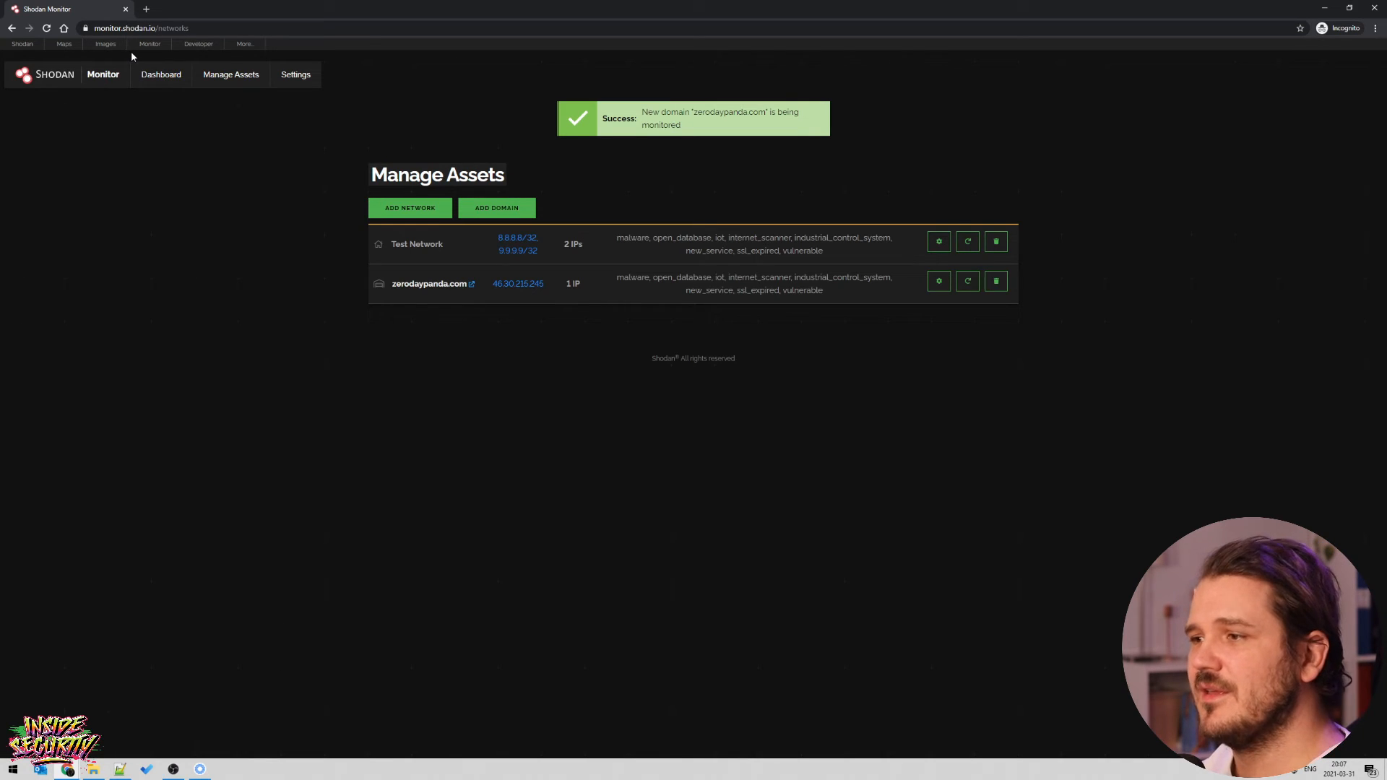
mouse_move(705, 324)
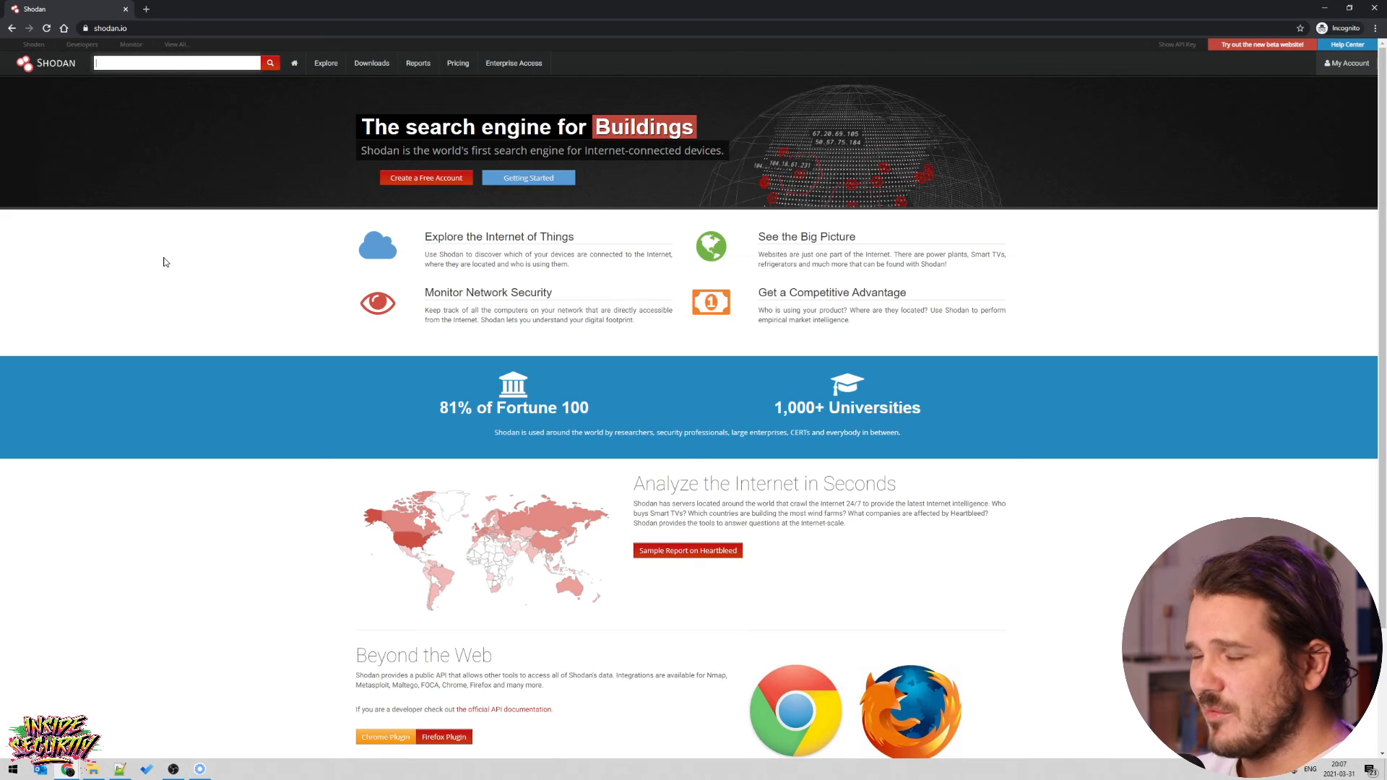
Search for port:3389, returning 4,729,887 mostly Remote Desktop hosts.
left_click(174, 63)
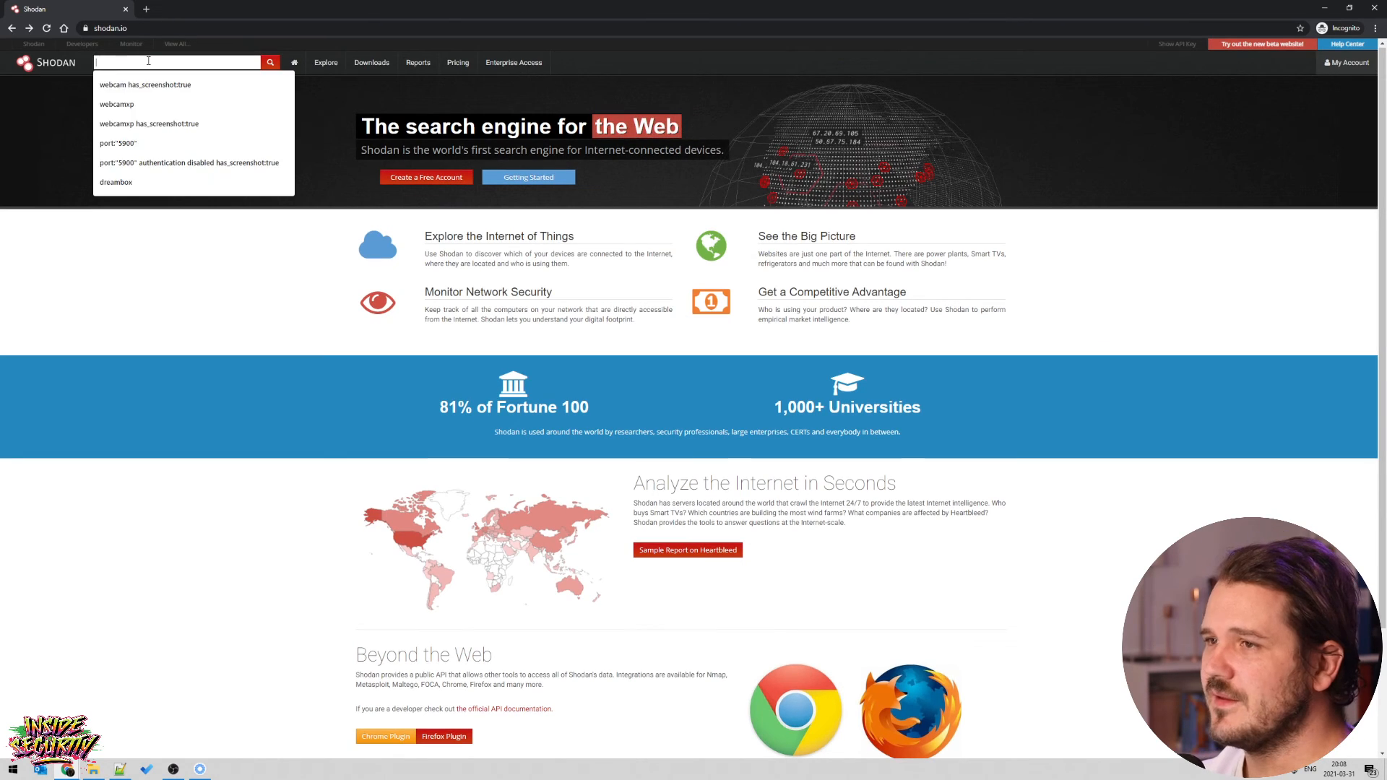
type("port:3389")
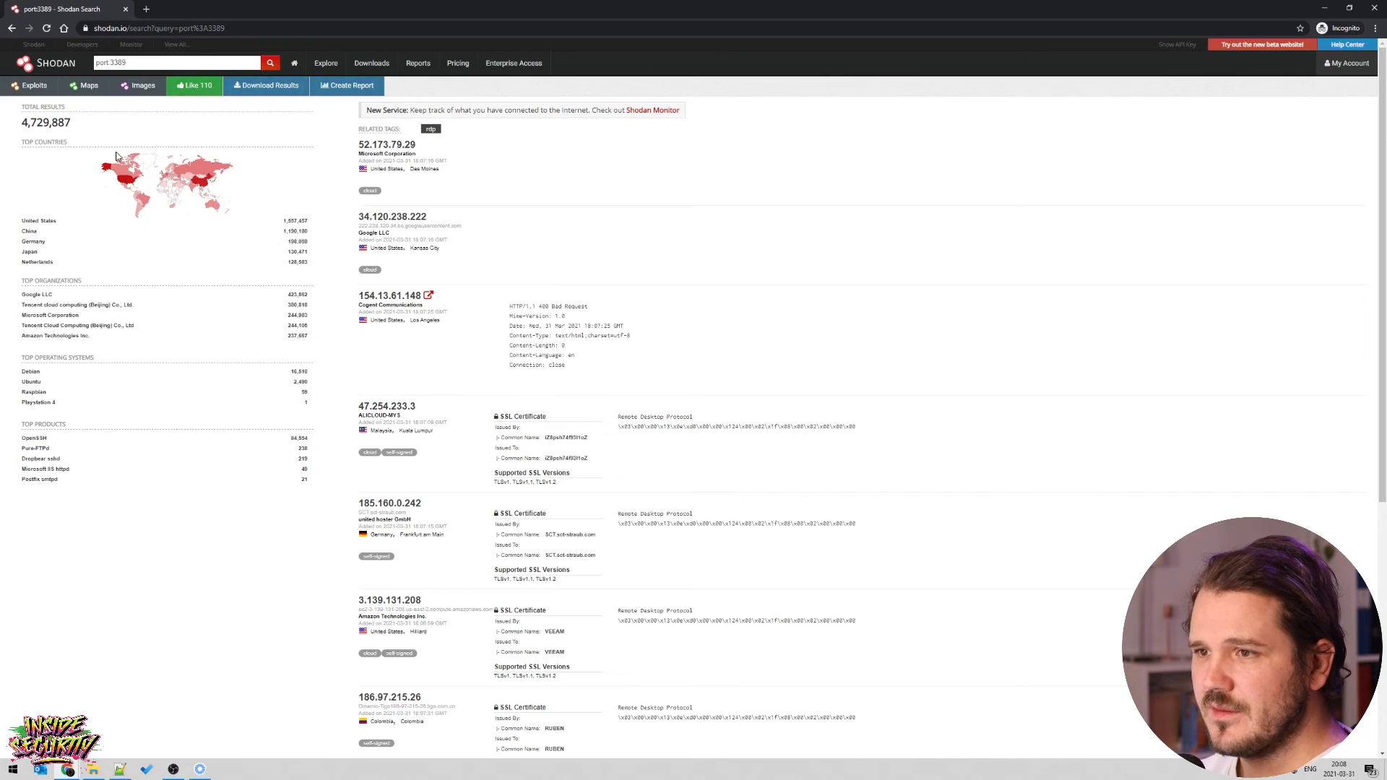
left_click(177, 62)
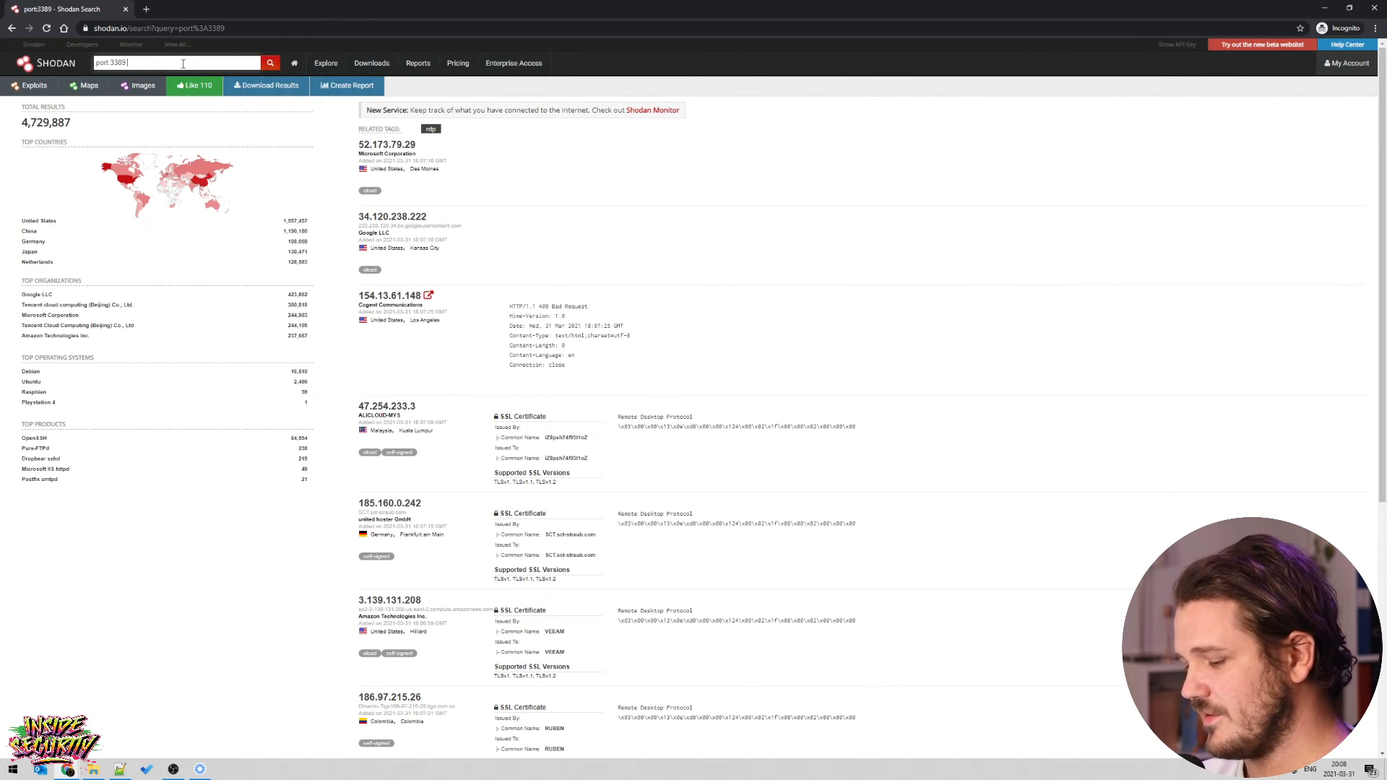
Search port:3389 bitcoin and scroll through the four bitcoin ransom-note screenshots.
type("bitcoin")
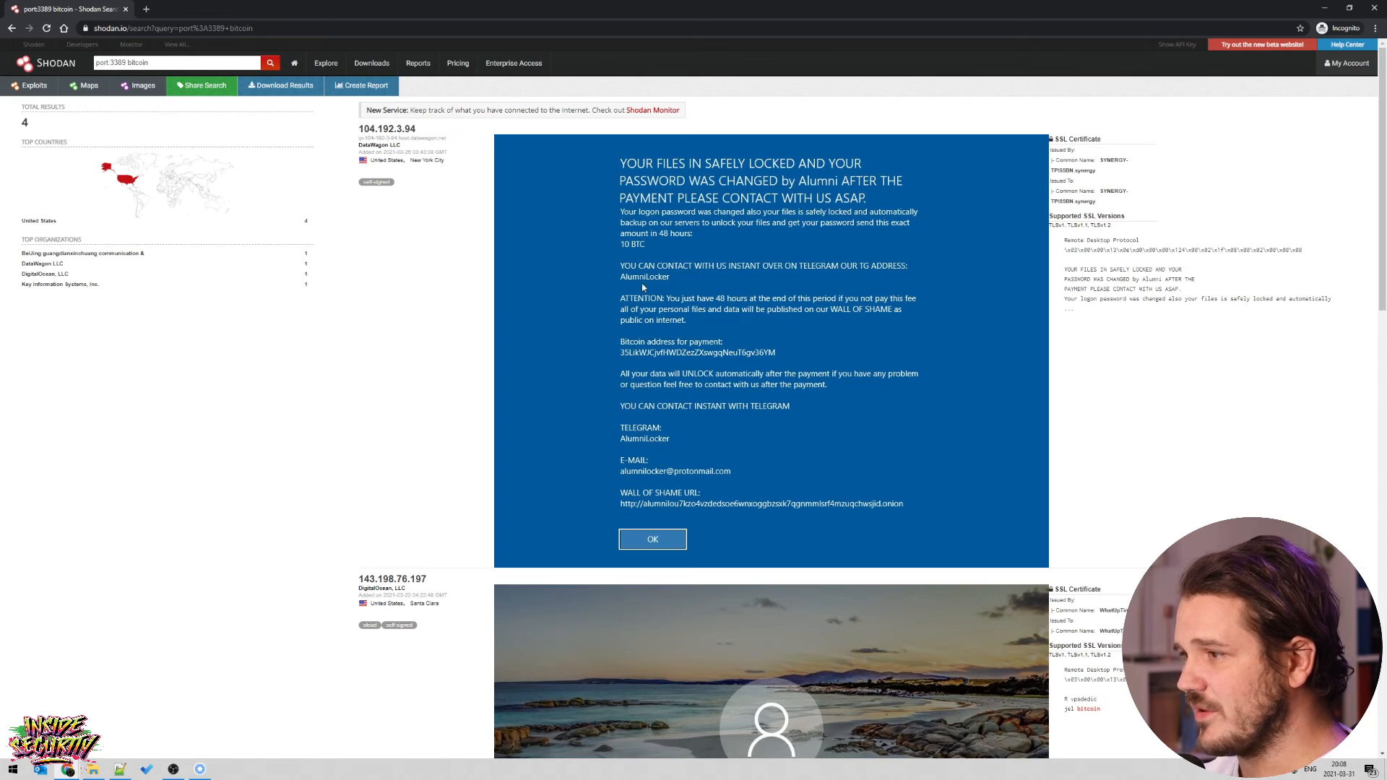
scroll("down", 3)
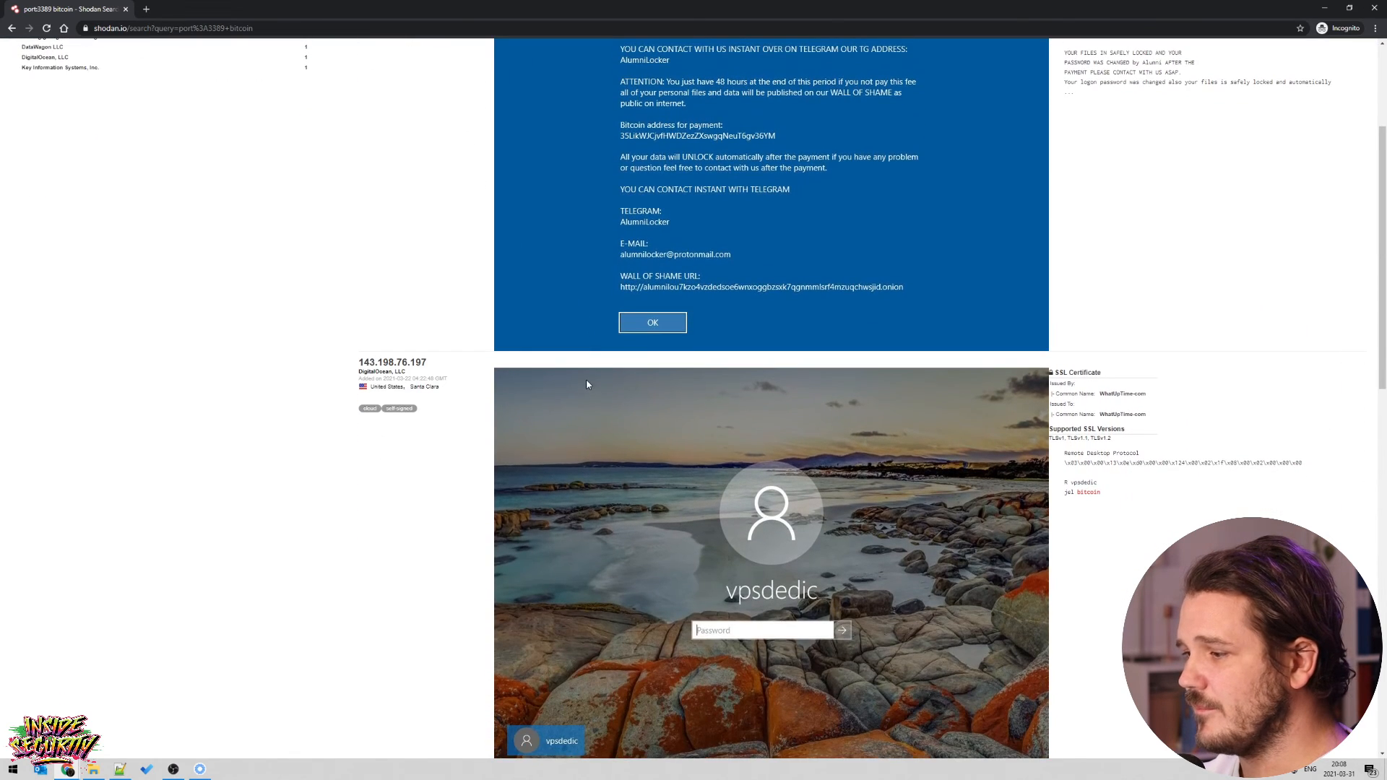
scroll("down", 3)
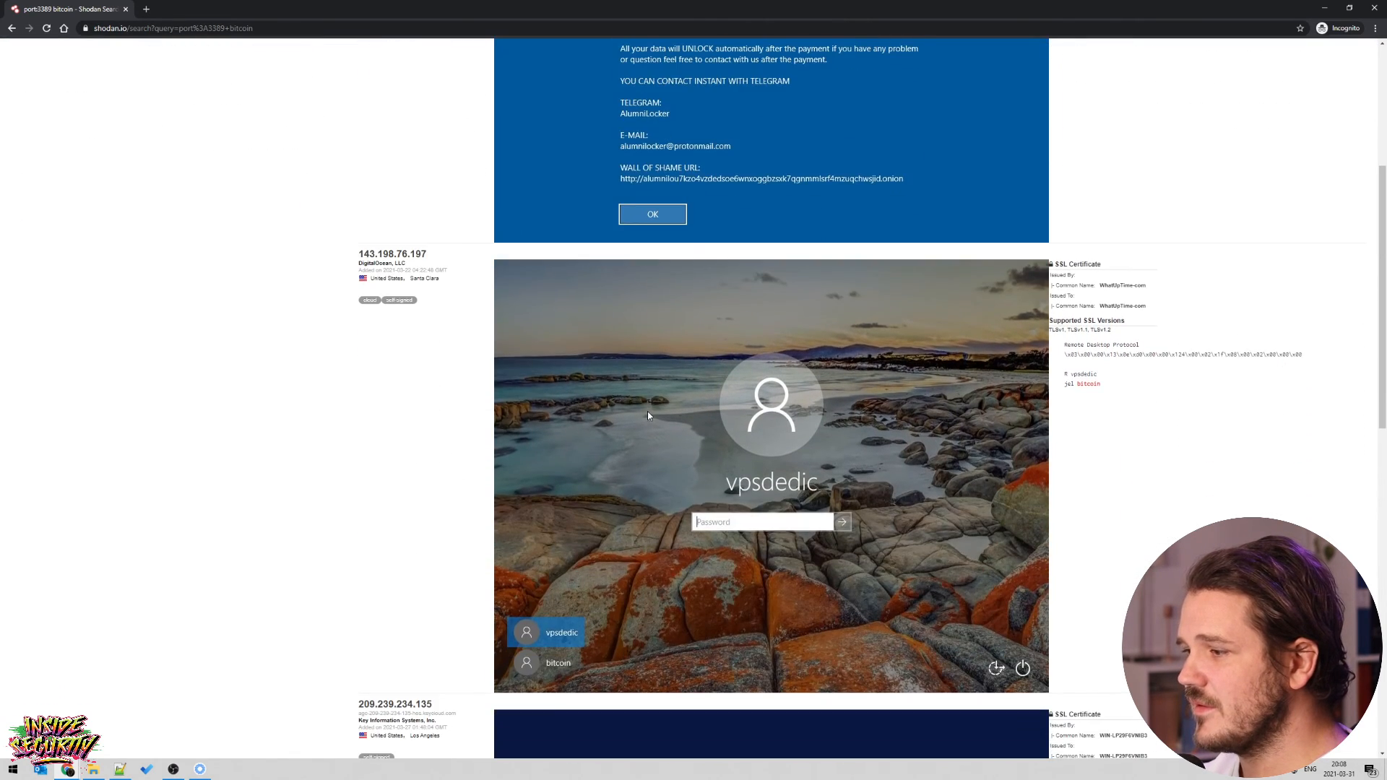
mouse_move(543, 687)
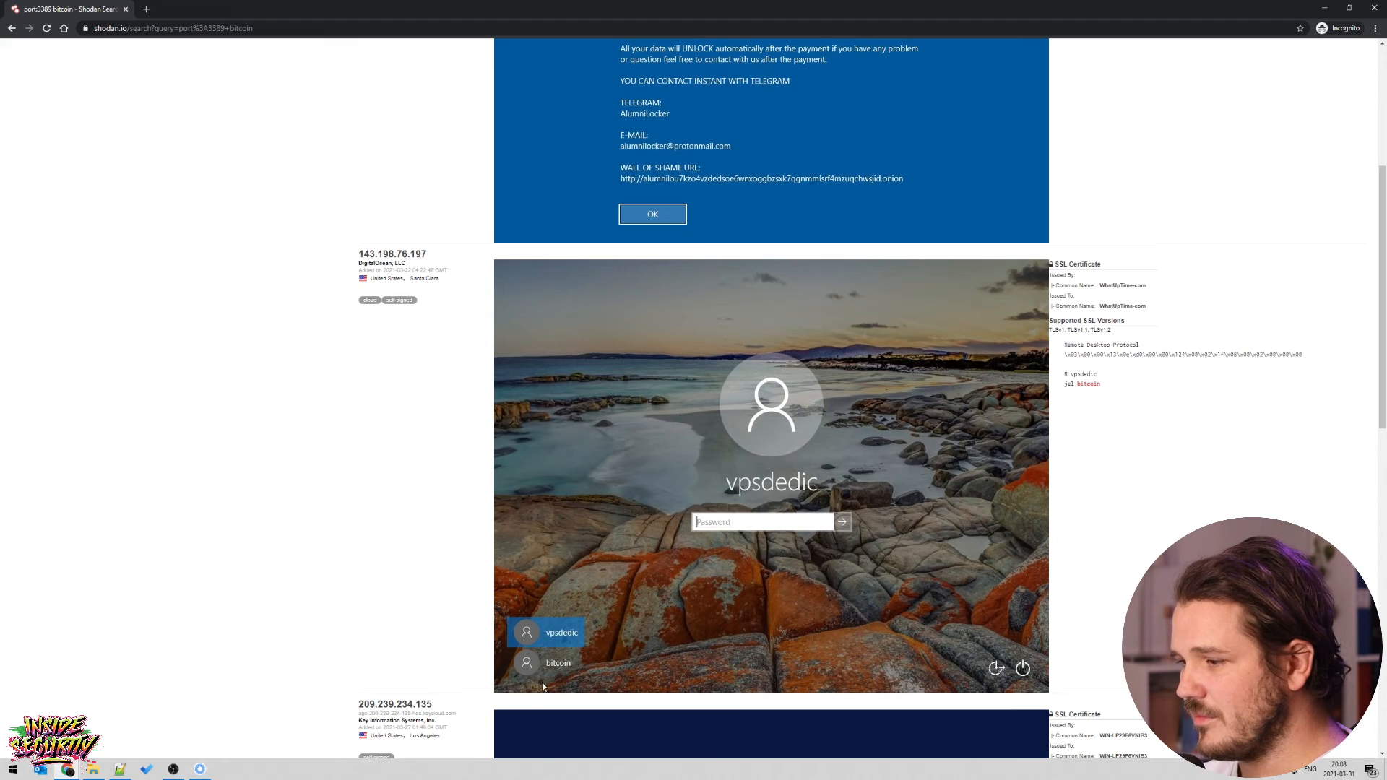
mouse_move(568, 671)
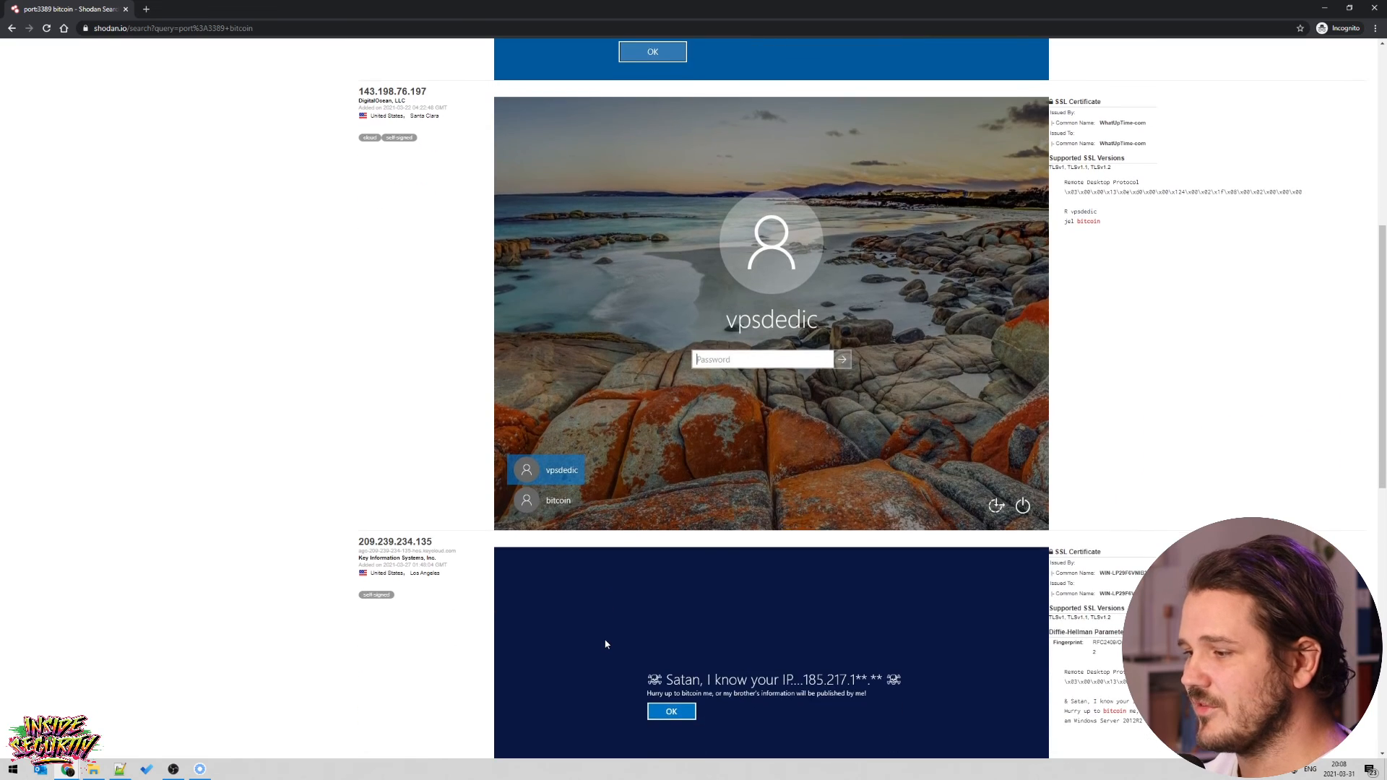
scroll("down", 3)
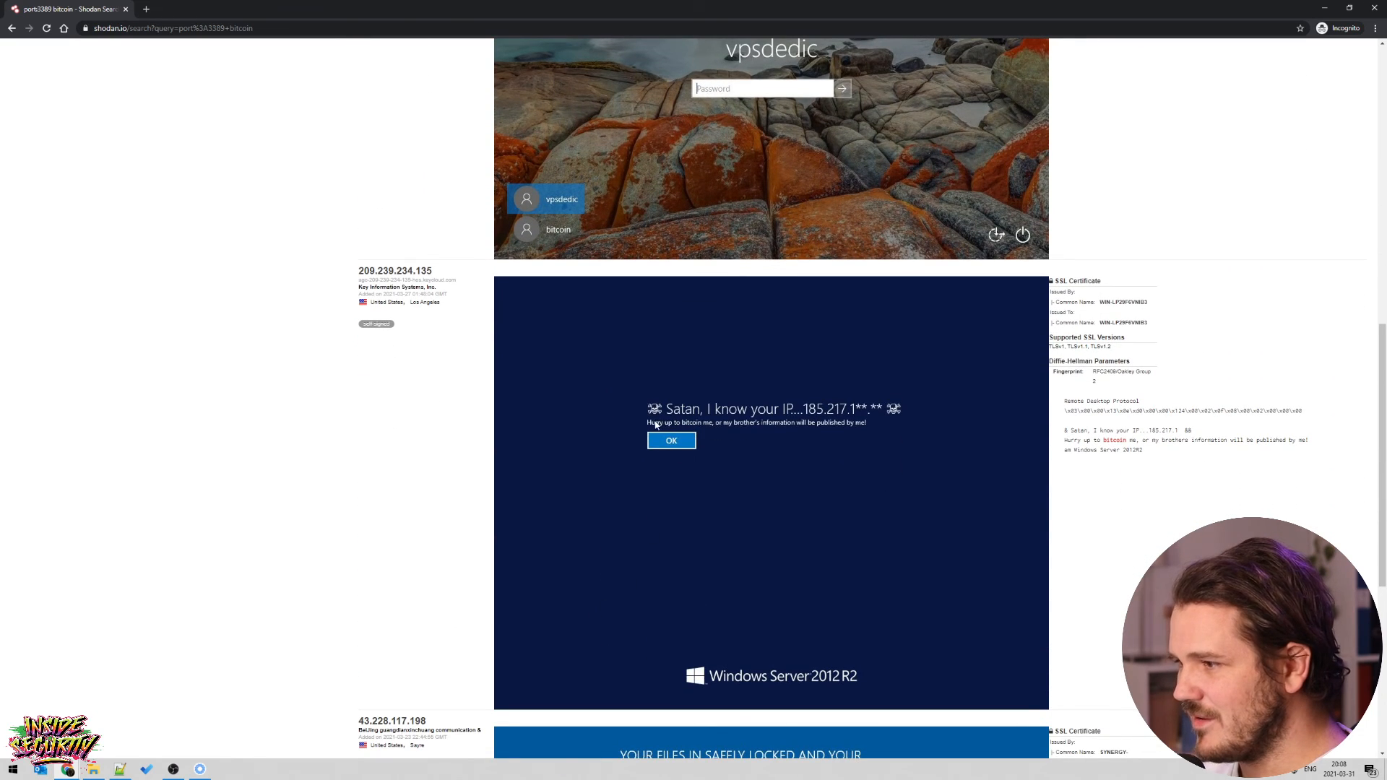
scroll("down", 3)
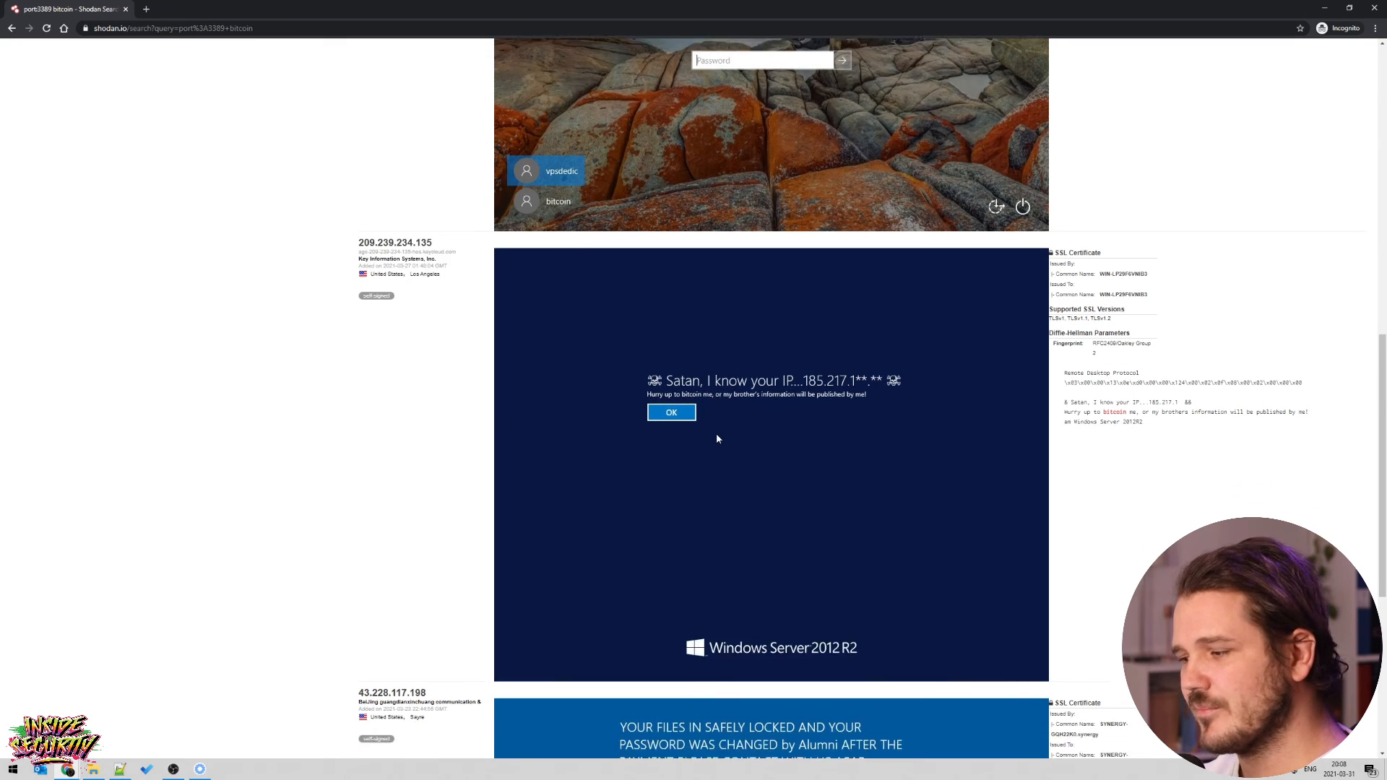
scroll("down", 3)
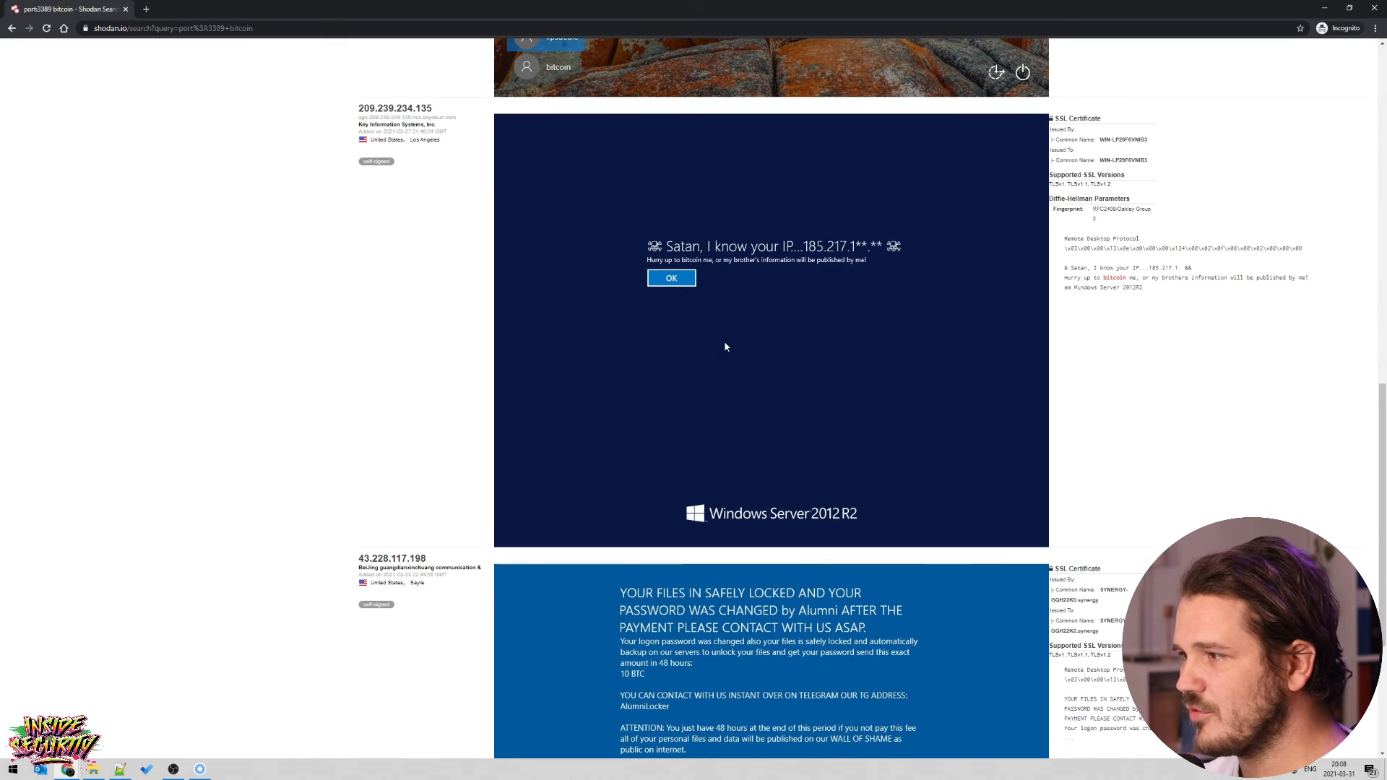
mouse_move(741, 283)
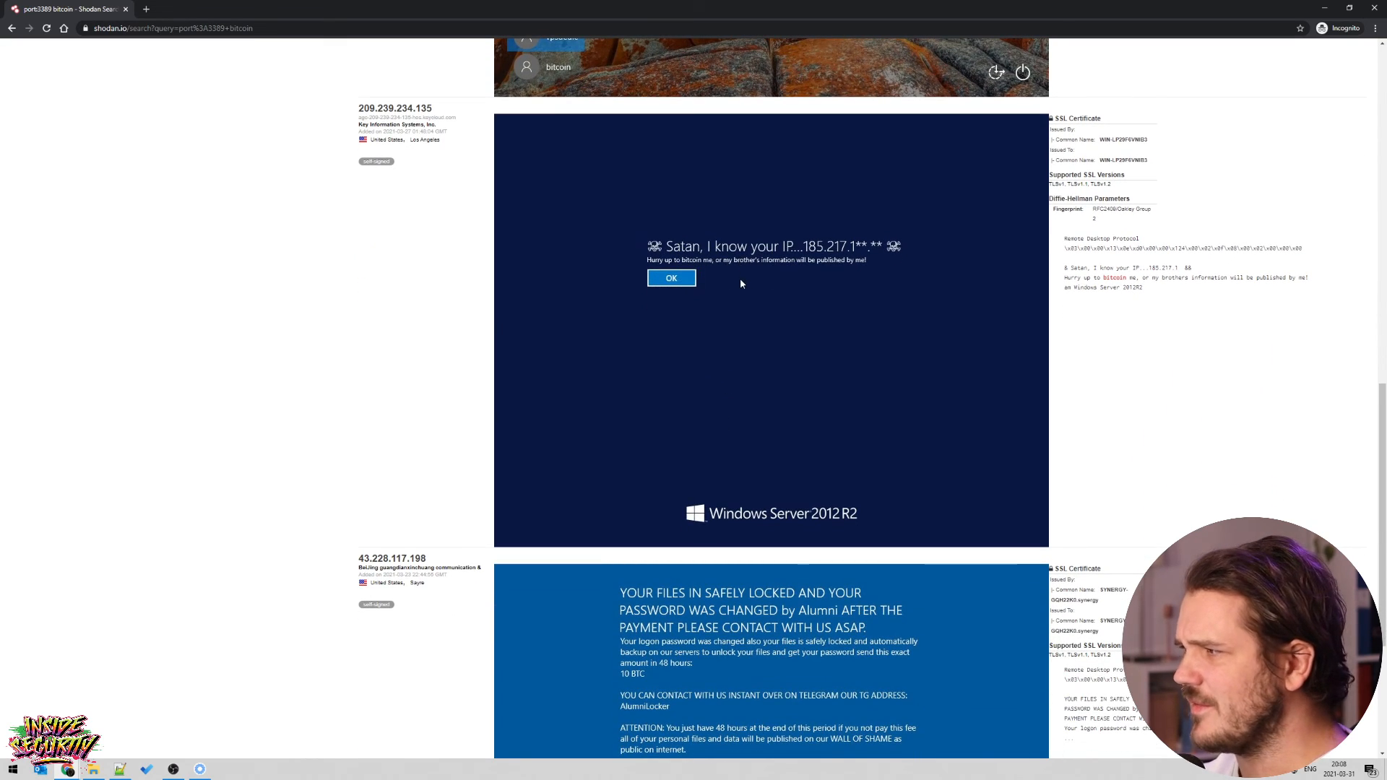
scroll("down", 3)
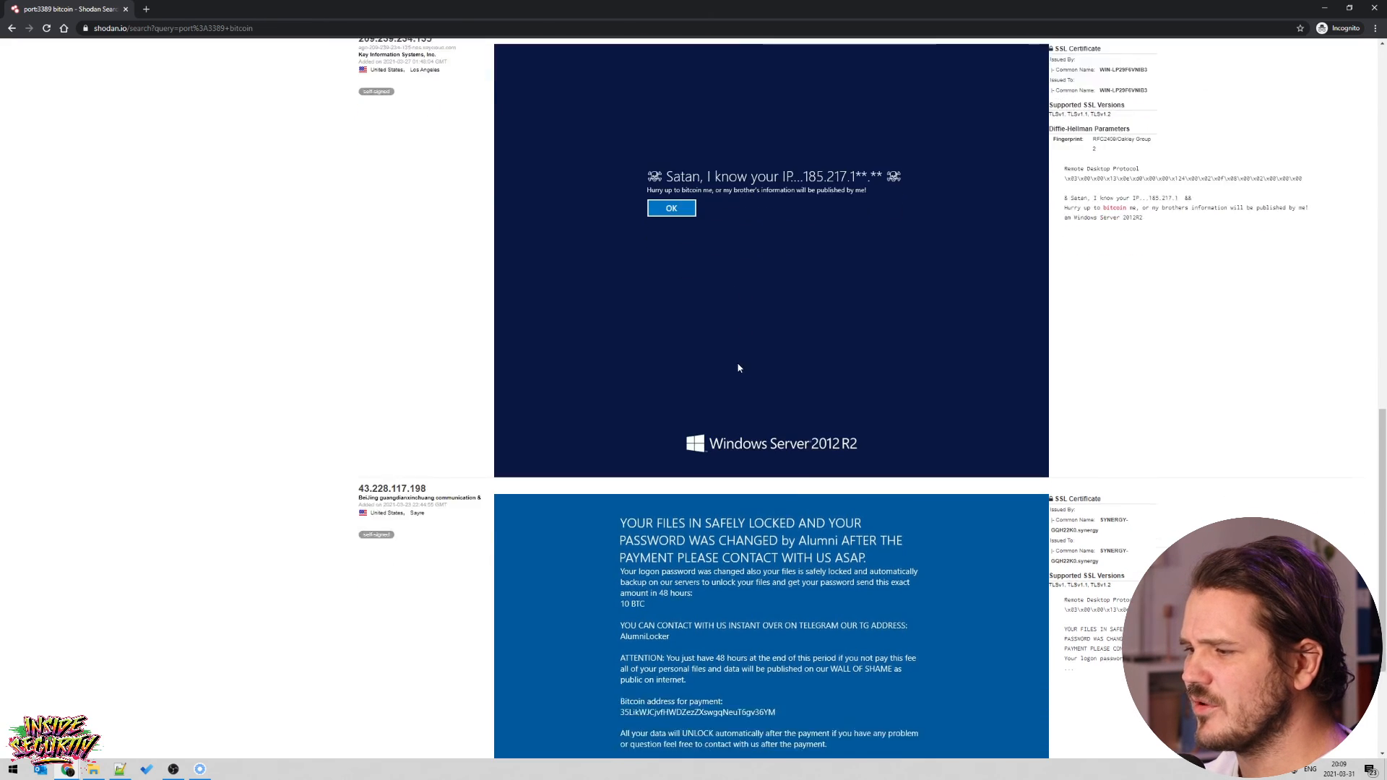
scroll("down", 3)
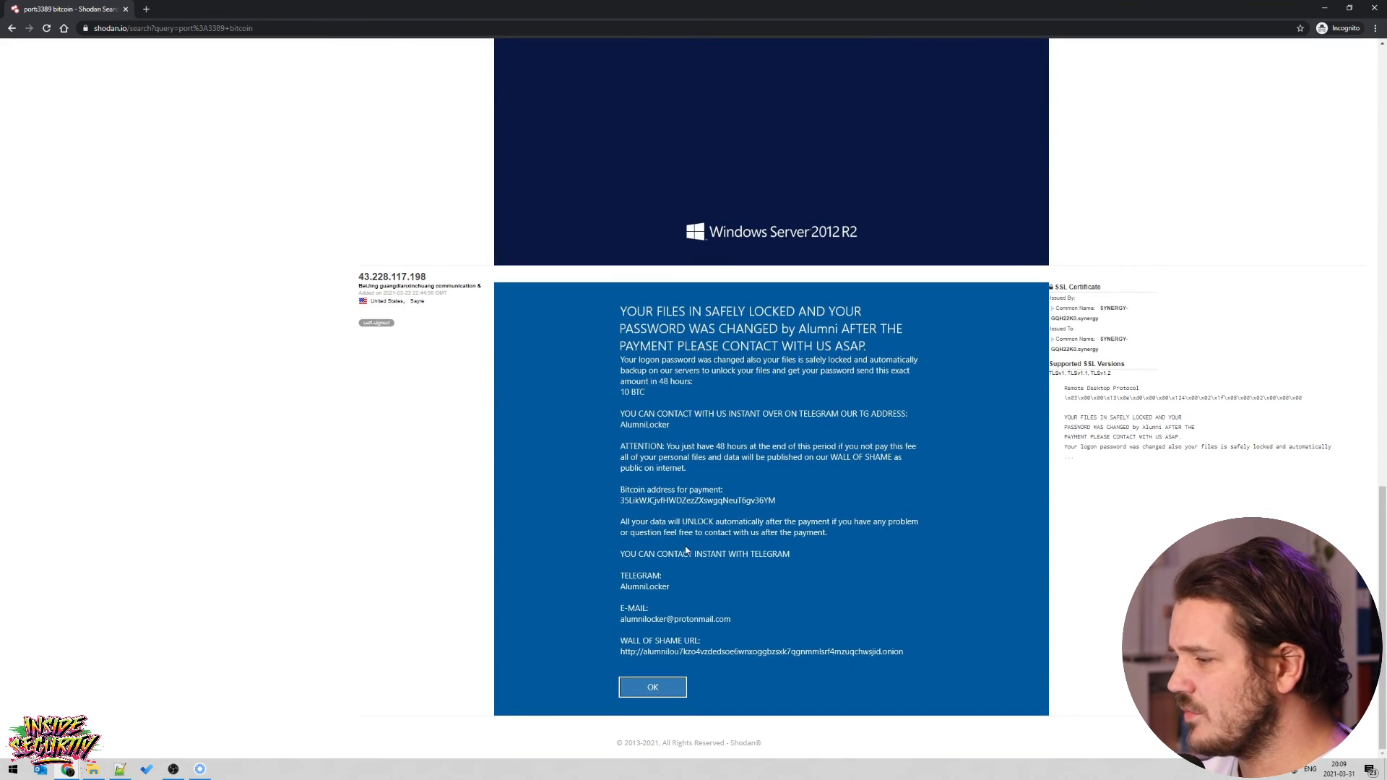
scroll("down", 3)
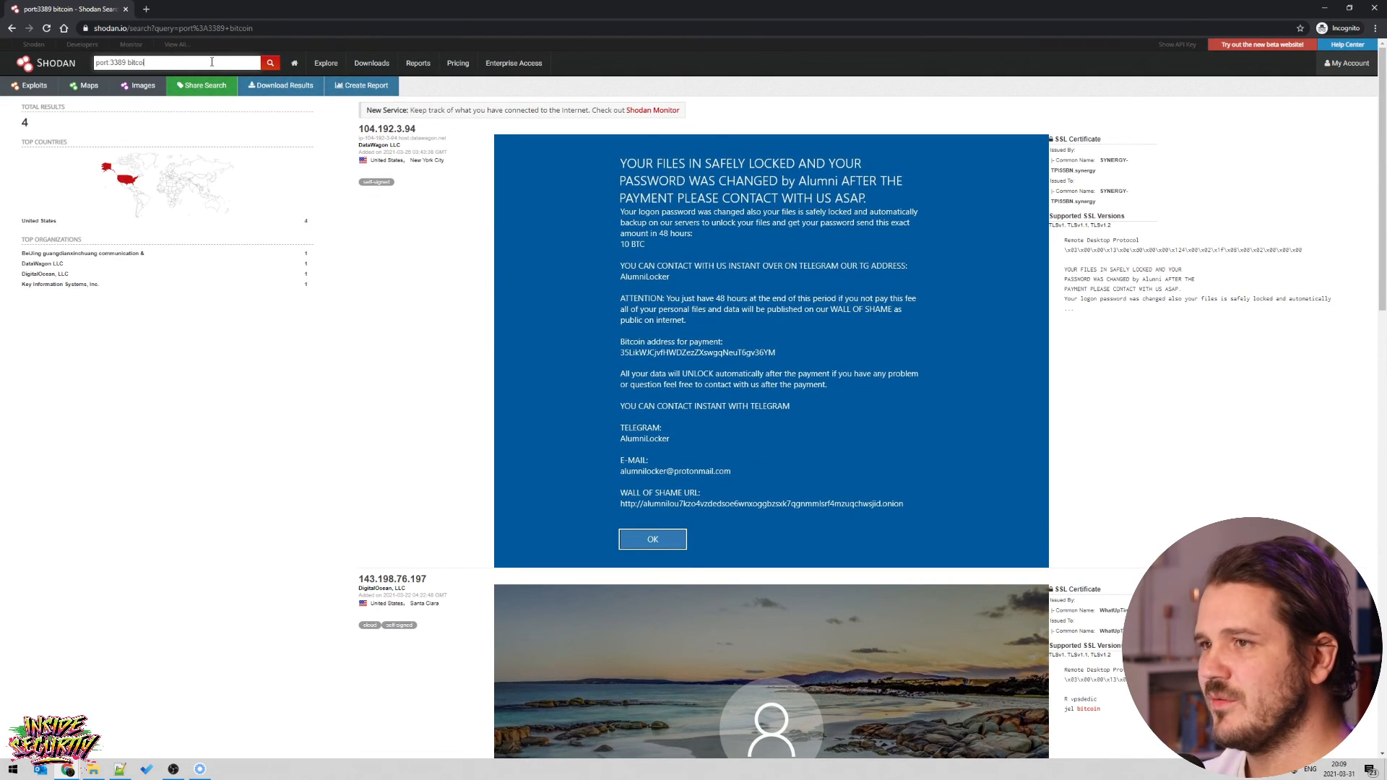
Search Shodan for port:3389 has_screenshot:true, listing about 1,016,330 RDP hosts with screenshots.
key("Backspace")
type("has_screenshot:true")
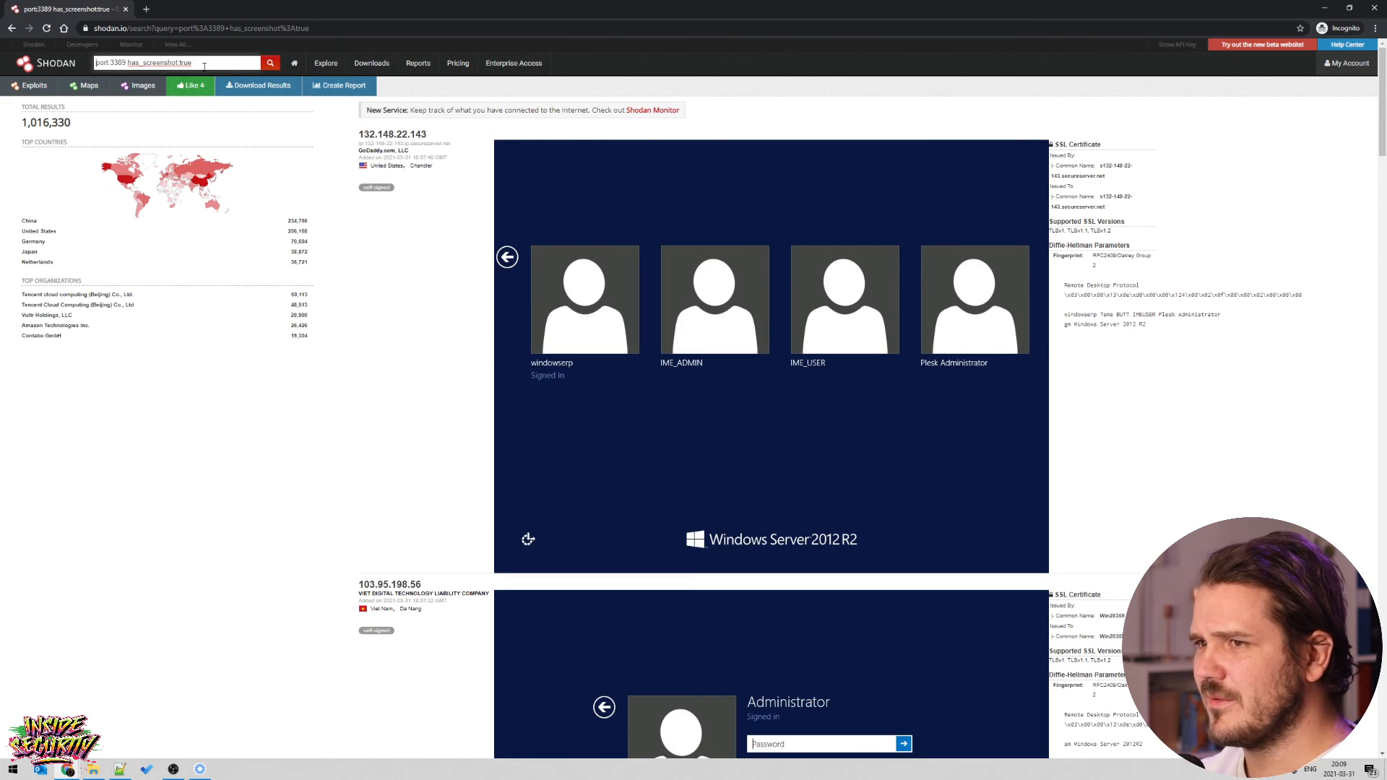
mouse_move(643, 442)
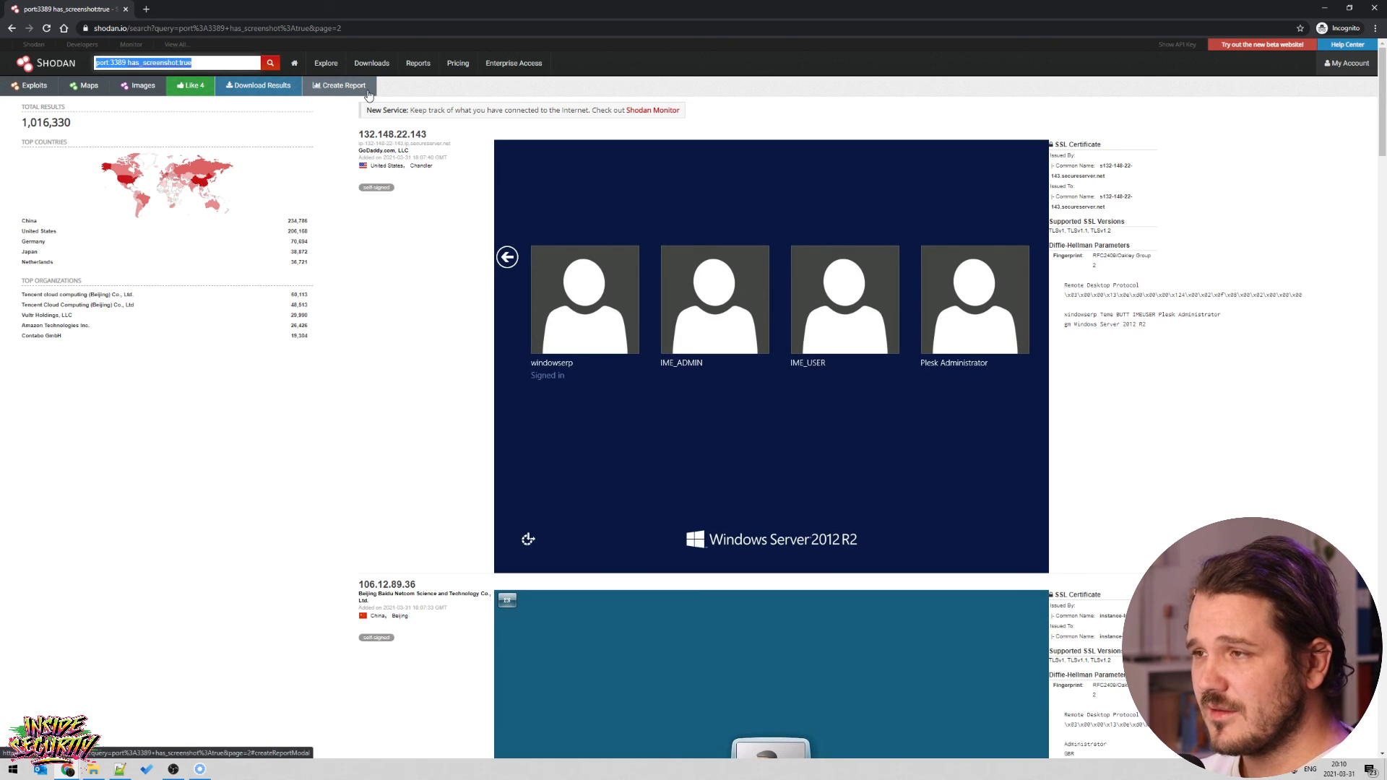
mouse_move(395, 86)
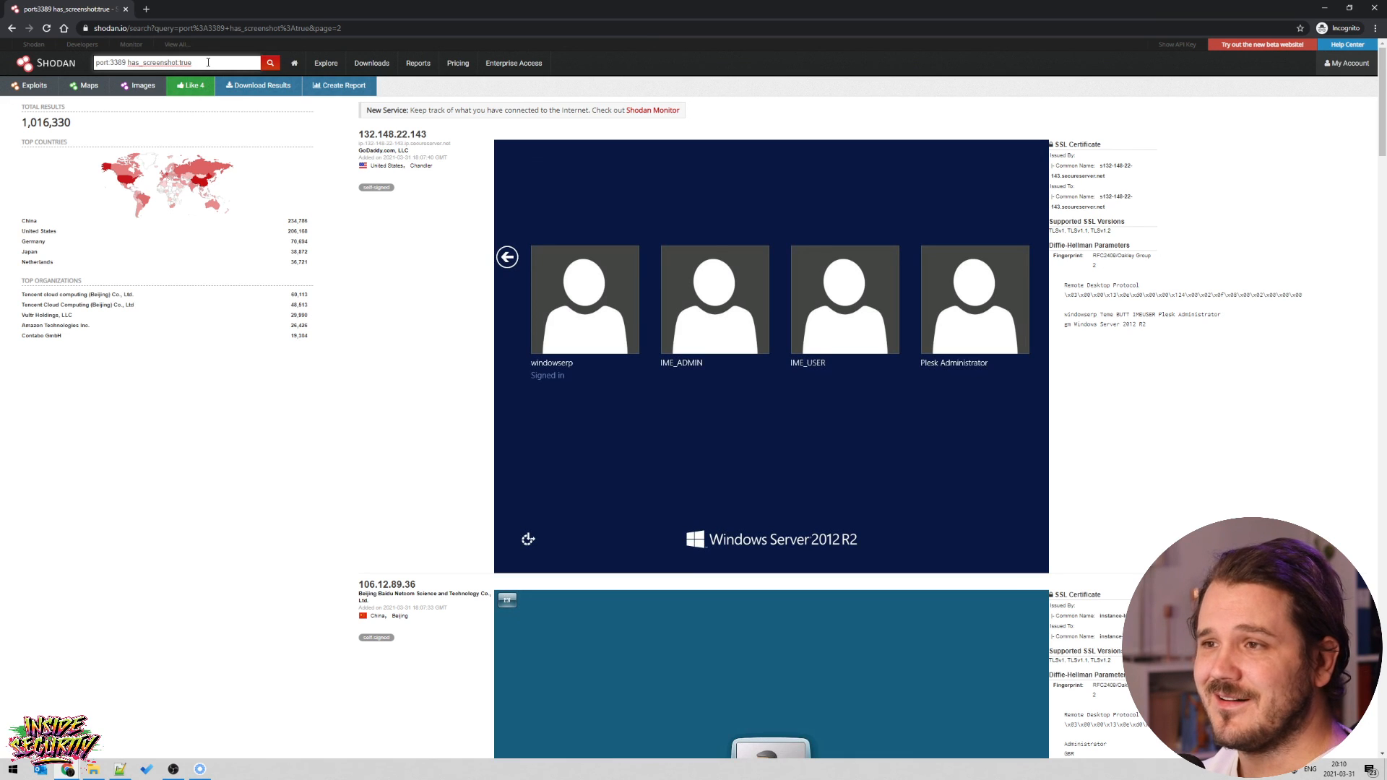
mouse_move(262, 244)
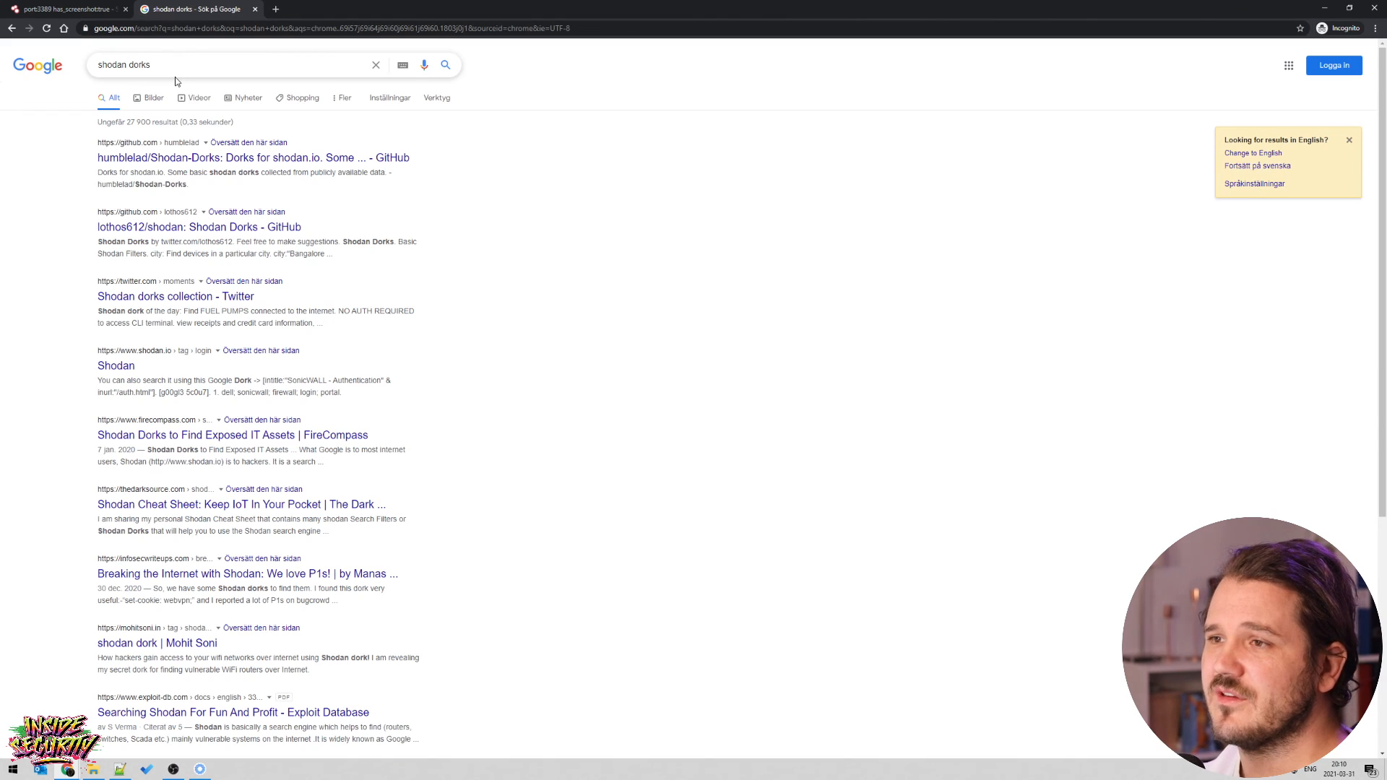
mouse_move(198, 226)
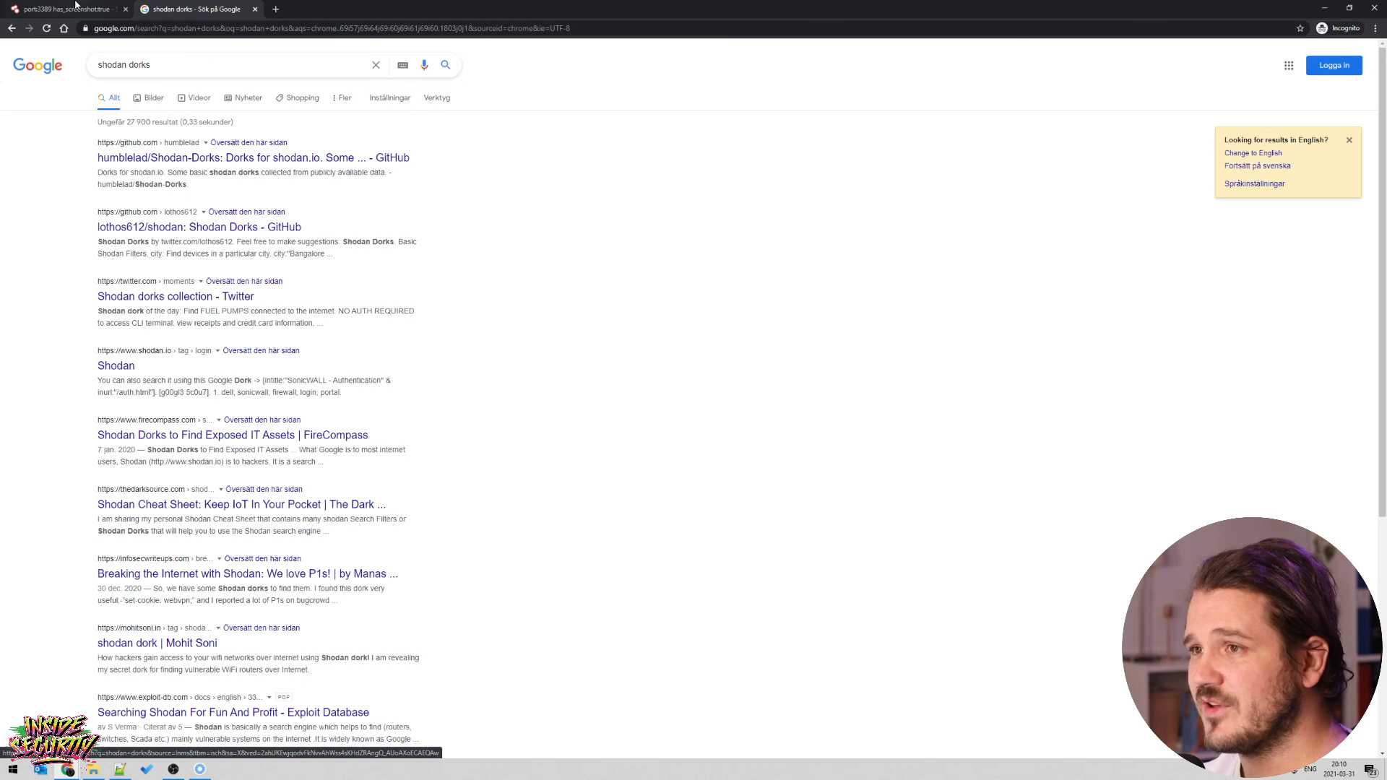
Switch back from the Google 'shodan dorks' results to the Shodan port 3389 screenshot results.
left_click(62, 9)
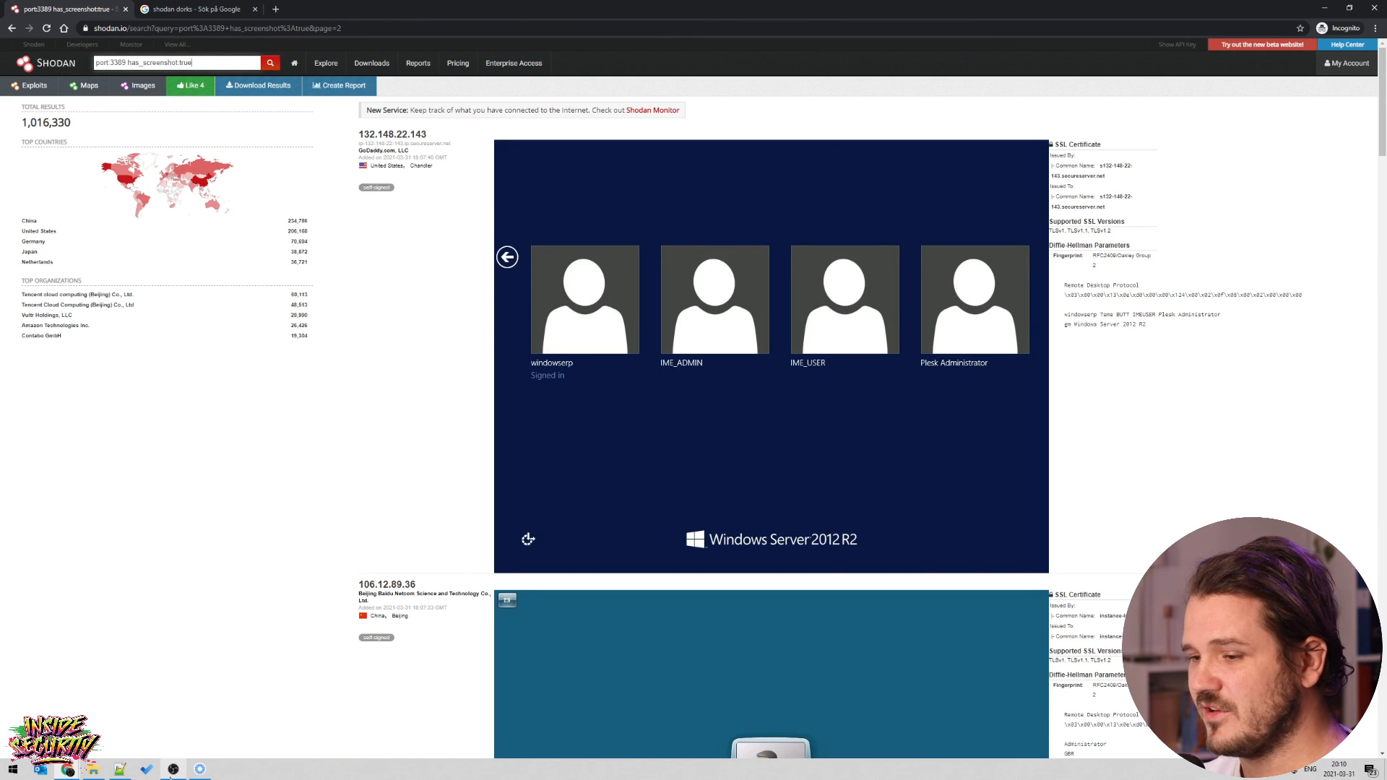